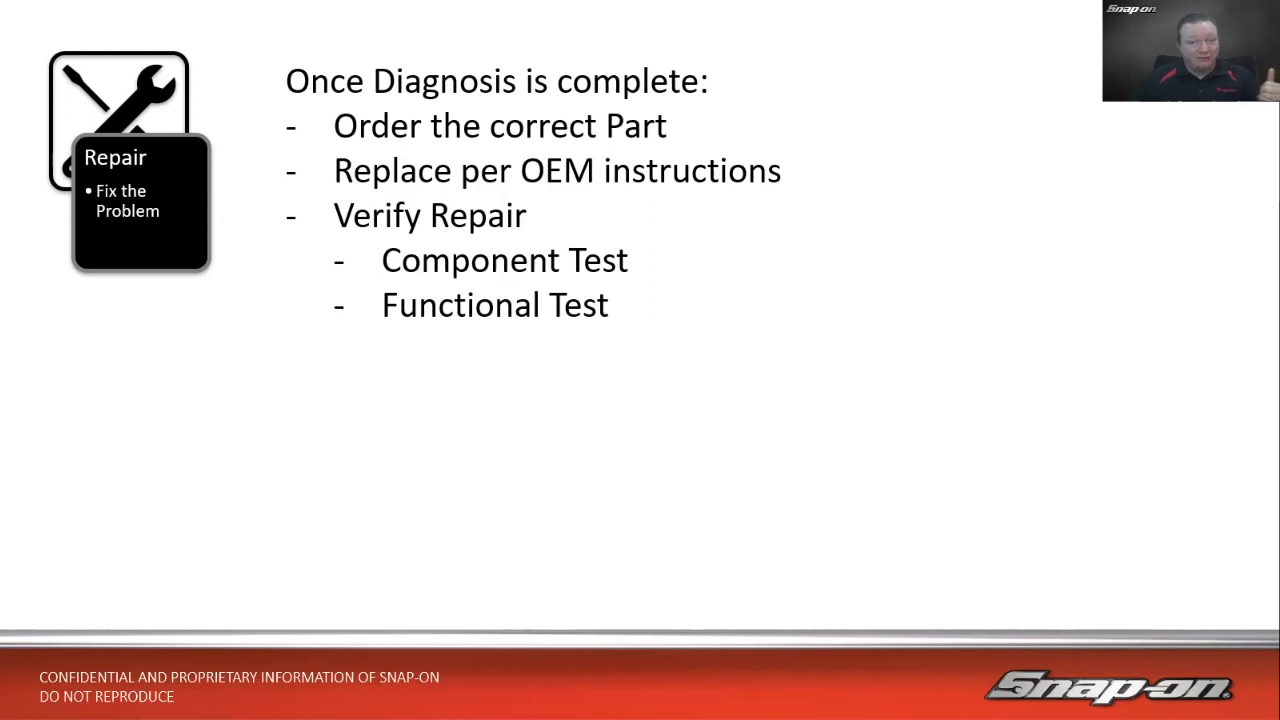
Step: Advance the slides past Repair to the After Repair slide (clear codes, resets, road test, post-scan)
key("right")
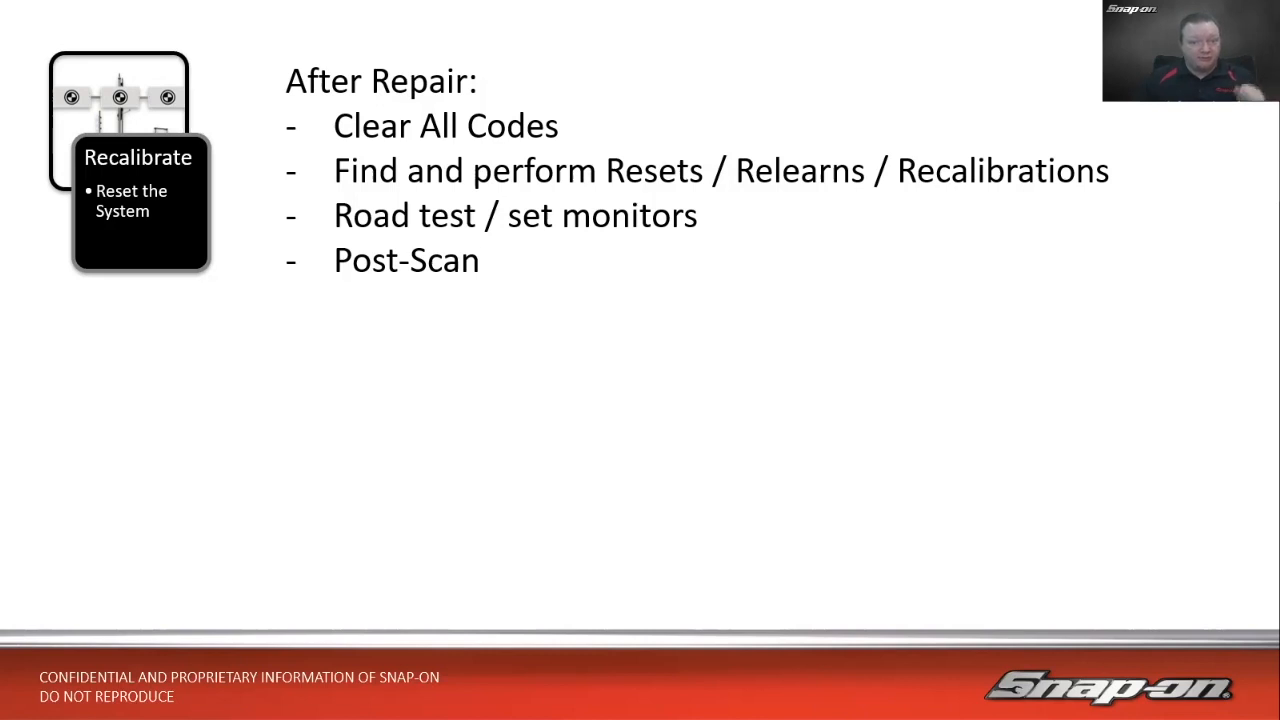
key("right")
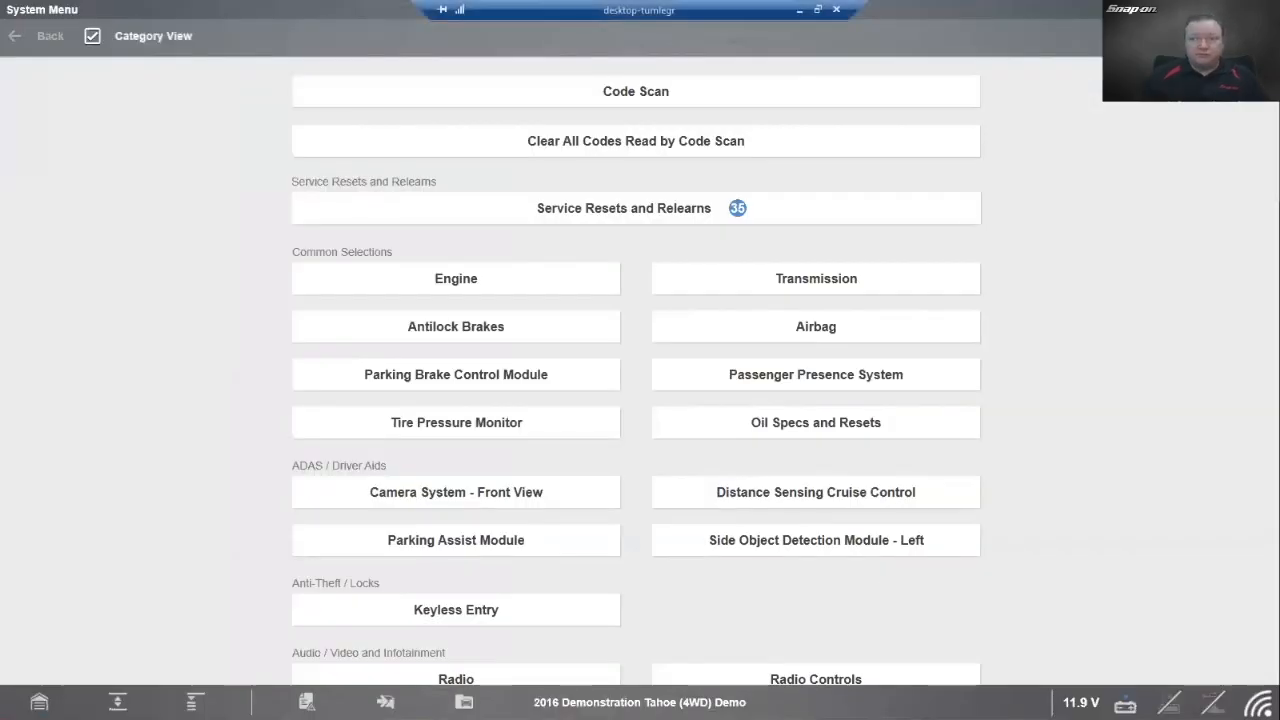
mouse_move(258, 418)
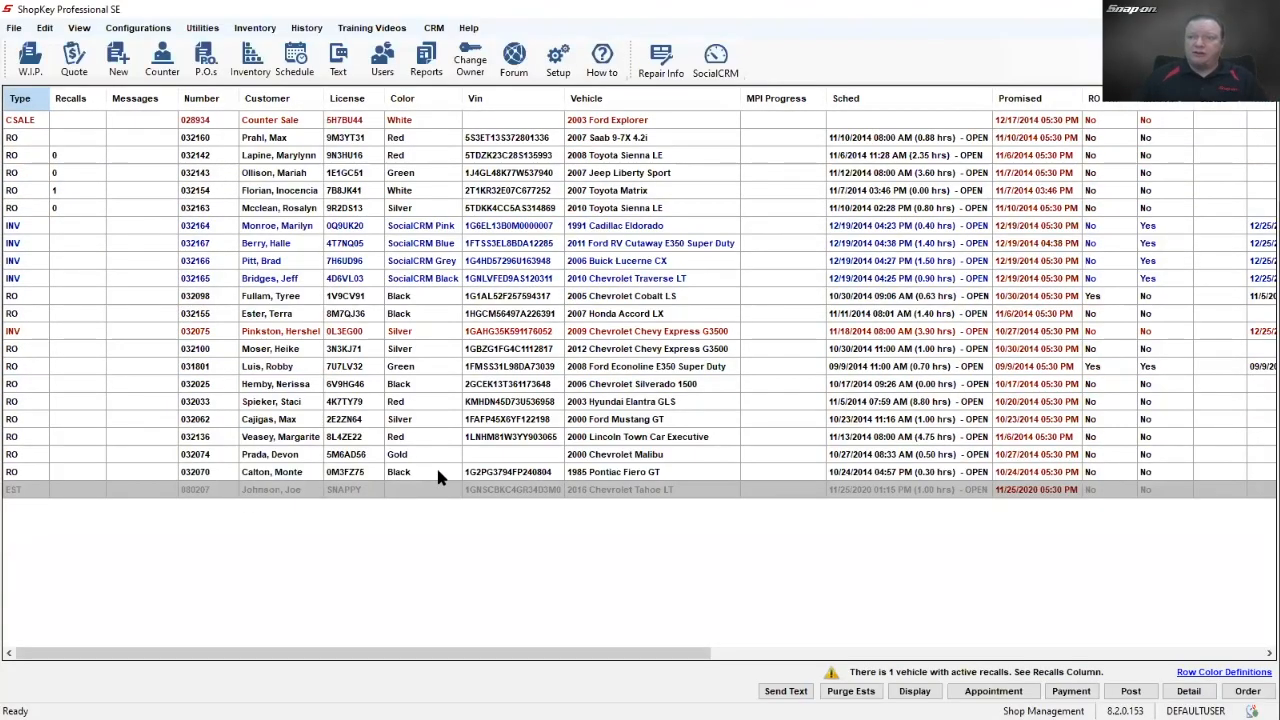
Step: Open the 2016 Chevrolet Tahoe repair order from the W.I.P. list
left_click(476, 98)
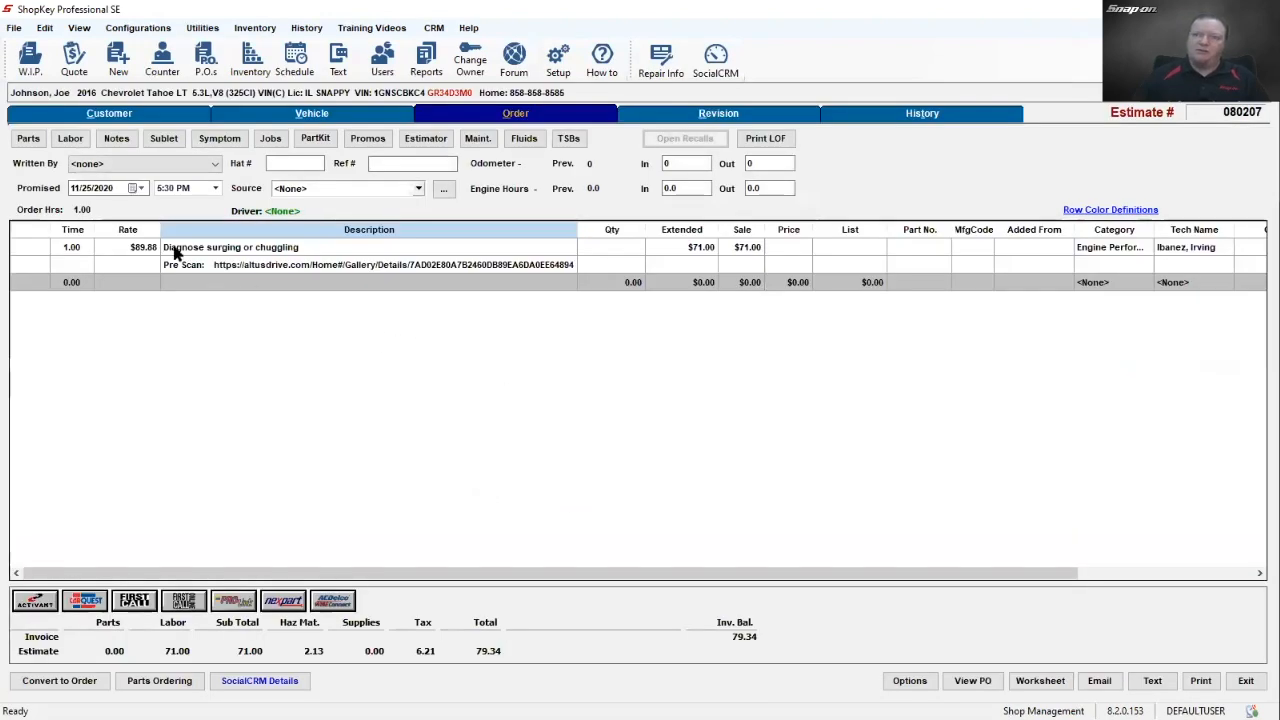
mouse_move(312, 260)
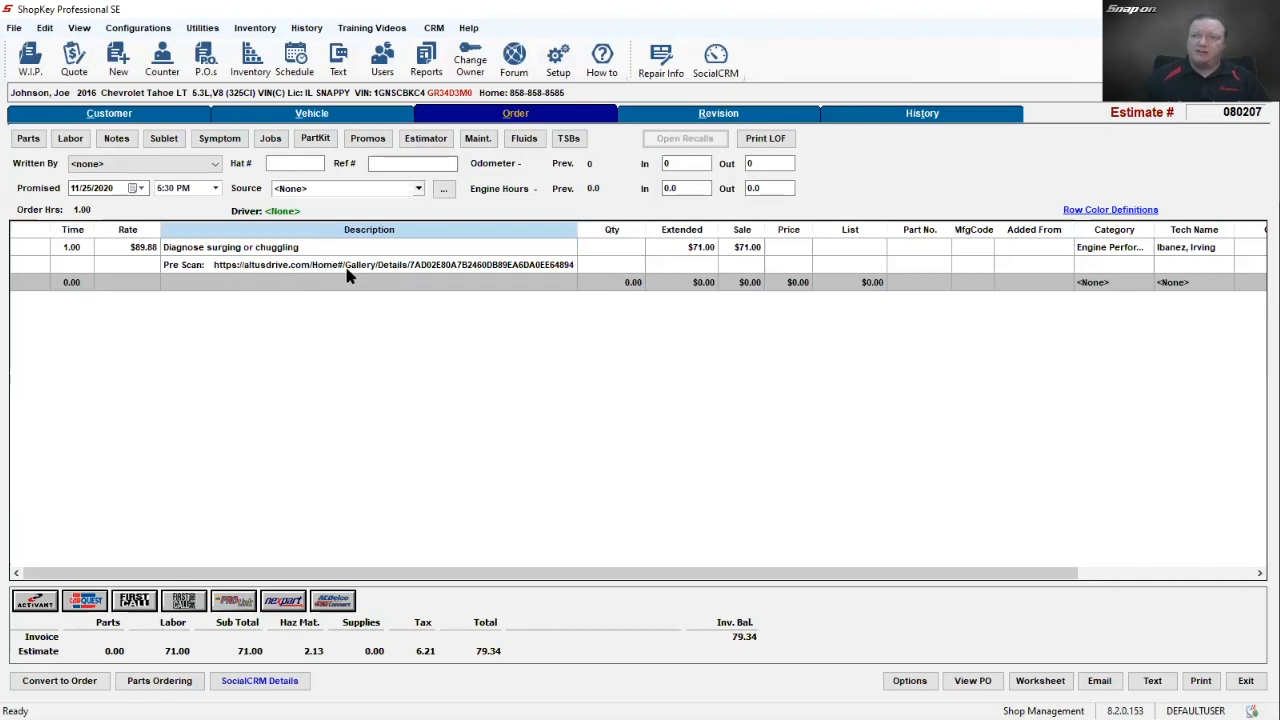
mouse_move(372, 488)
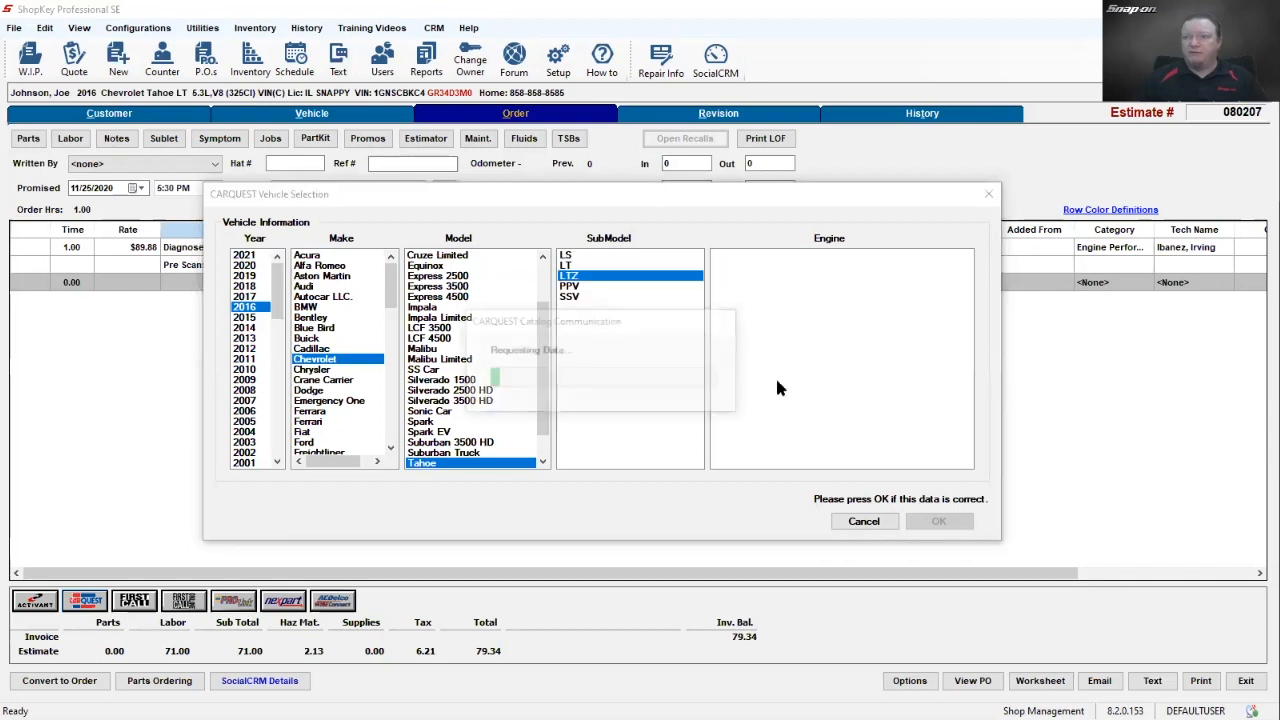
Step: Confirm the 2016 Tahoe LTZ and browse Fuel & Emission to Fuel Evaporation Control Components
left_click(938, 520)
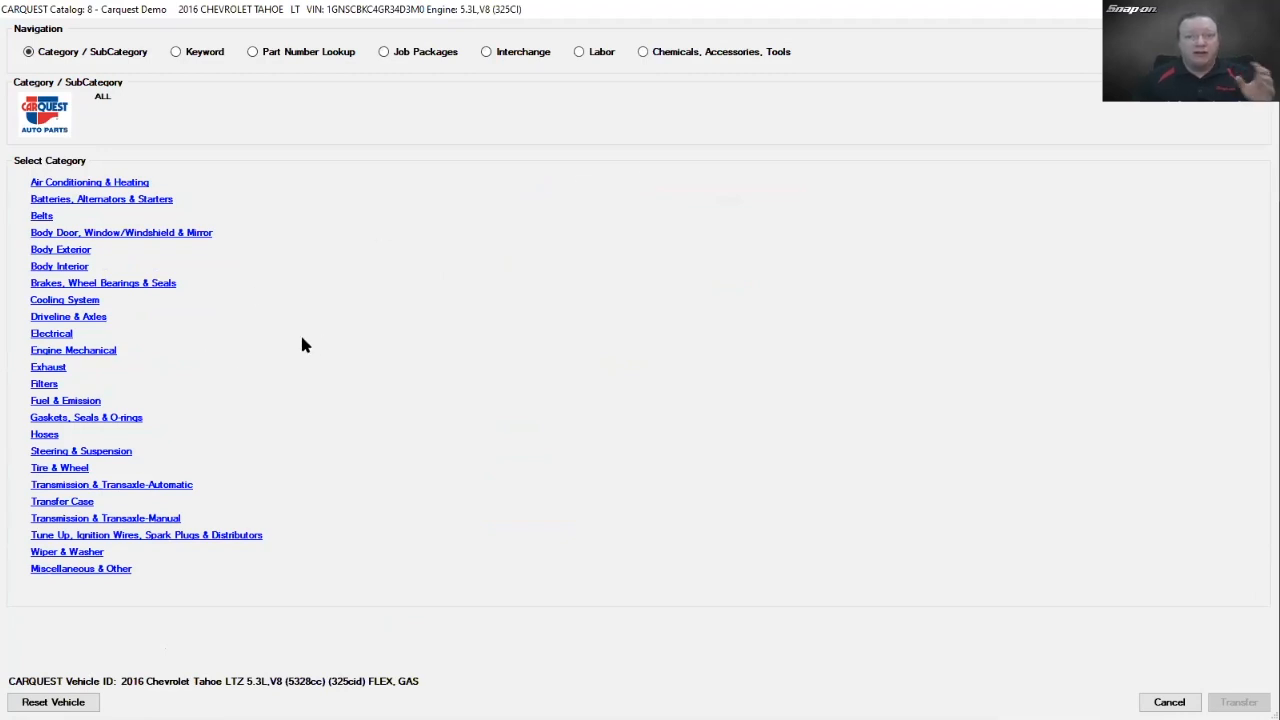
mouse_move(308, 344)
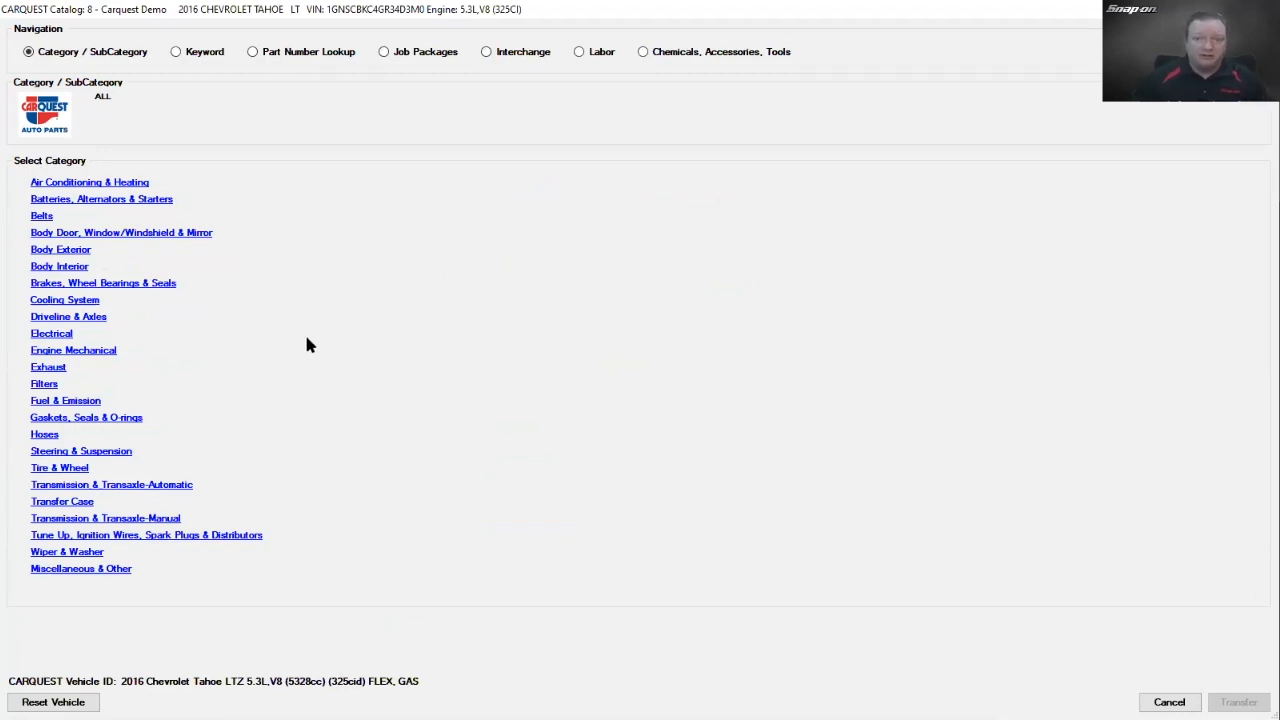
mouse_move(366, 284)
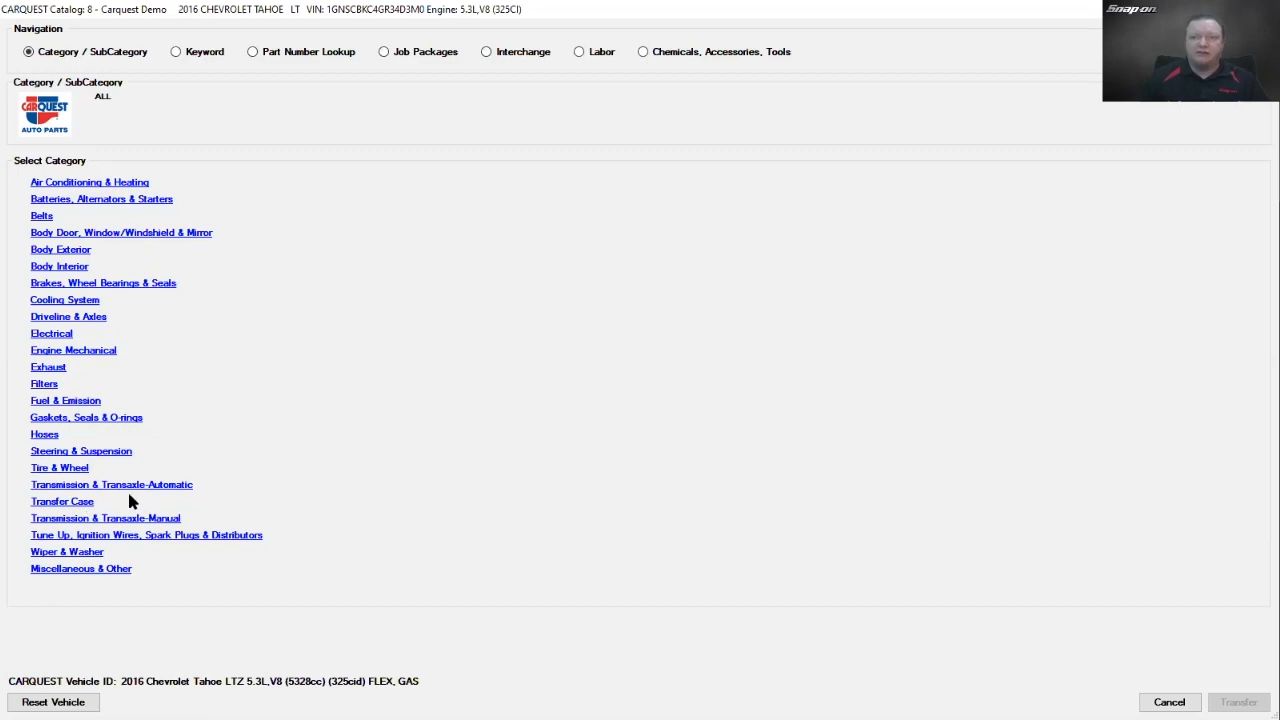
mouse_move(50, 404)
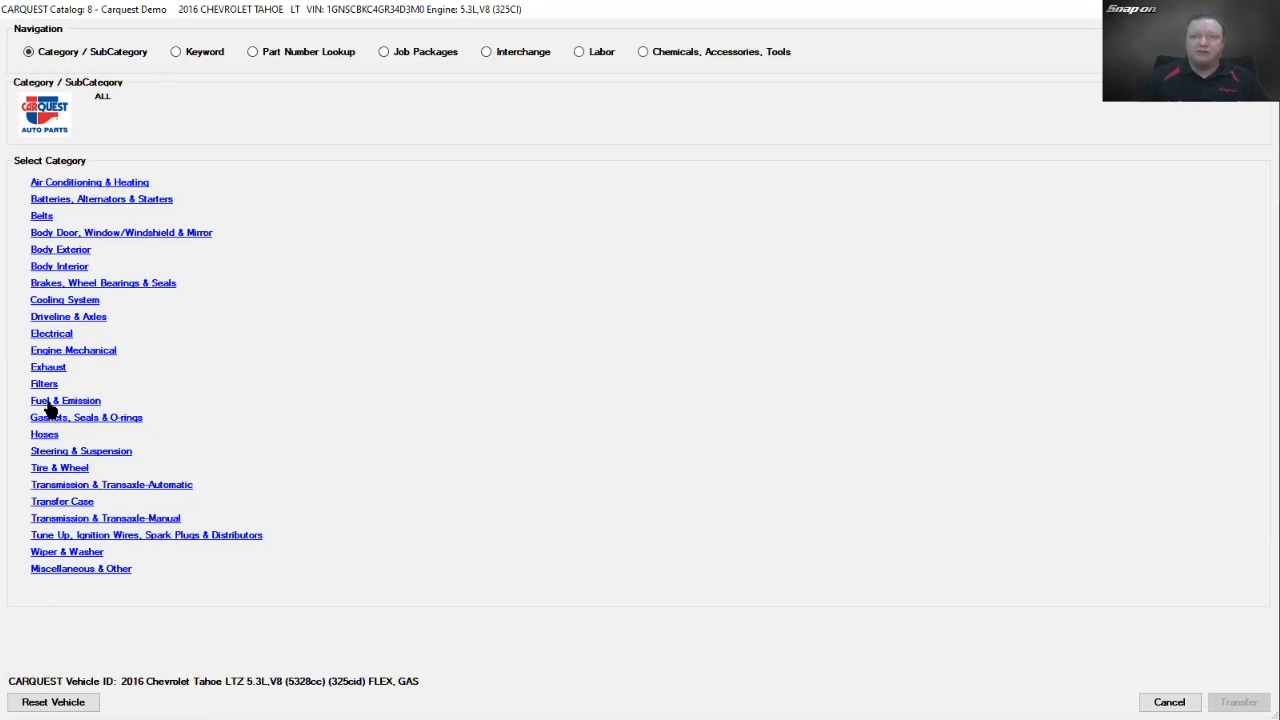
left_click(64, 400)
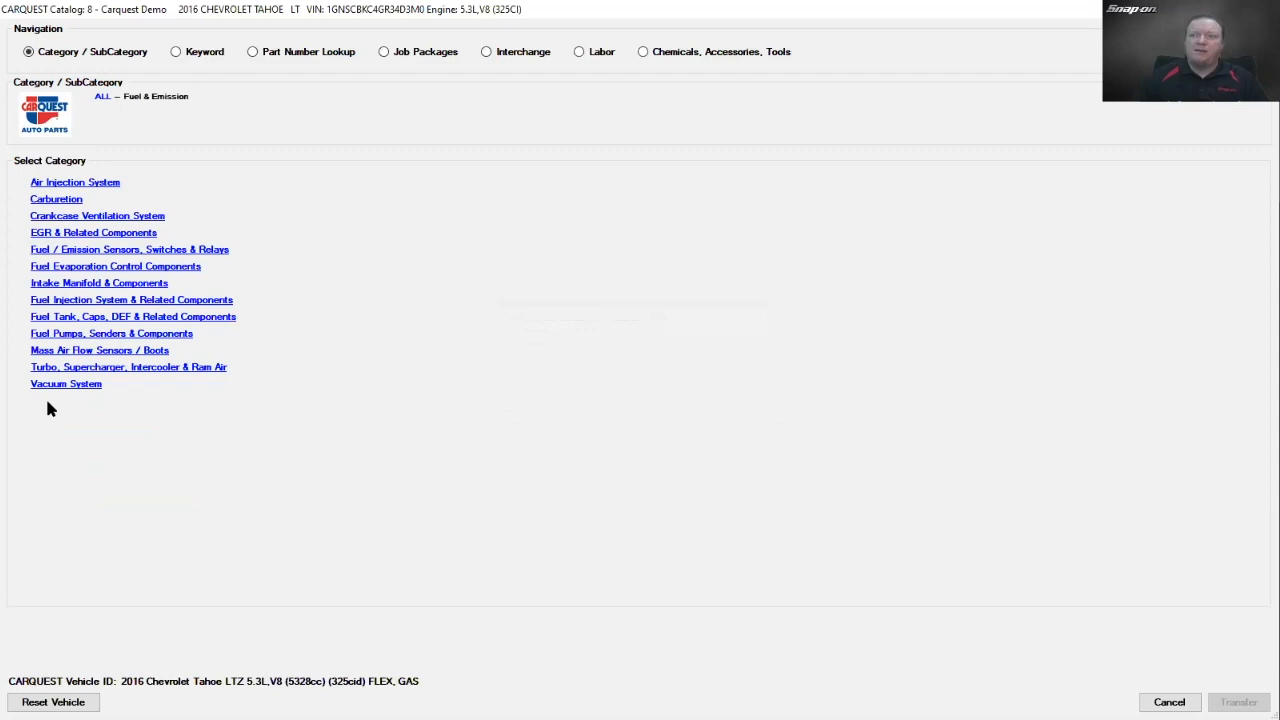
mouse_move(122, 270)
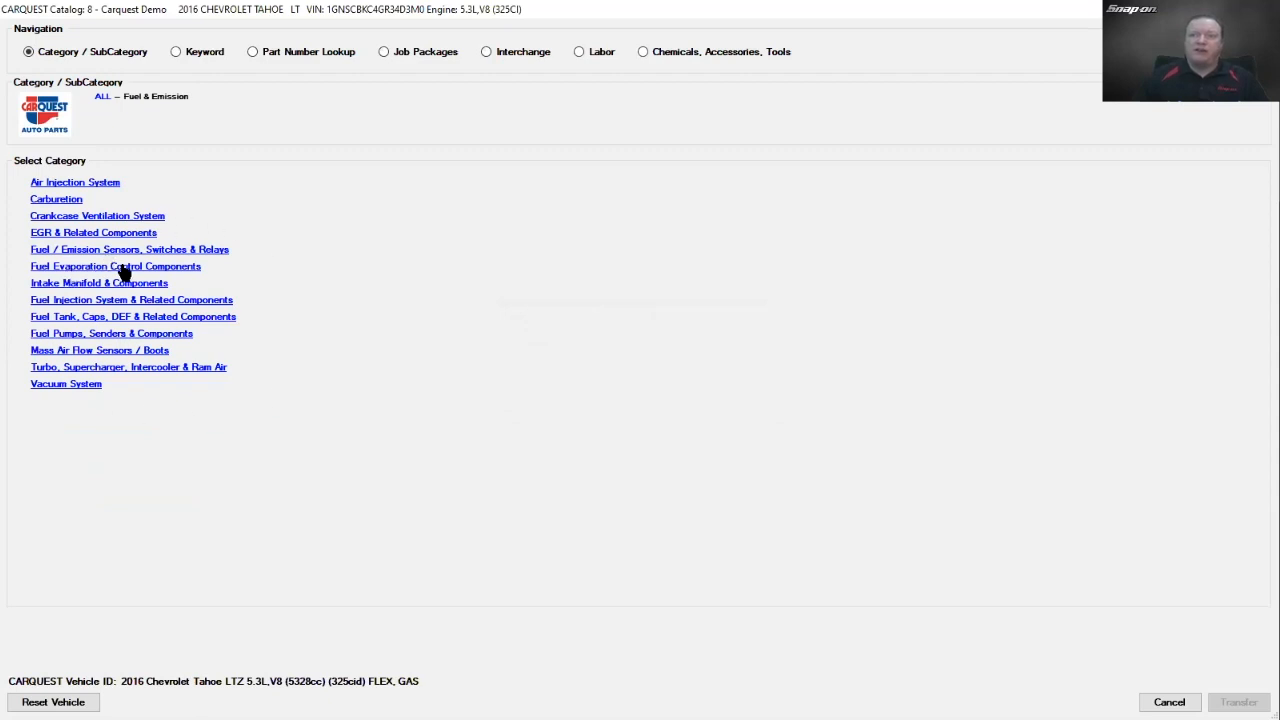
left_click(116, 266)
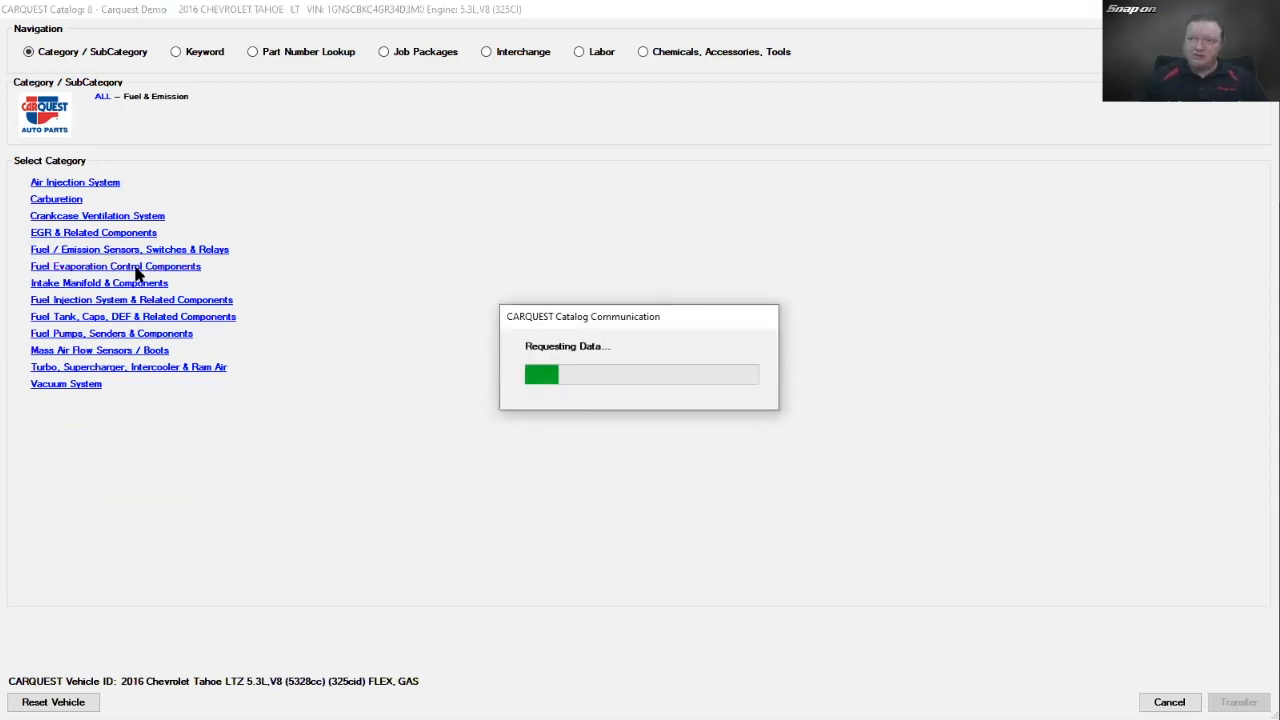
Step: View the picture and details of the BWD vent solenoid CPV183
left_click(116, 266)
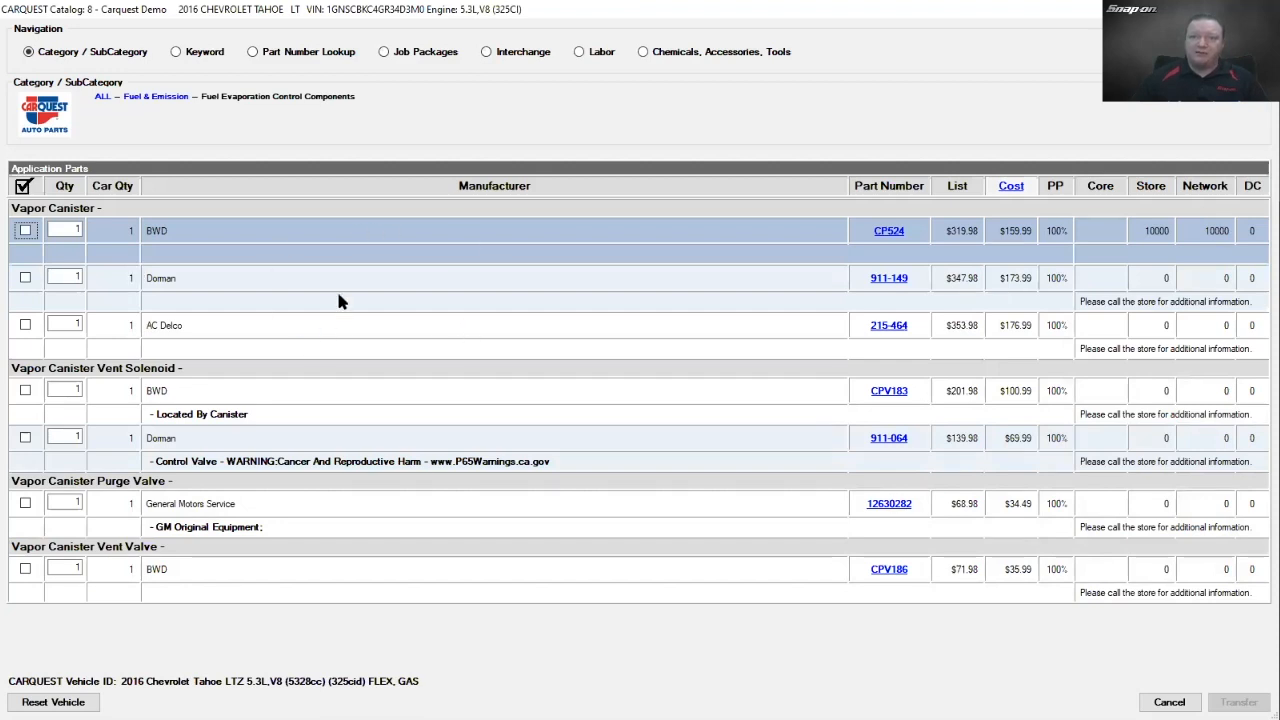
mouse_move(516, 372)
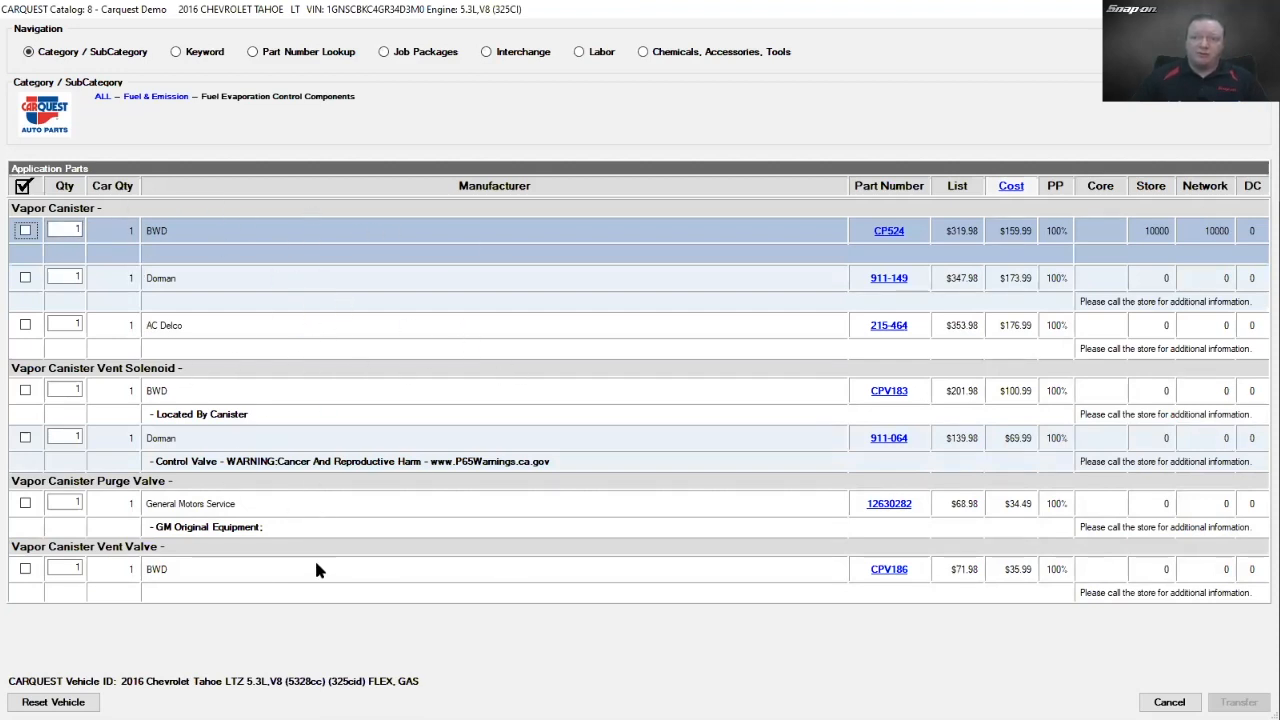
mouse_move(384, 584)
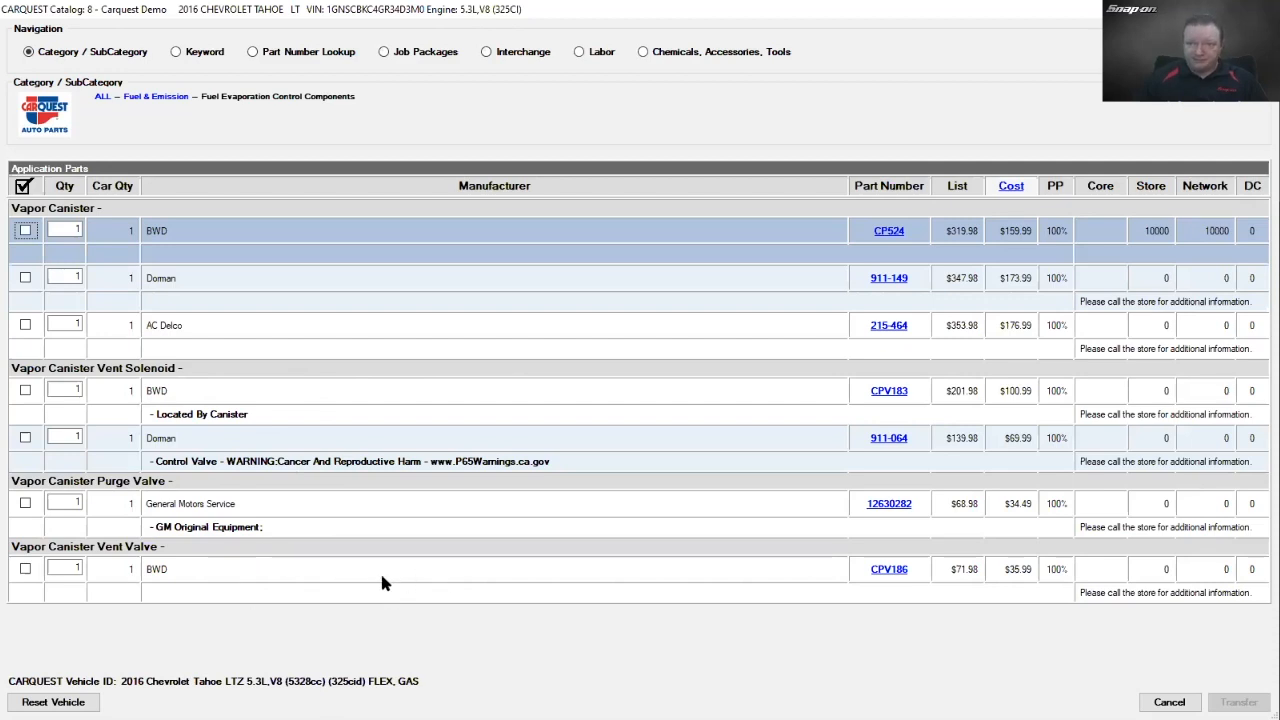
mouse_move(632, 430)
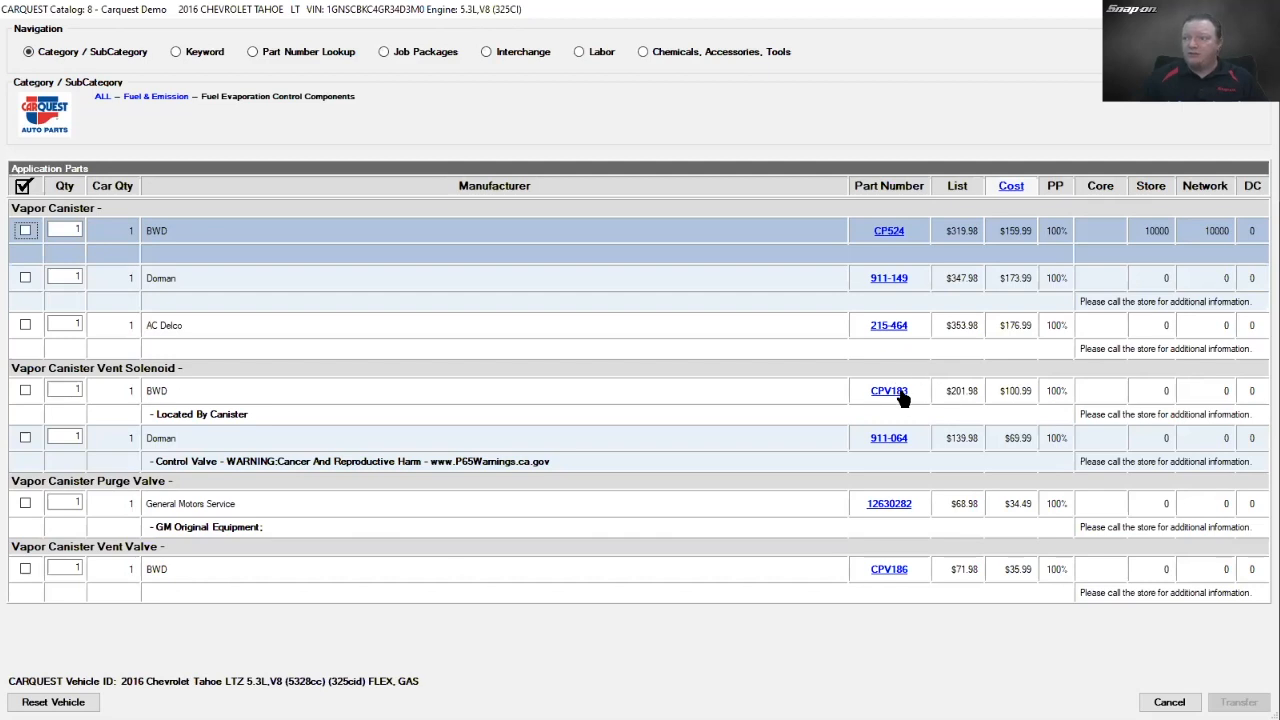
left_click(888, 390)
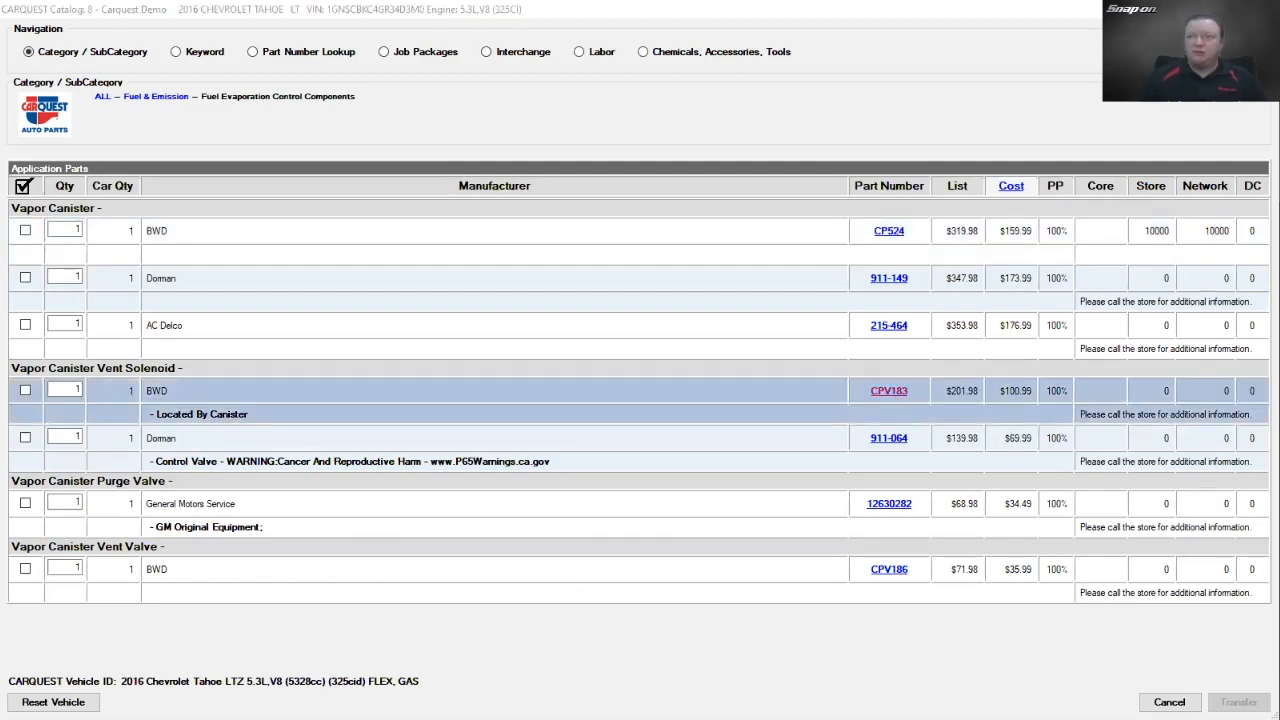
left_click(888, 390)
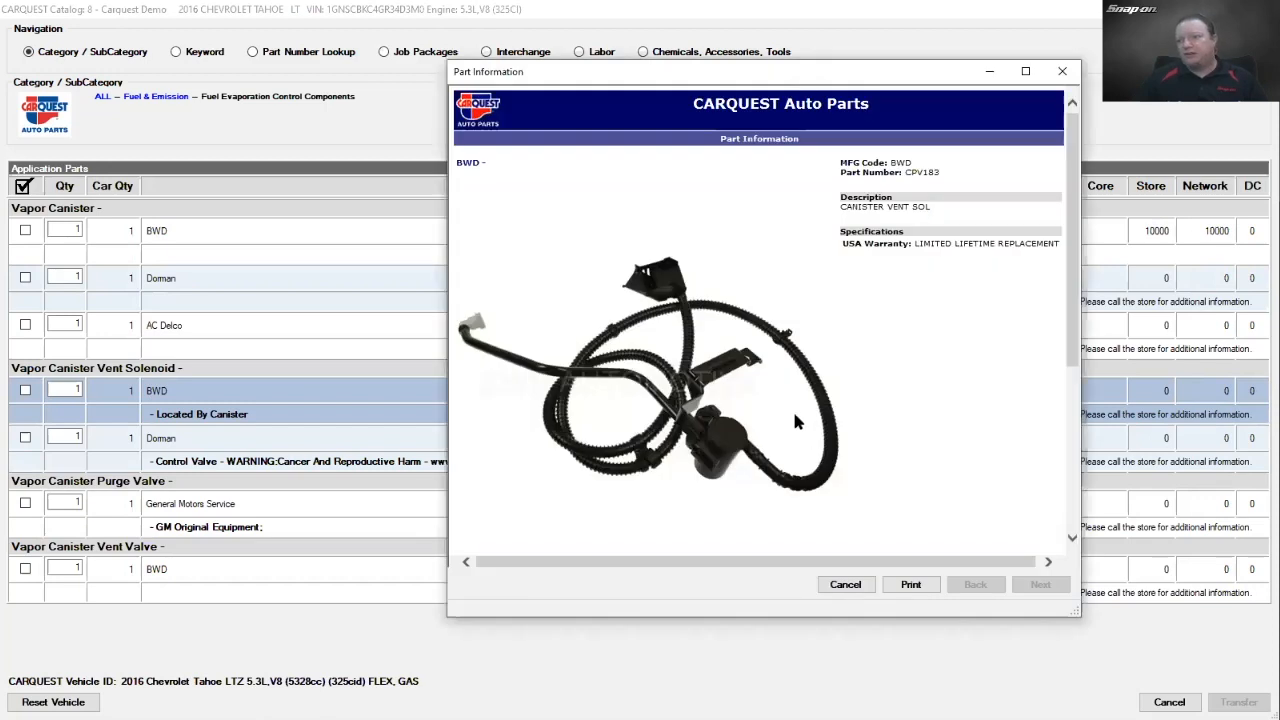
mouse_move(688, 456)
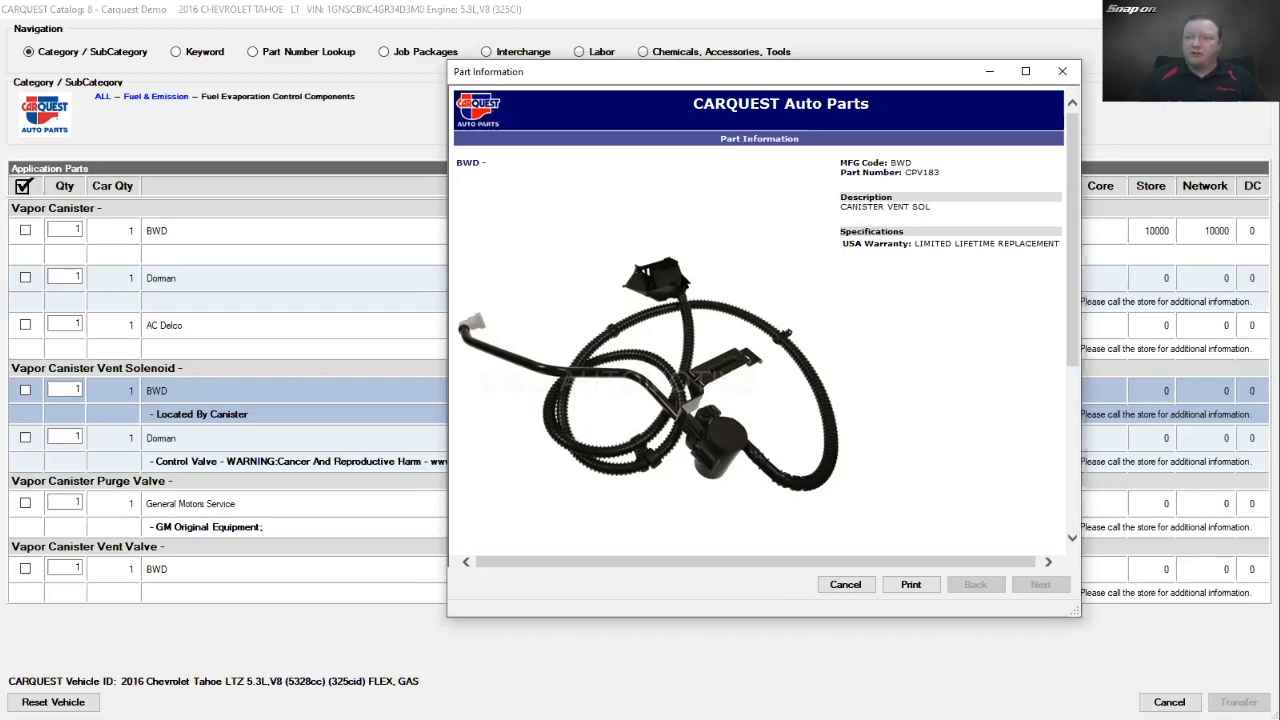
mouse_move(684, 280)
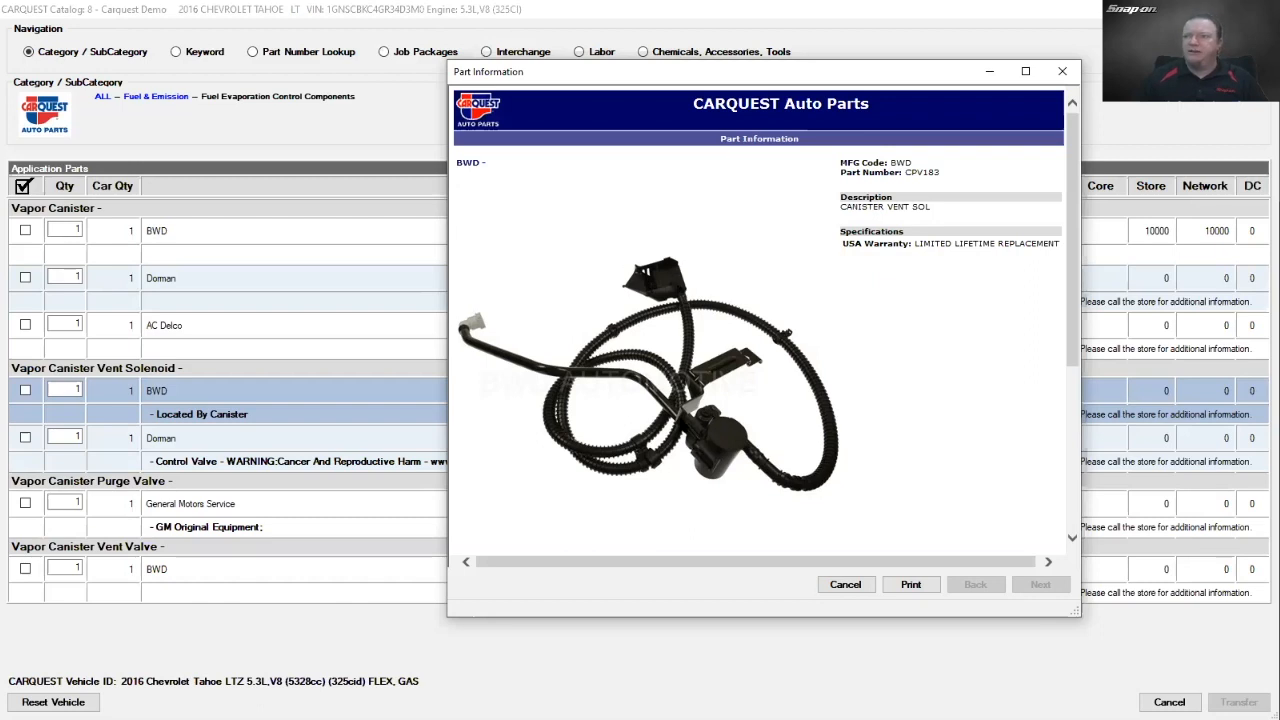
mouse_move(478, 324)
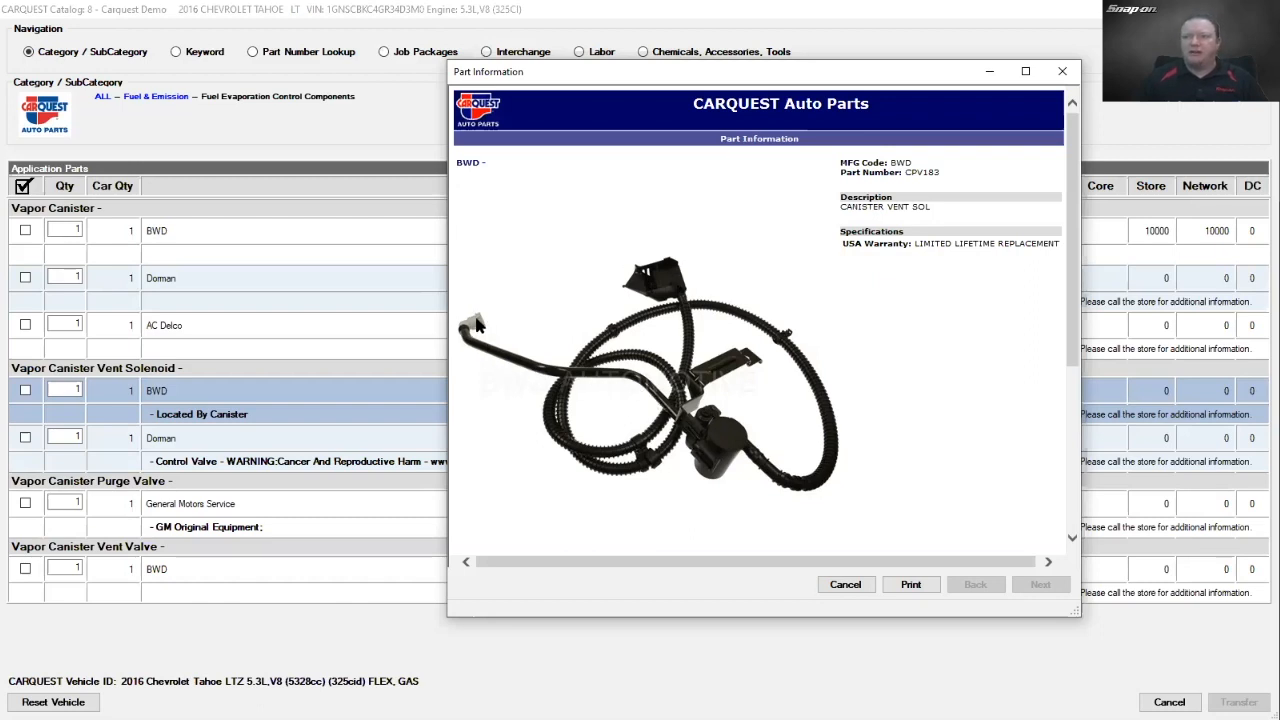
mouse_move(584, 292)
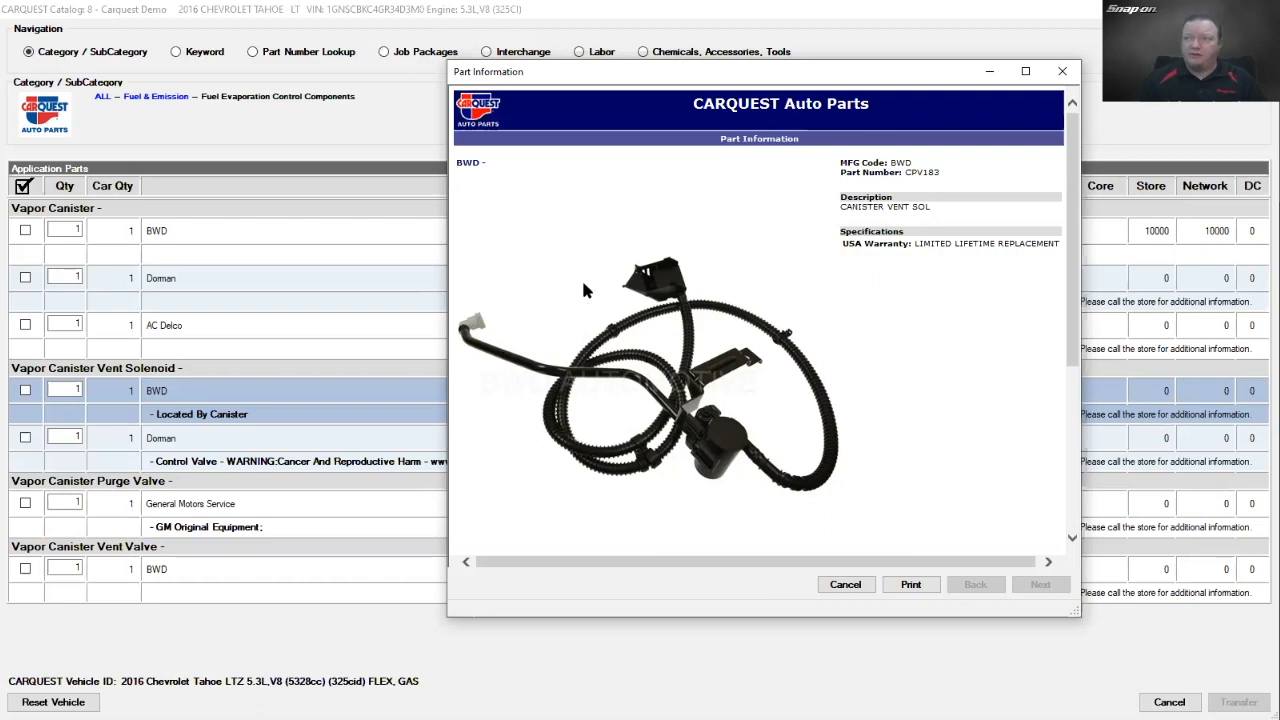
mouse_move(892, 608)
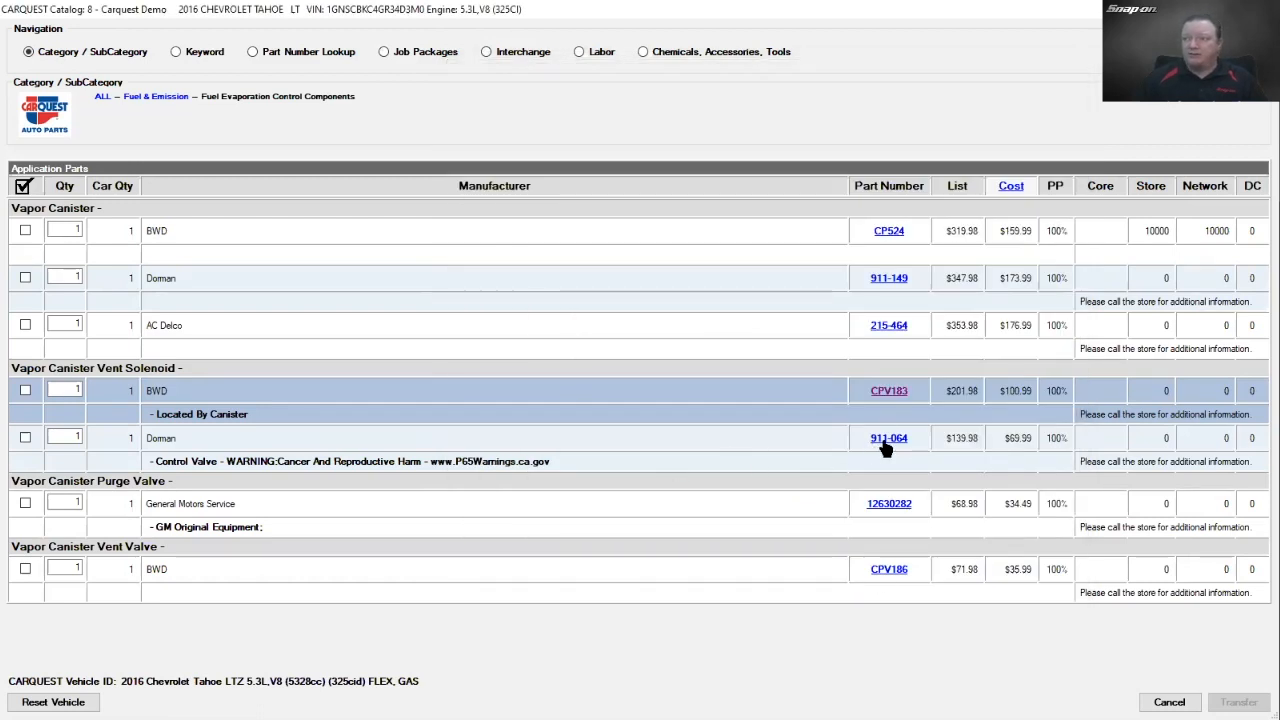
Step: View and close the details of the Dorman 911-064 vapor vent valve
left_click(888, 438)
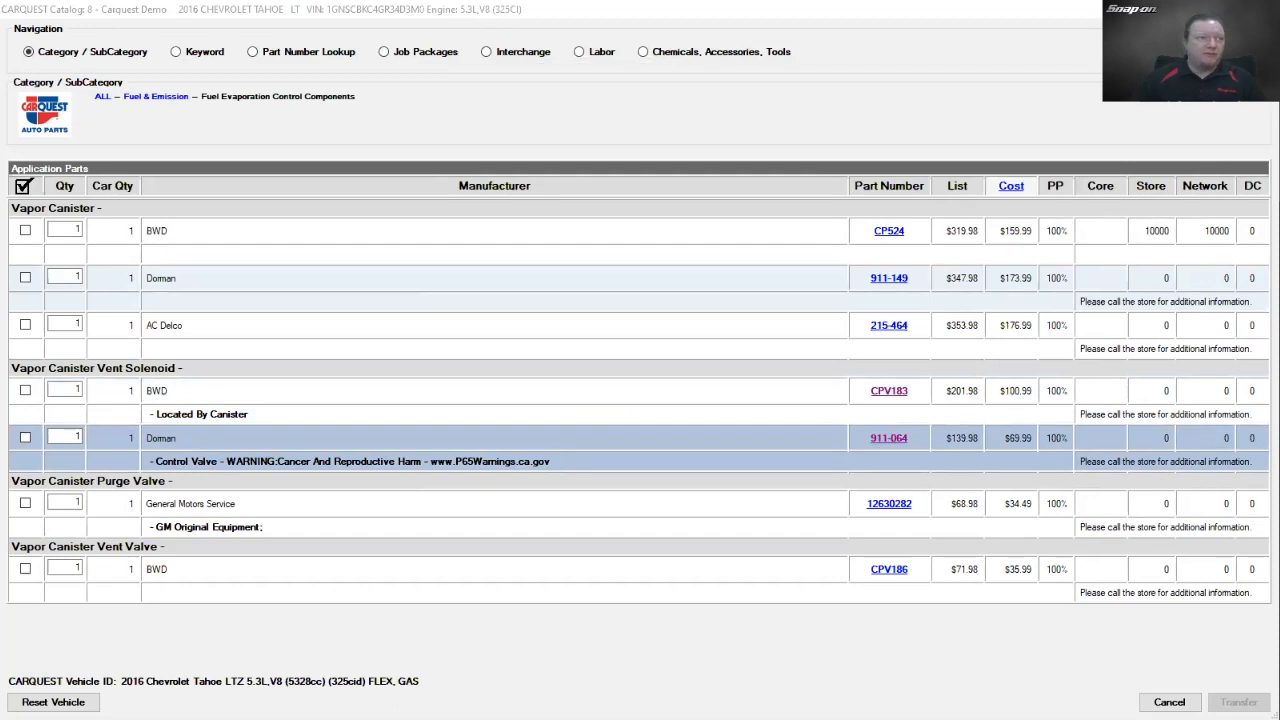
left_click(888, 436)
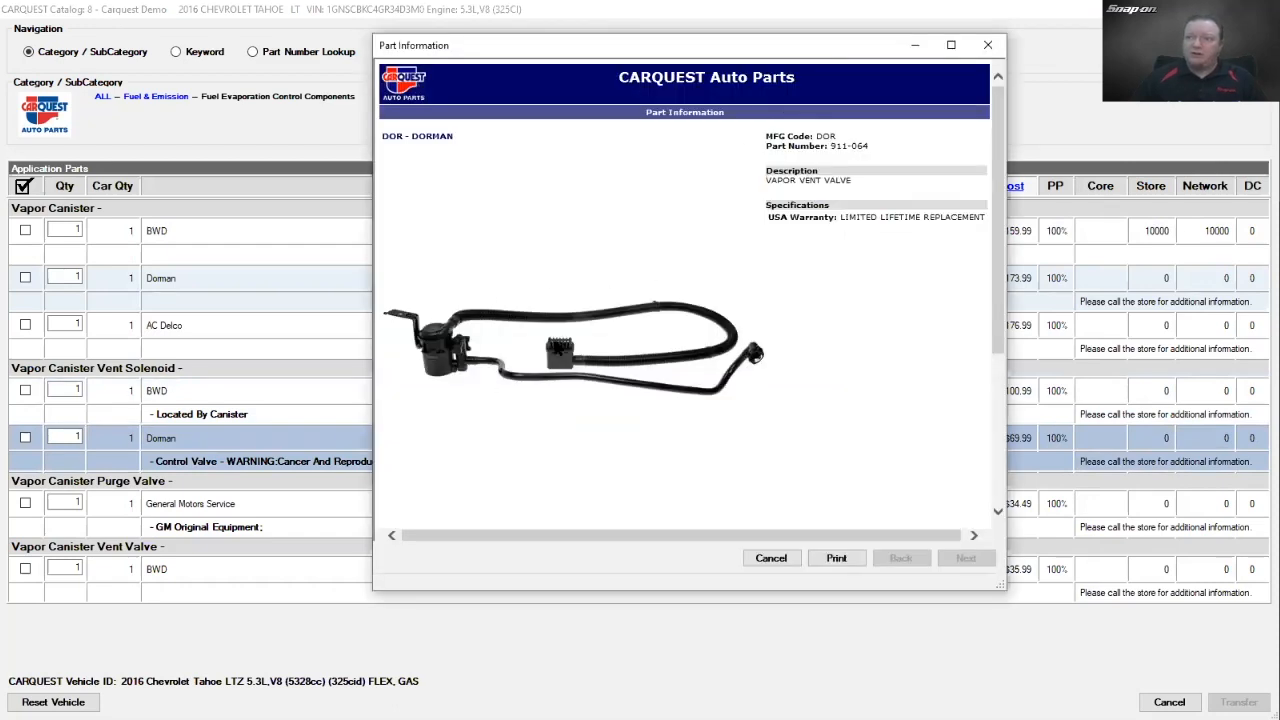
mouse_move(480, 304)
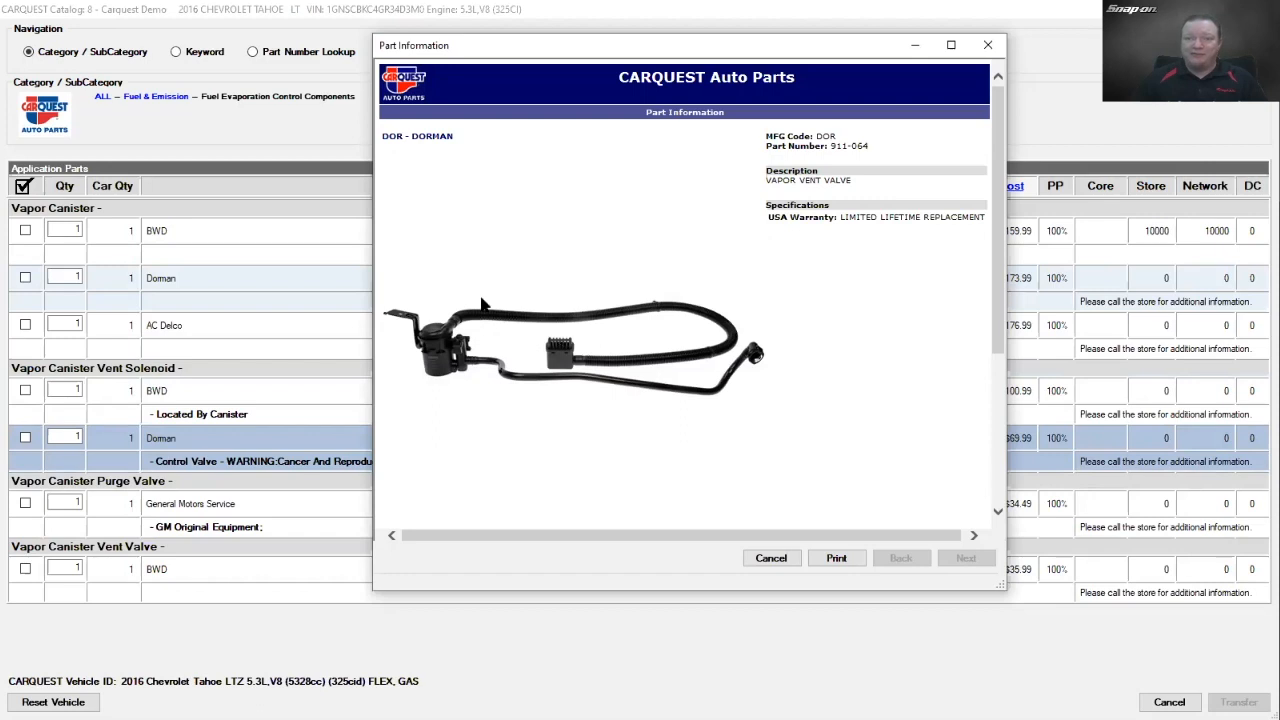
mouse_move(668, 384)
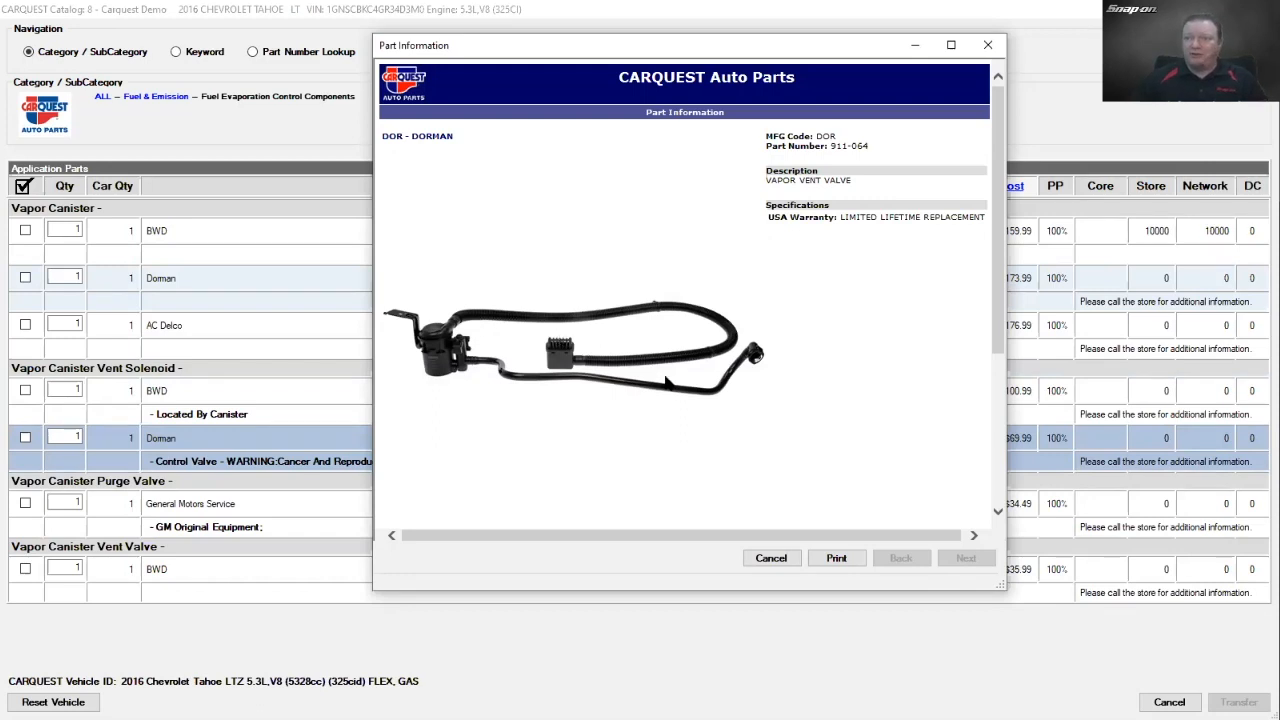
mouse_move(458, 330)
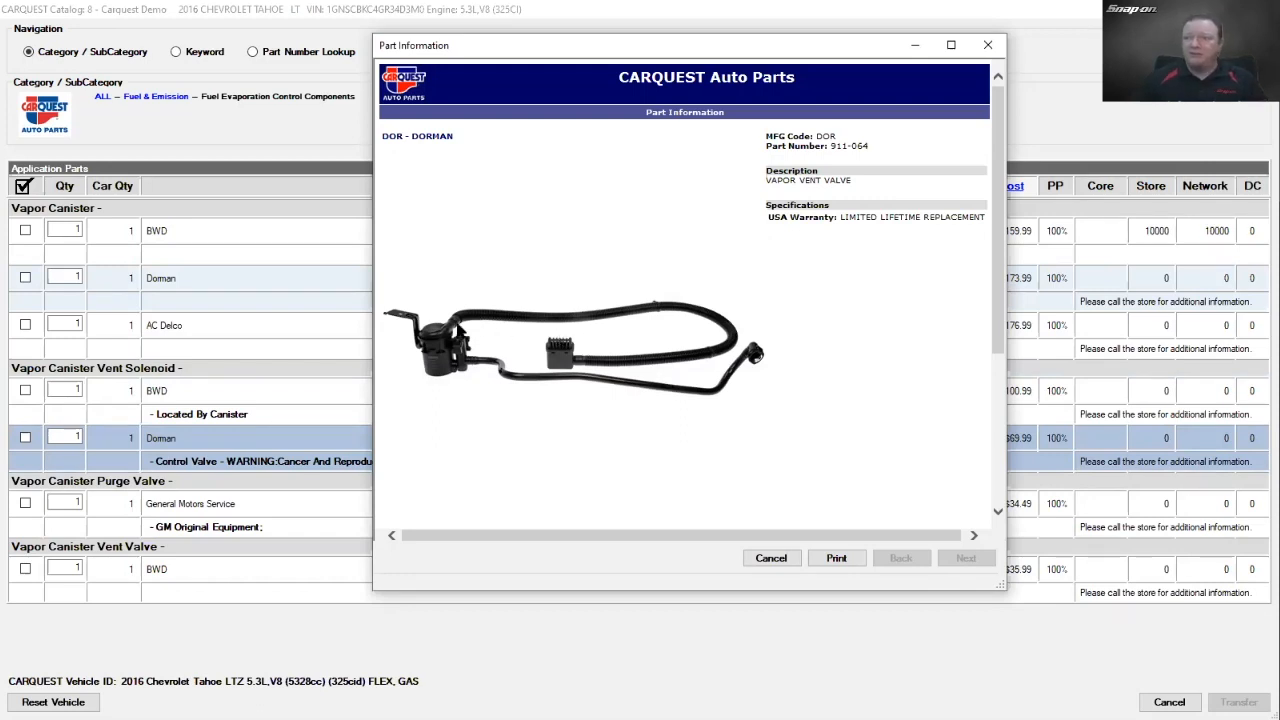
mouse_move(758, 364)
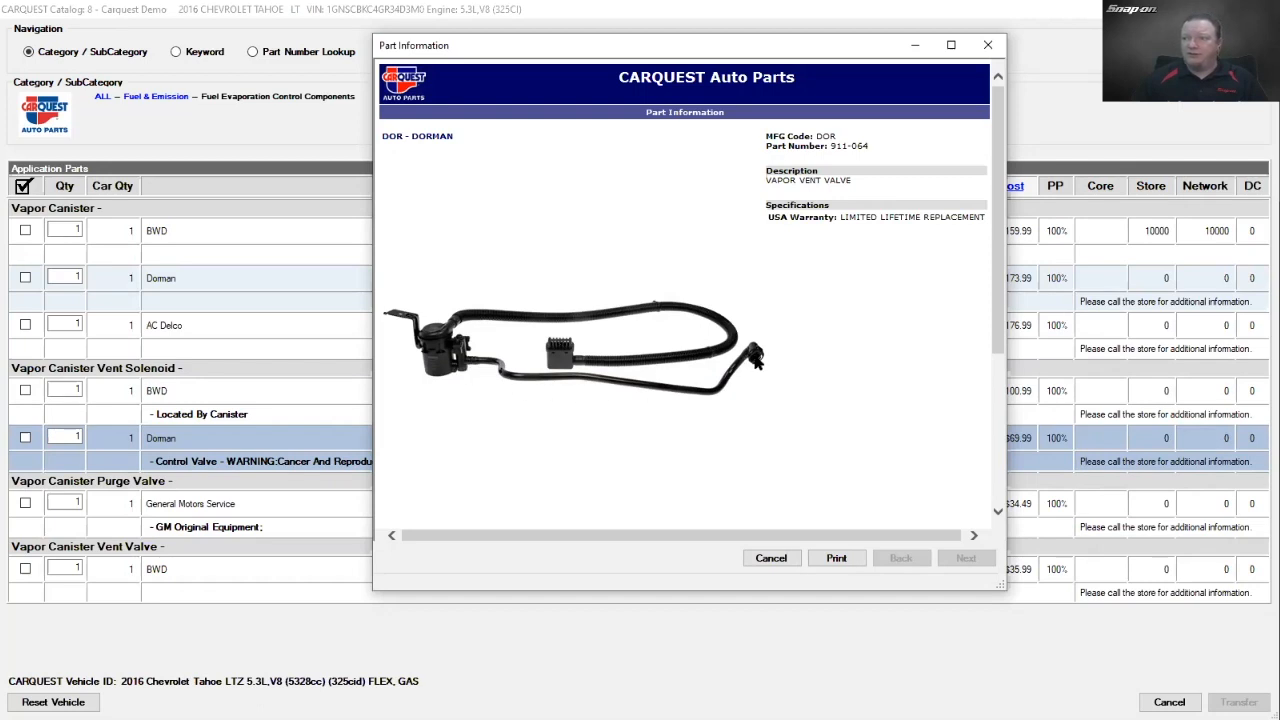
left_click(772, 558)
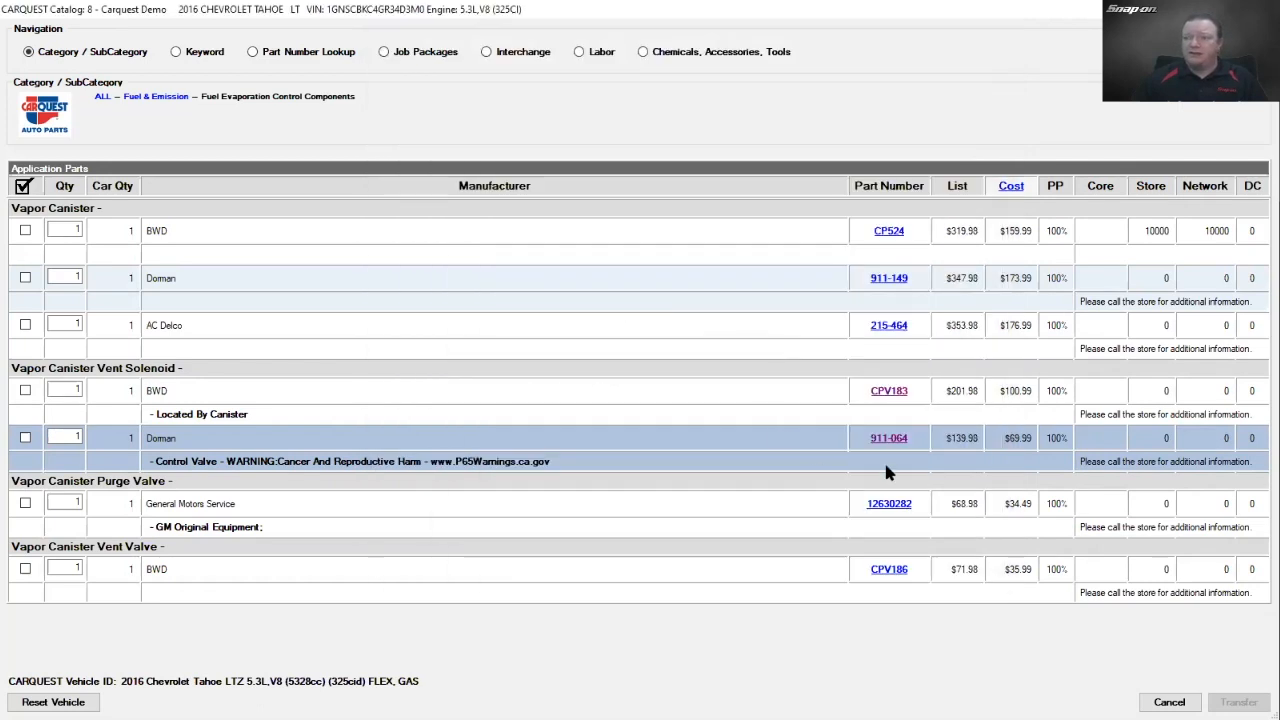
mouse_move(880, 580)
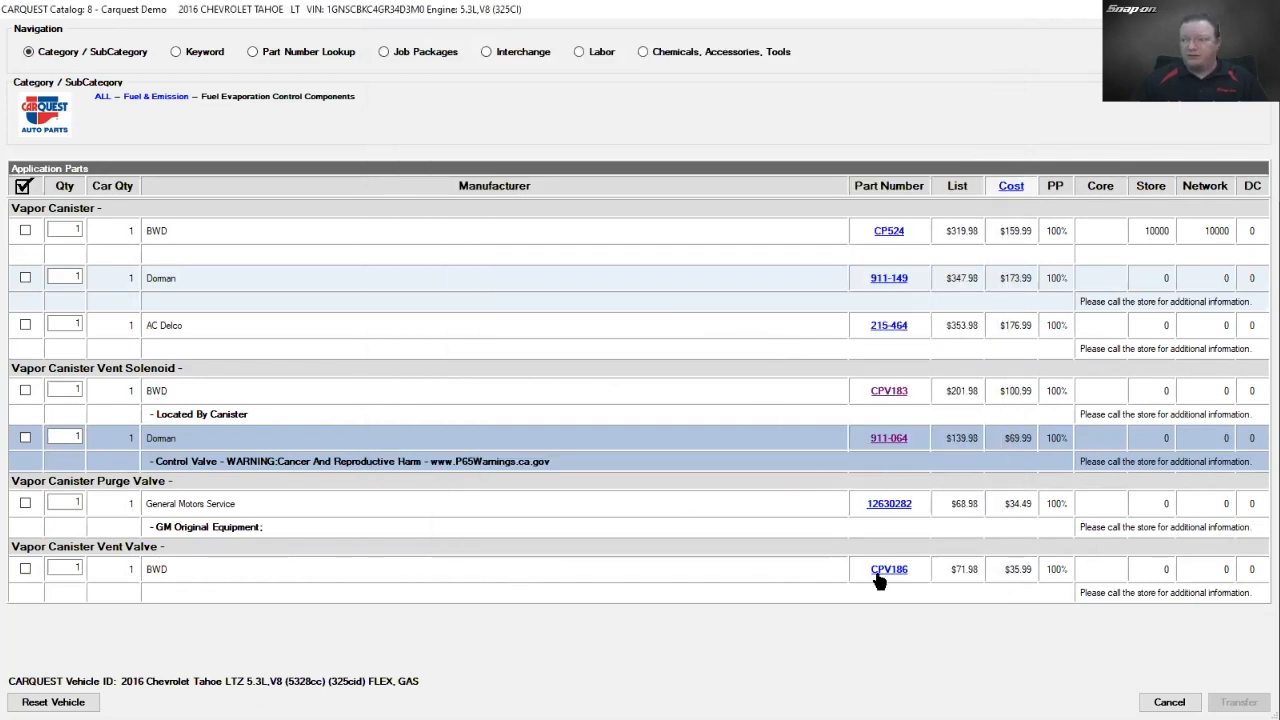
left_click(888, 568)
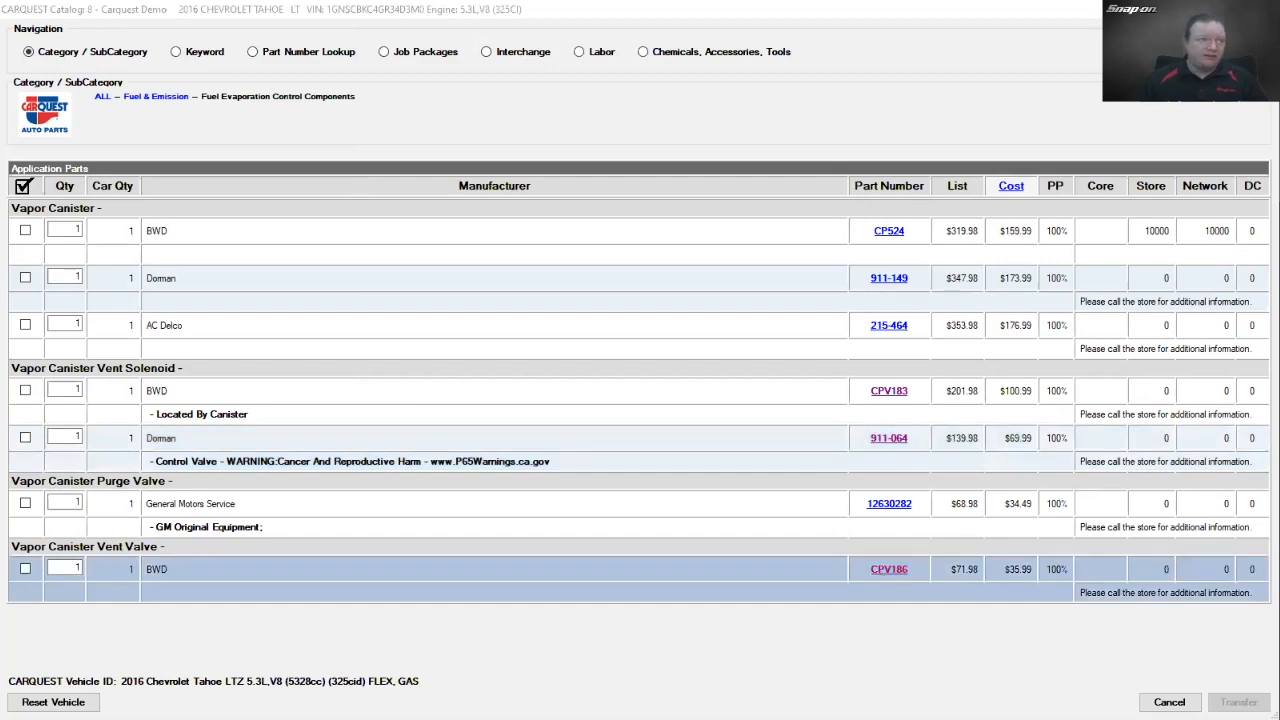
left_click(888, 568)
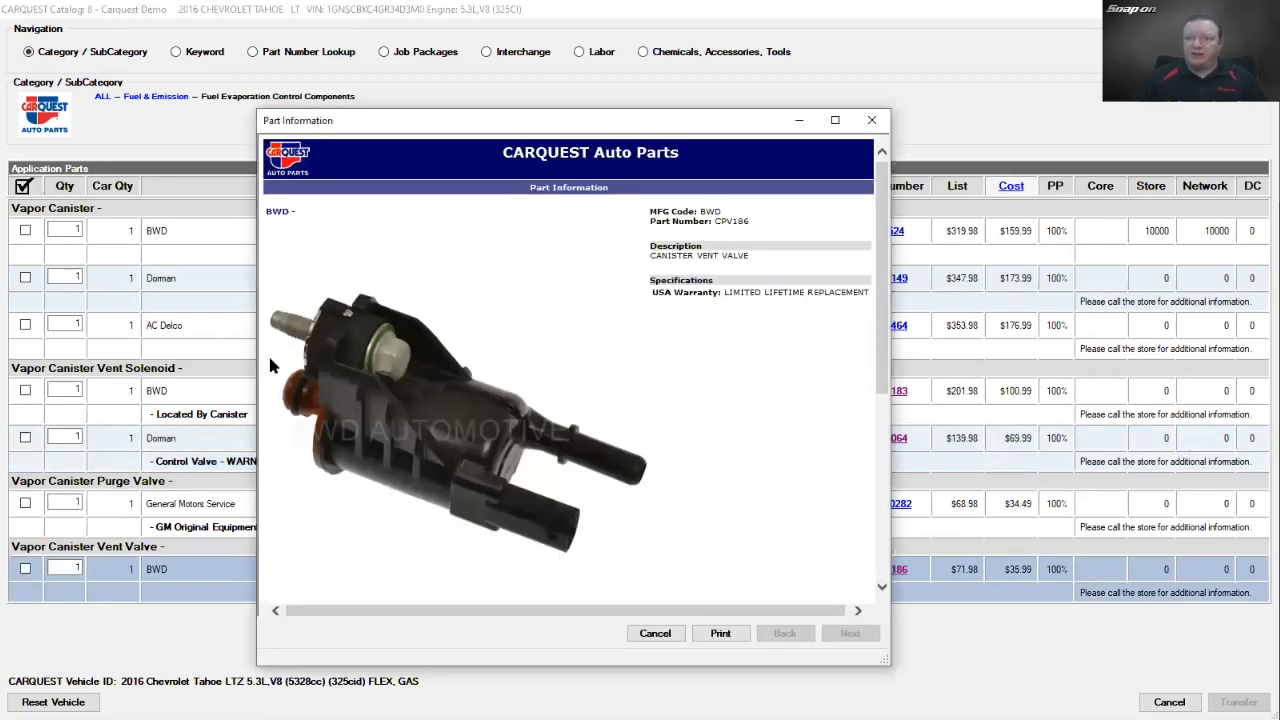
mouse_move(294, 424)
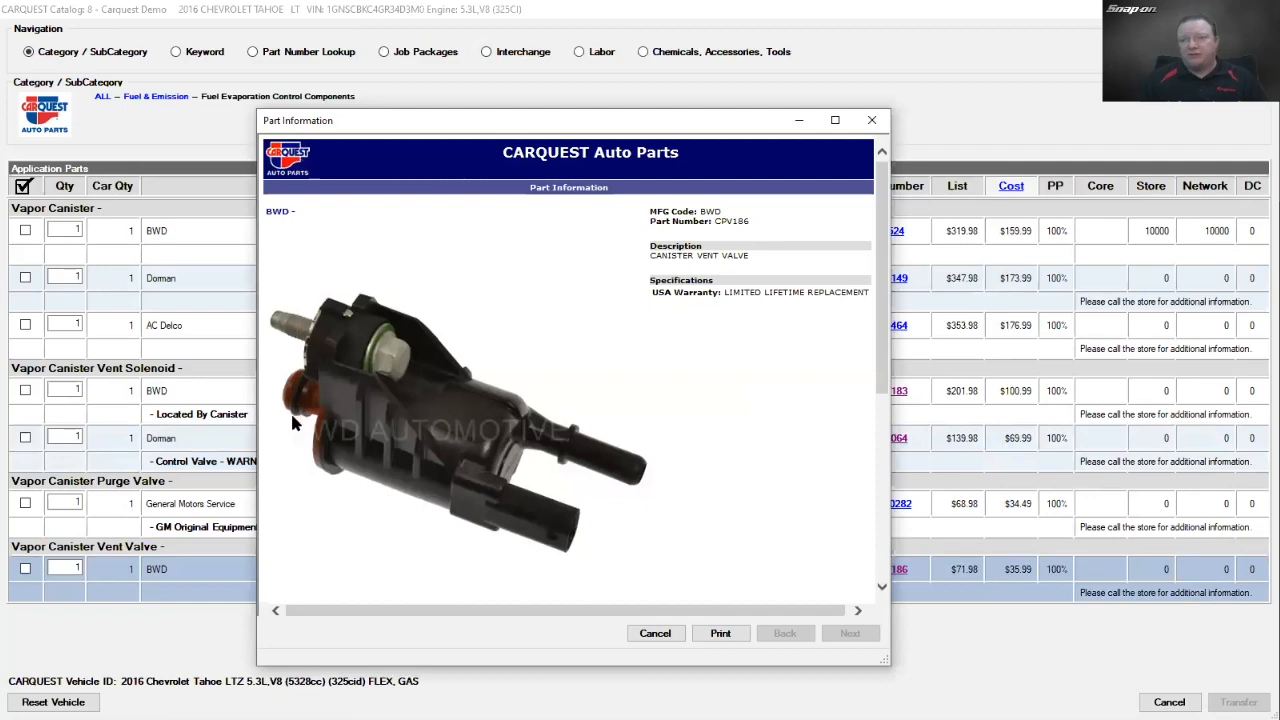
mouse_move(596, 488)
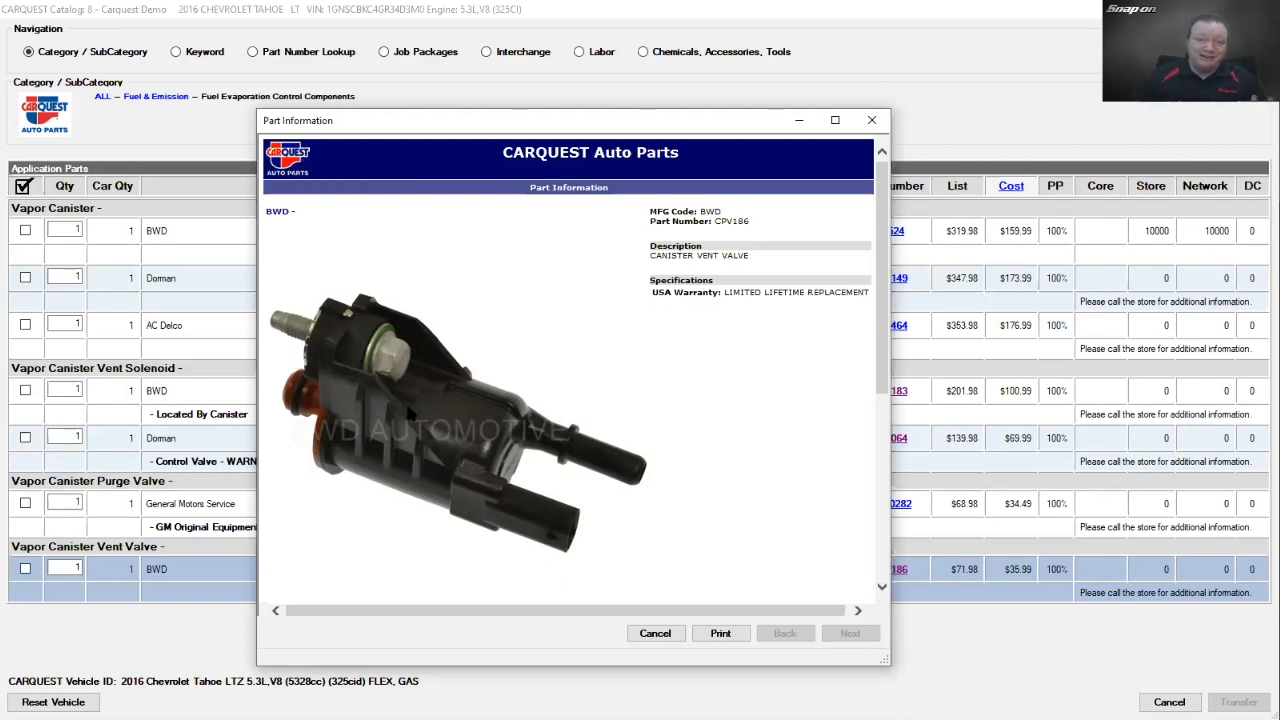
mouse_move(452, 448)
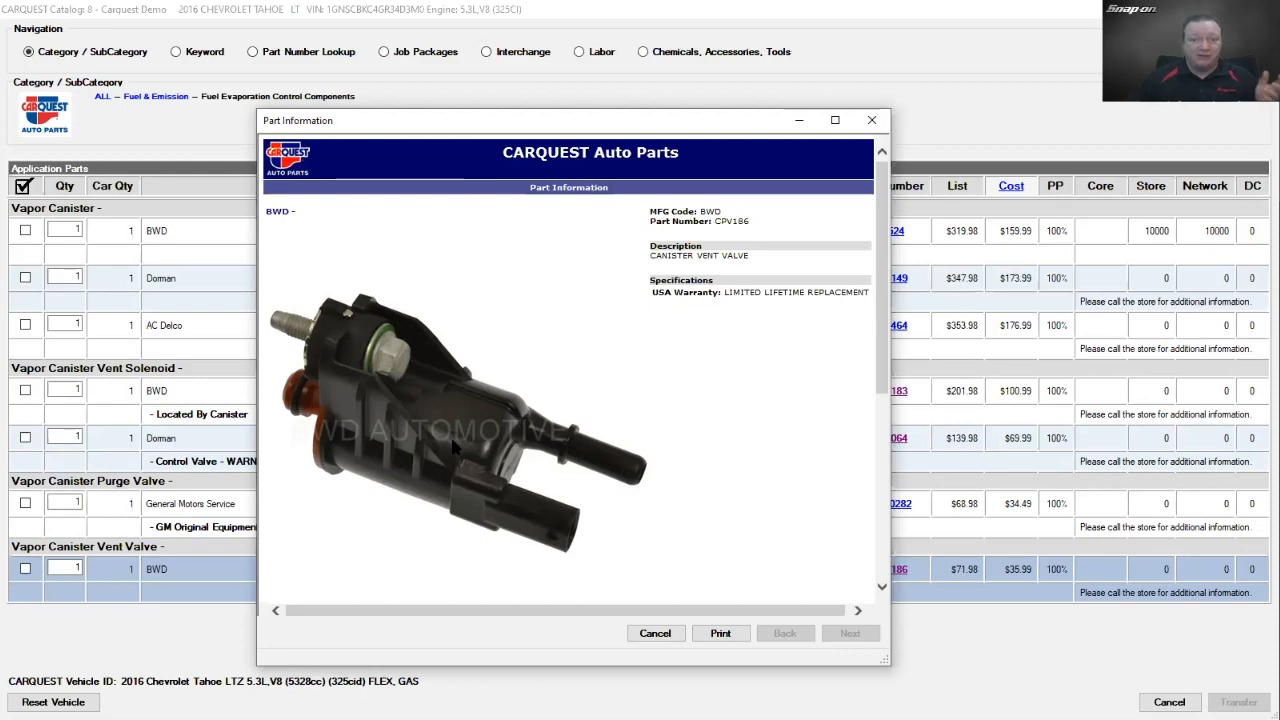
mouse_move(570, 280)
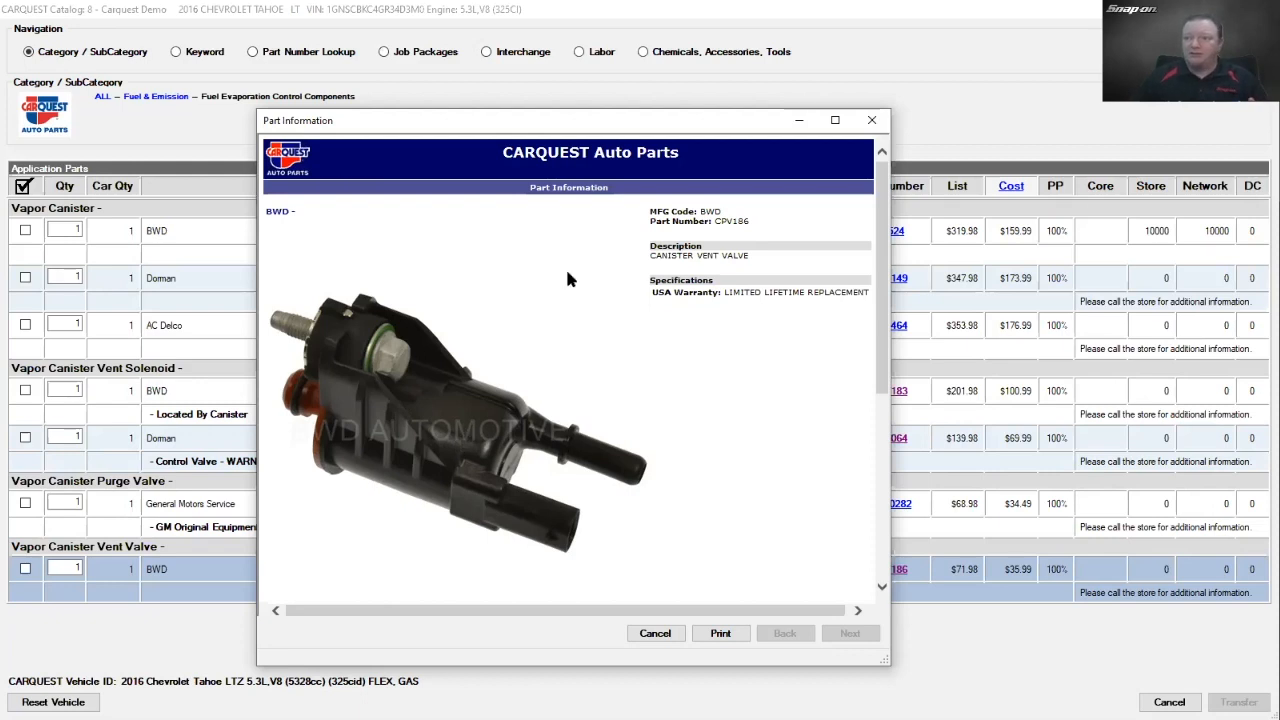
left_click(656, 632)
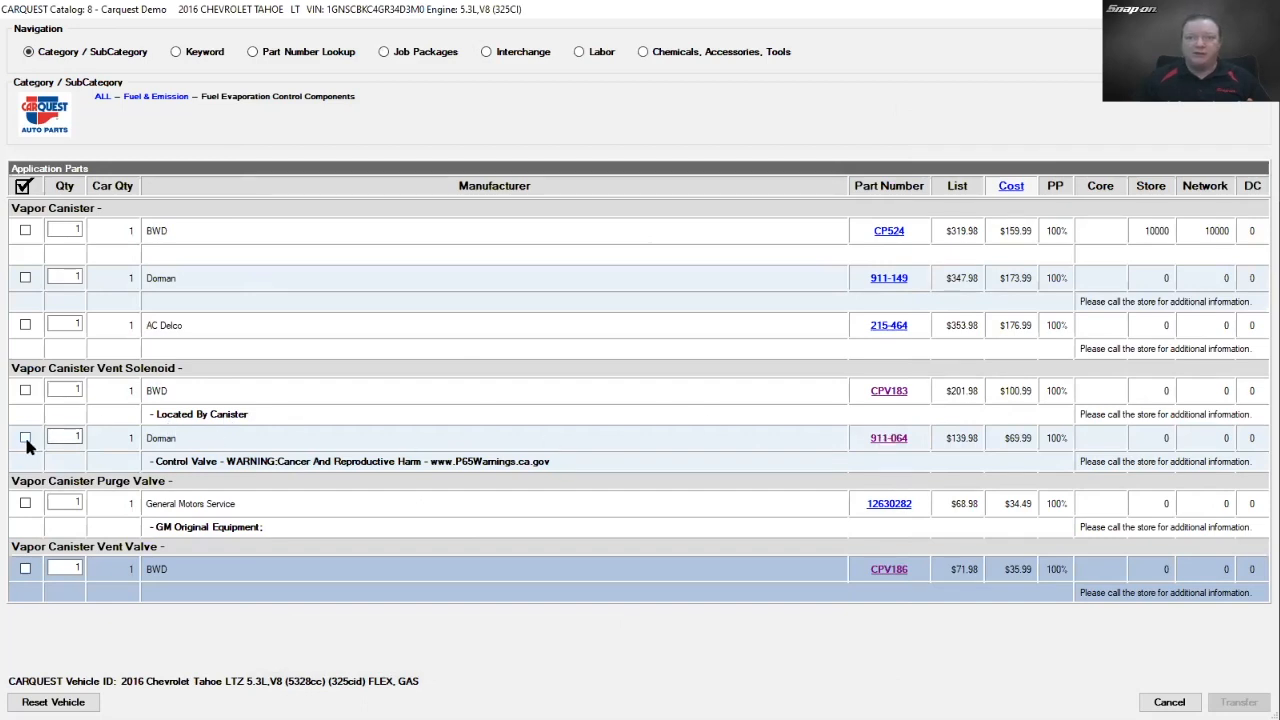
Step: Transfer the Dorman vent solenoid to the estimate and acknowledge the parts-ordering price check error
left_click(24, 438)
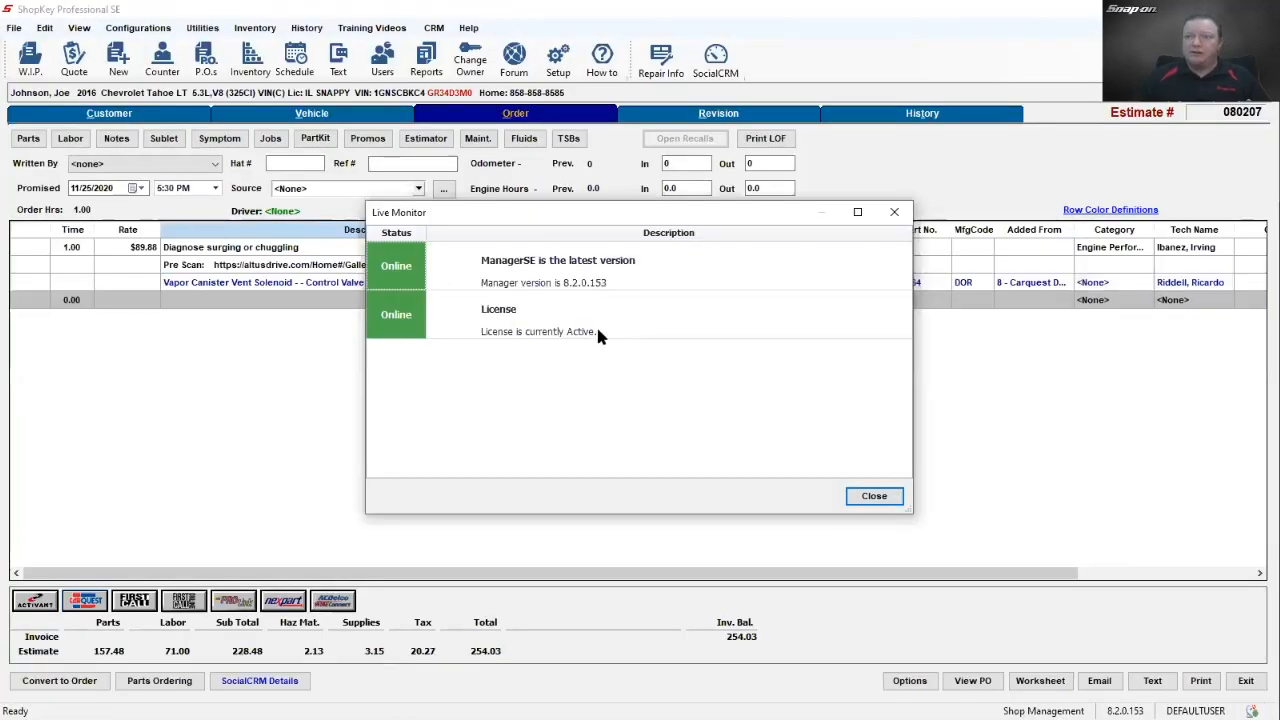
left_click(872, 496)
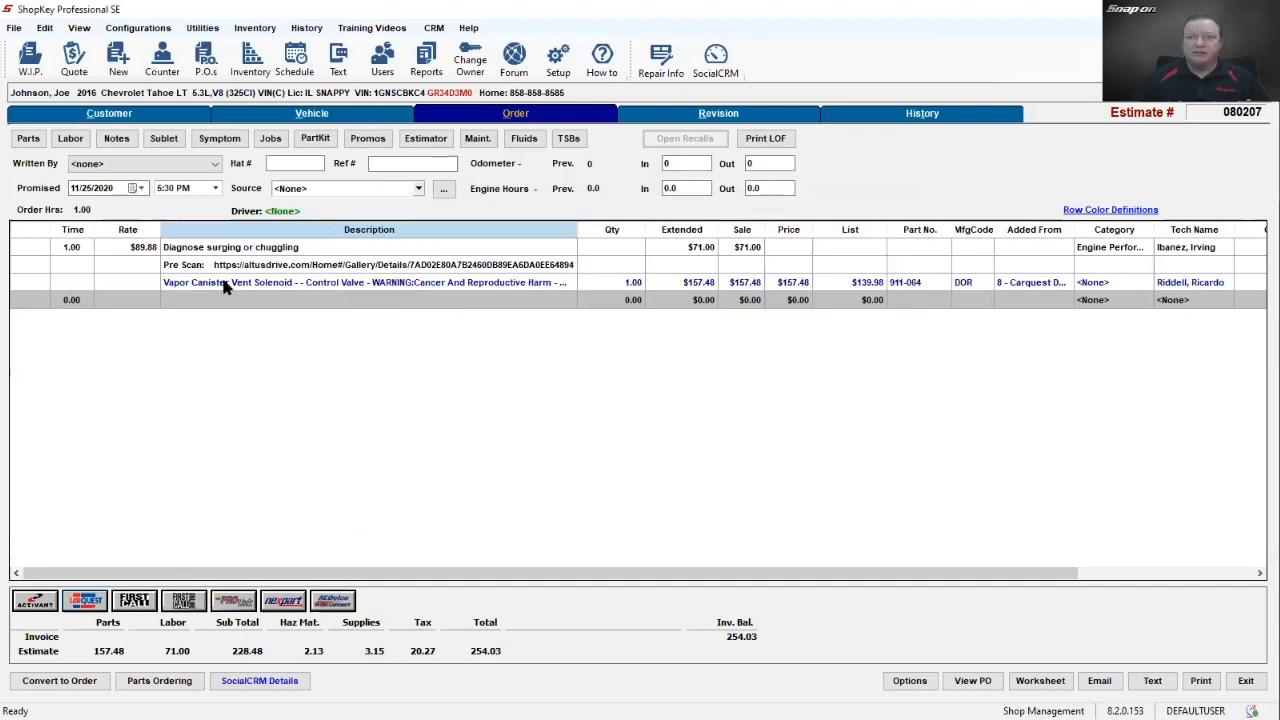
mouse_move(248, 284)
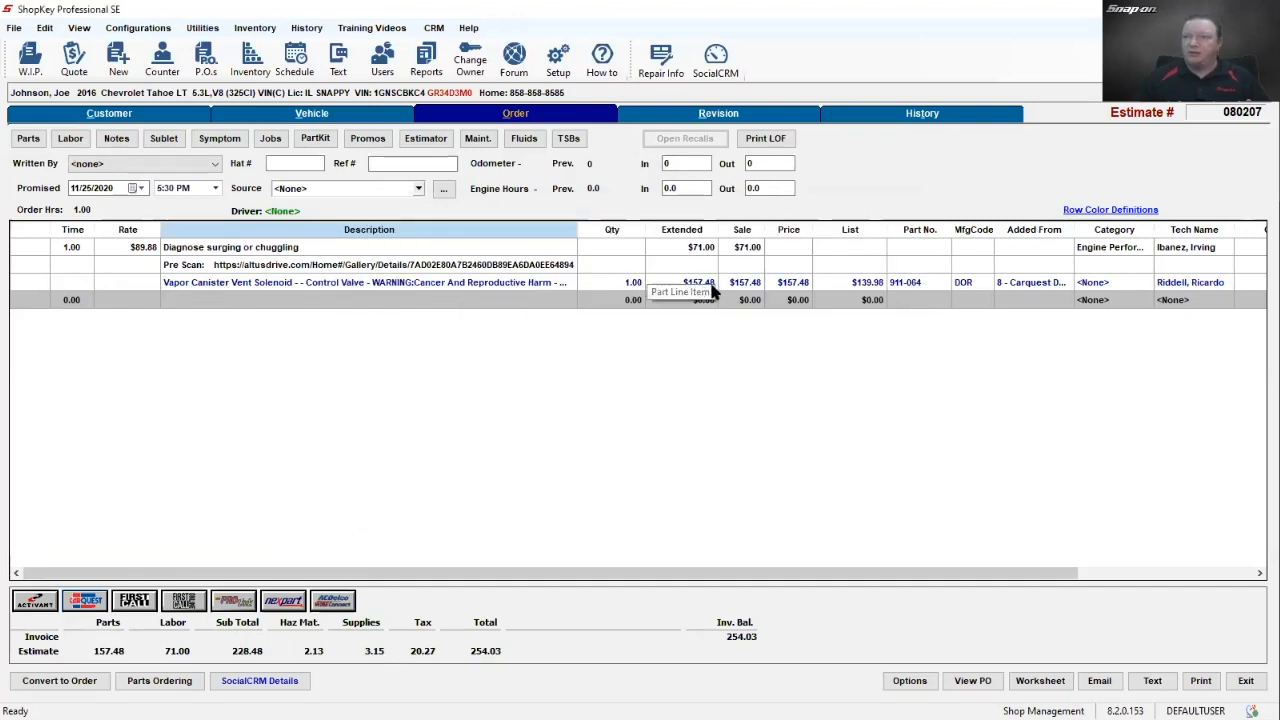
mouse_move(864, 290)
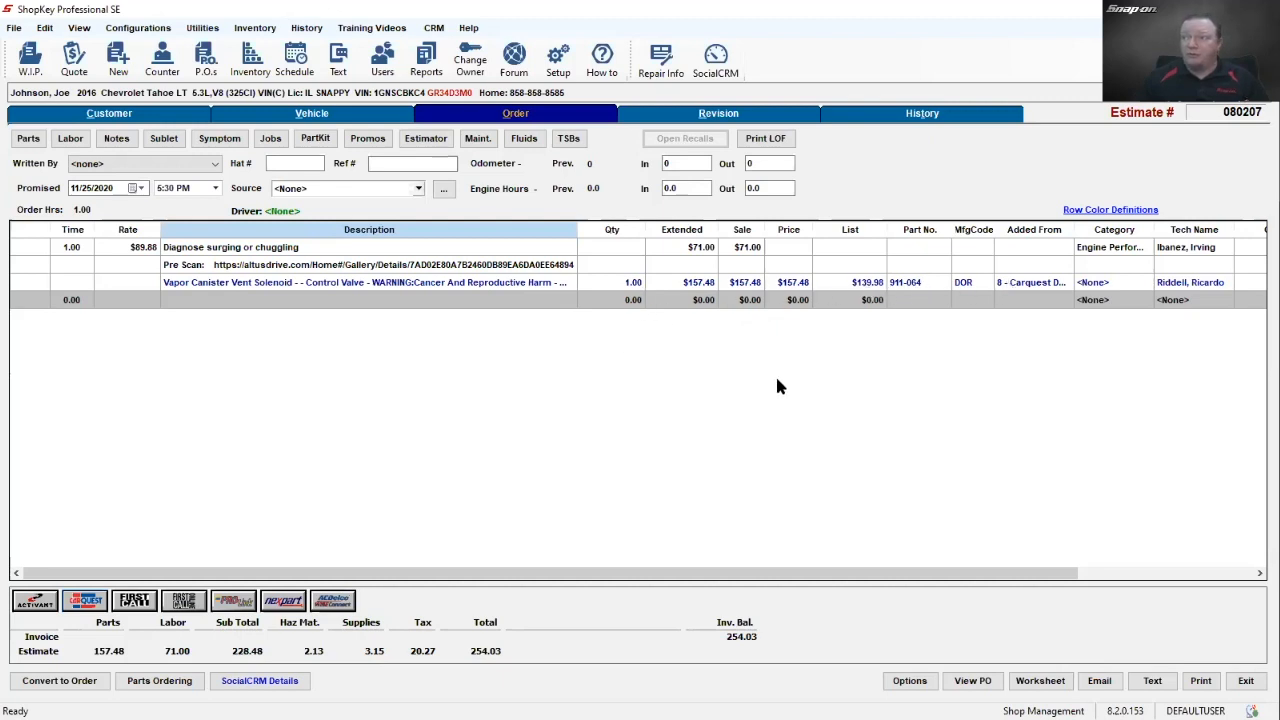
mouse_move(518, 458)
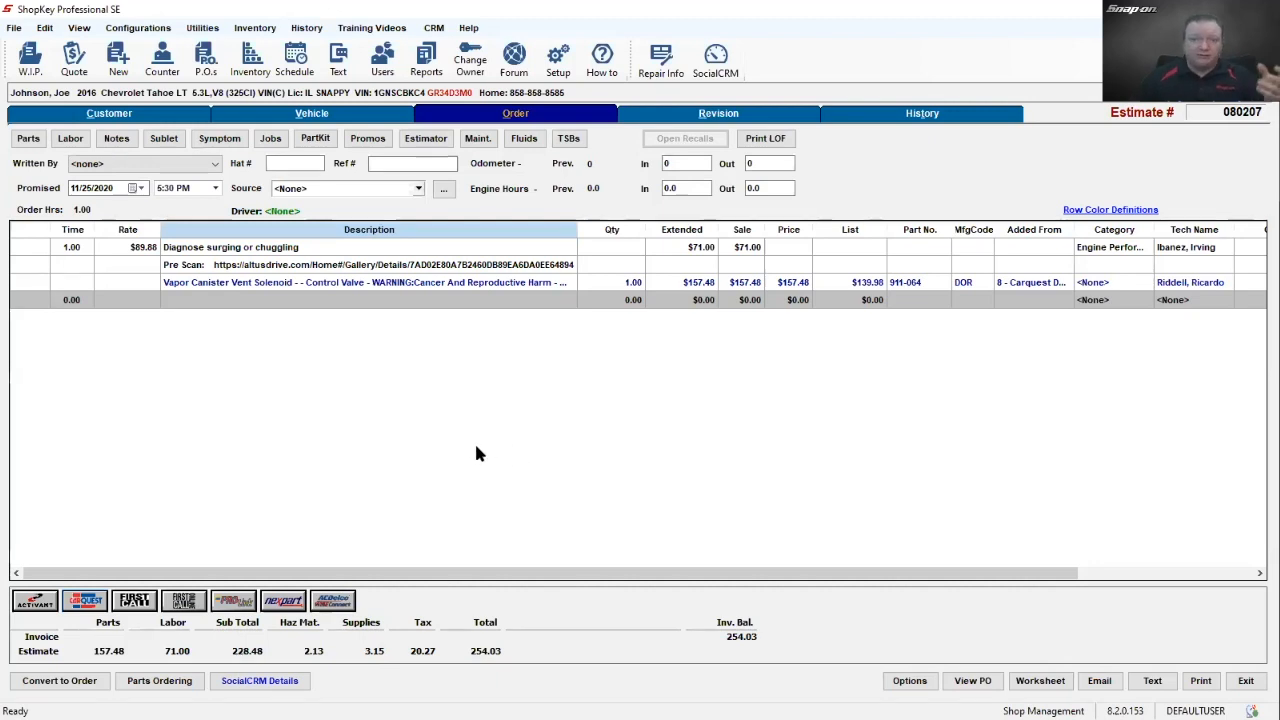
mouse_move(464, 458)
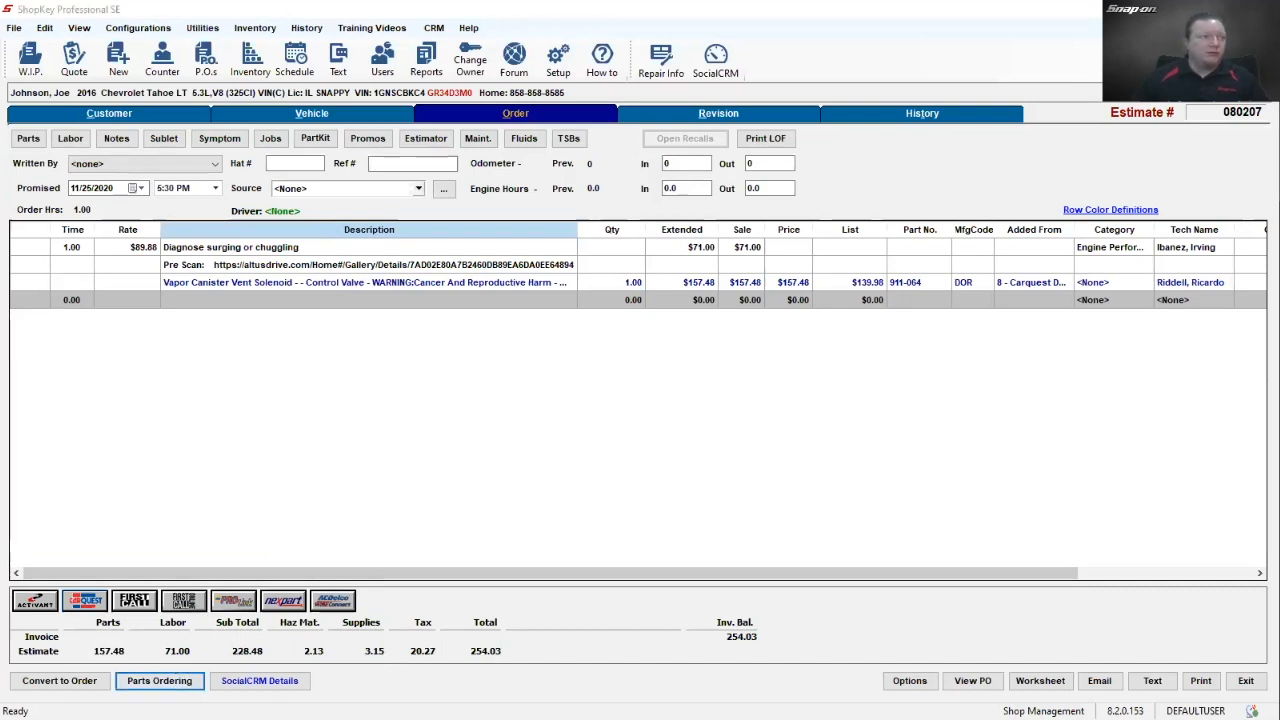
left_click(160, 680)
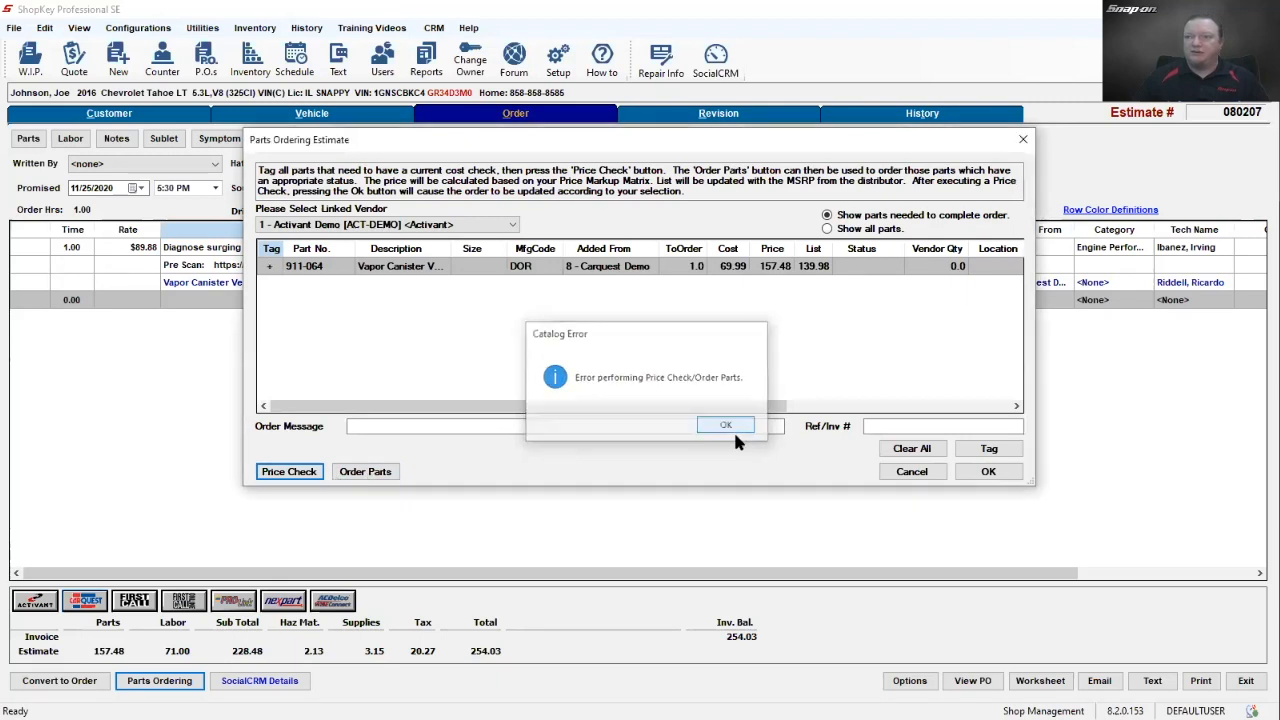
left_click(724, 424)
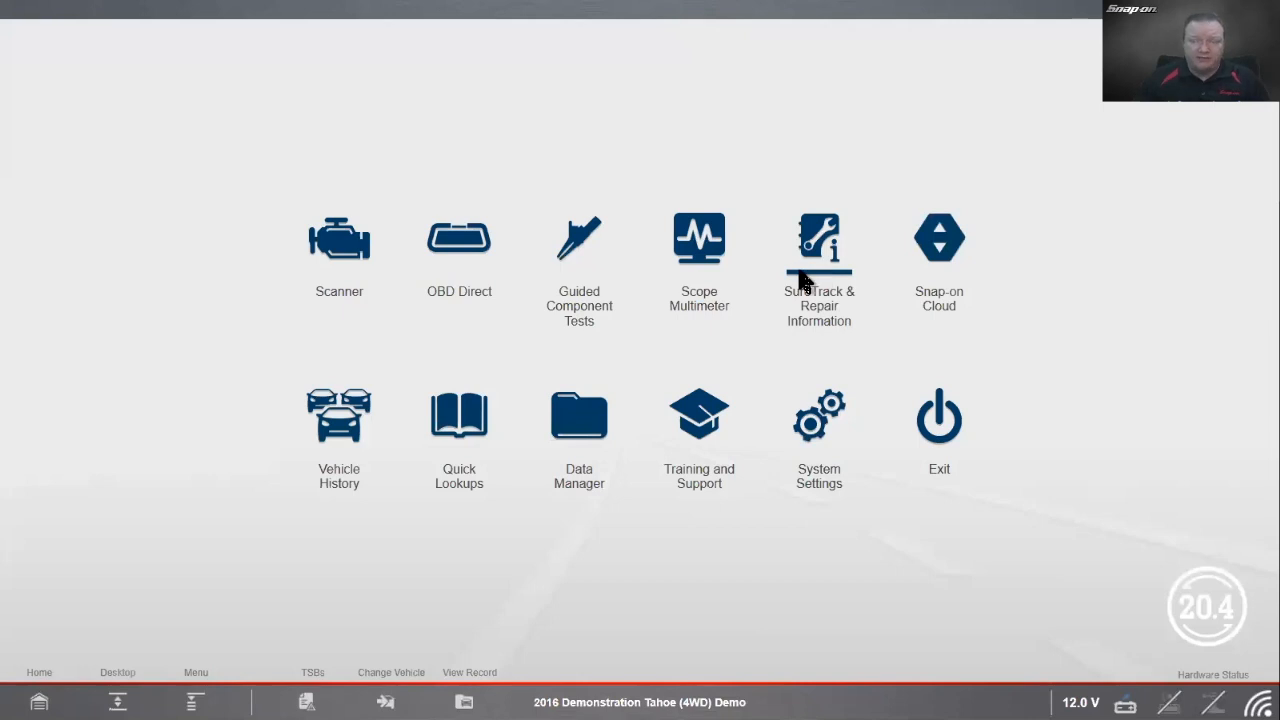
Step: Select the Tahoe LTZ in SureTrack and search repair information for 'evap vent'
left_click(818, 238)
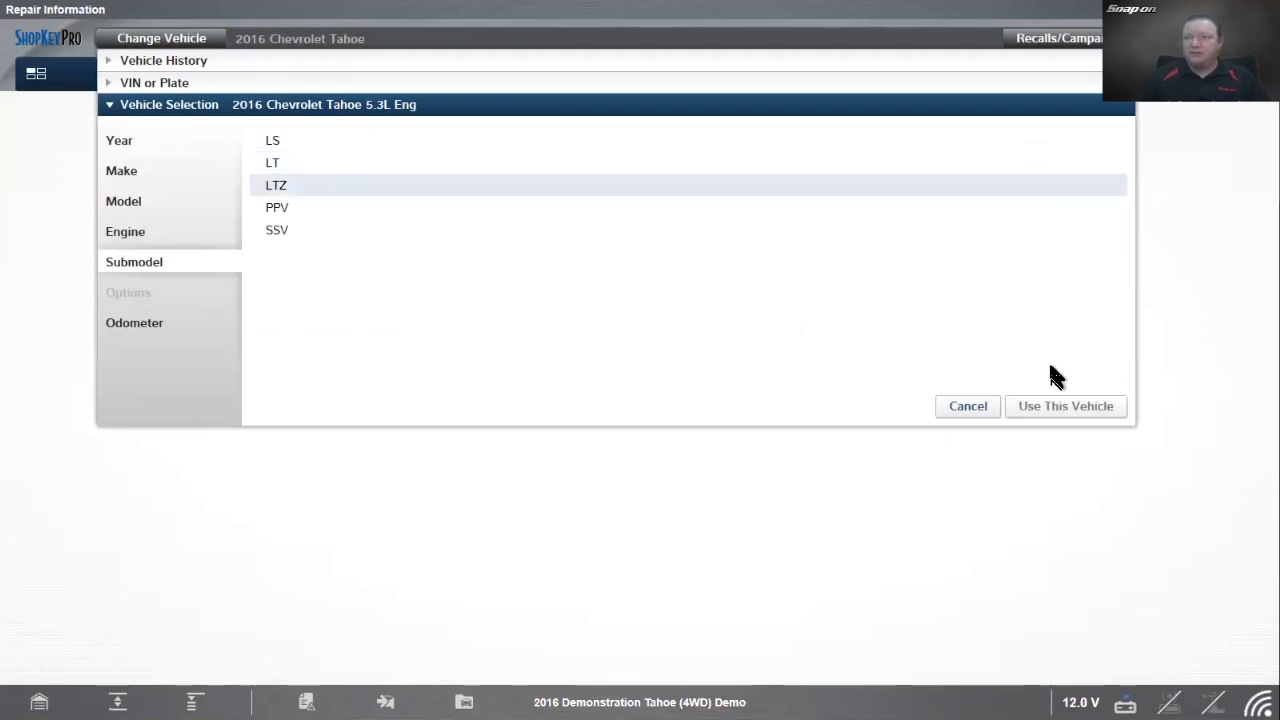
left_click(1064, 406)
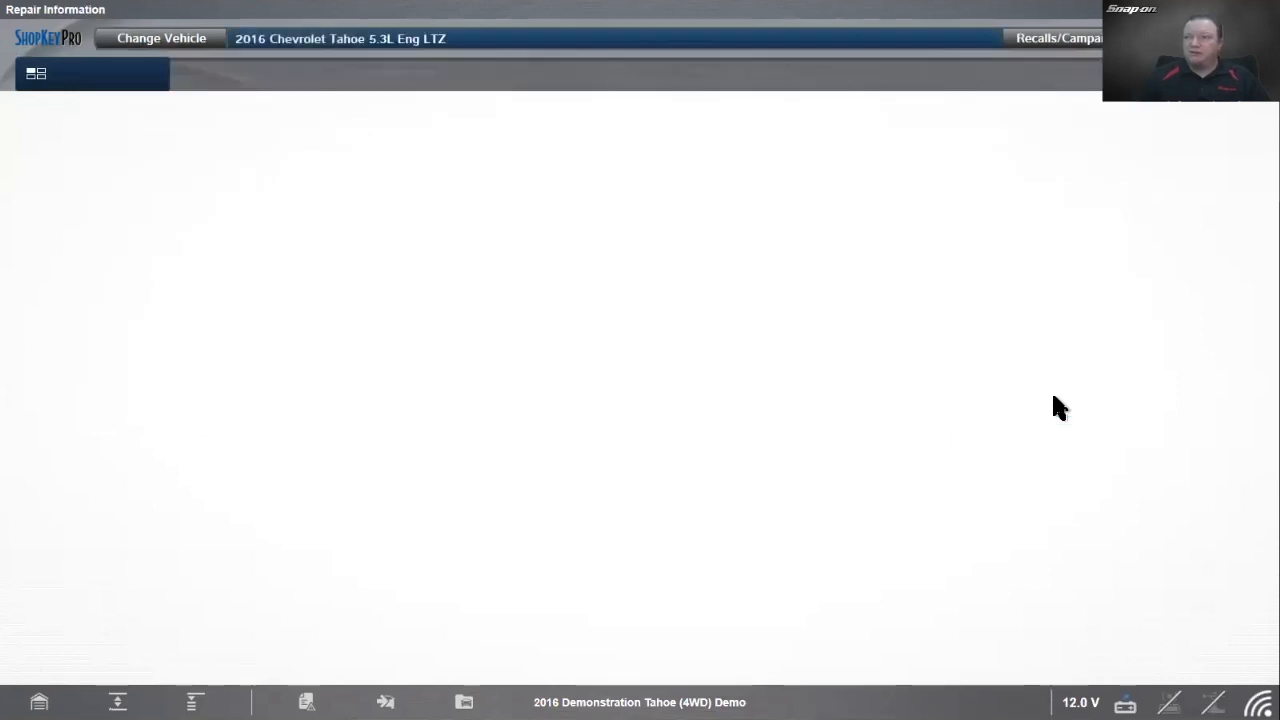
left_click(36, 72)
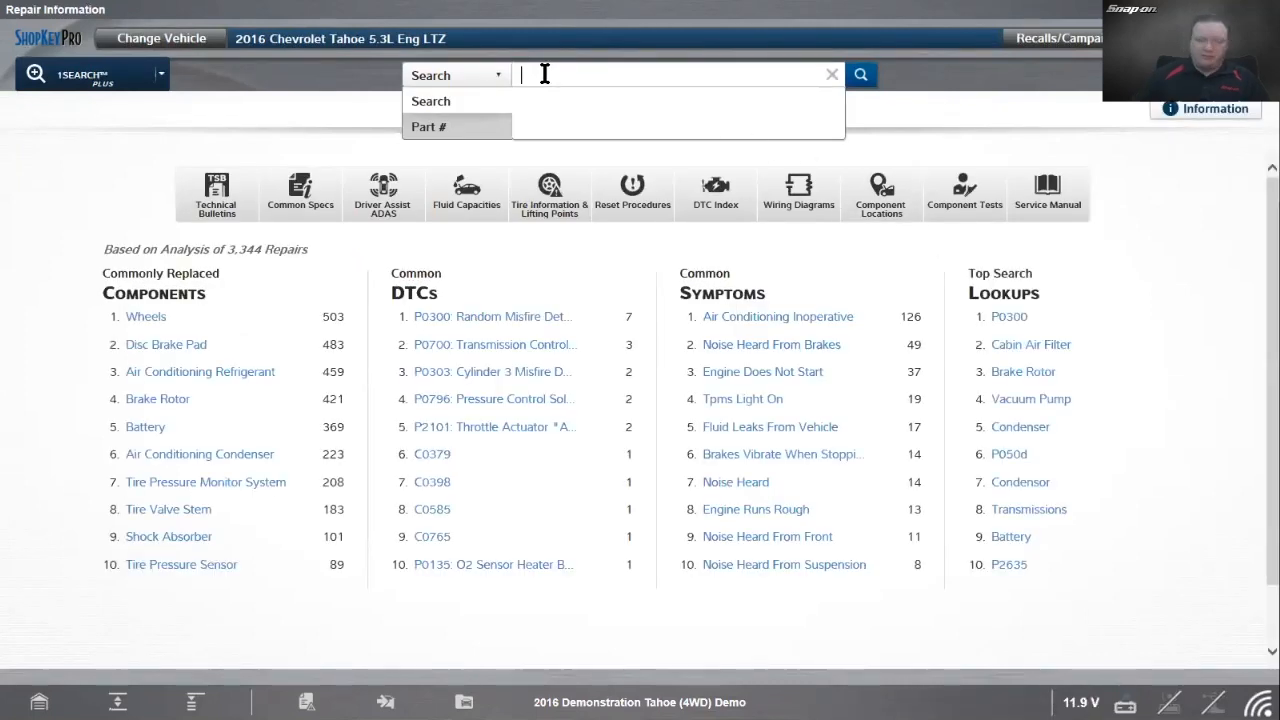
type("evap vent")
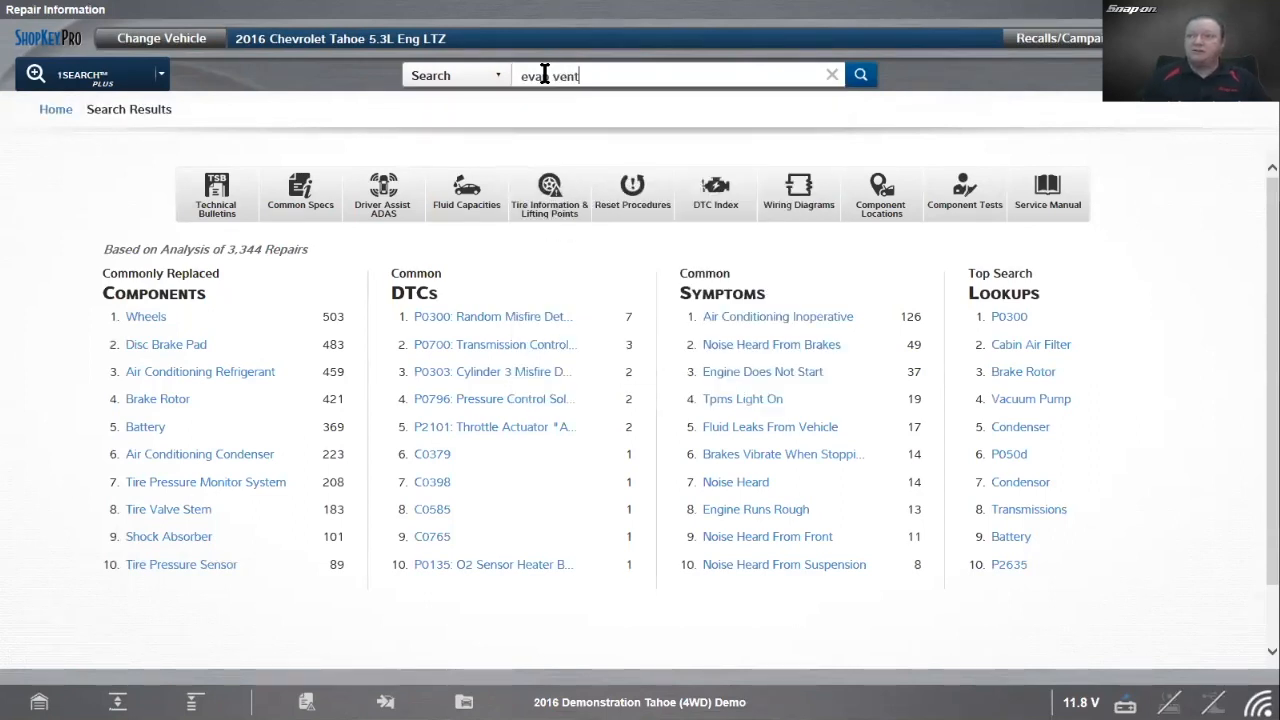
left_click(860, 74)
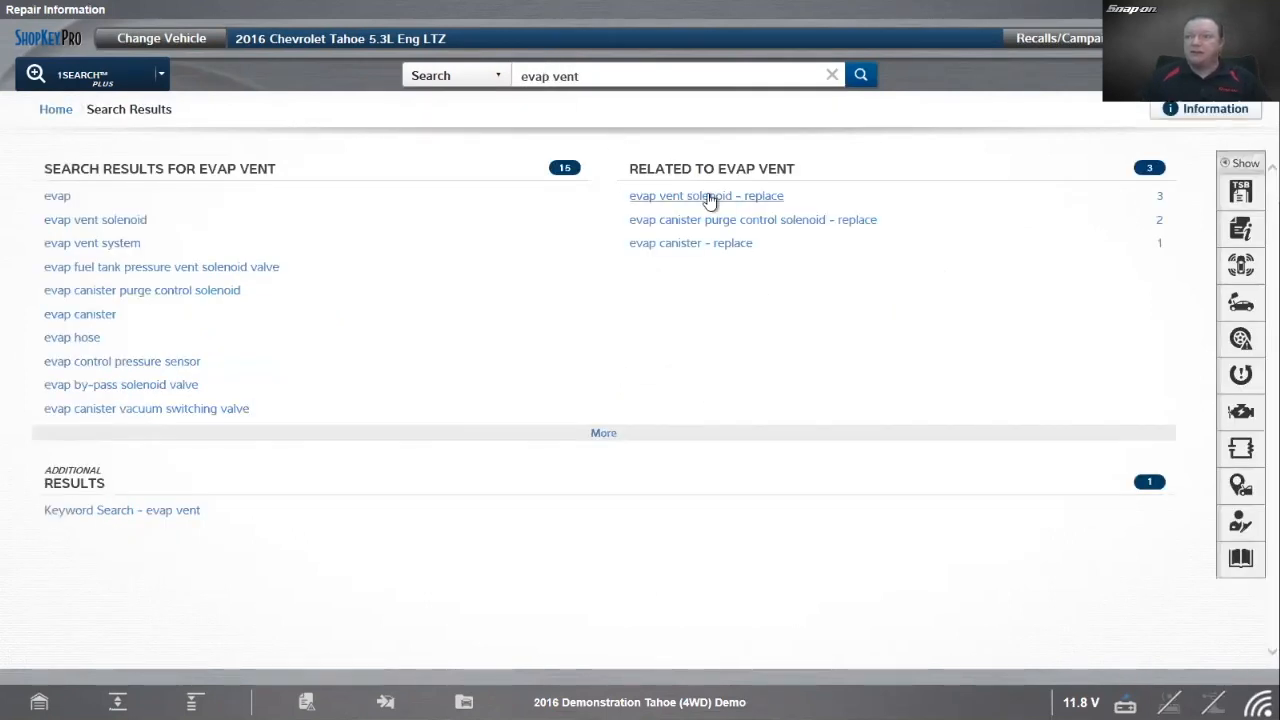
Step: Review the evap vent solenoid replace topic, test procedure, and replacement labor time and parts cost
left_click(704, 196)
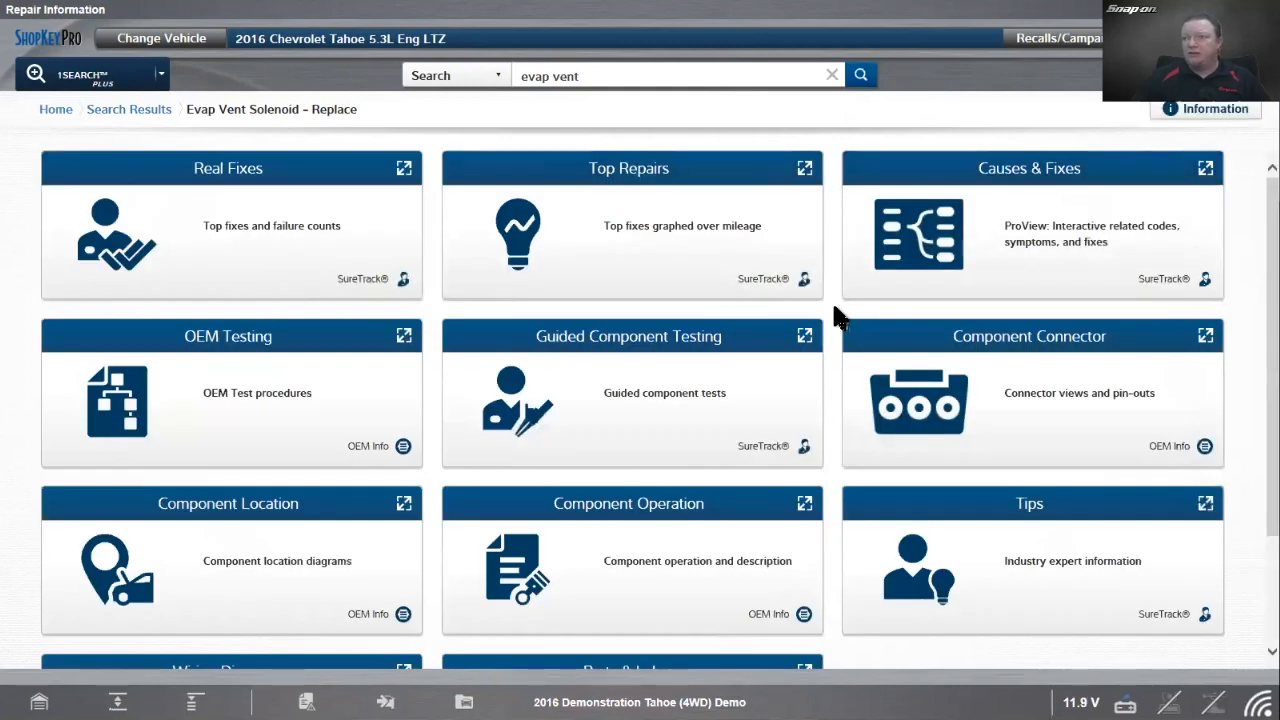
scroll("down", 3)
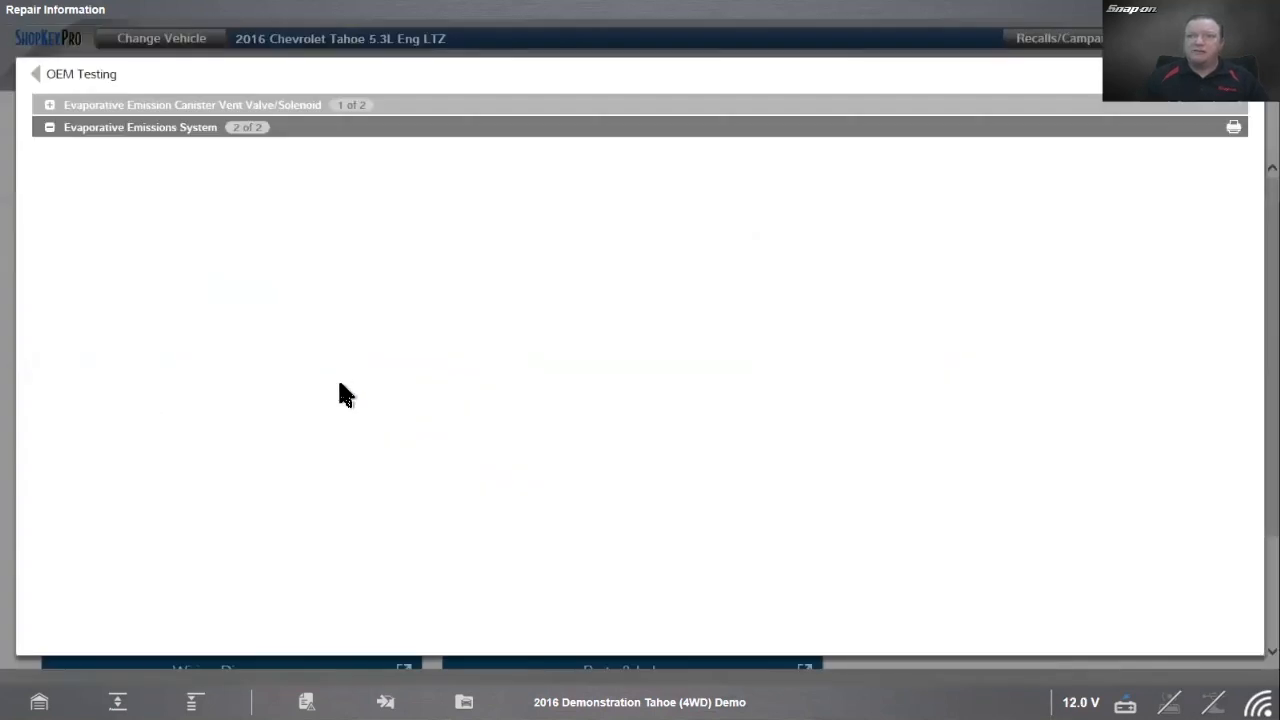
left_click(140, 128)
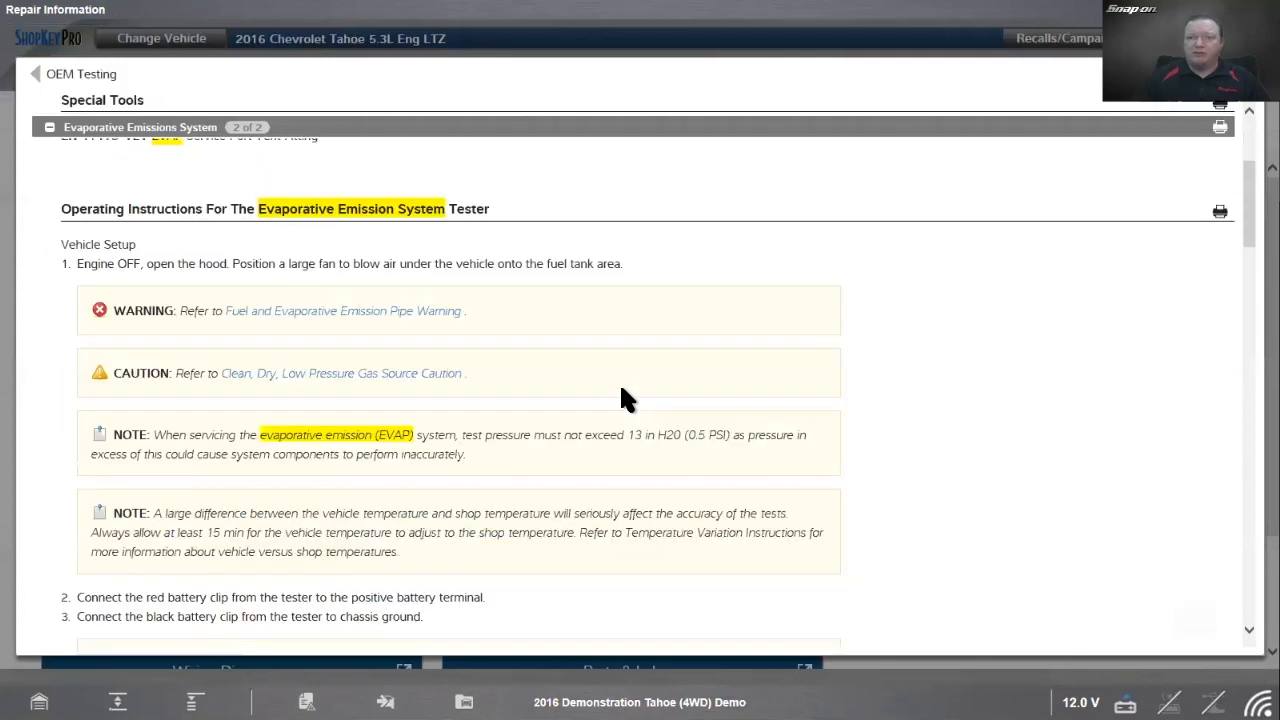
scroll("down", 3)
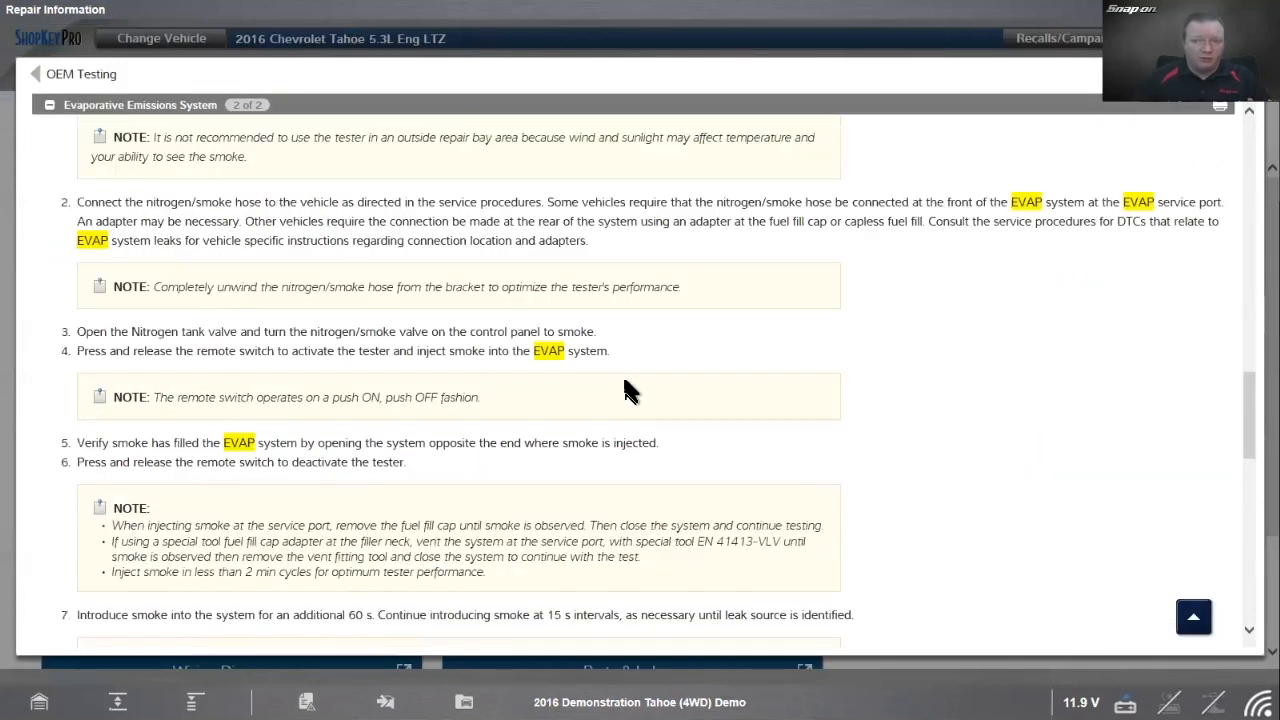
scroll("down", 3)
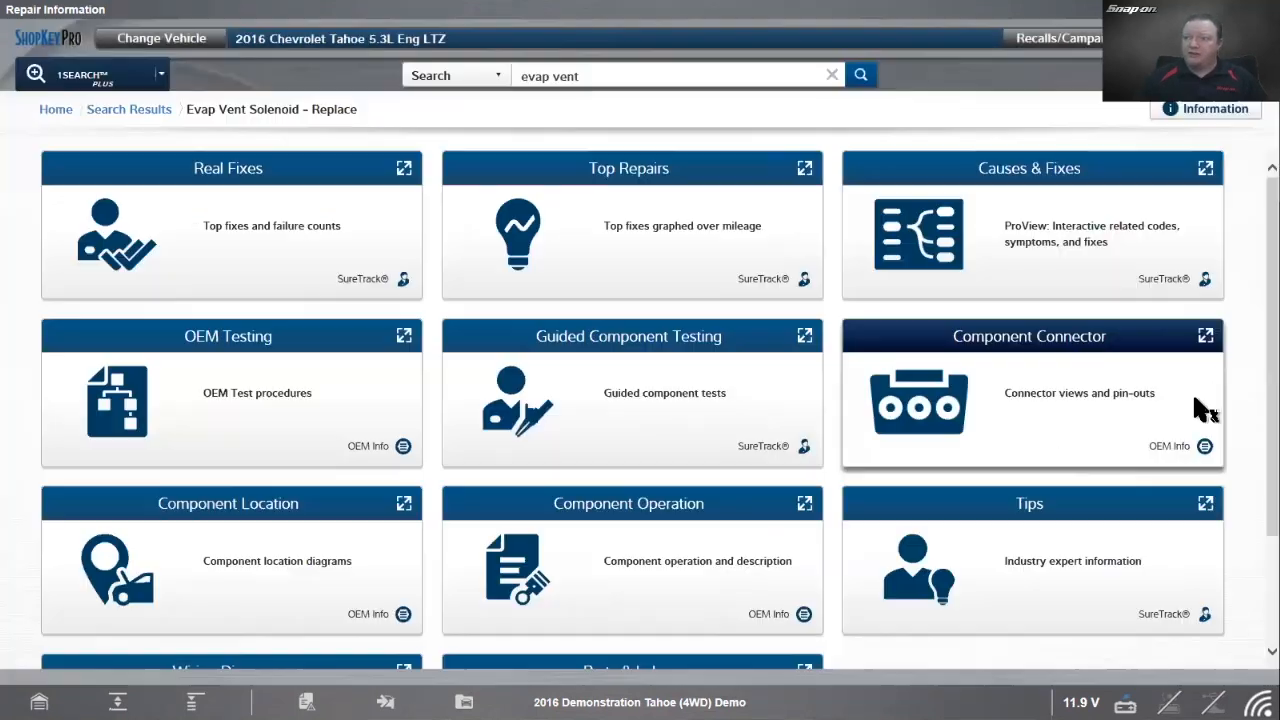
scroll("down", 3)
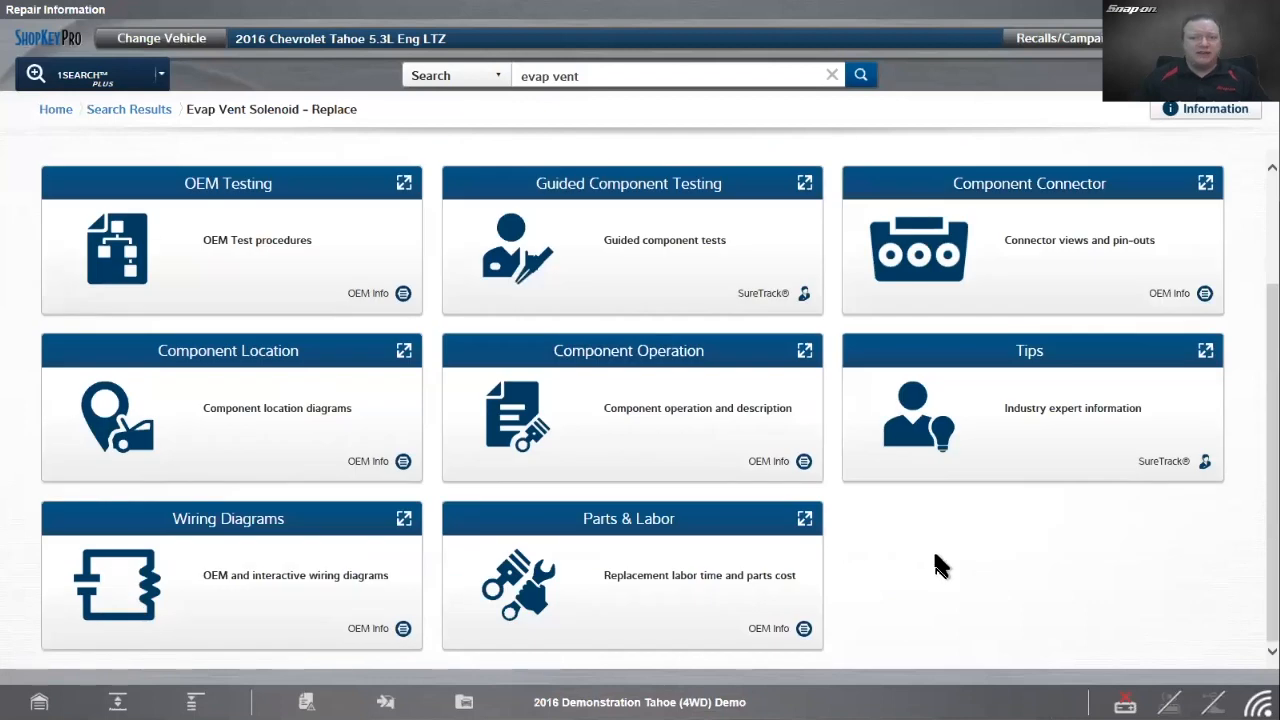
mouse_move(664, 574)
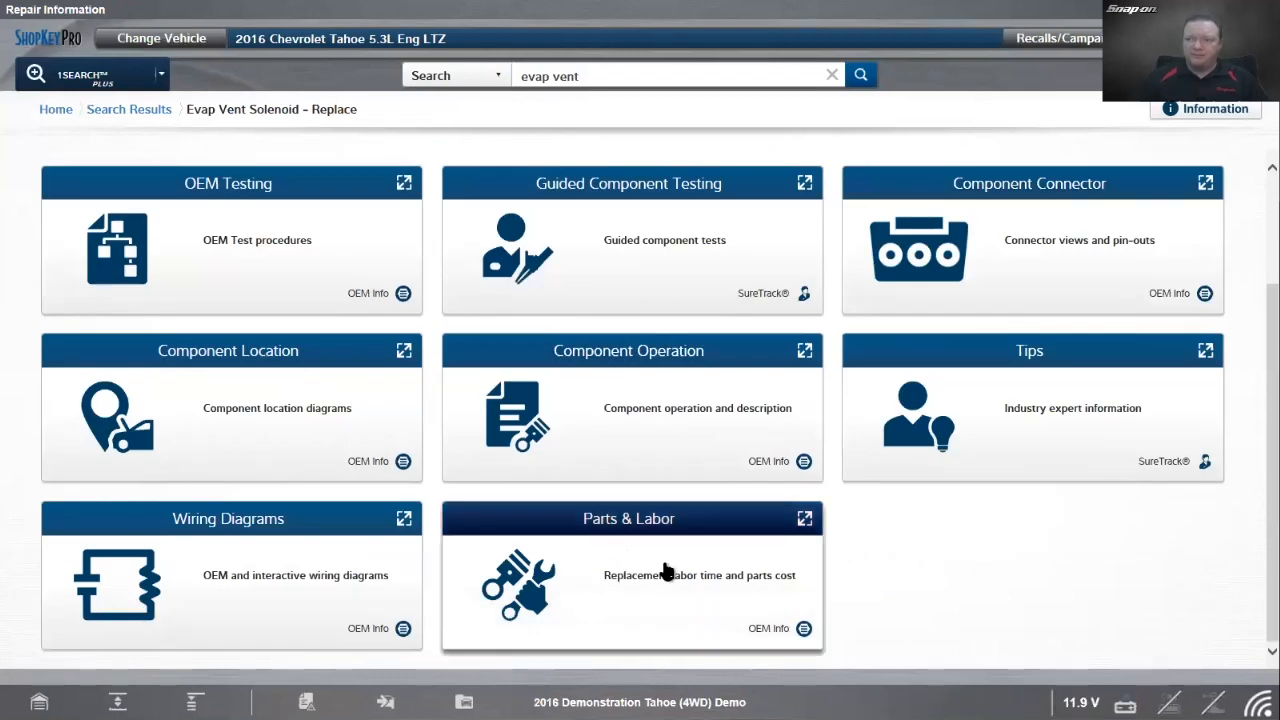
left_click(628, 576)
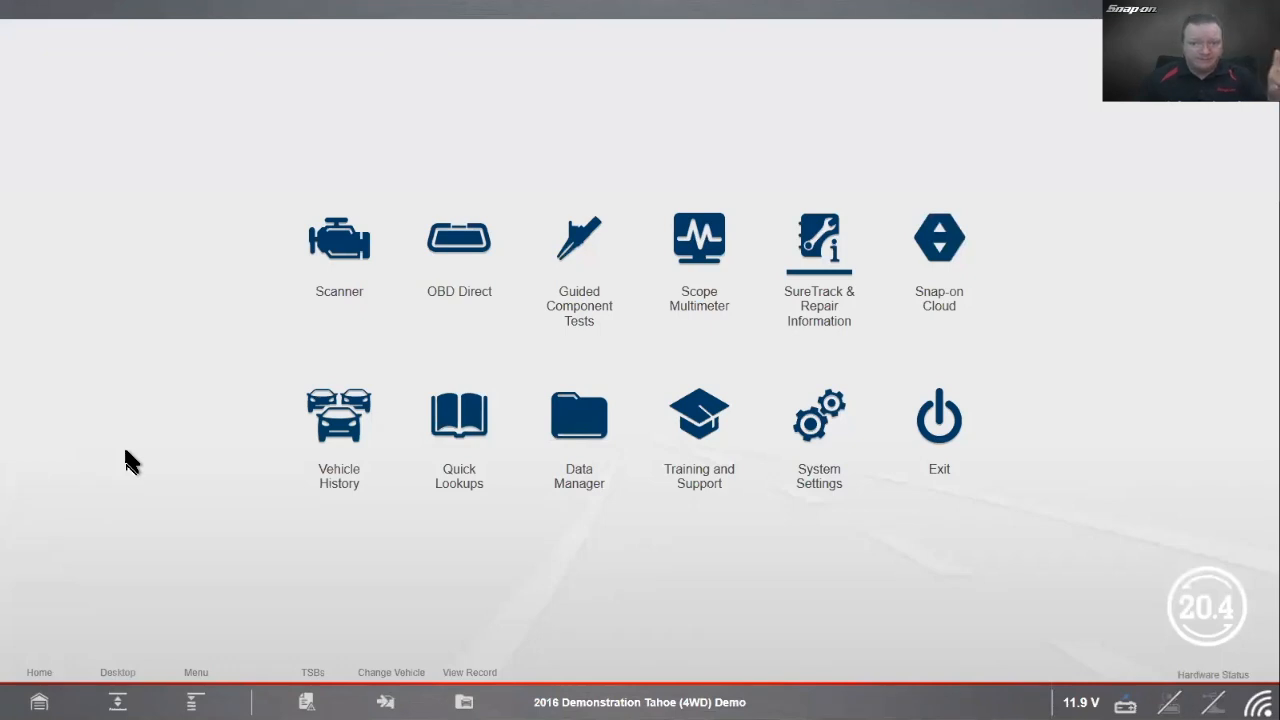
mouse_move(10, 500)
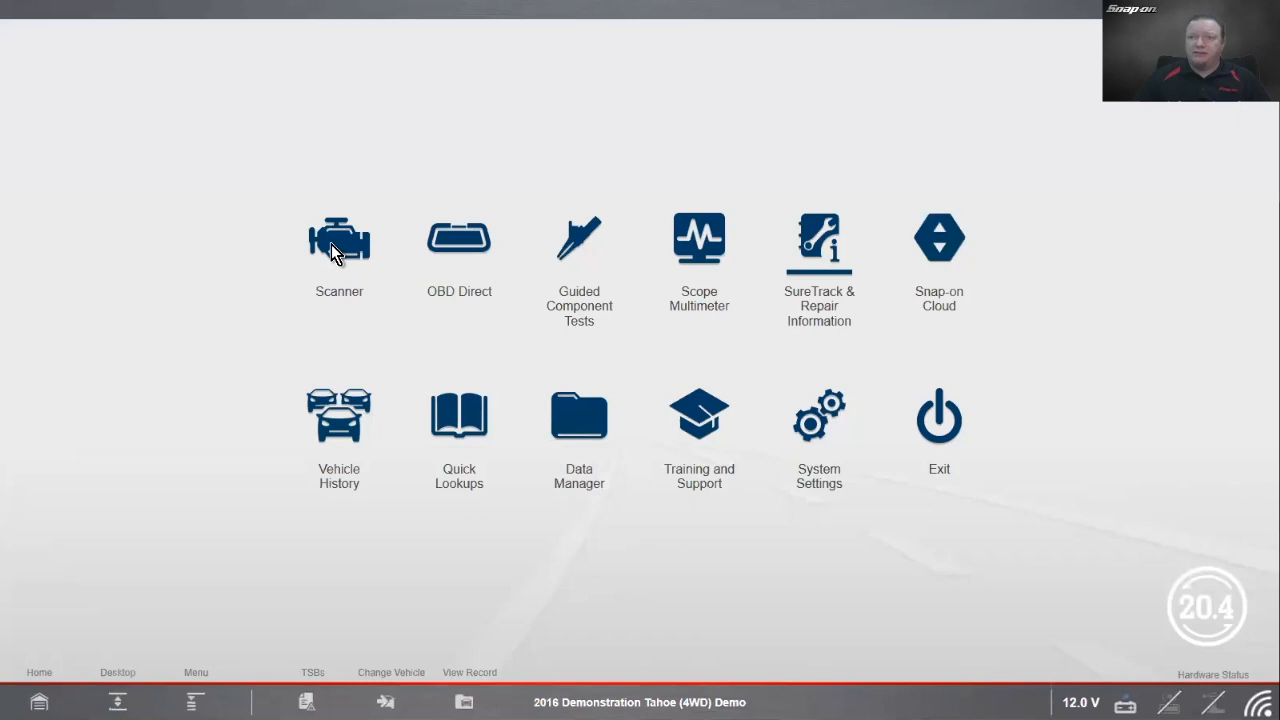
Step: Start the Scanner and navigate Engine > Functional Tests > Output Controls
left_click(338, 238)
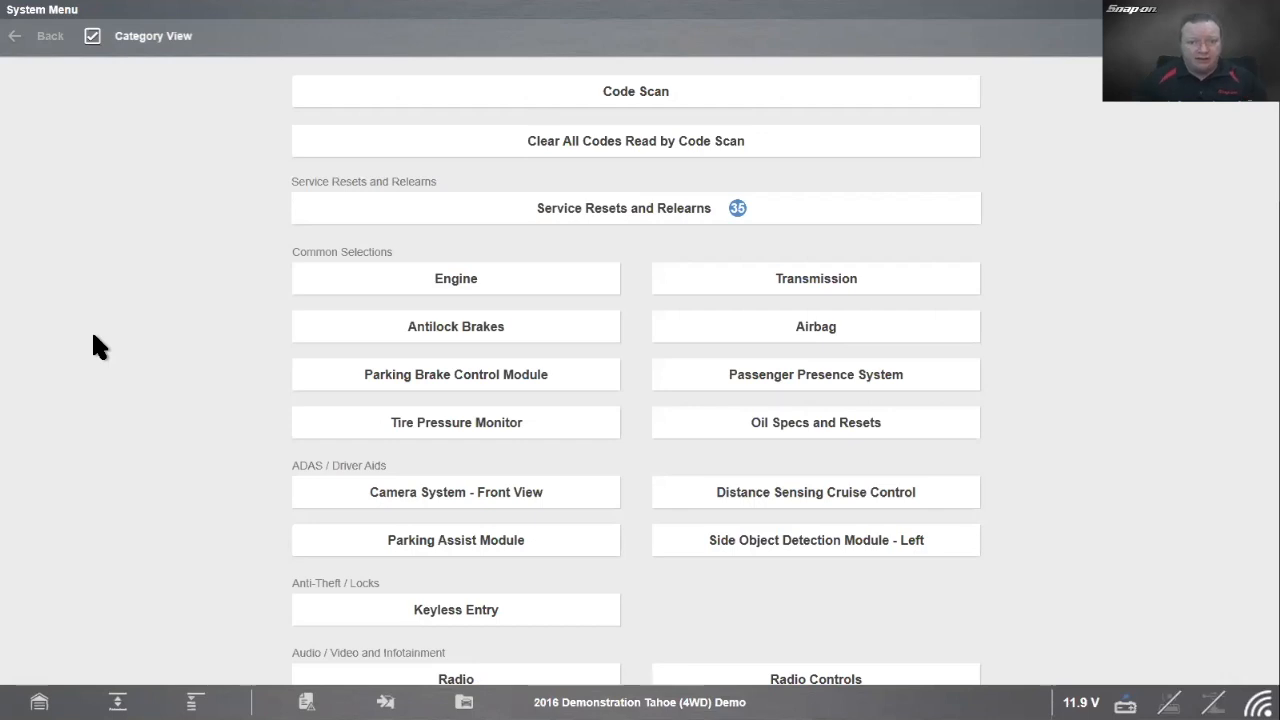
mouse_move(56, 568)
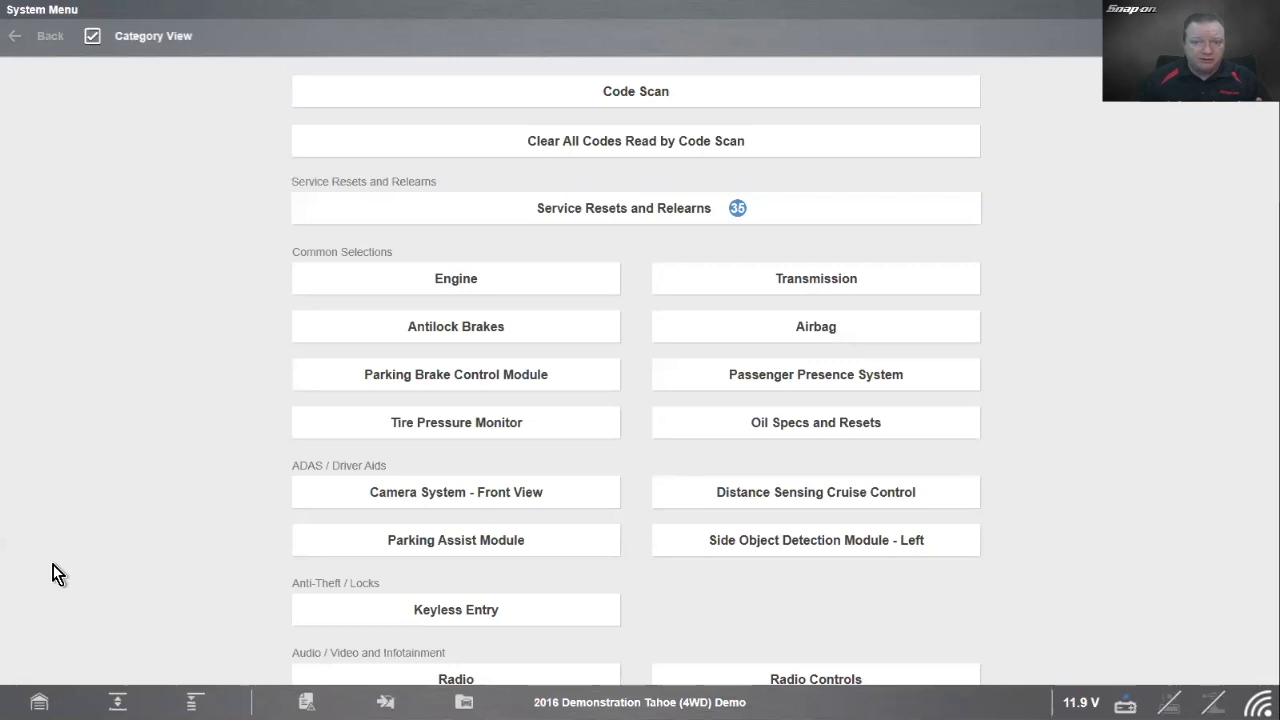
mouse_move(64, 578)
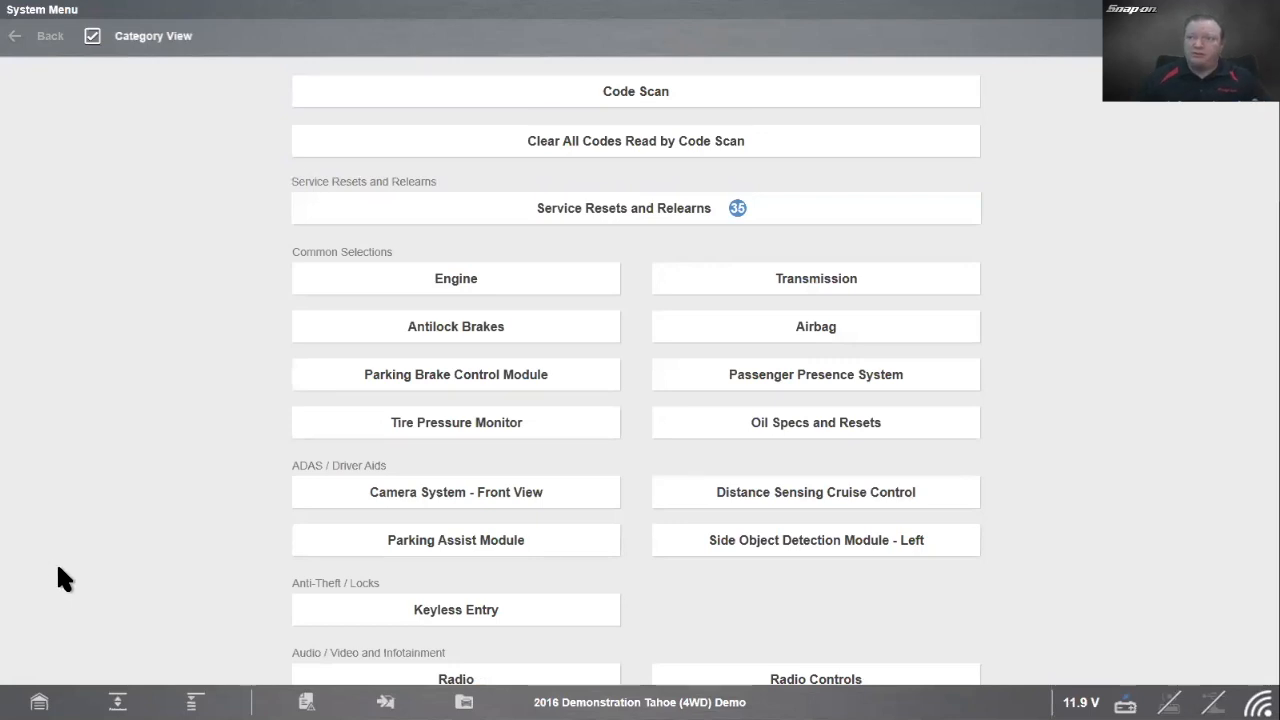
left_click(48, 36)
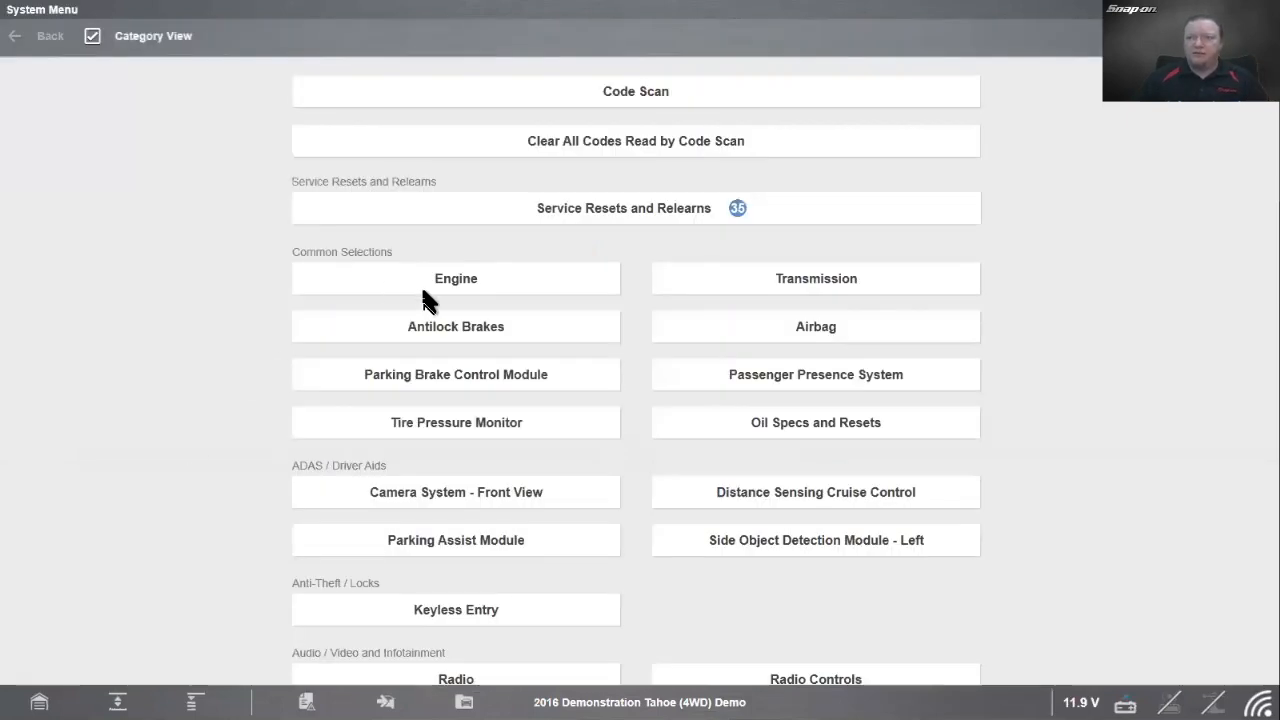
left_click(456, 278)
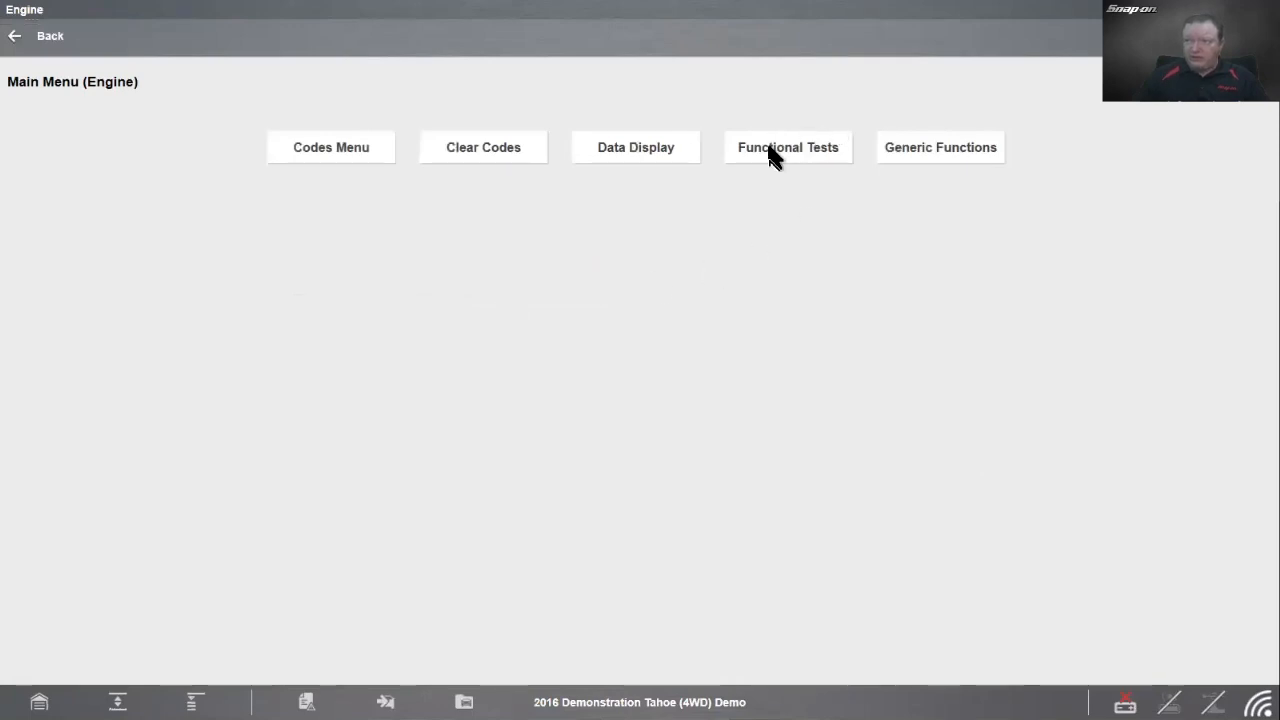
left_click(788, 148)
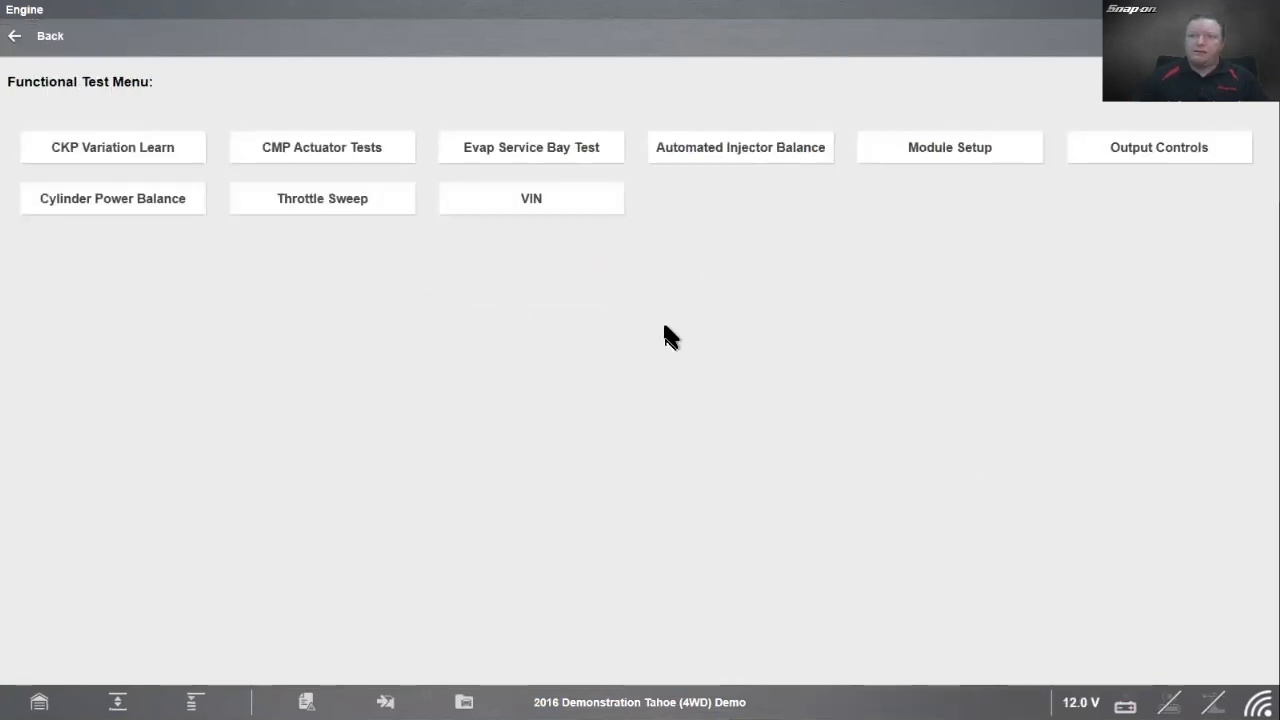
mouse_move(1158, 148)
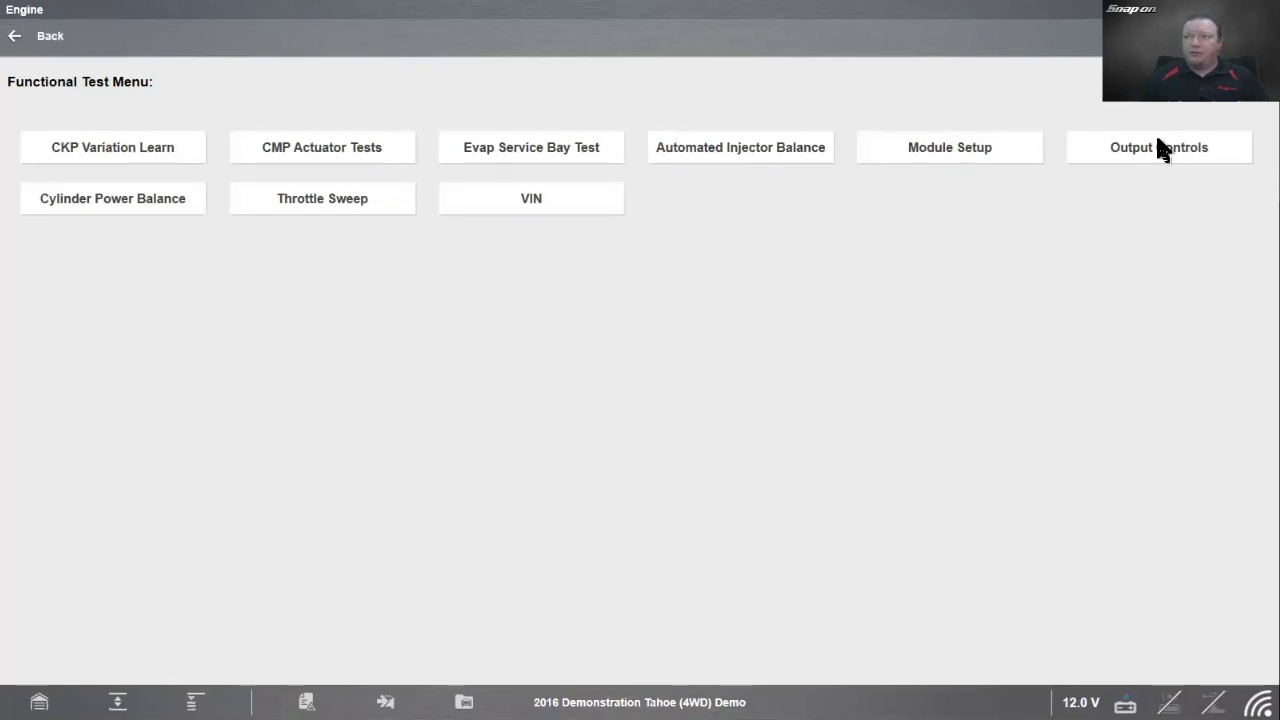
left_click(1158, 148)
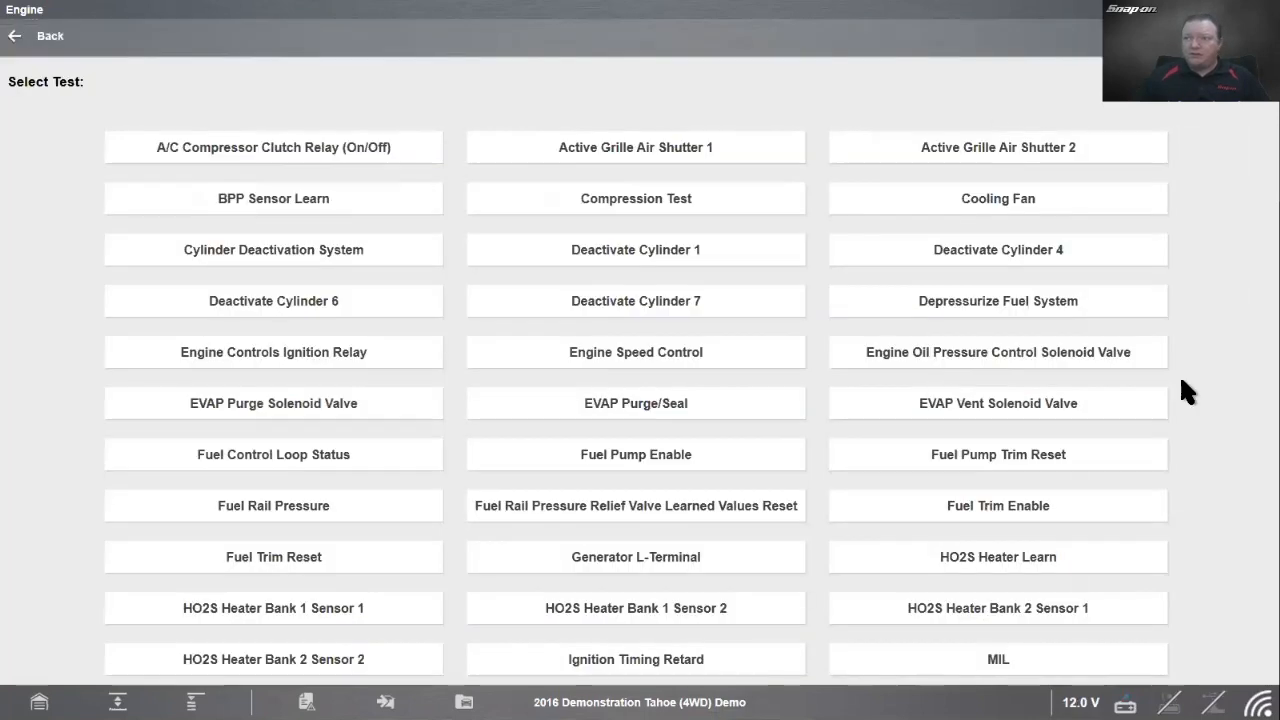
Step: Start the EVAP Vent Solenoid Valve output control test from the list
scroll("down", 3)
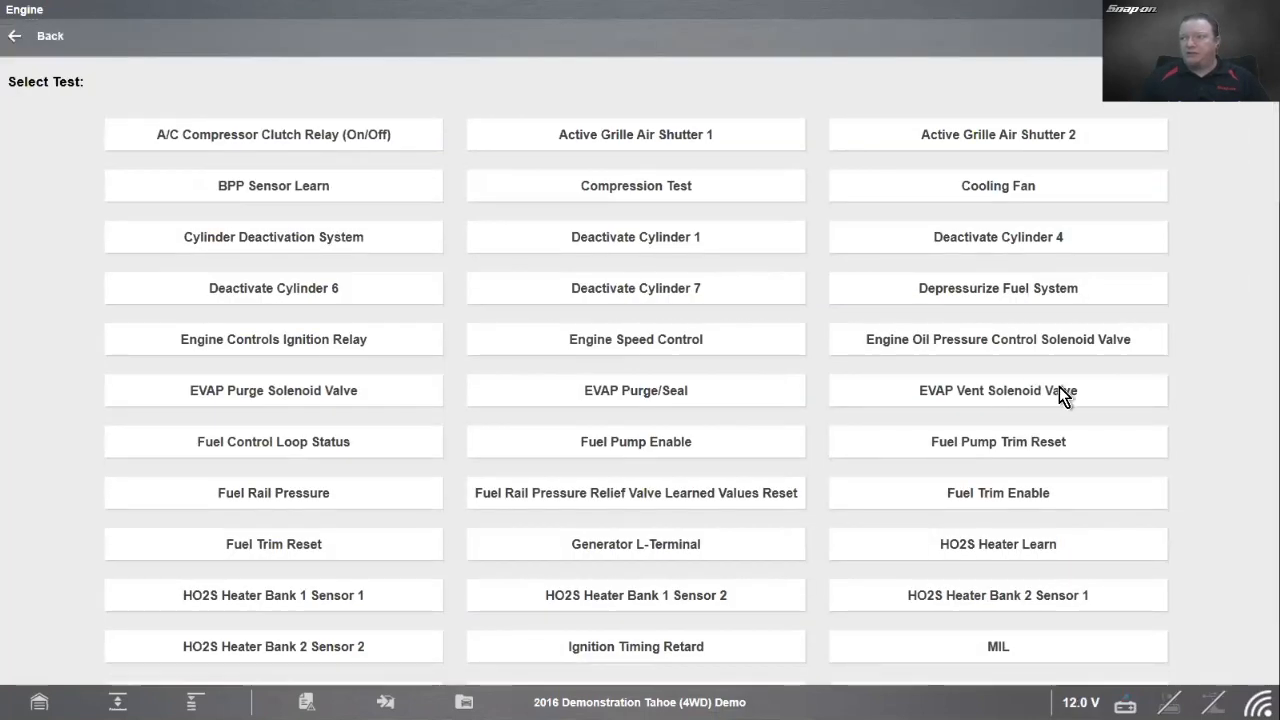
mouse_move(978, 420)
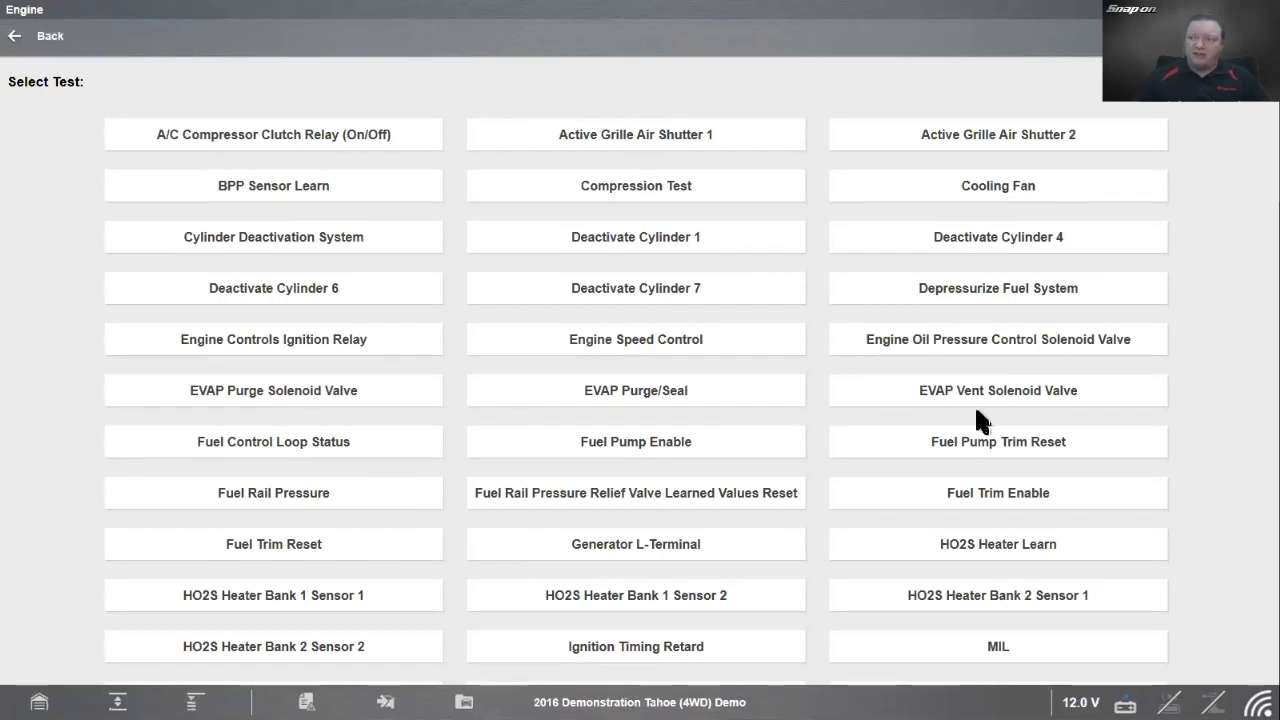
scroll("down", 3)
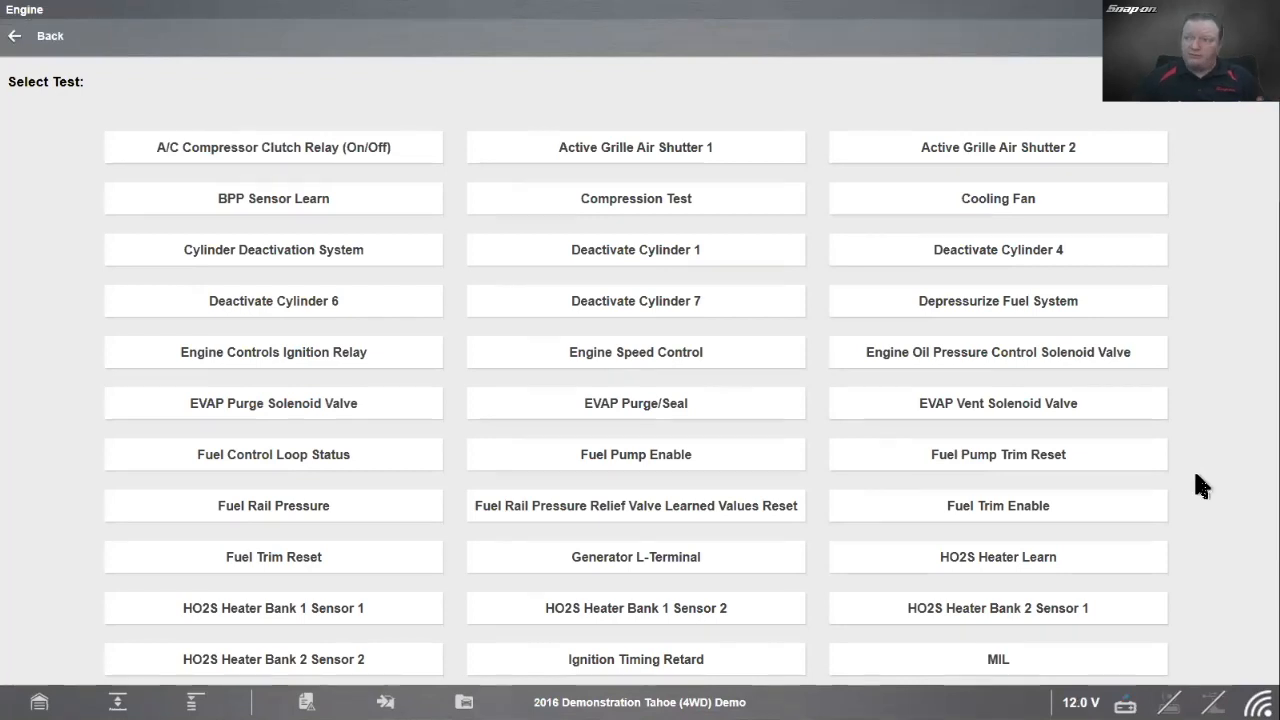
scroll("down", 3)
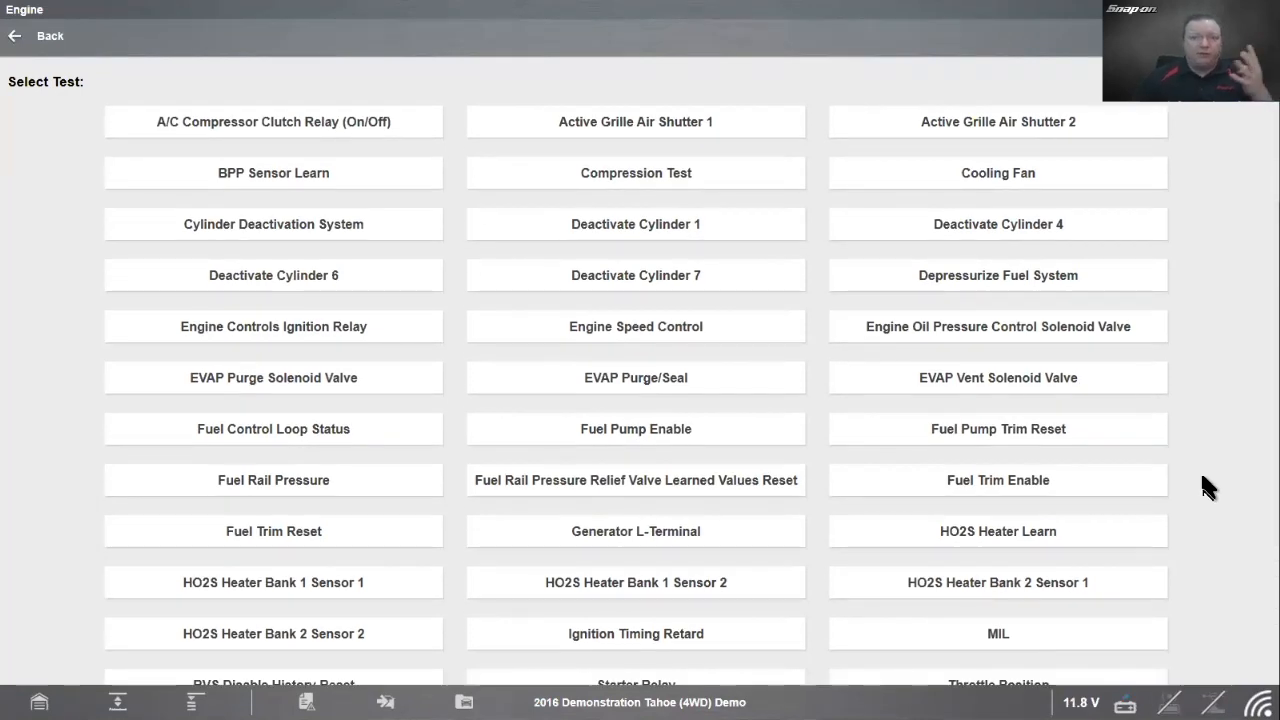
mouse_move(948, 506)
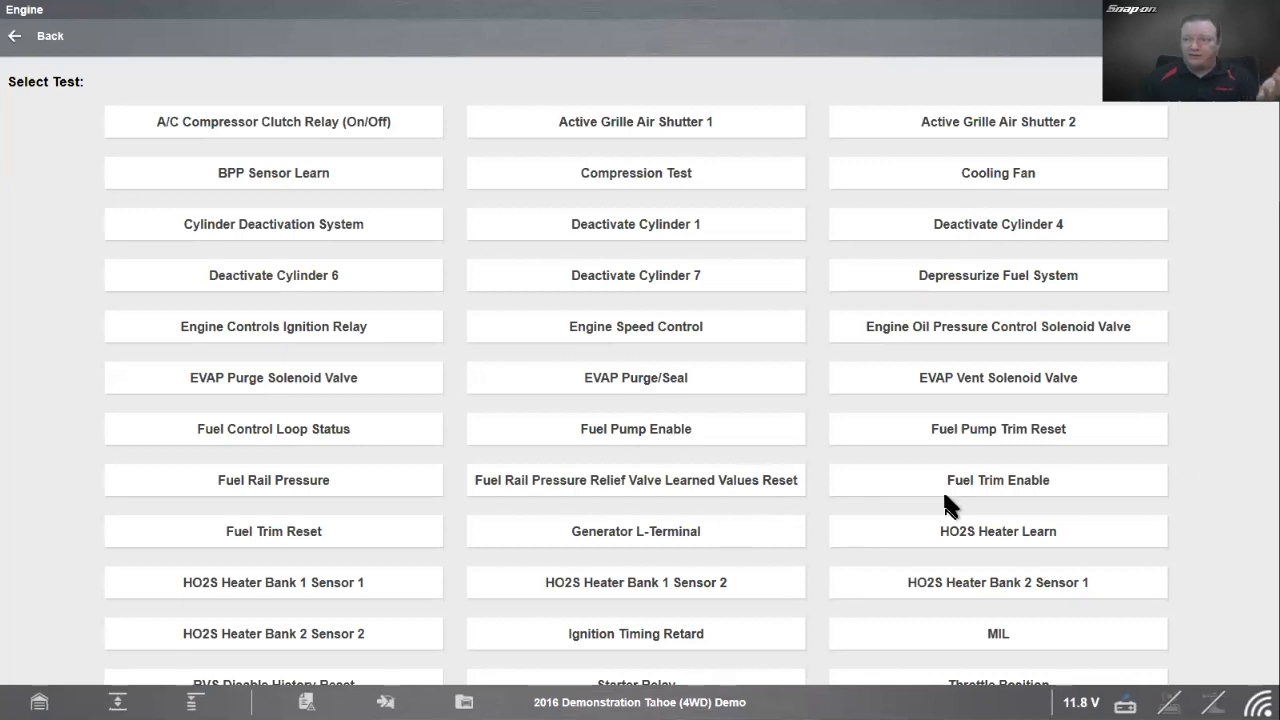
mouse_move(1142, 502)
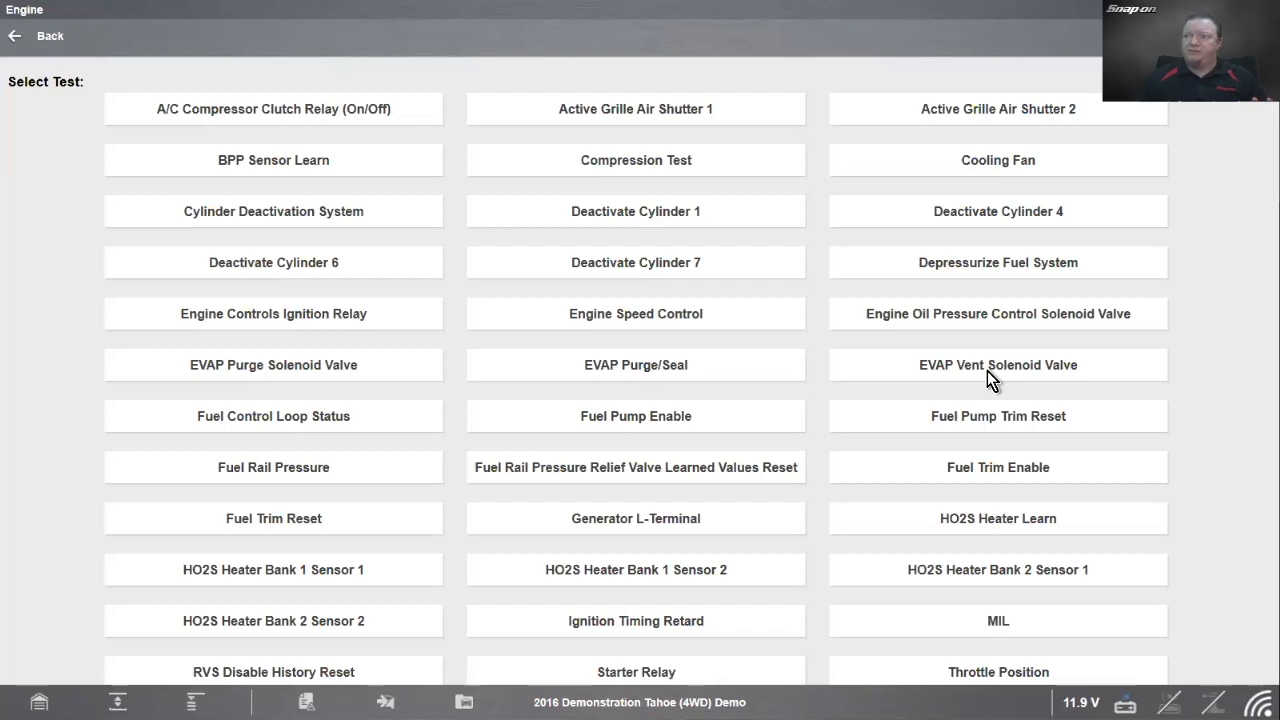
left_click(998, 364)
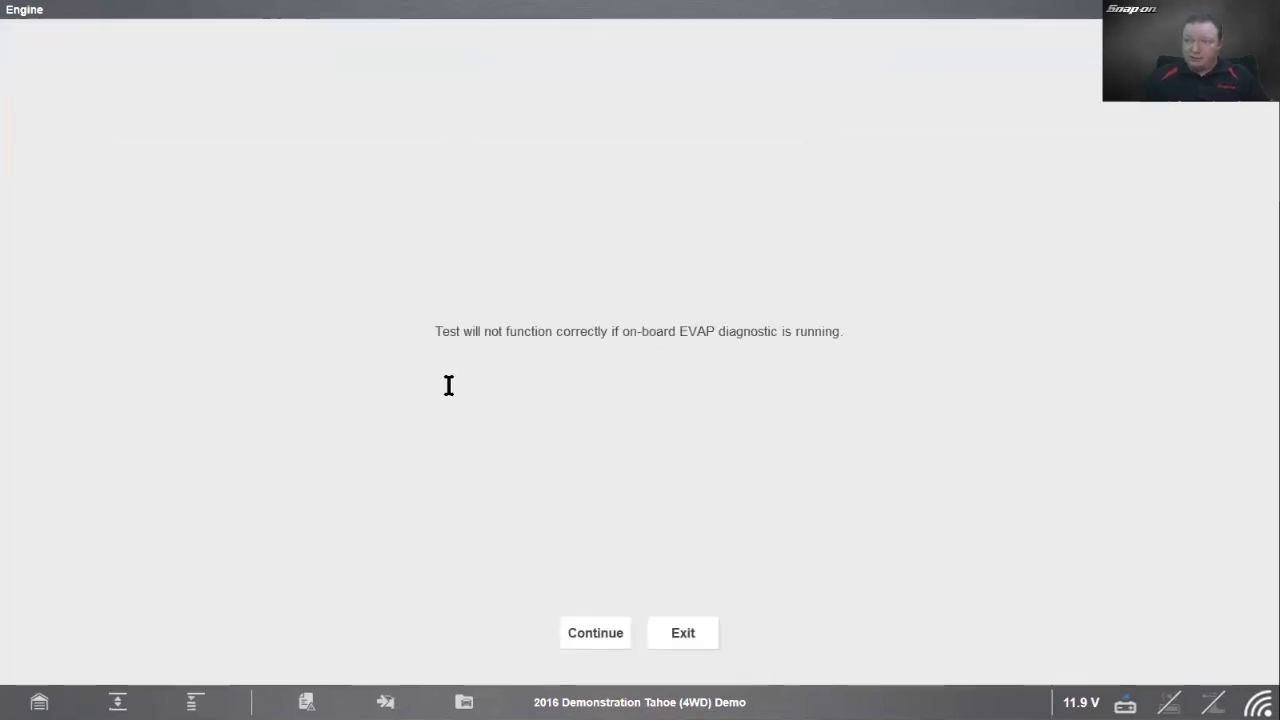
Step: Continue past the warning and toggle the vent solenoid between Venting and Not Venting
left_click(596, 632)
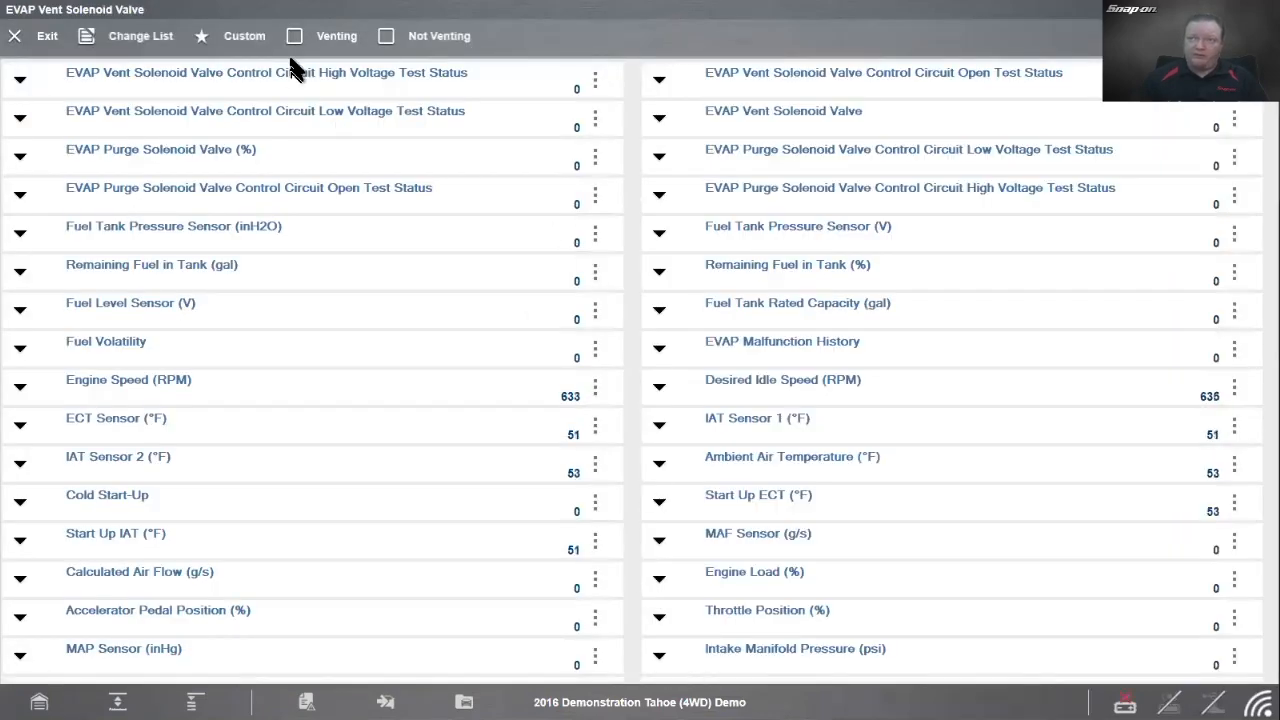
left_click(294, 36)
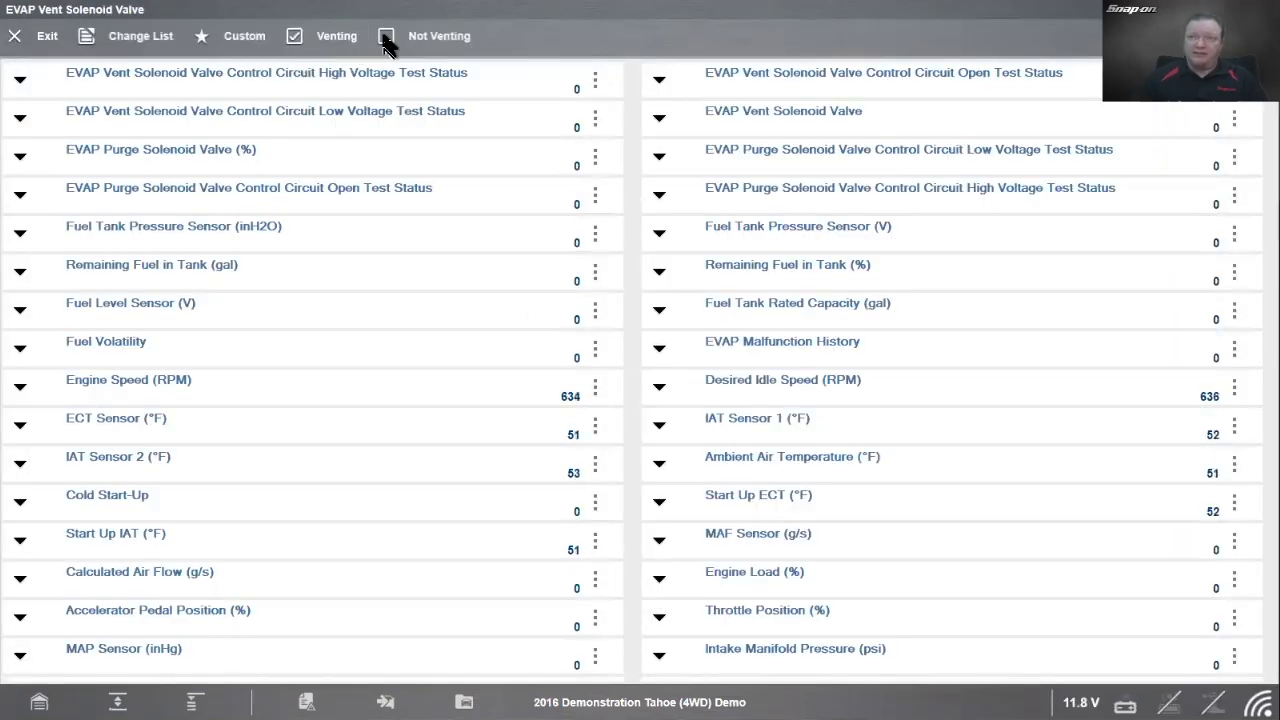
left_click(294, 36)
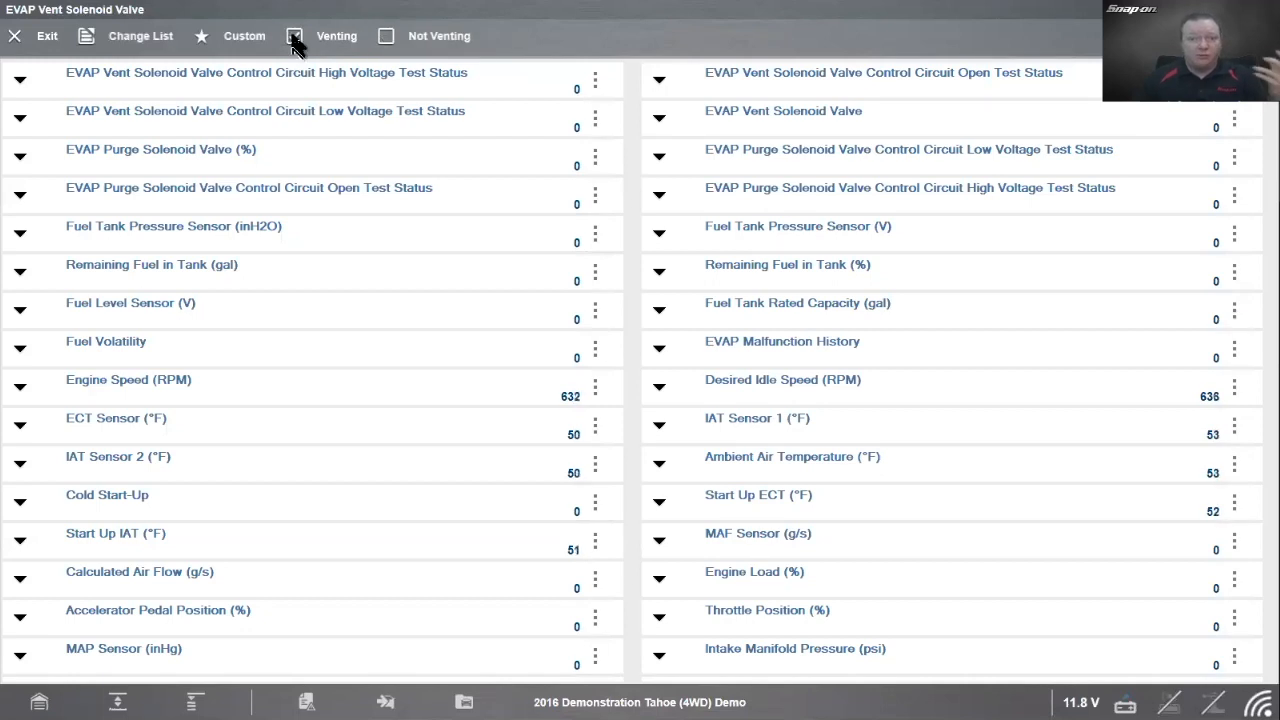
left_click(386, 36)
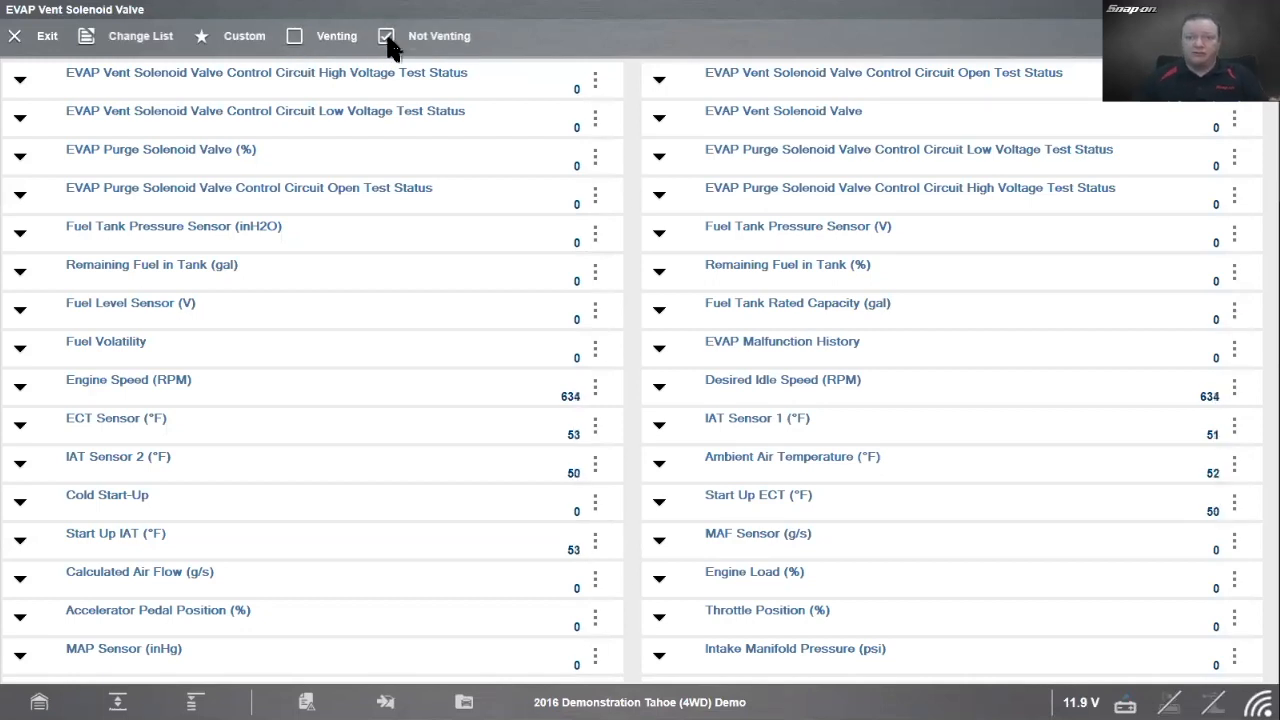
left_click(386, 36)
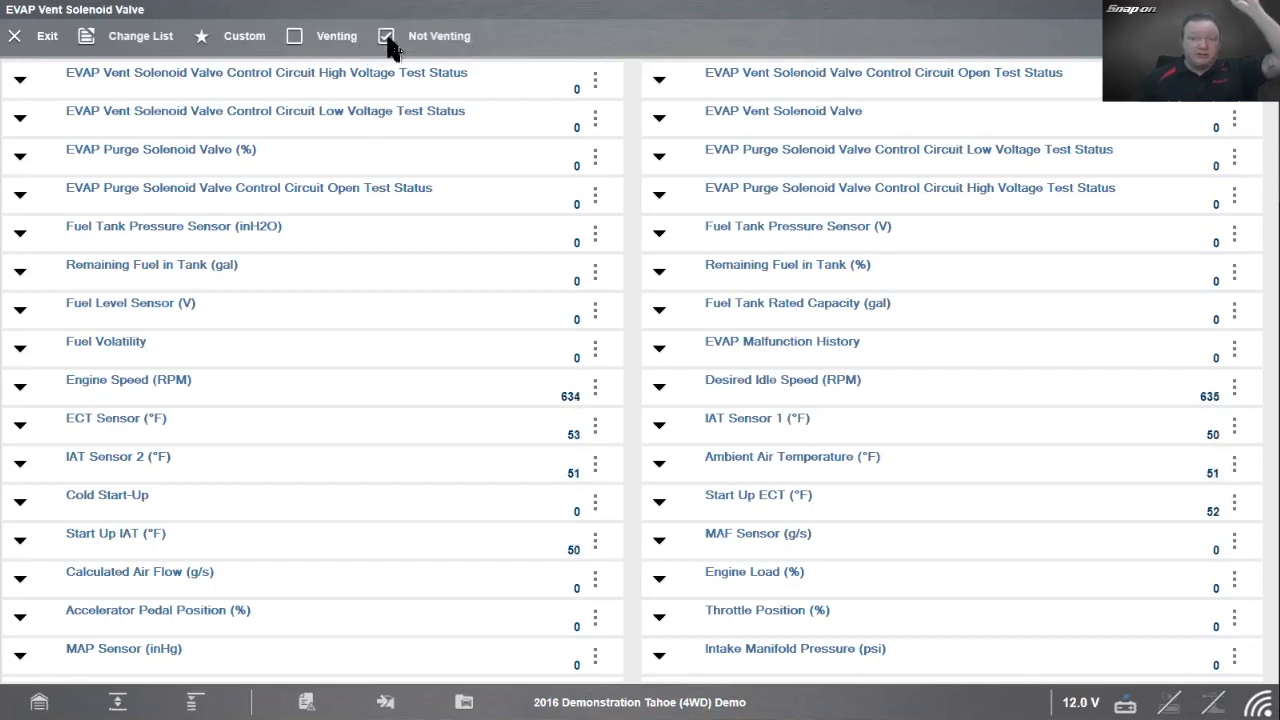
left_click(296, 36)
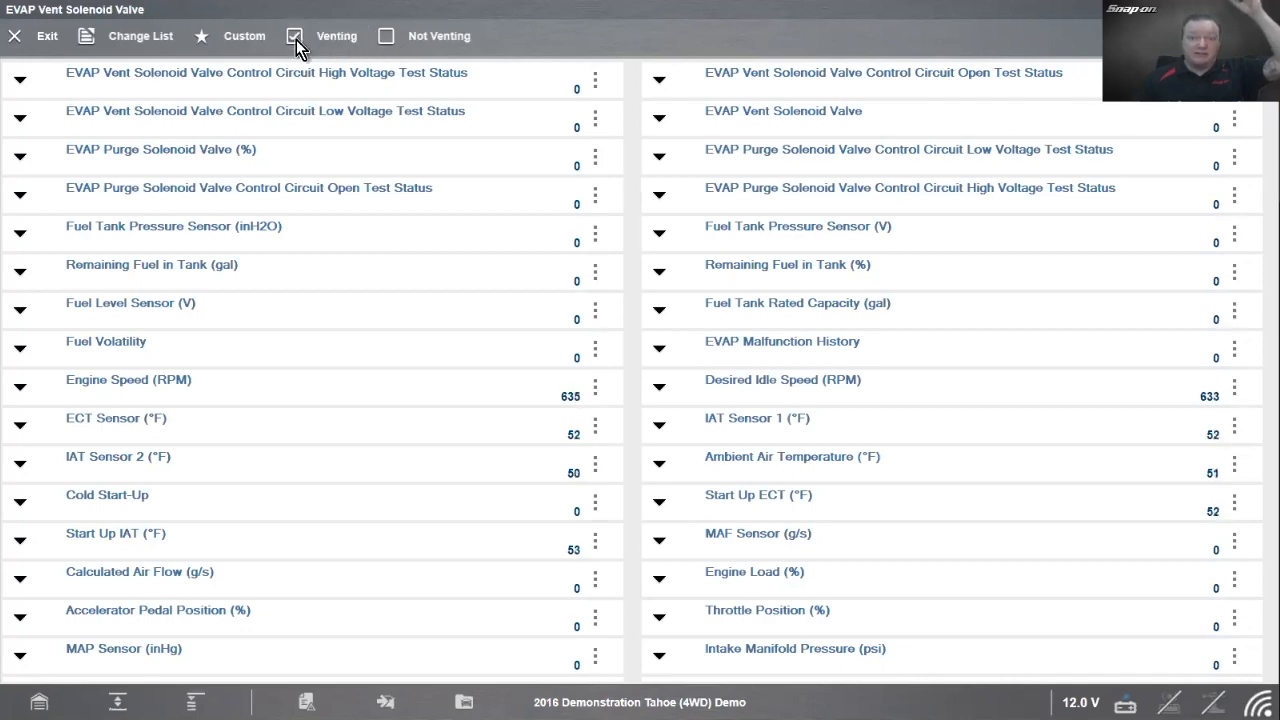
left_click(386, 36)
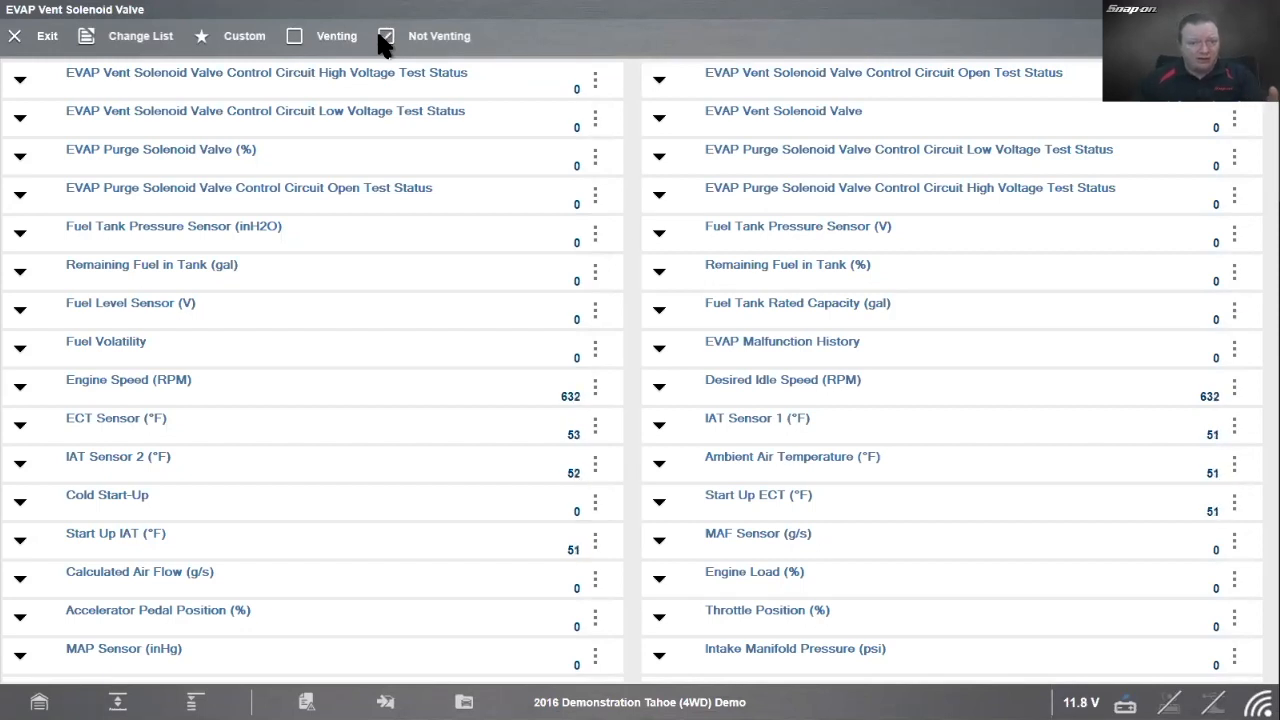
left_click(386, 36)
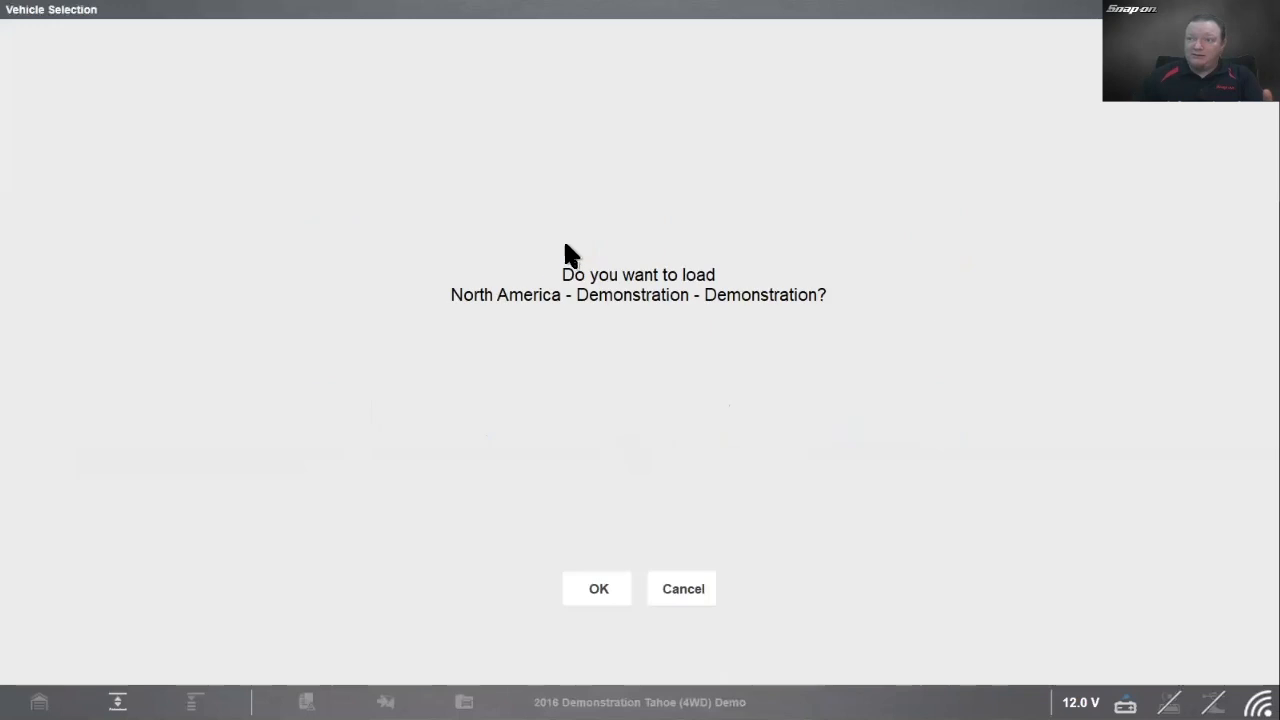
Step: Load the demo vehicle and navigate Engine > EVAP System > Vent Solenoid Tests to the DC voltage test
left_click(598, 588)
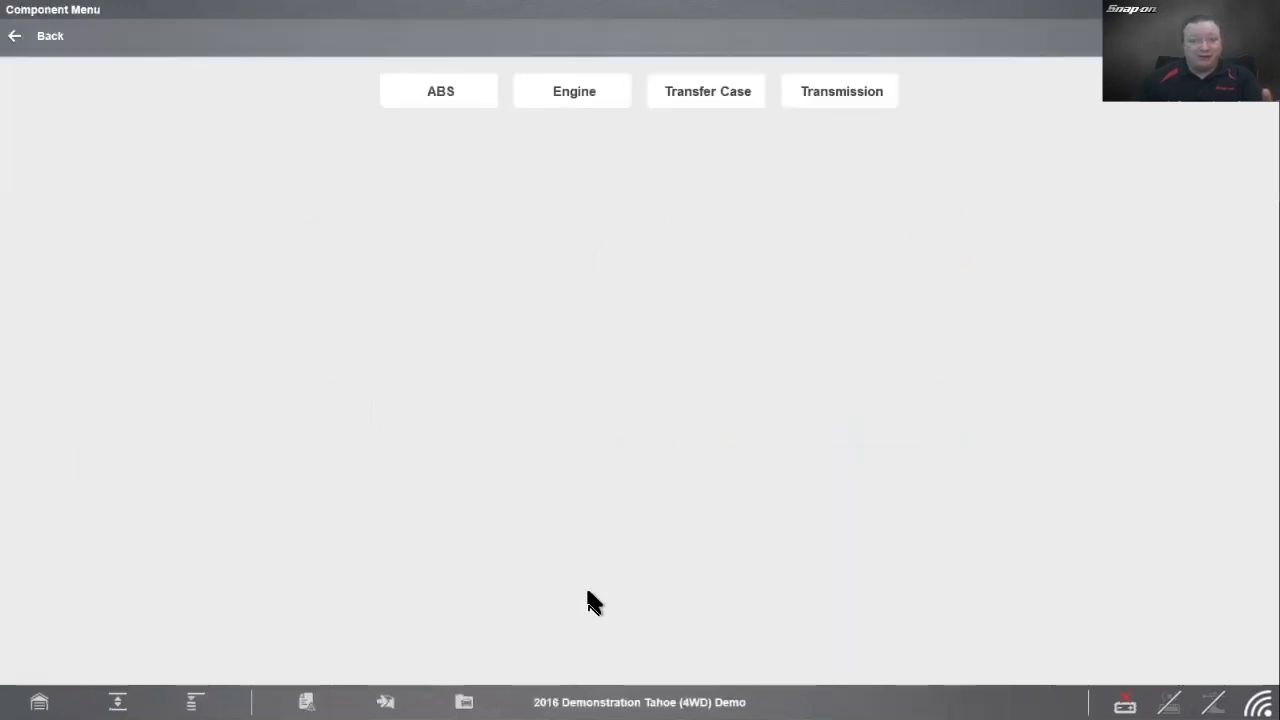
left_click(574, 92)
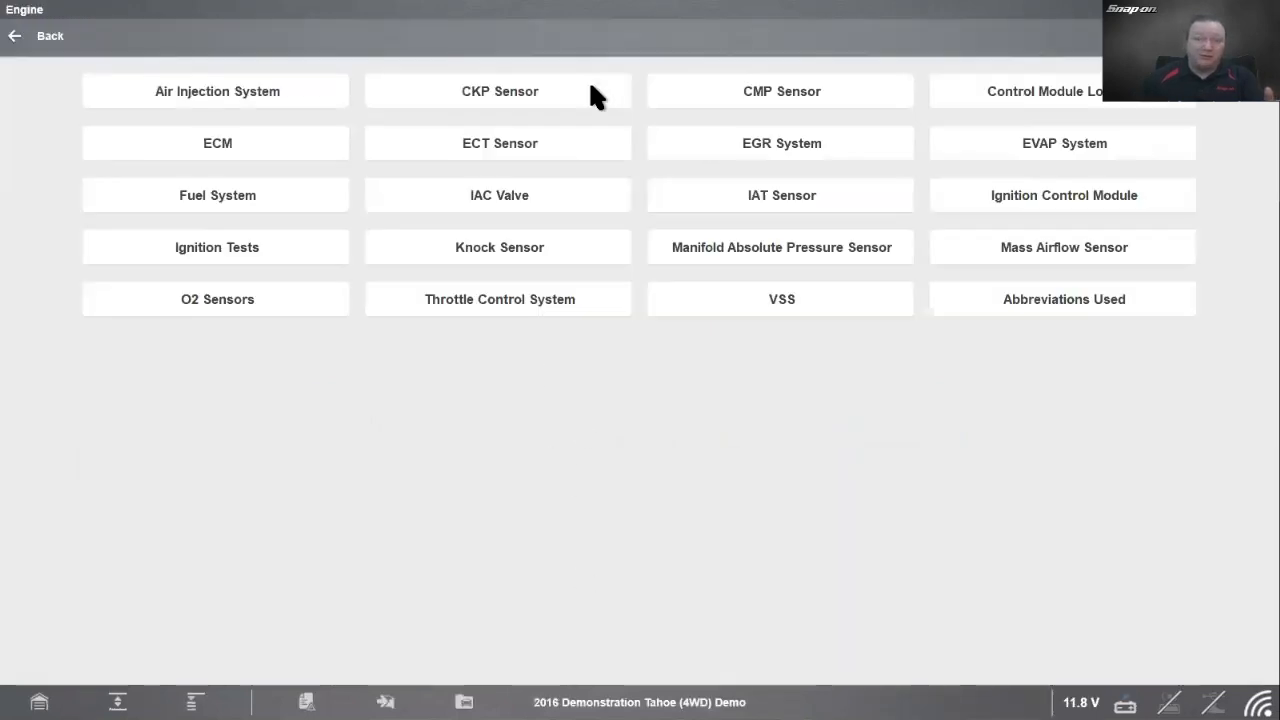
mouse_move(890, 376)
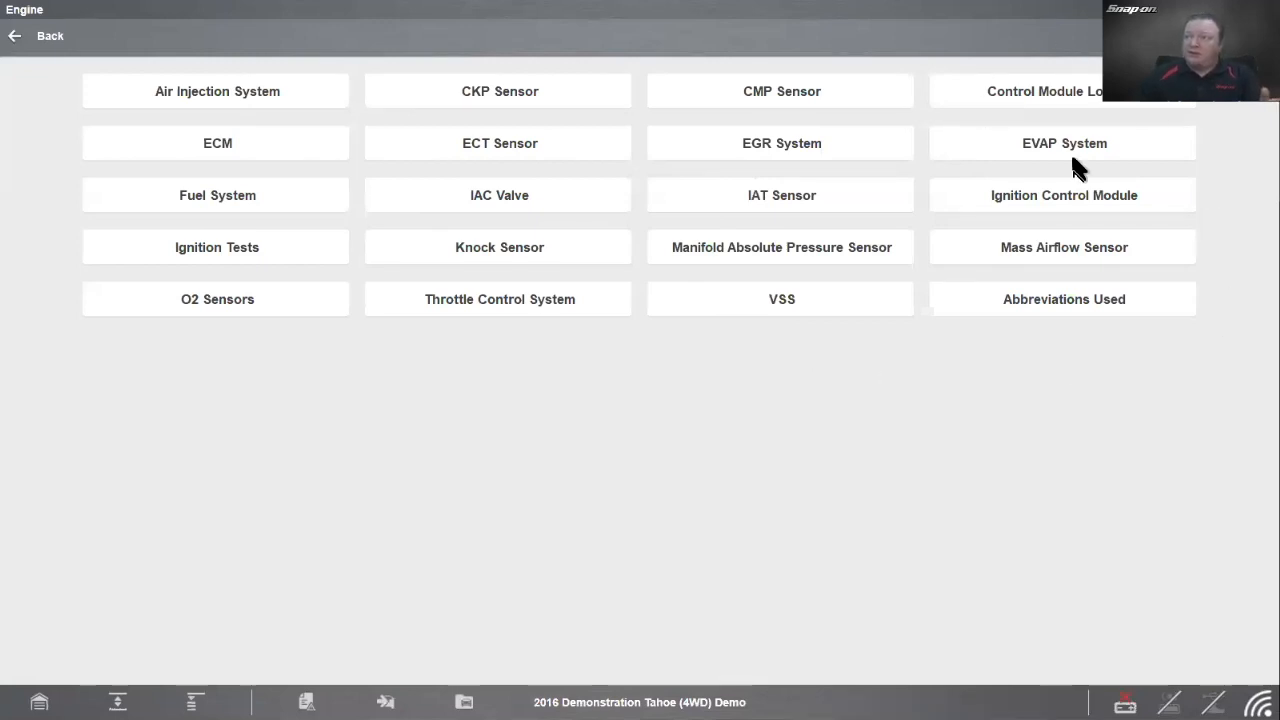
left_click(1064, 144)
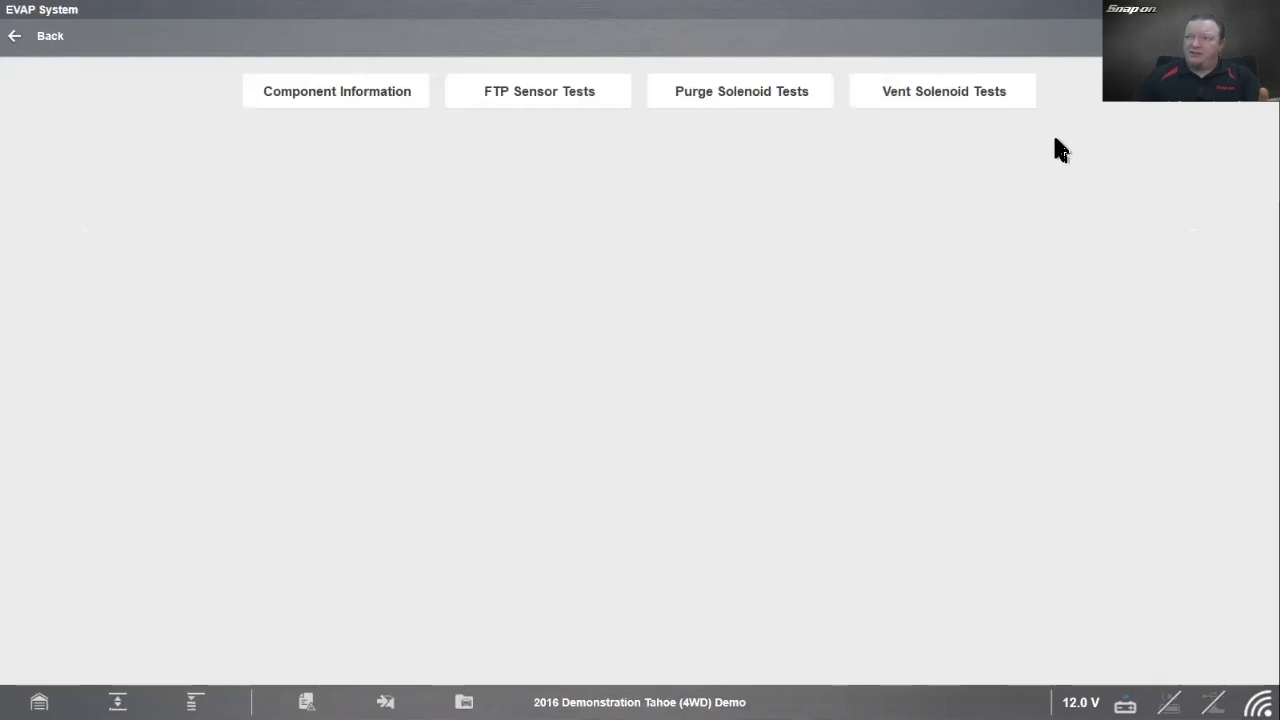
left_click(942, 92)
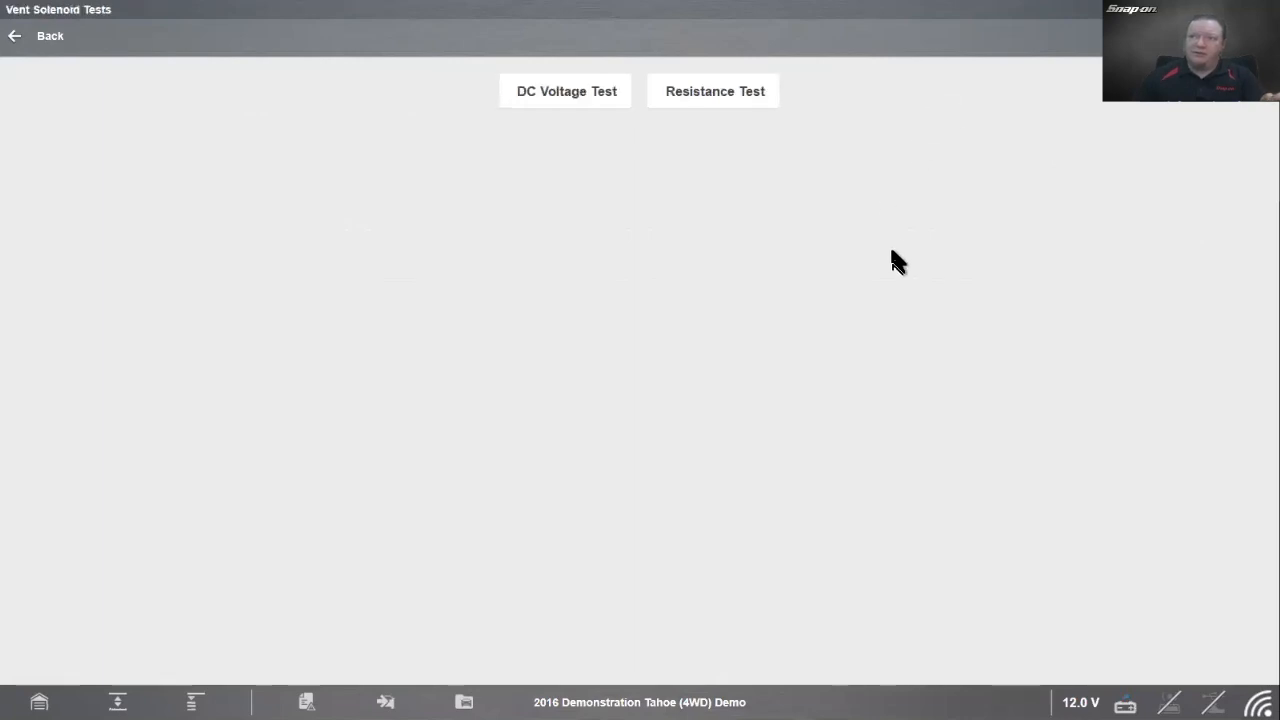
left_click(566, 92)
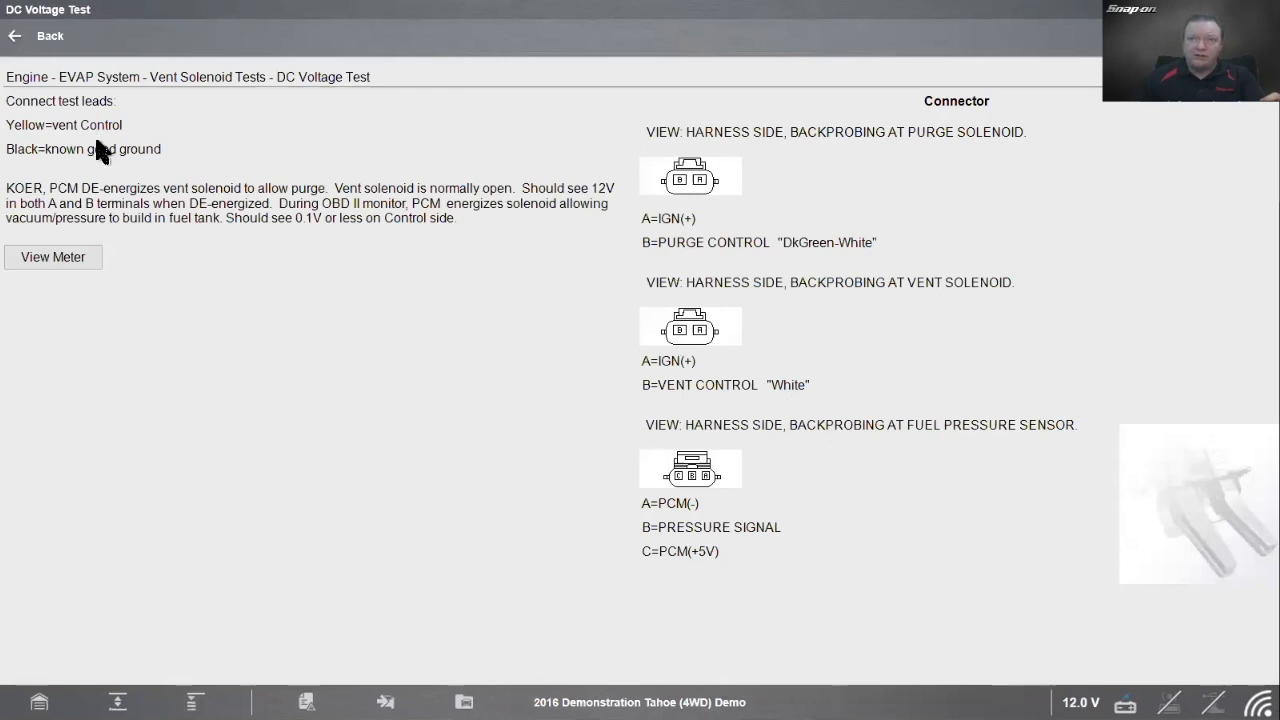
mouse_move(130, 158)
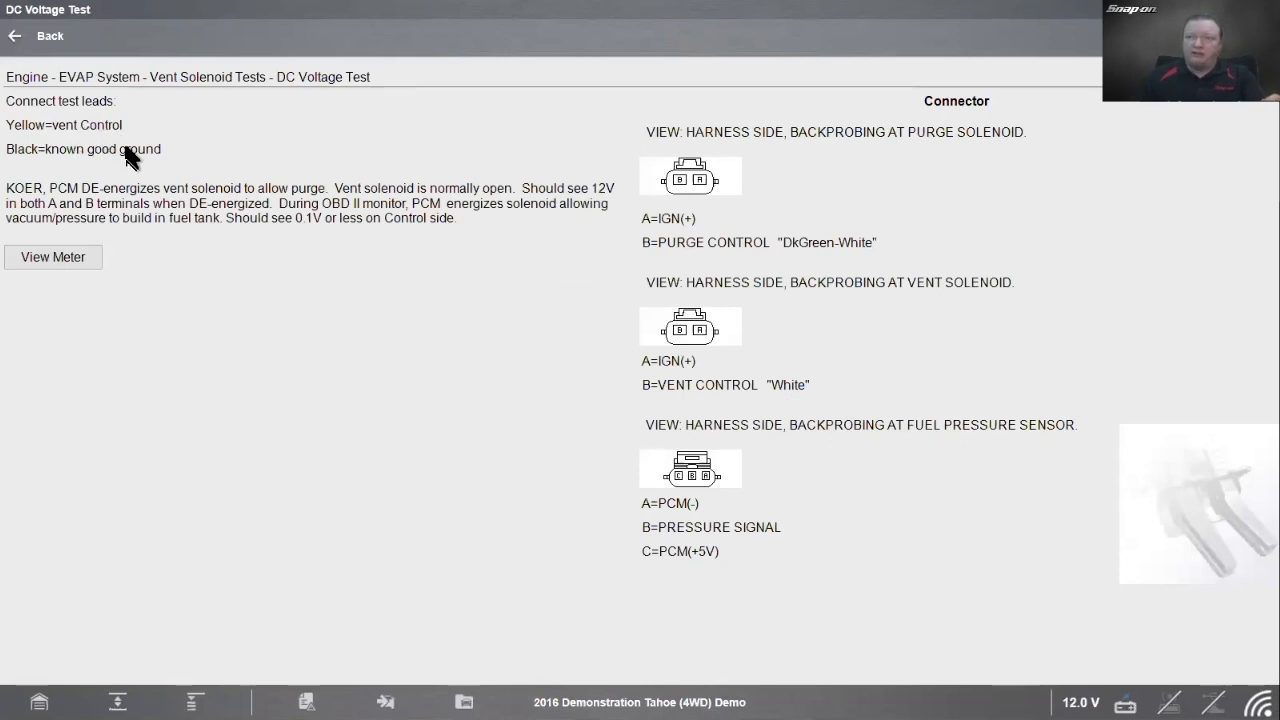
mouse_move(316, 204)
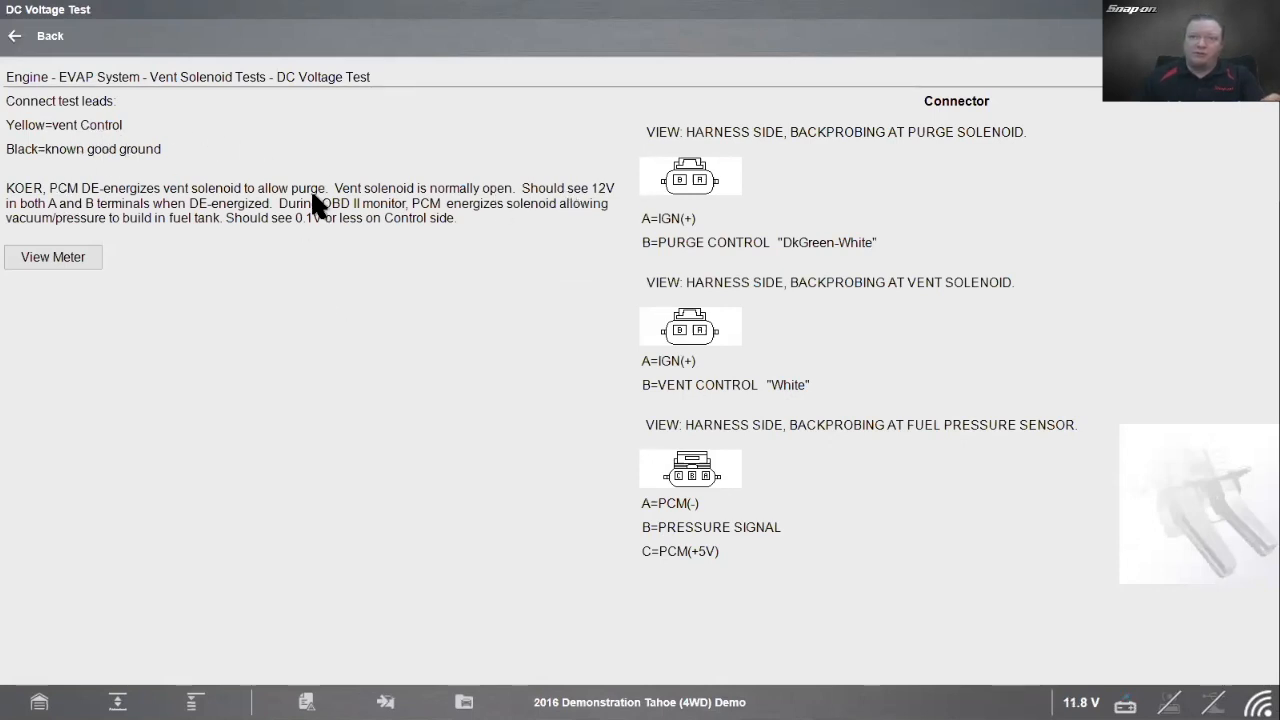
mouse_move(448, 222)
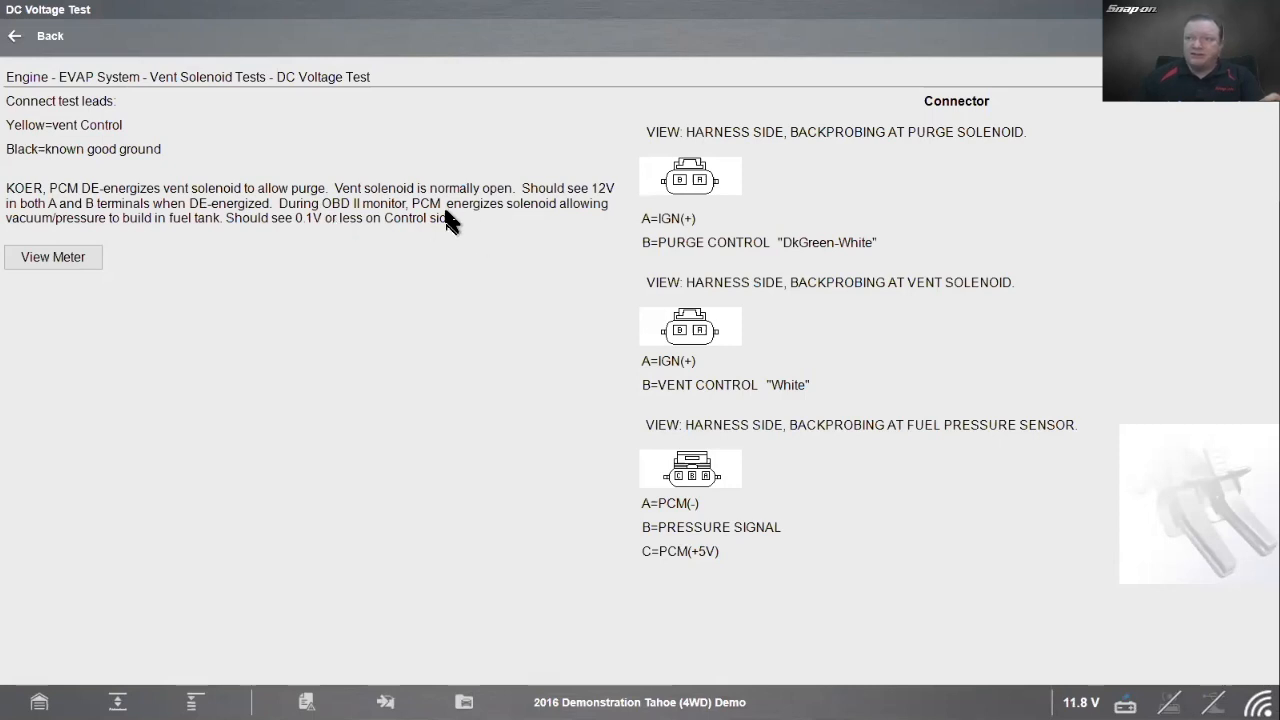
mouse_move(444, 340)
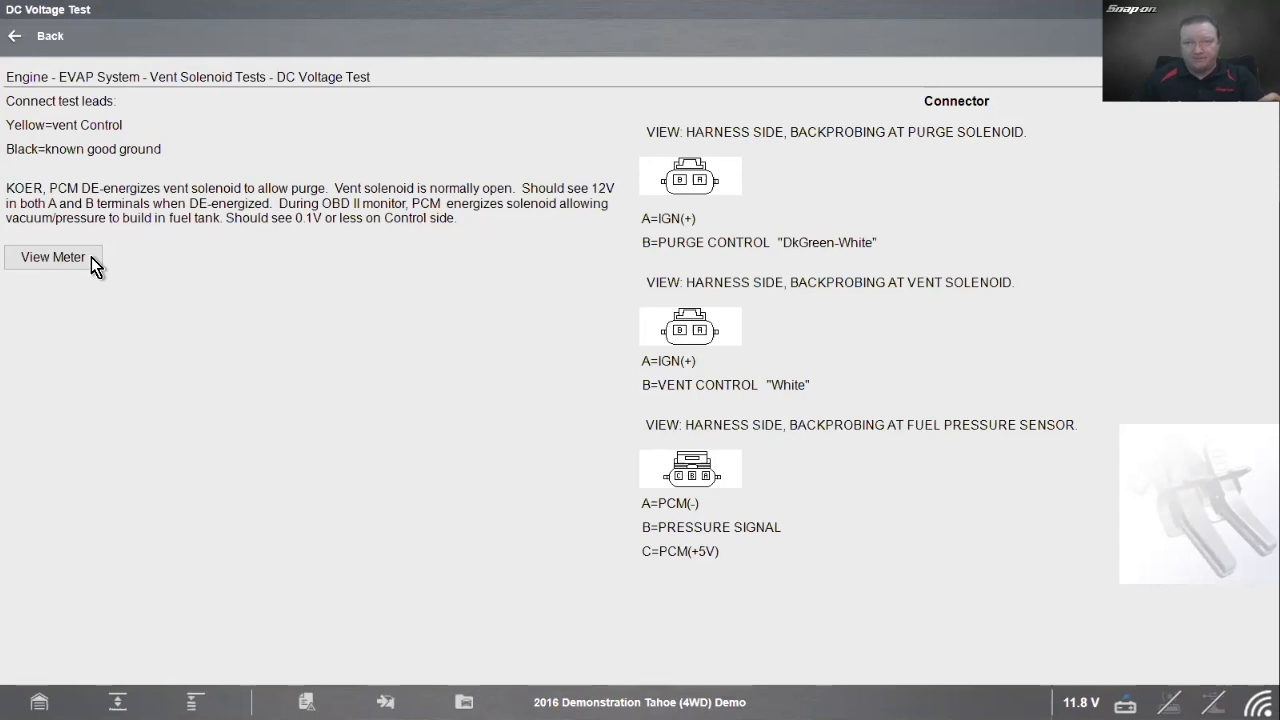
Step: Start the live meter to read about 12 V on the vent control circuit
left_click(52, 256)
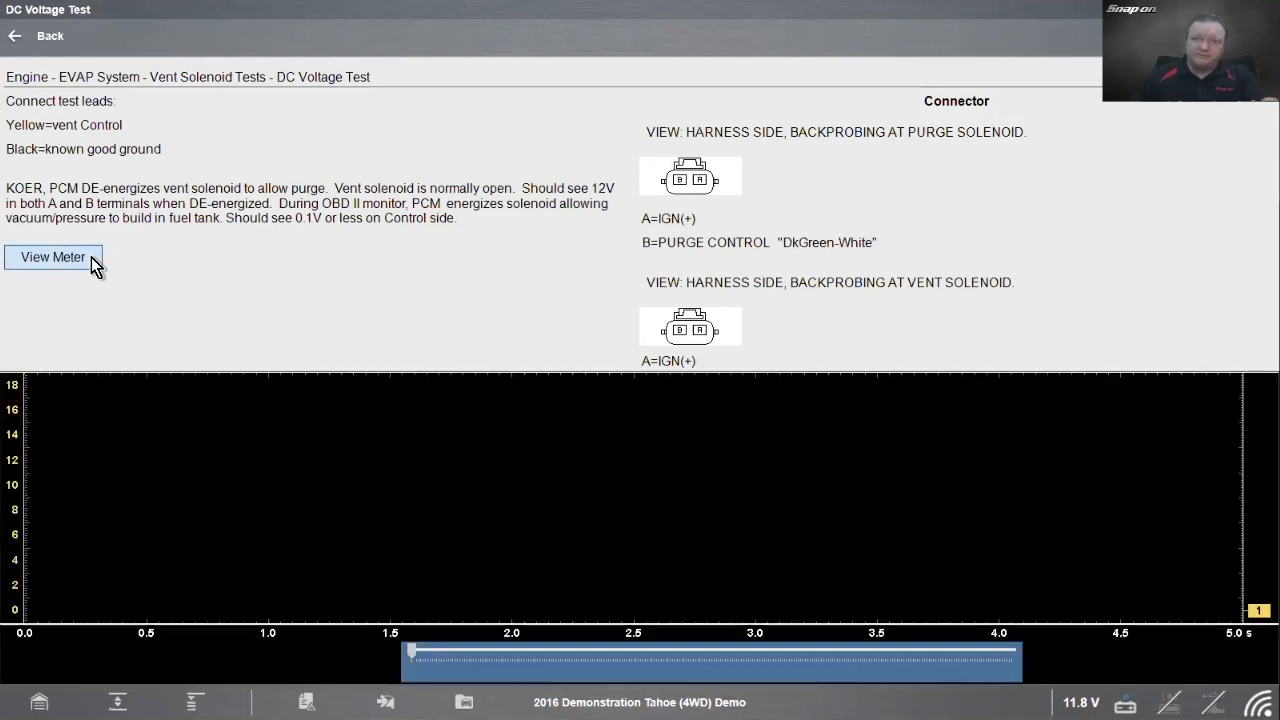
left_click(52, 256)
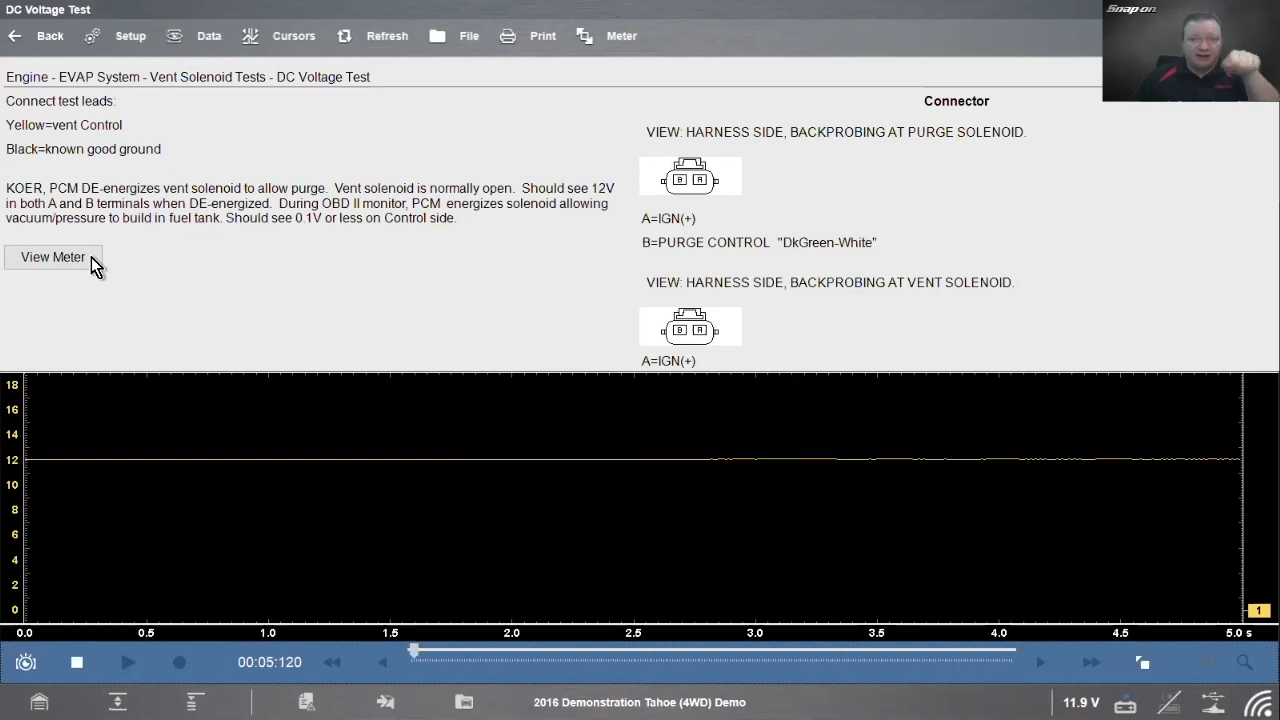
mouse_move(716, 218)
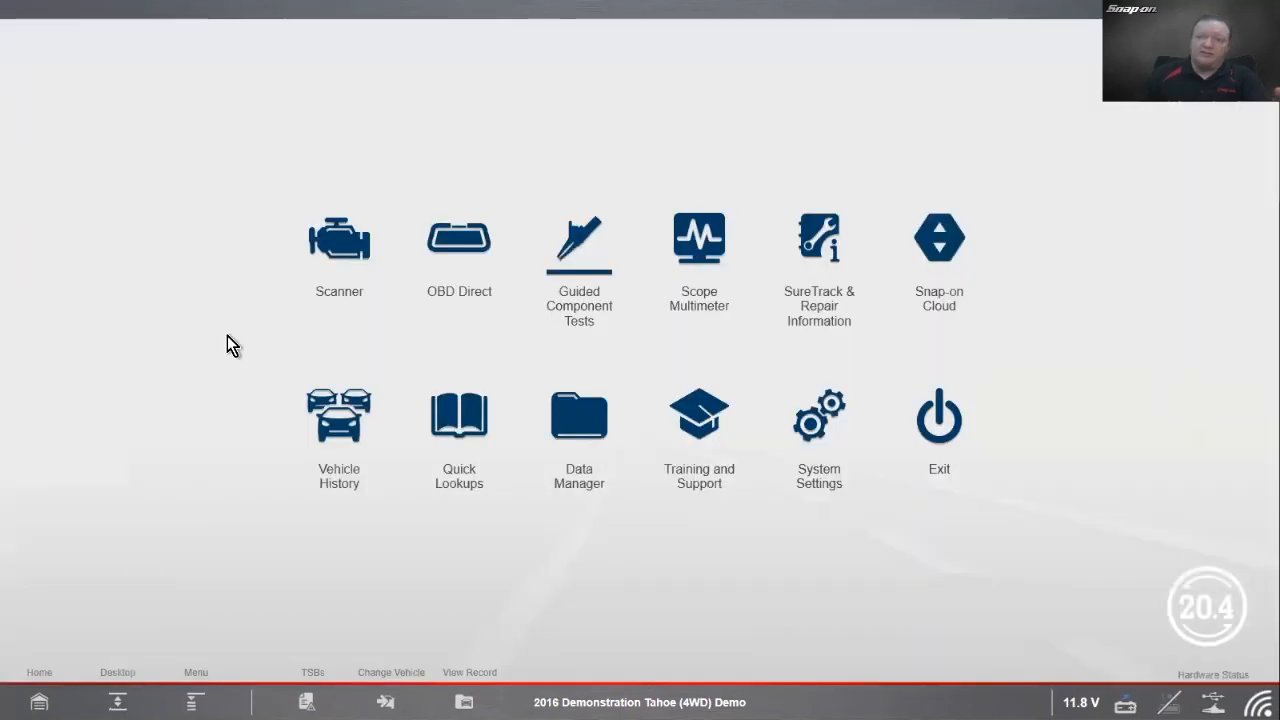
left_click(338, 238)
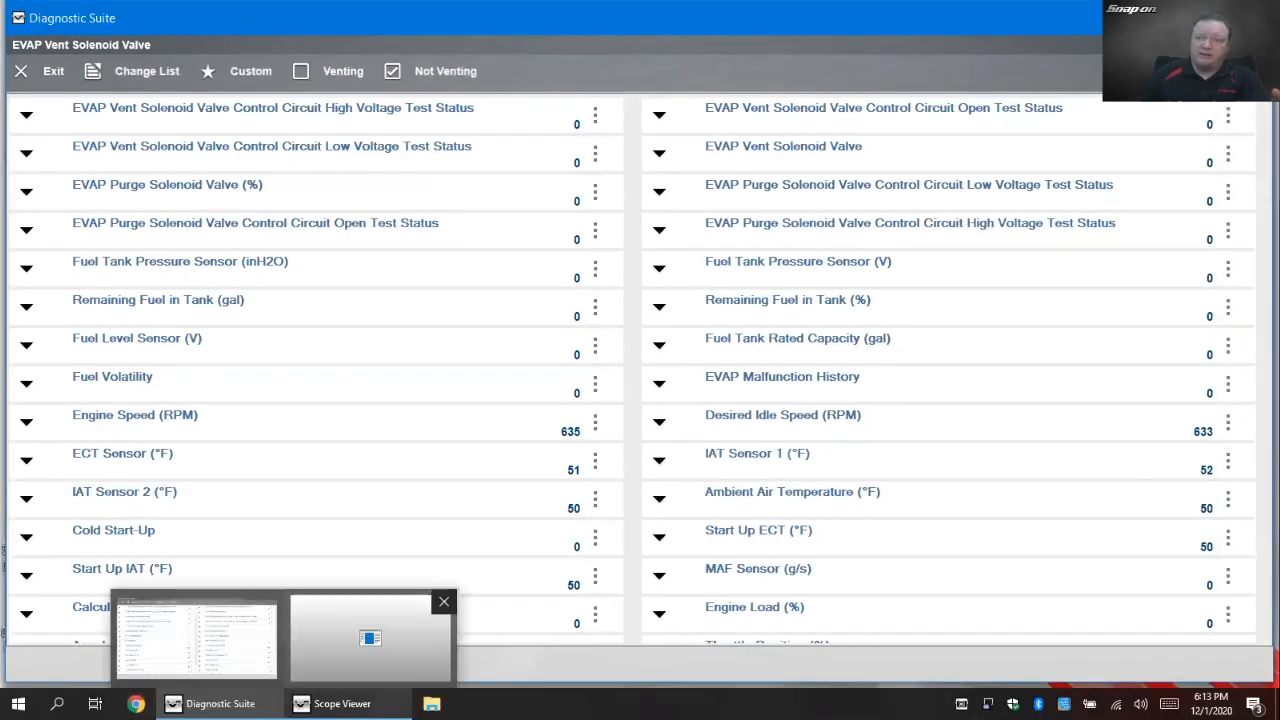
left_click(370, 638)
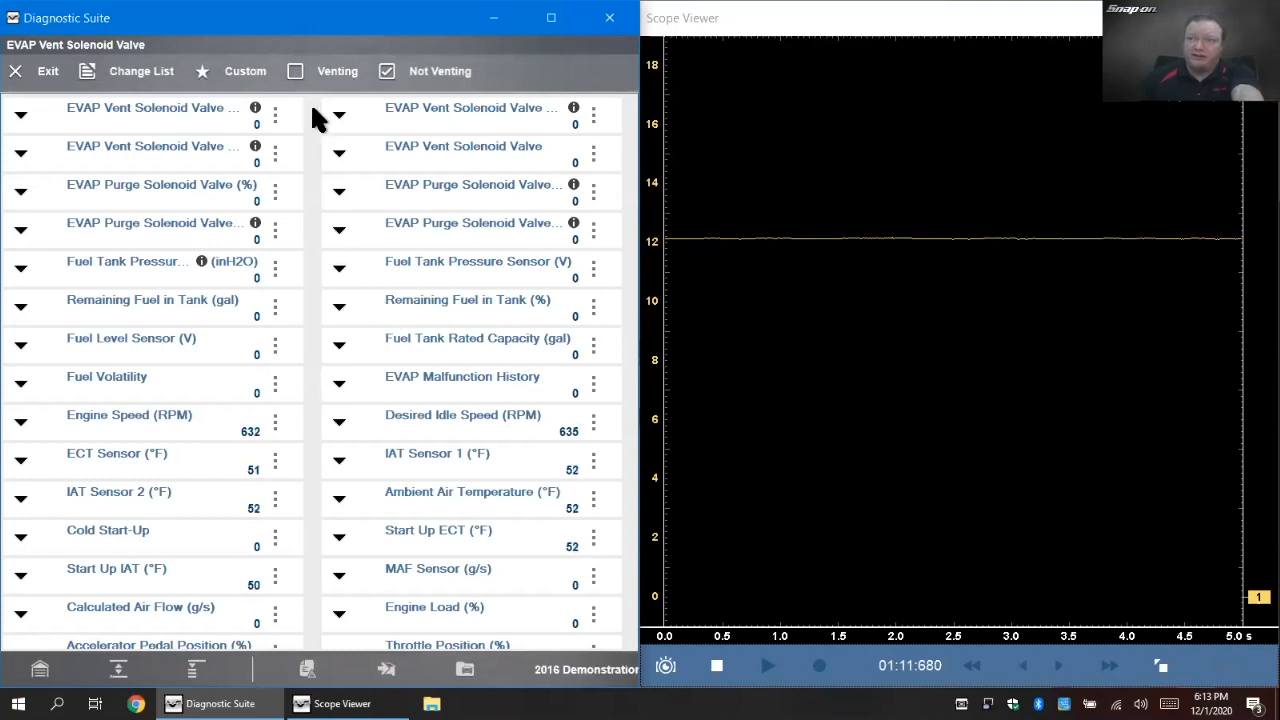
left_click(296, 72)
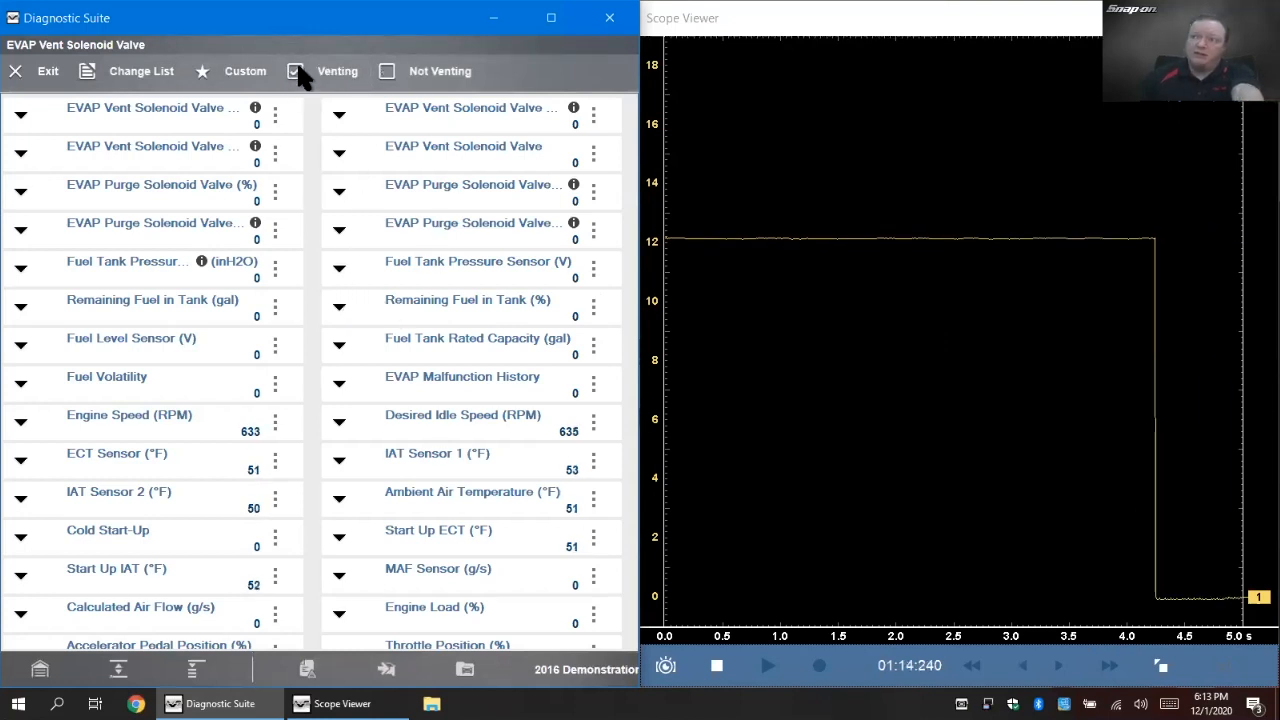
left_click(296, 72)
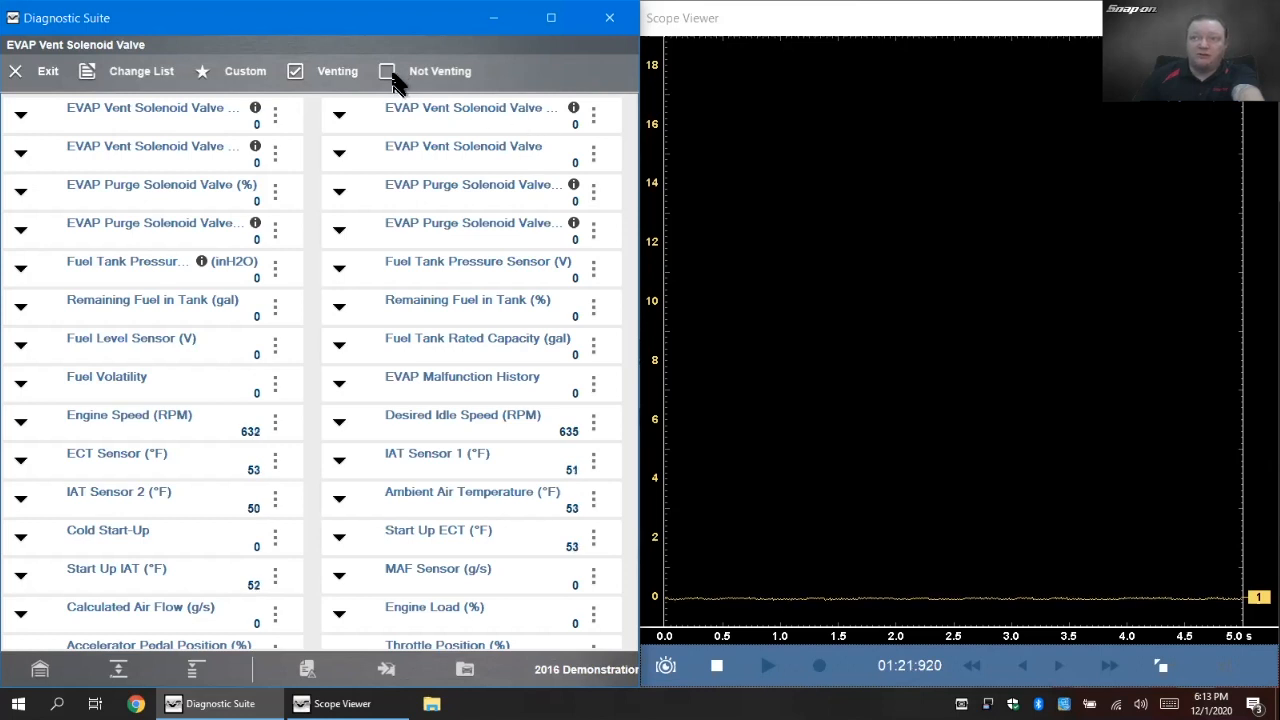
left_click(388, 72)
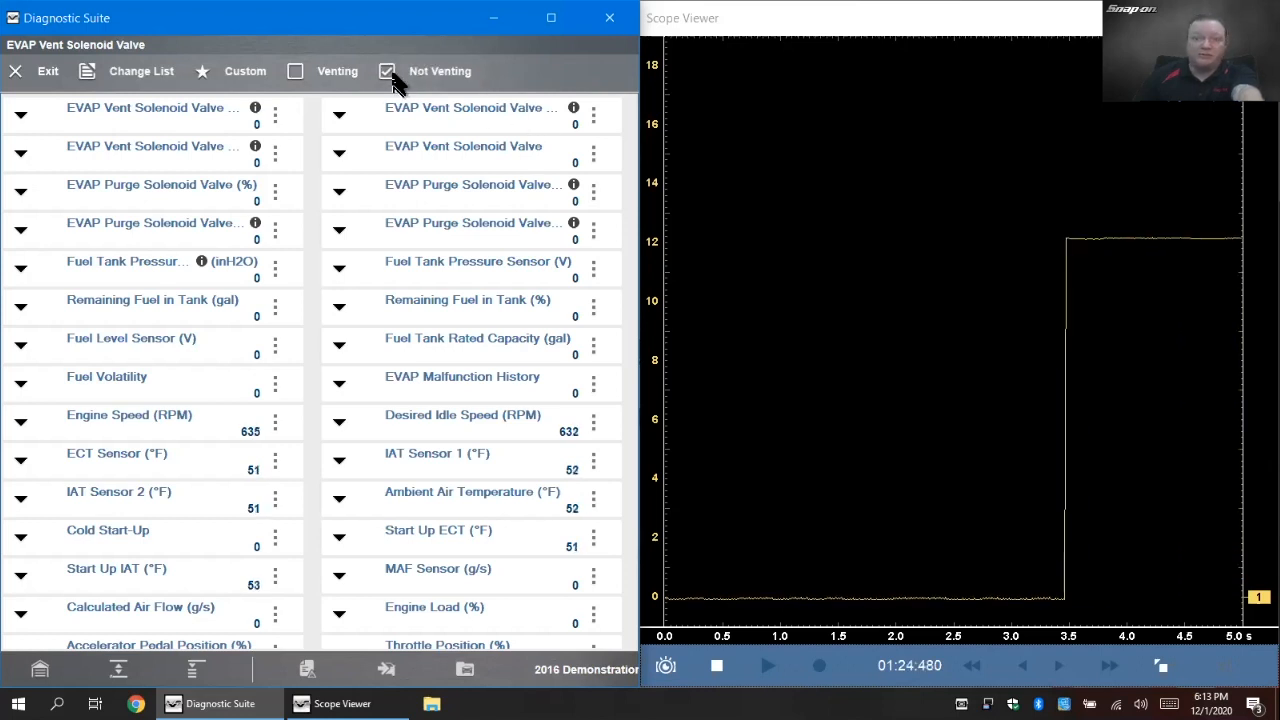
left_click(296, 72)
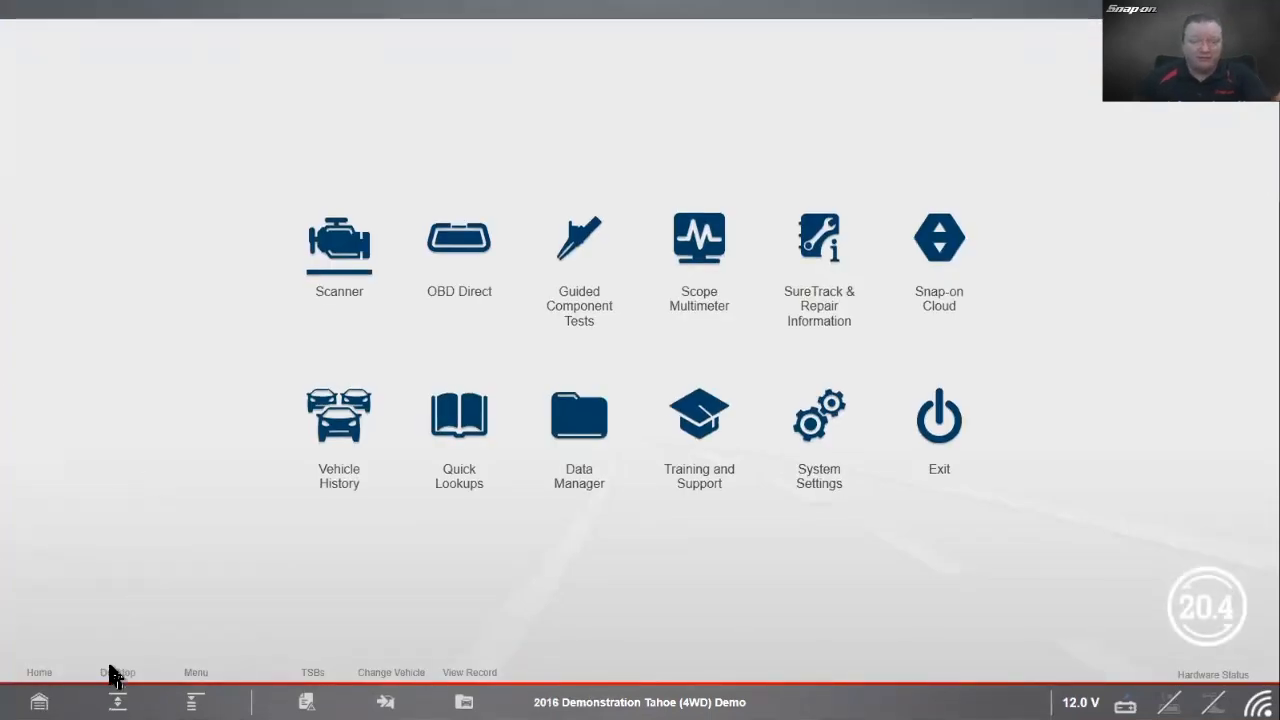
mouse_move(204, 588)
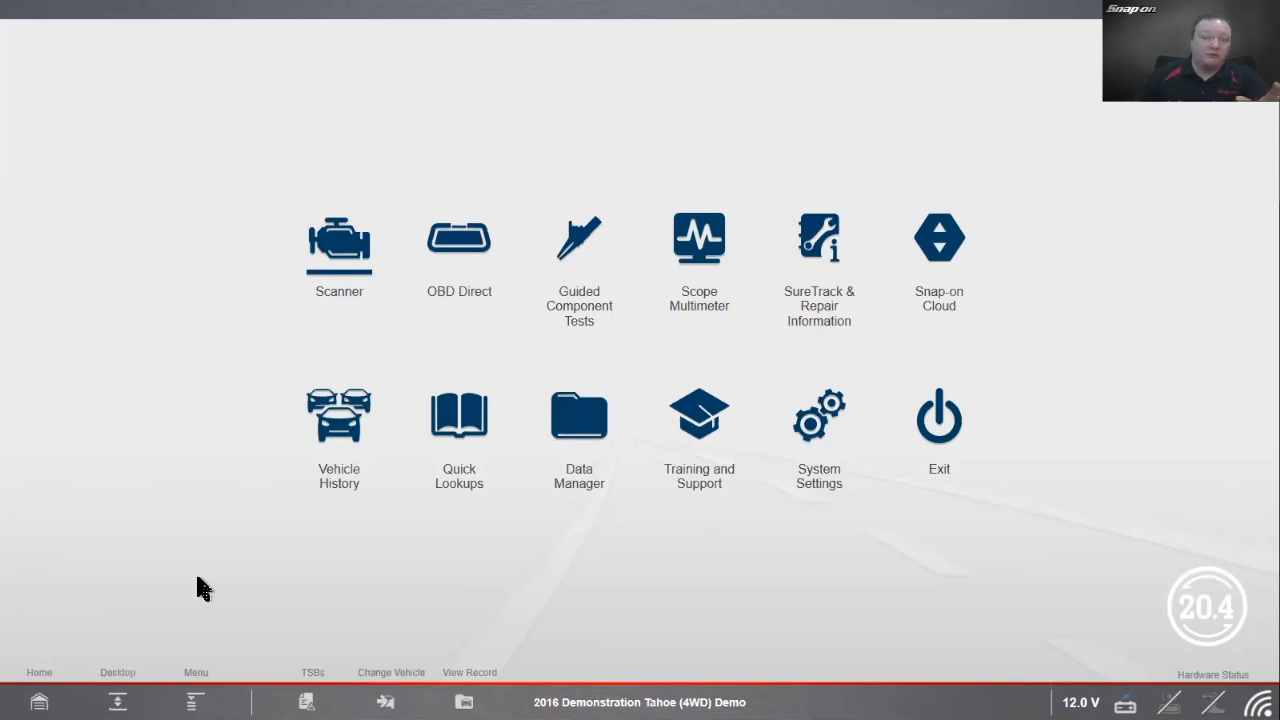
mouse_move(264, 490)
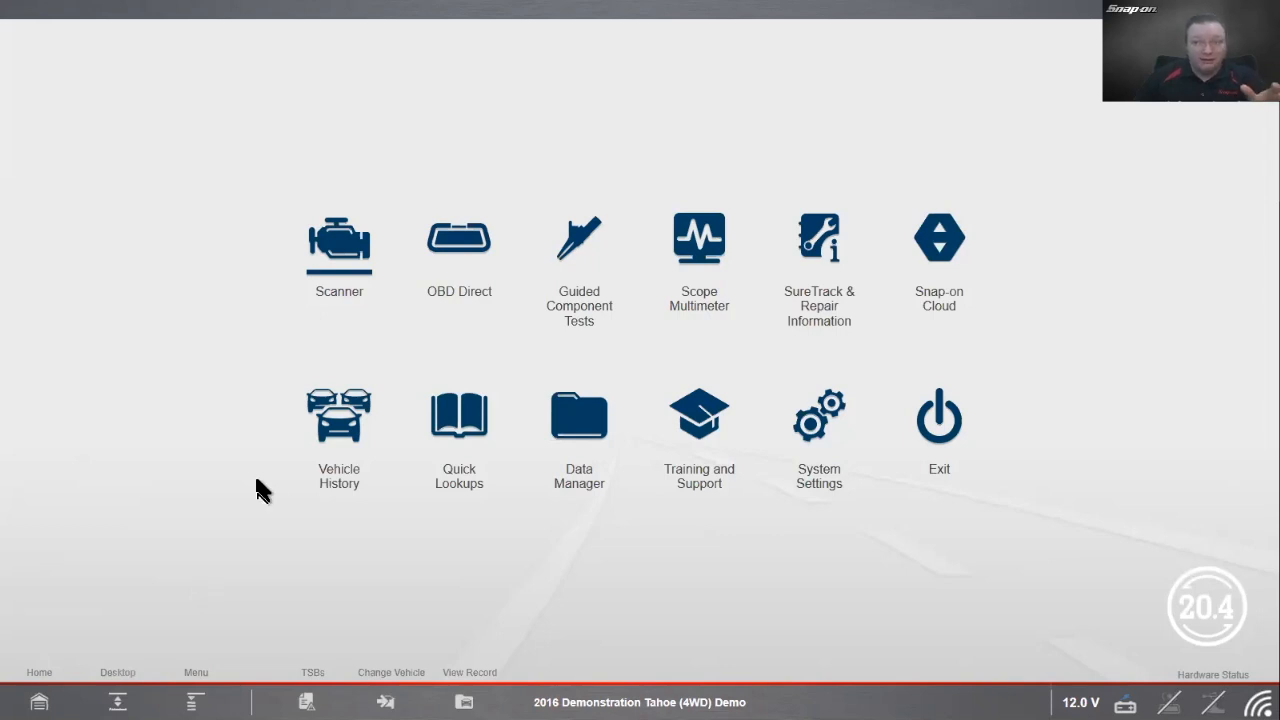
Step: Return from Home to the running EVAP Vent Solenoid Valve functional test
left_click(338, 238)
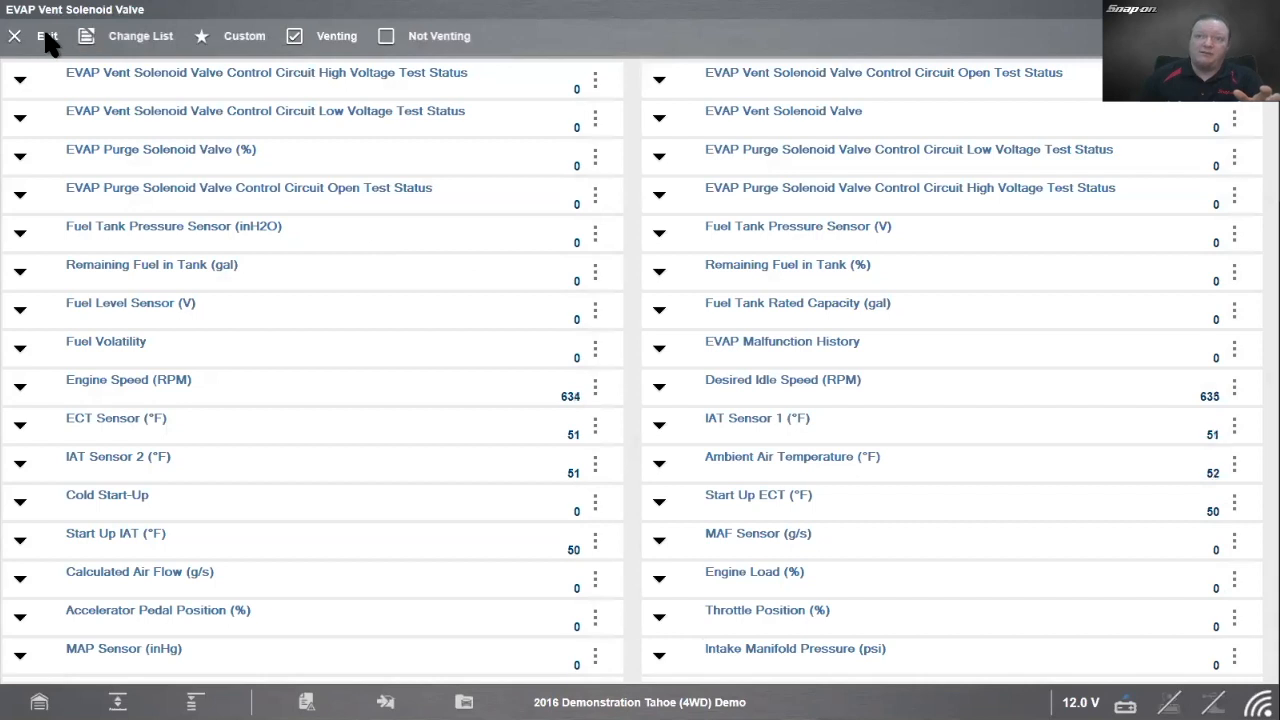
Step: Exit the vent solenoid test and back out to the vehicle's System Menu
left_click(40, 36)
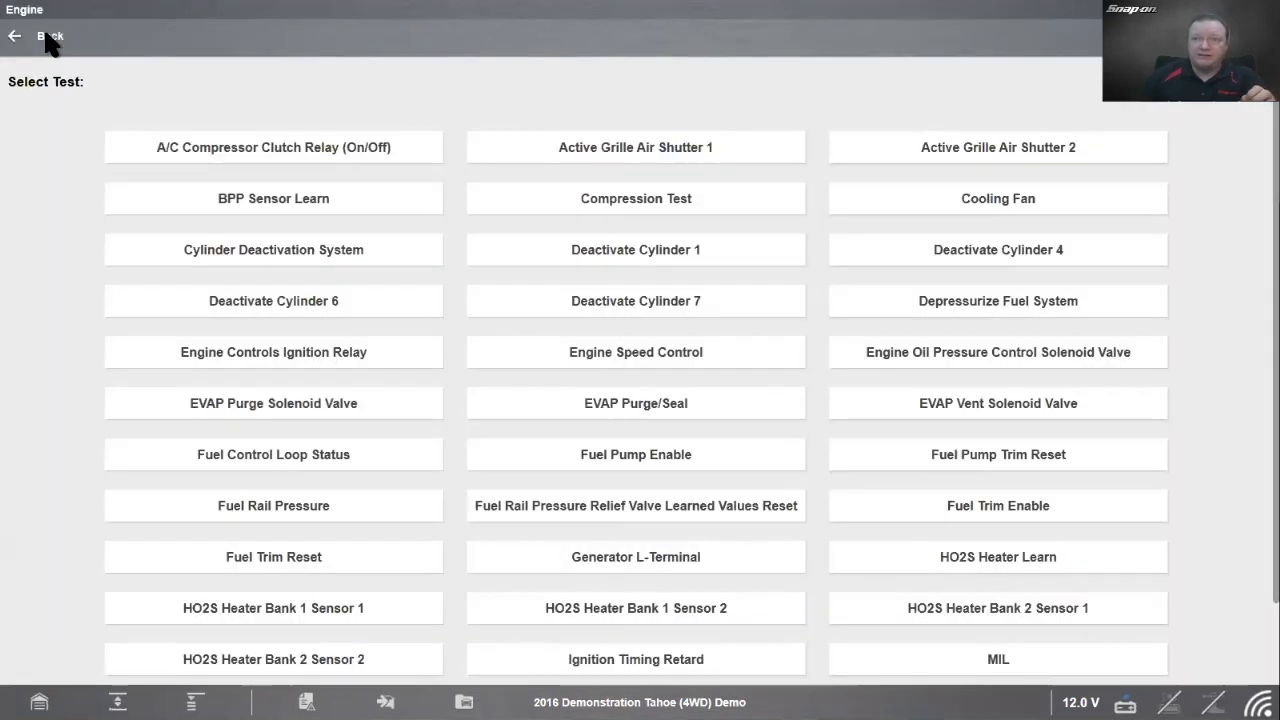
left_click(16, 36)
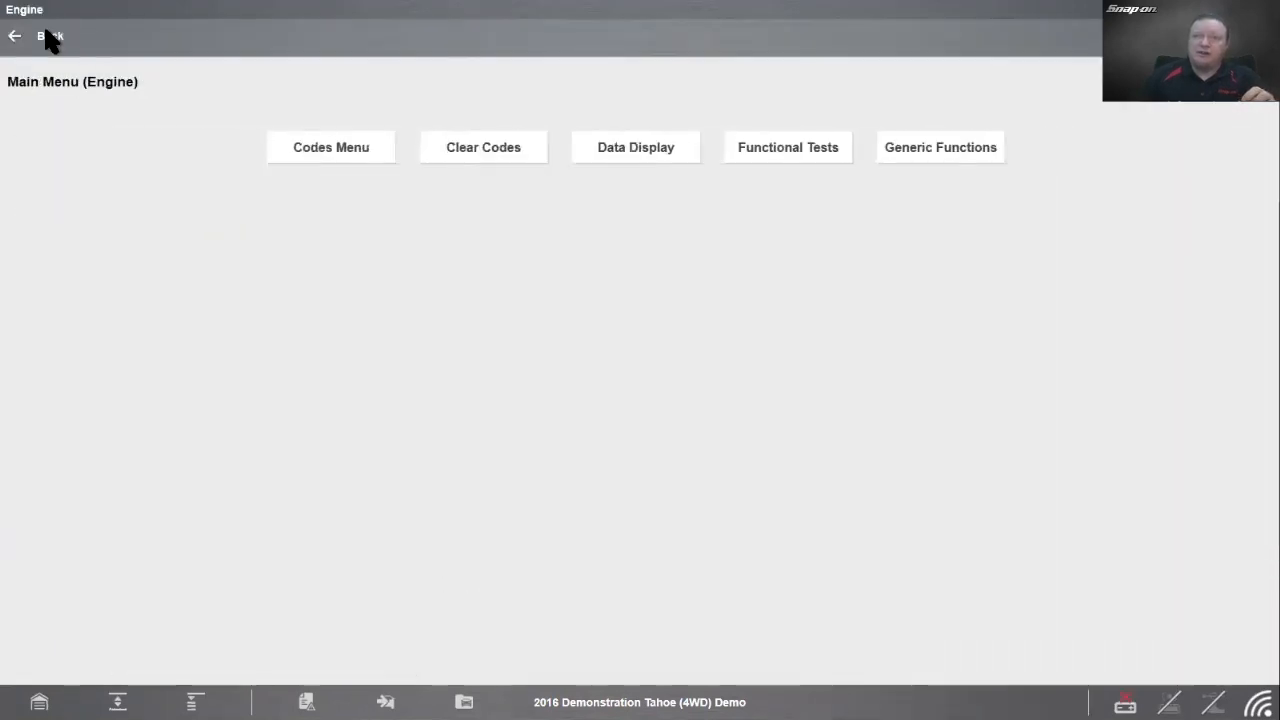
left_click(50, 36)
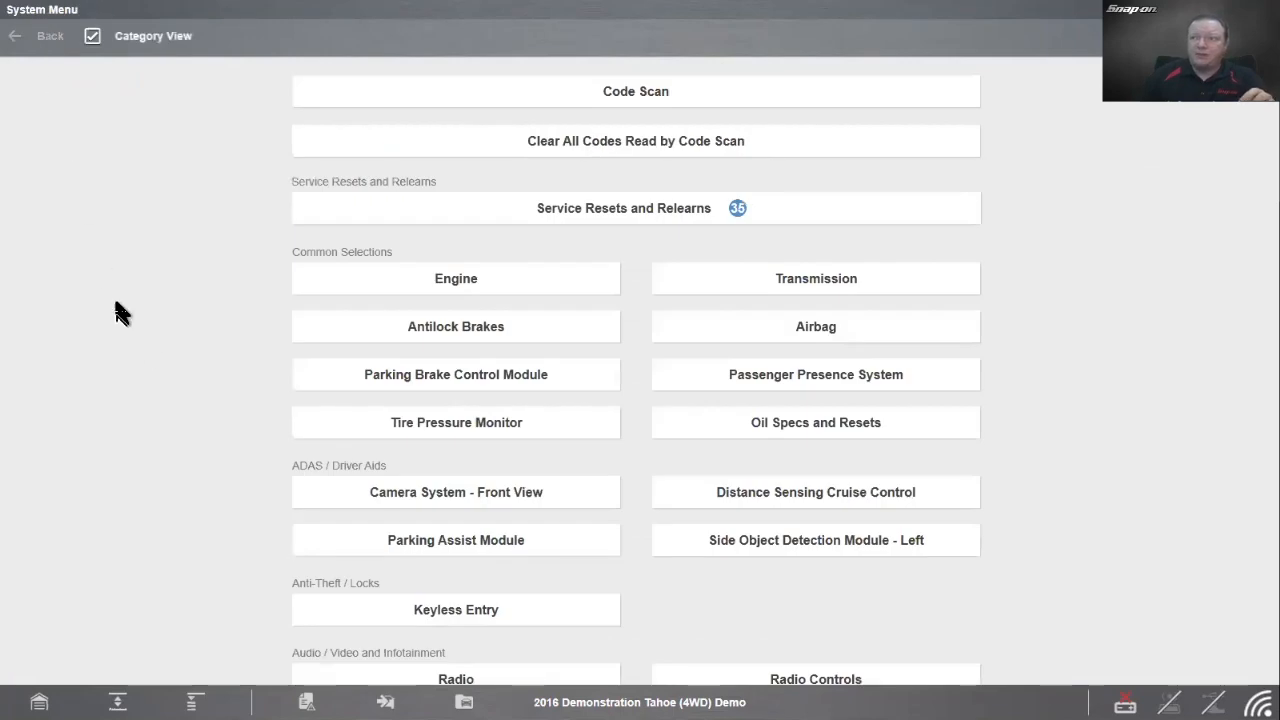
mouse_move(150, 352)
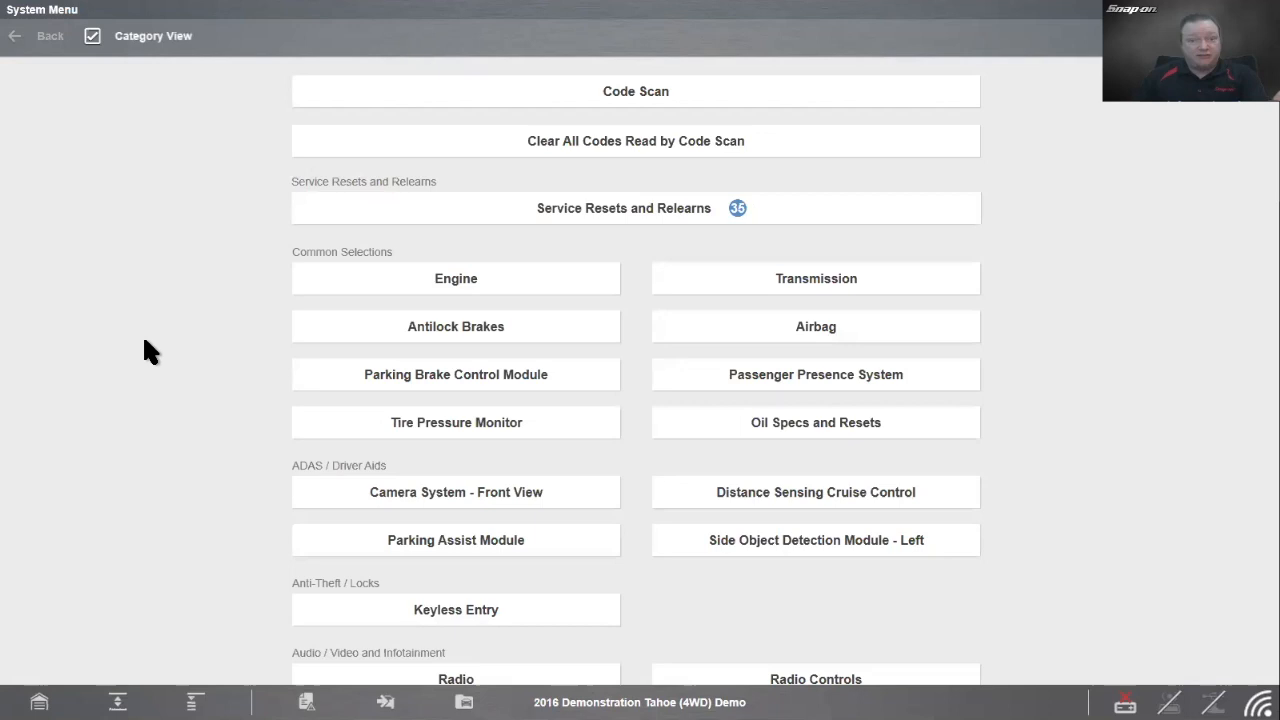
mouse_move(384, 204)
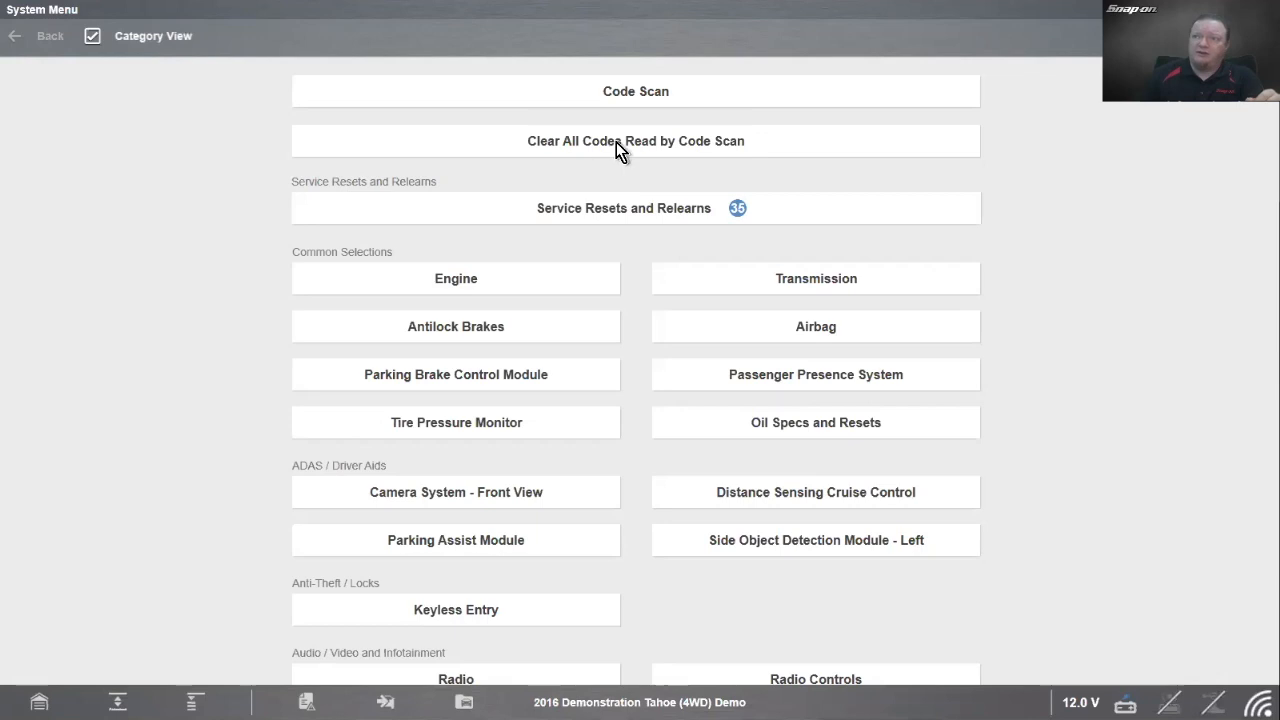
Step: Clear all codes read by the code scan across 33 systems and dismiss the results
left_click(636, 140)
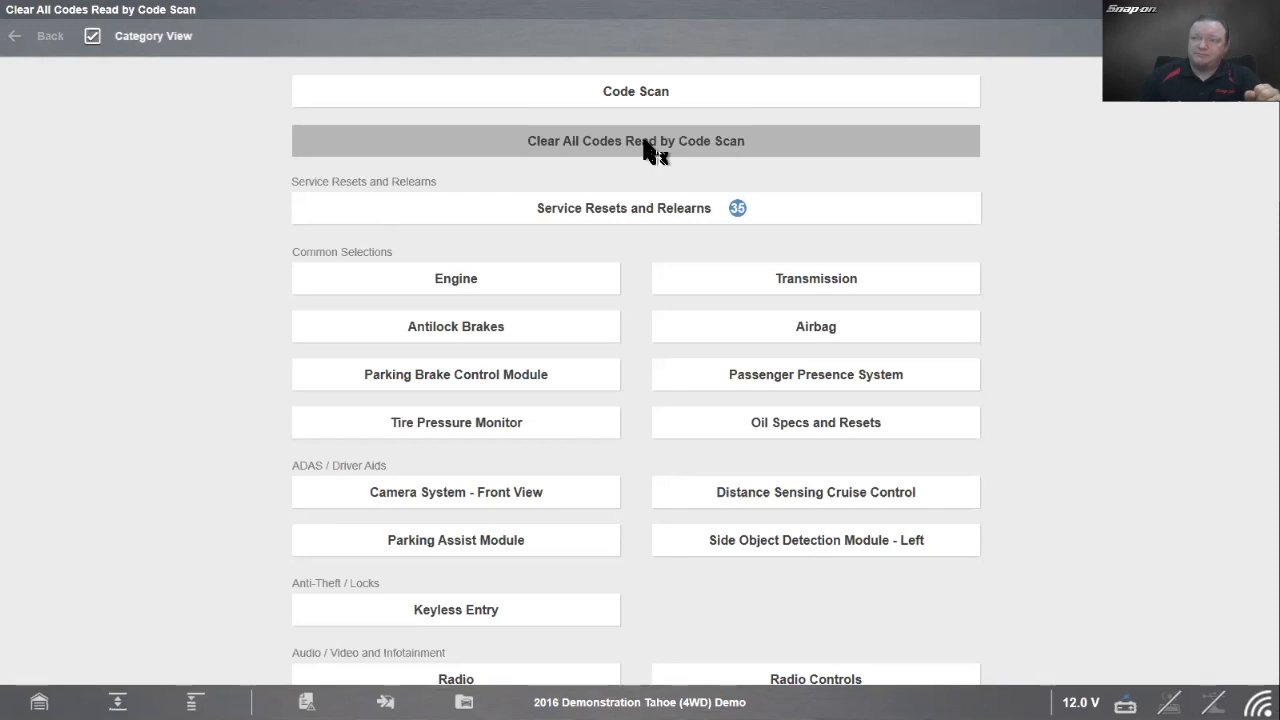
left_click(636, 140)
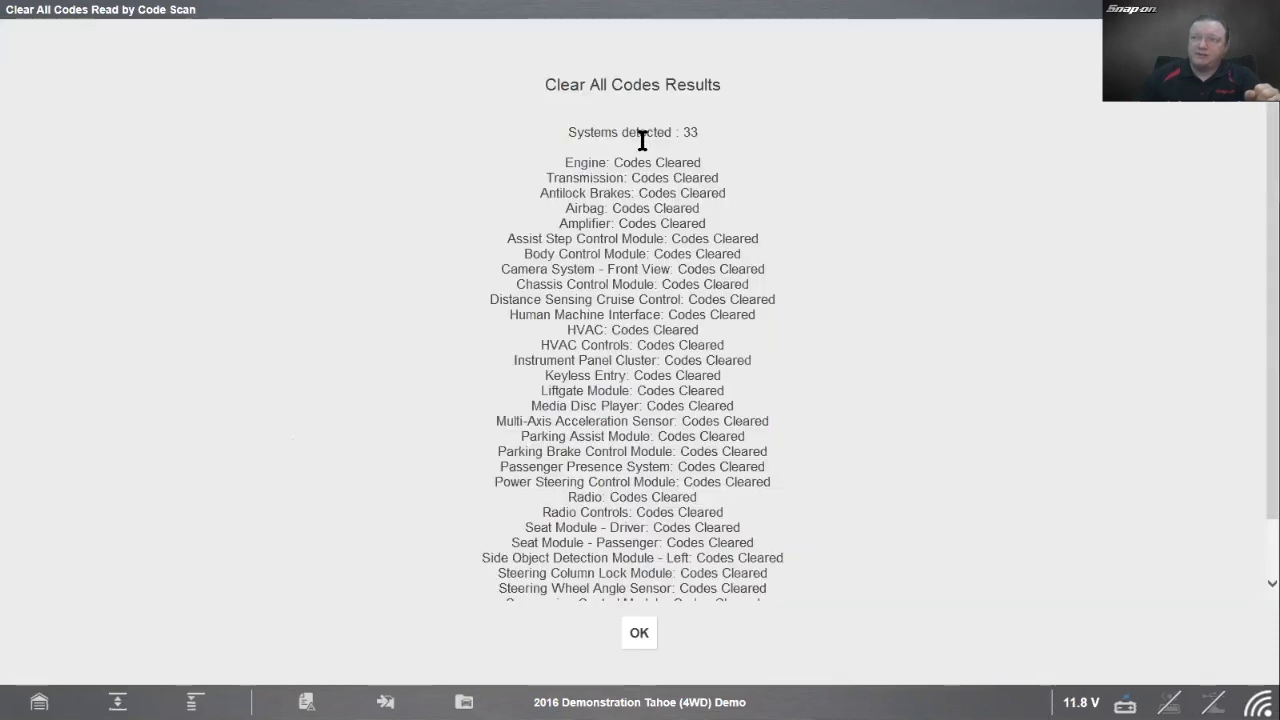
mouse_move(712, 584)
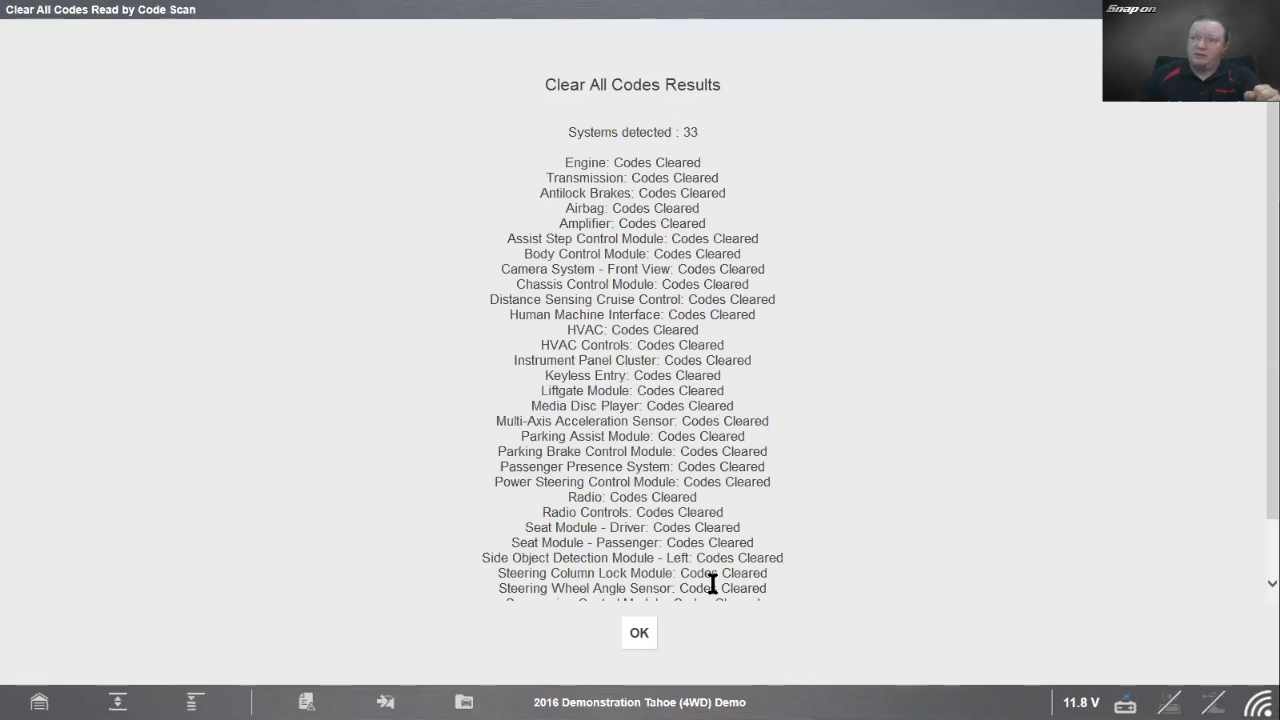
scroll("down", 3)
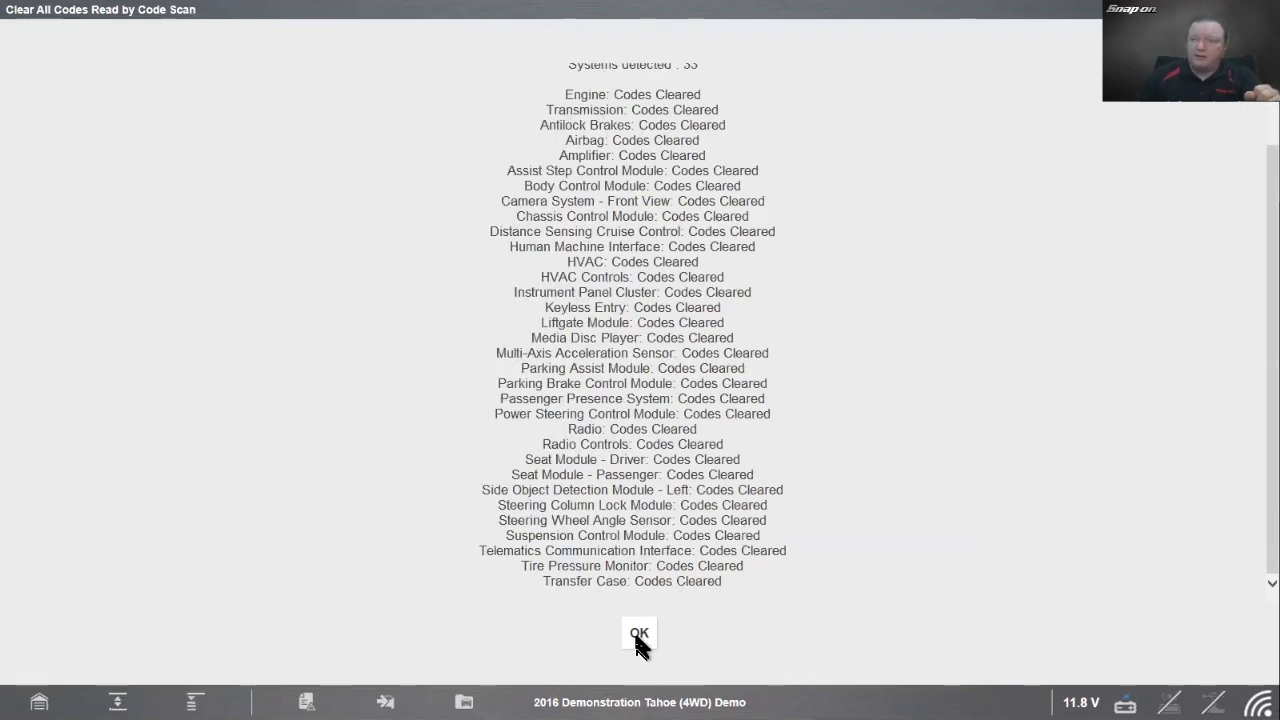
left_click(640, 636)
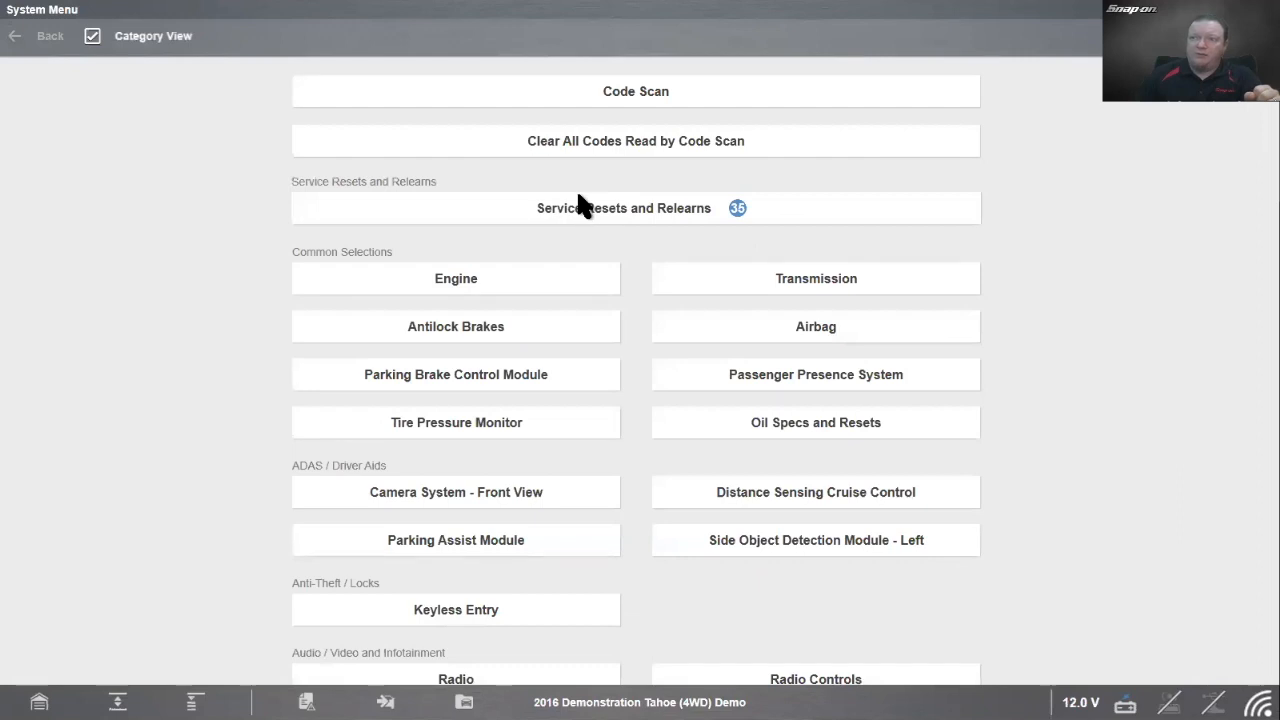
mouse_move(580, 200)
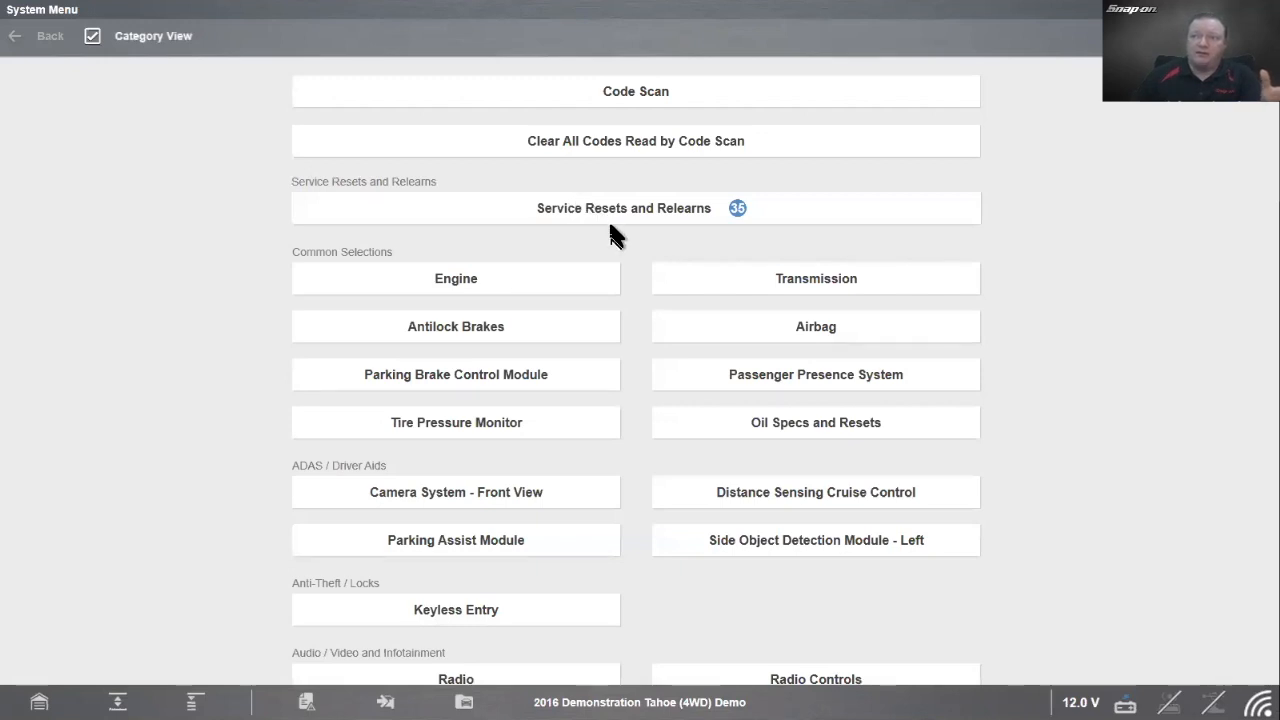
mouse_move(680, 218)
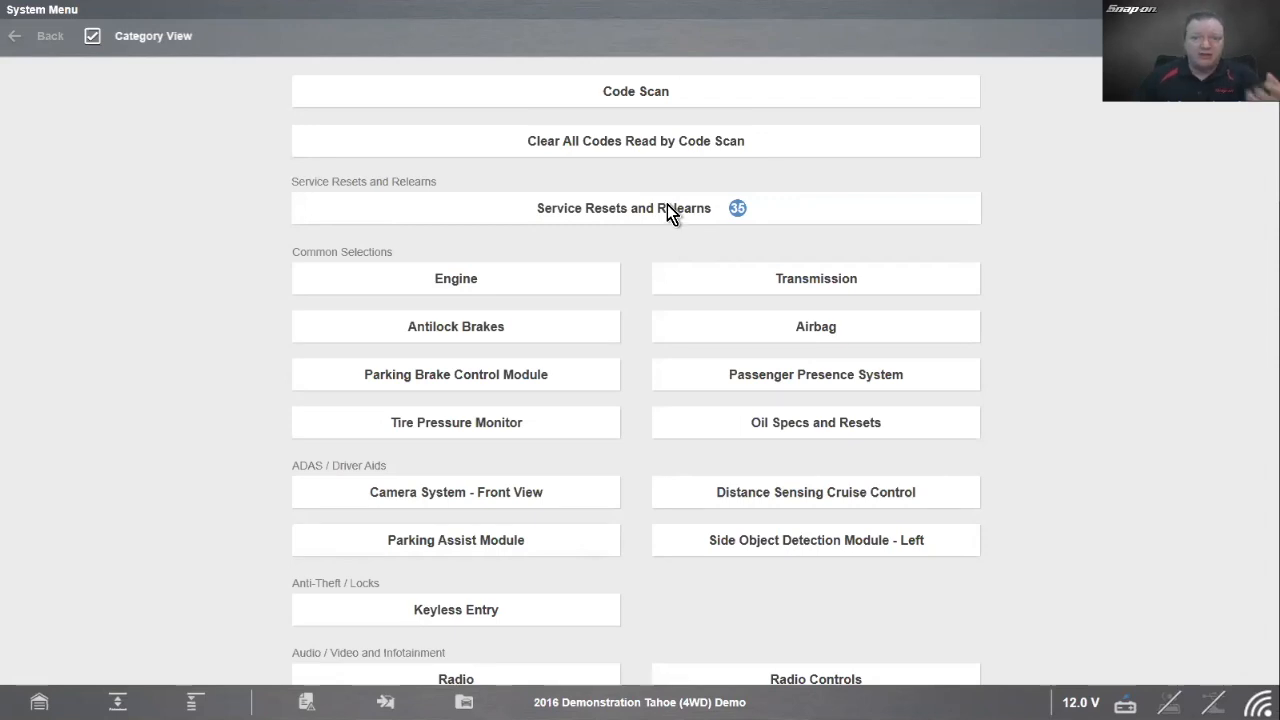
mouse_move(640, 216)
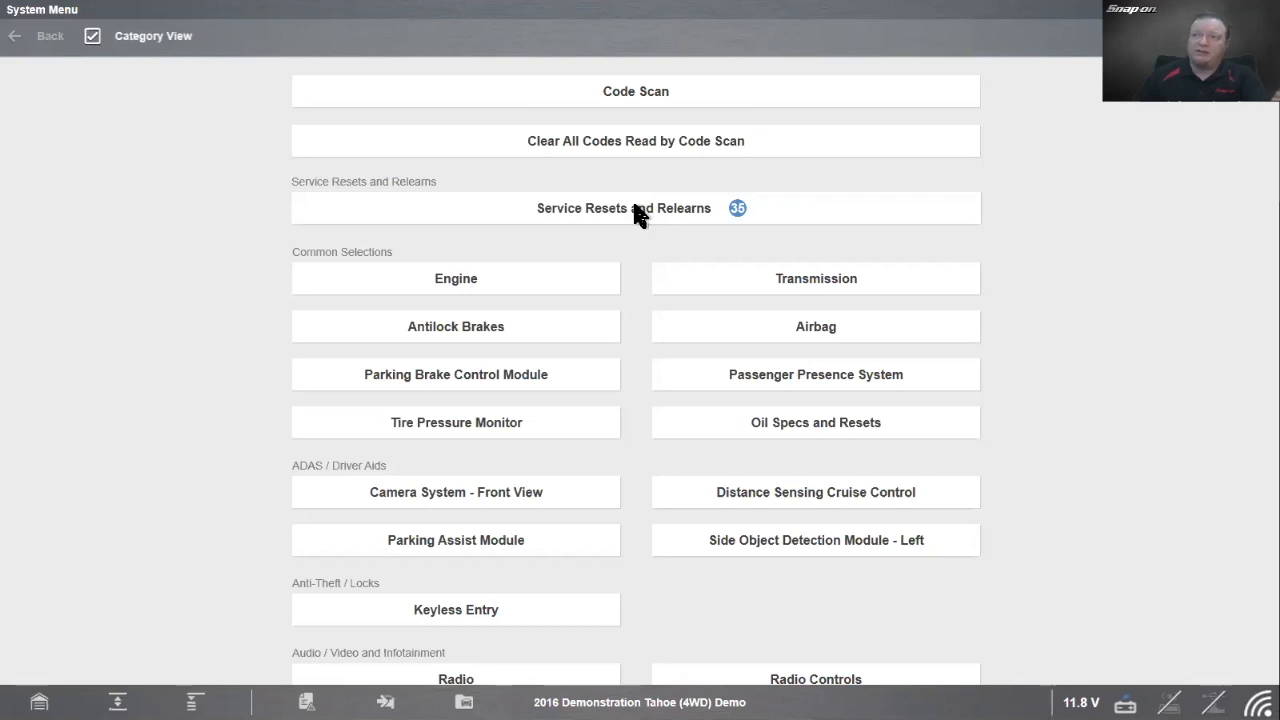
left_click(736, 208)
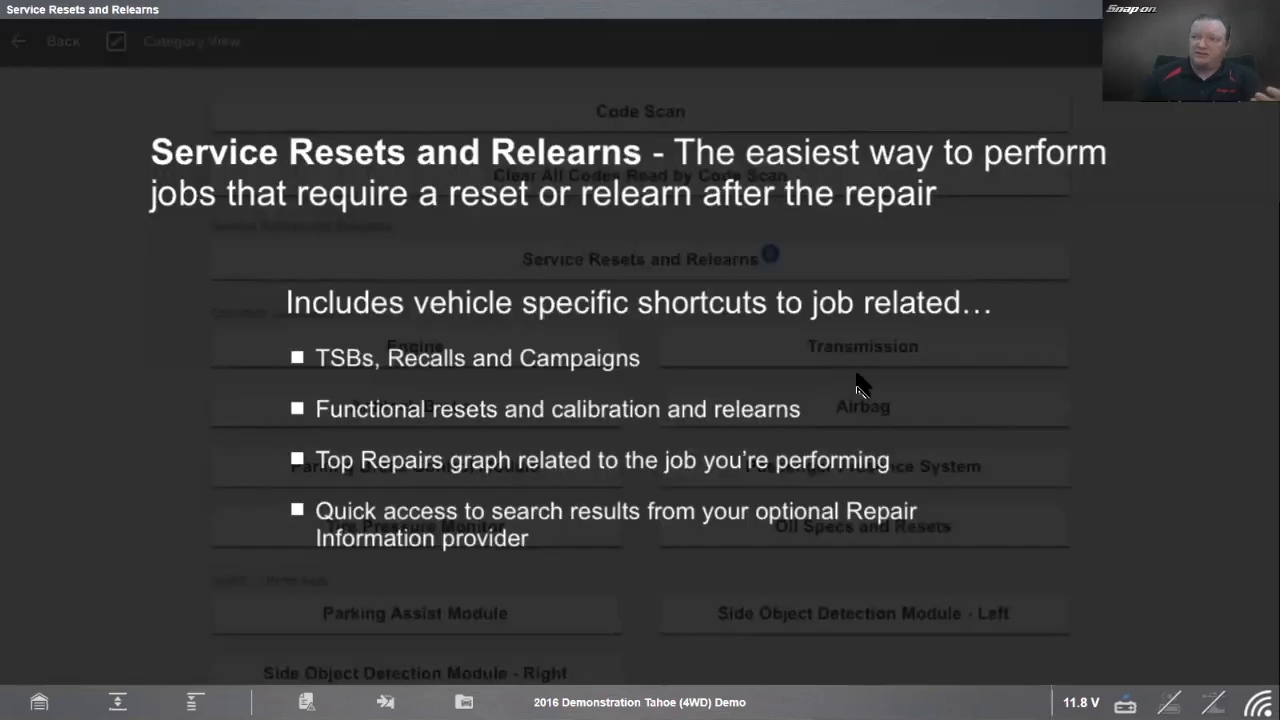
Step: Open the Replace EVAP Vent Solenoid job and reveal its Functional Resets and Calibrations
left_click(640, 260)
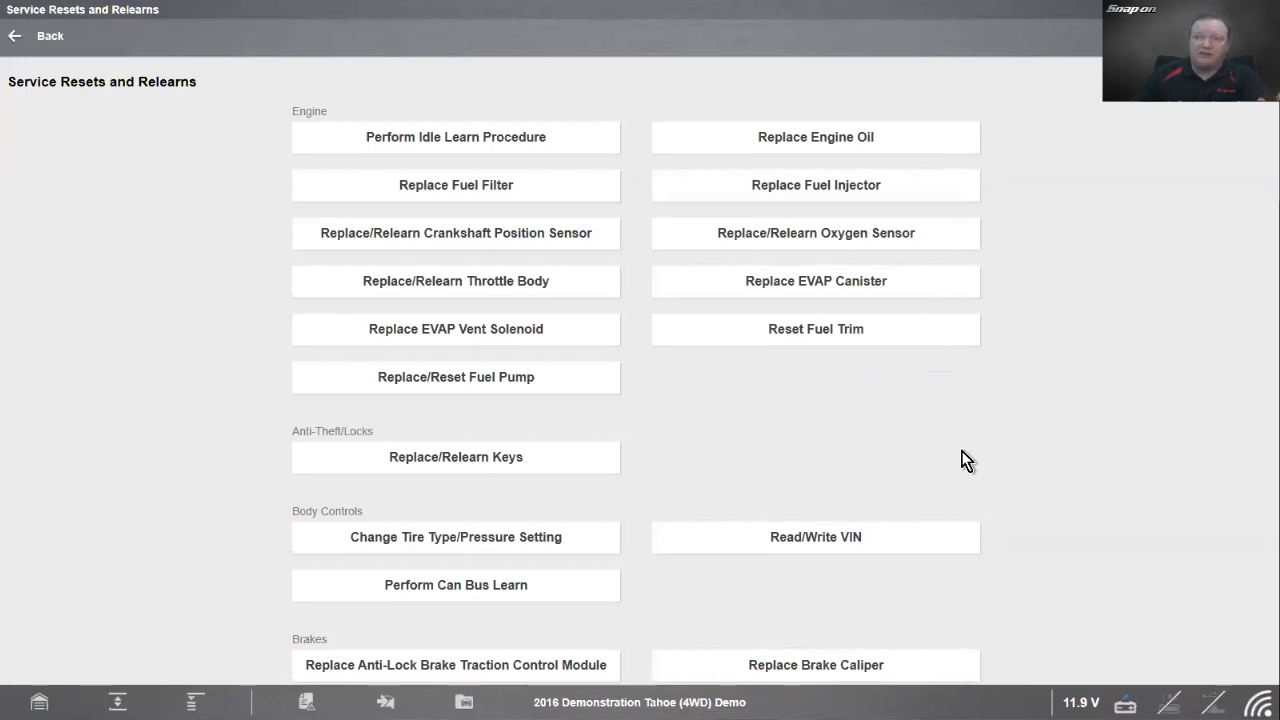
mouse_move(544, 284)
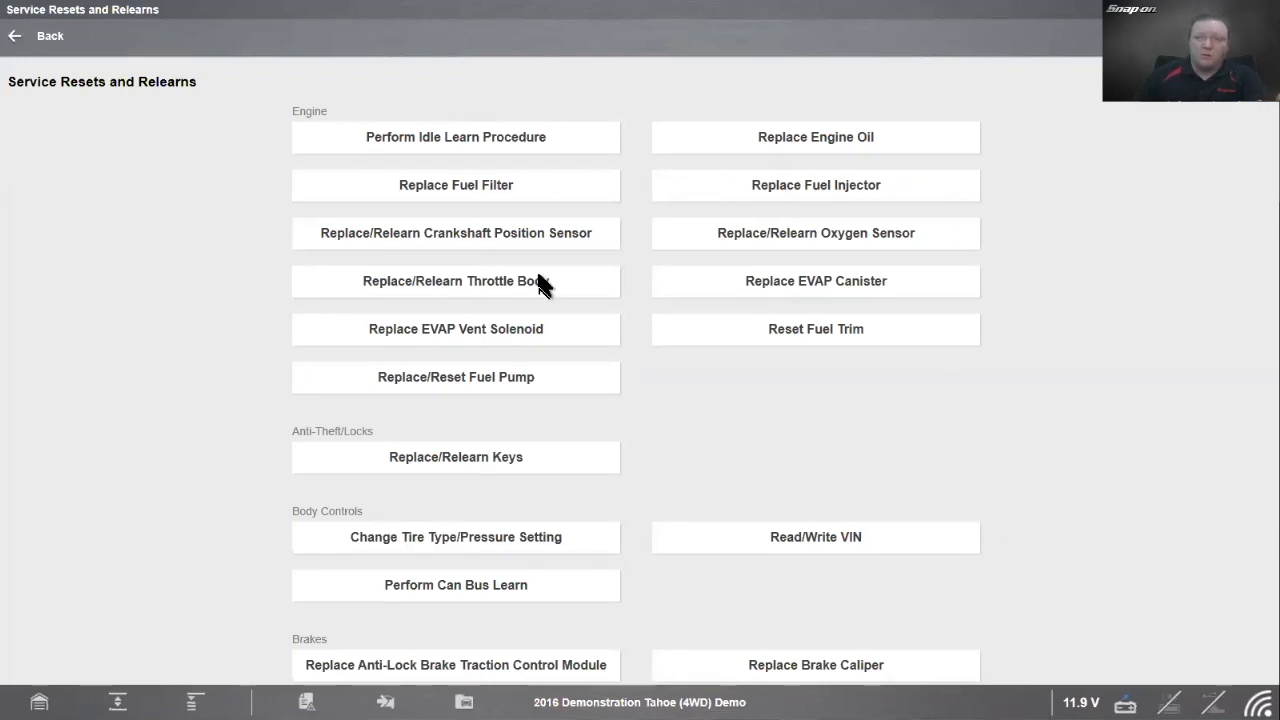
mouse_move(716, 206)
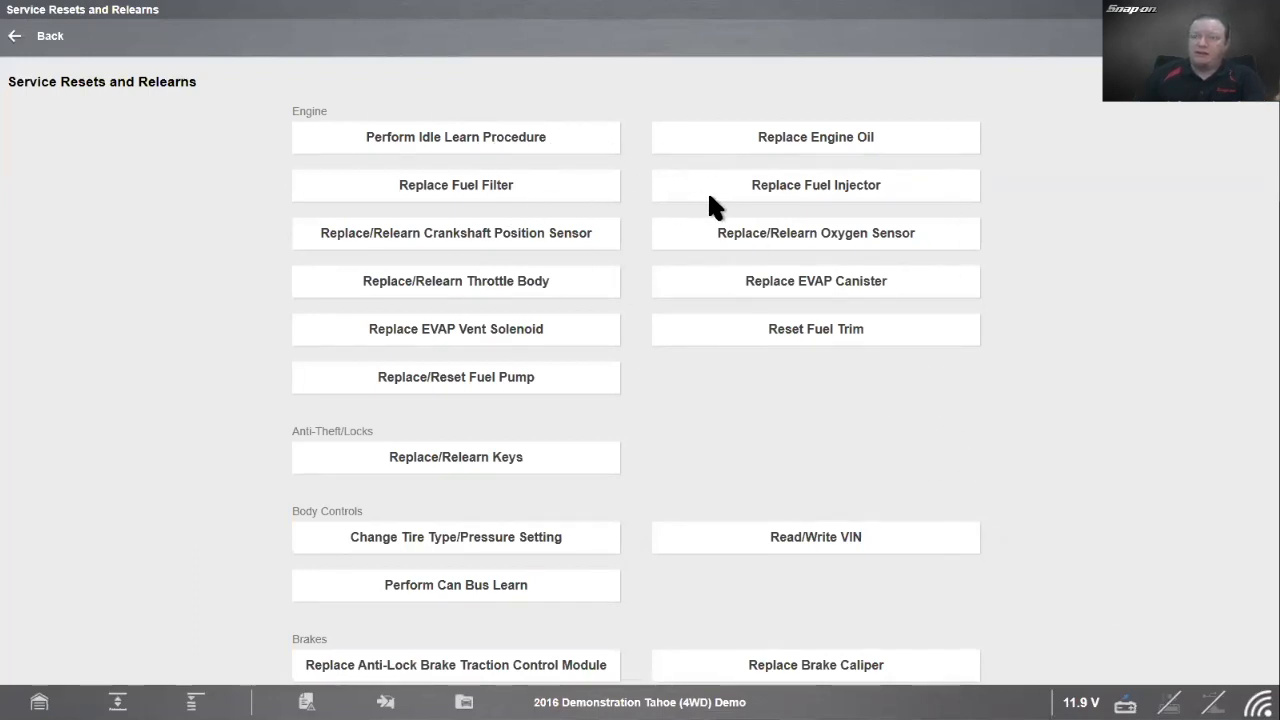
mouse_move(596, 364)
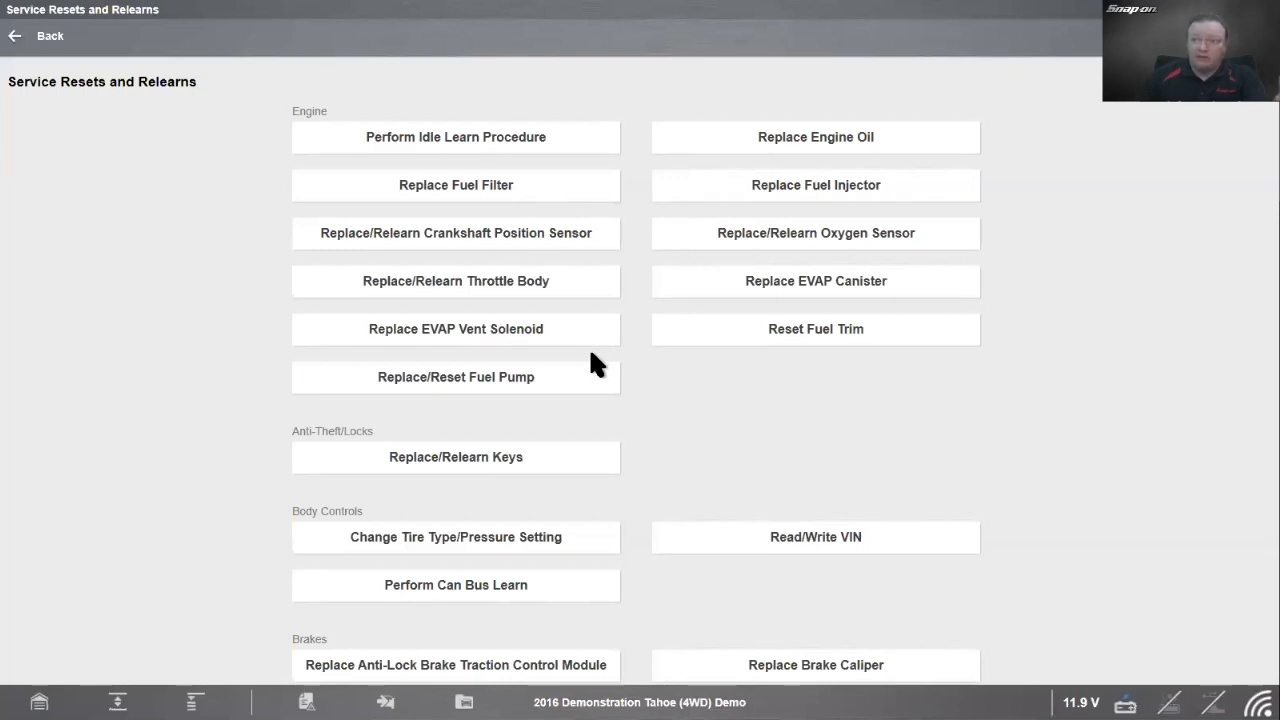
mouse_move(482, 344)
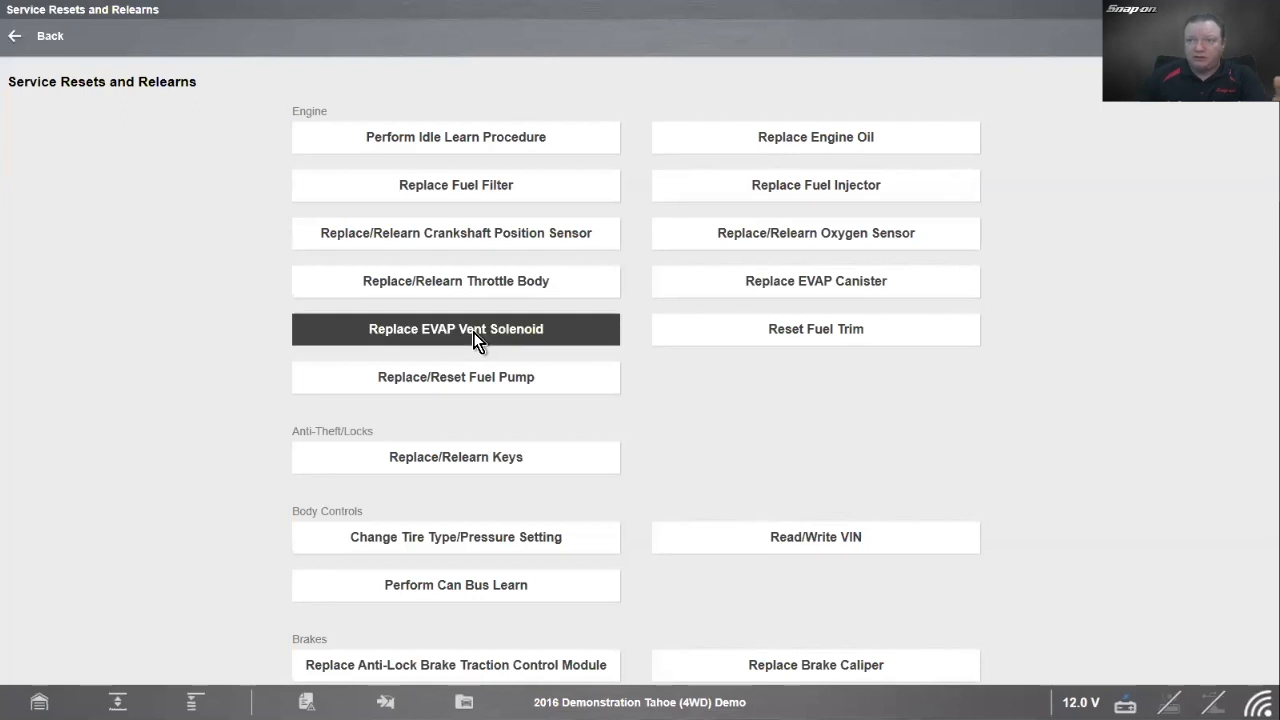
left_click(456, 328)
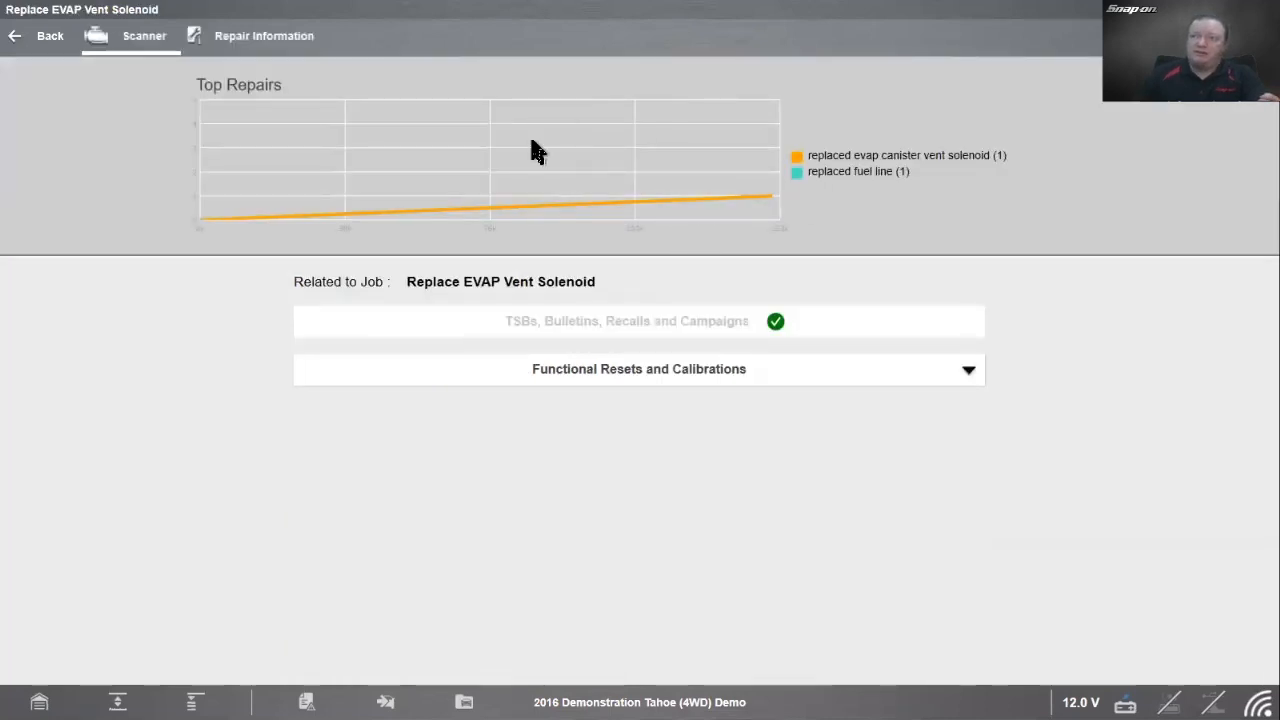
mouse_move(476, 192)
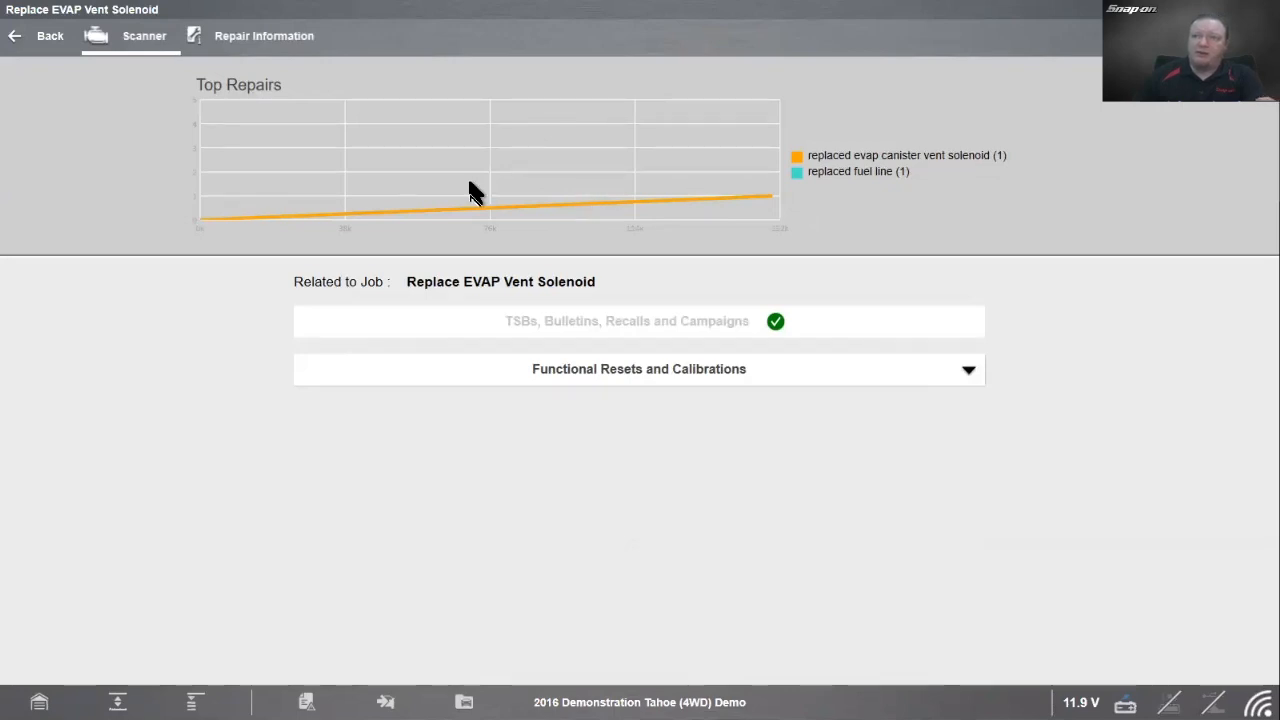
mouse_move(616, 332)
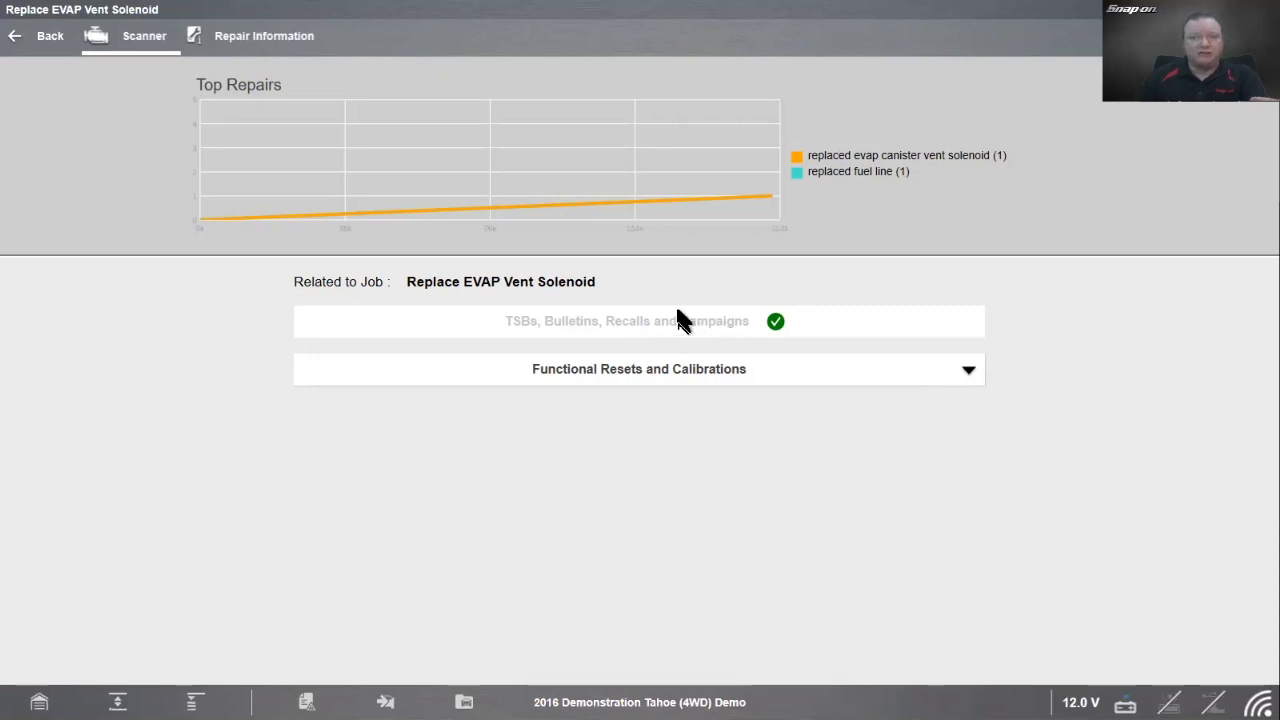
mouse_move(656, 336)
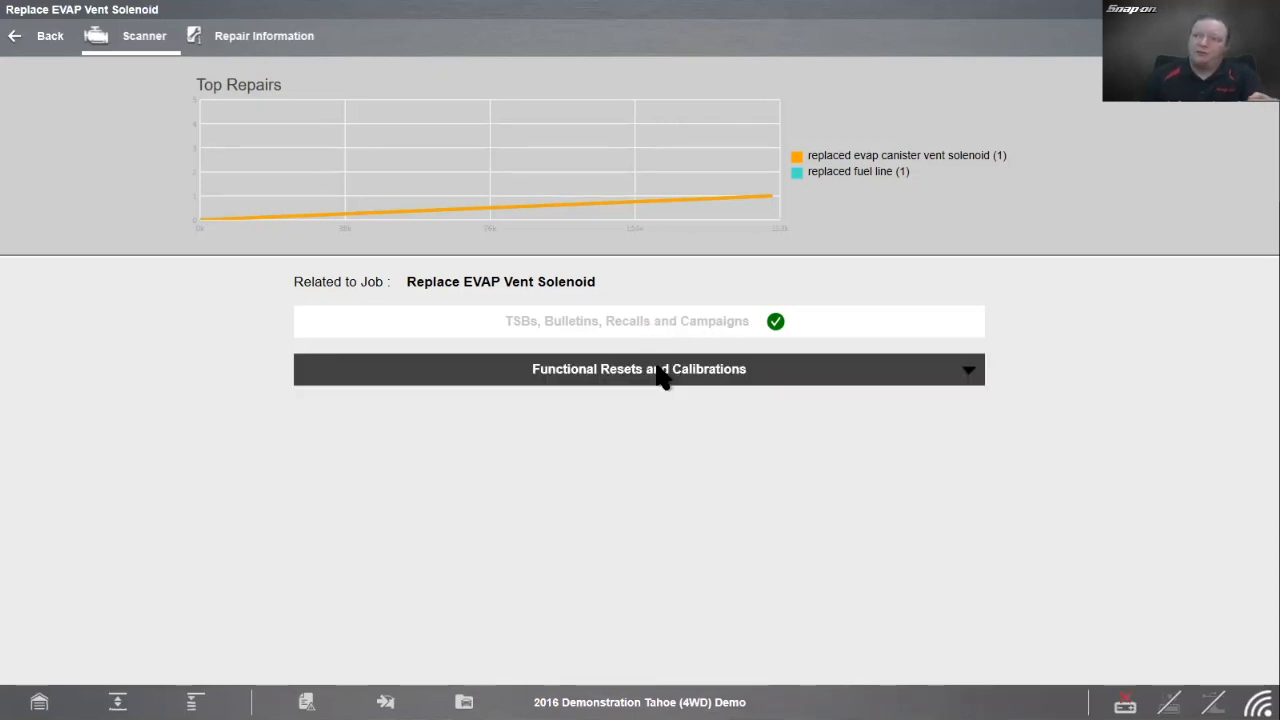
left_click(640, 368)
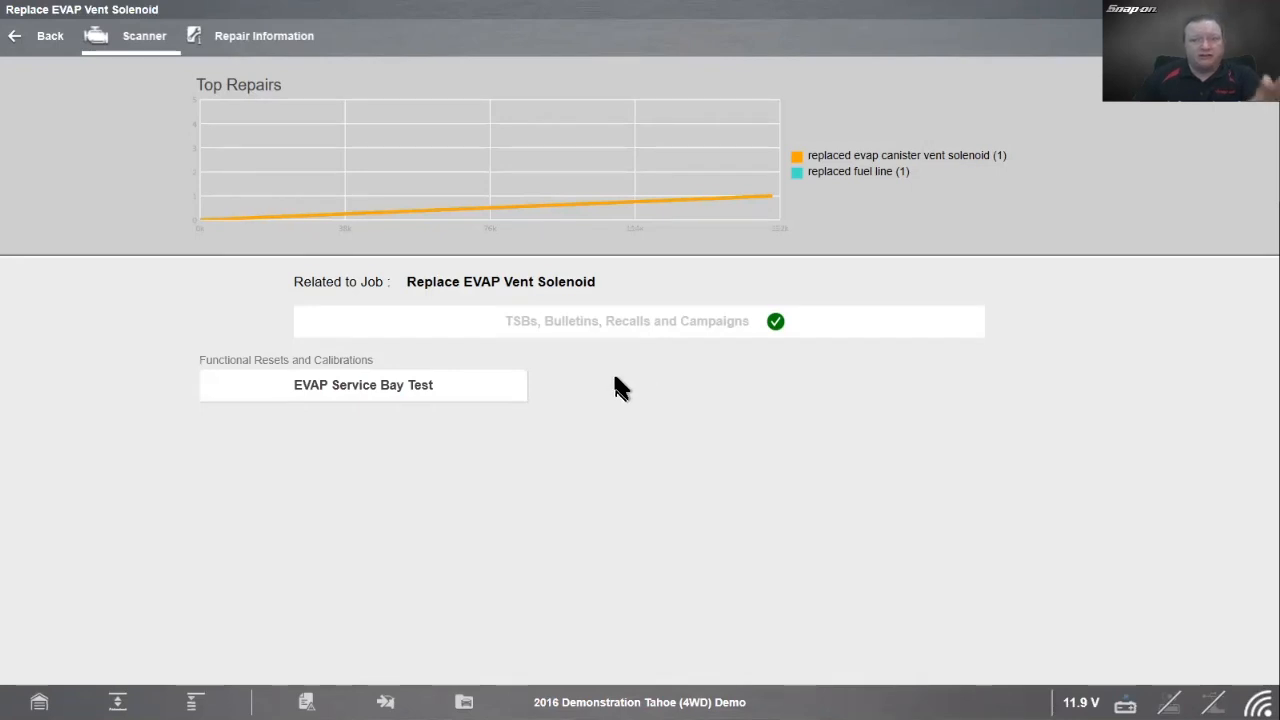
mouse_move(628, 364)
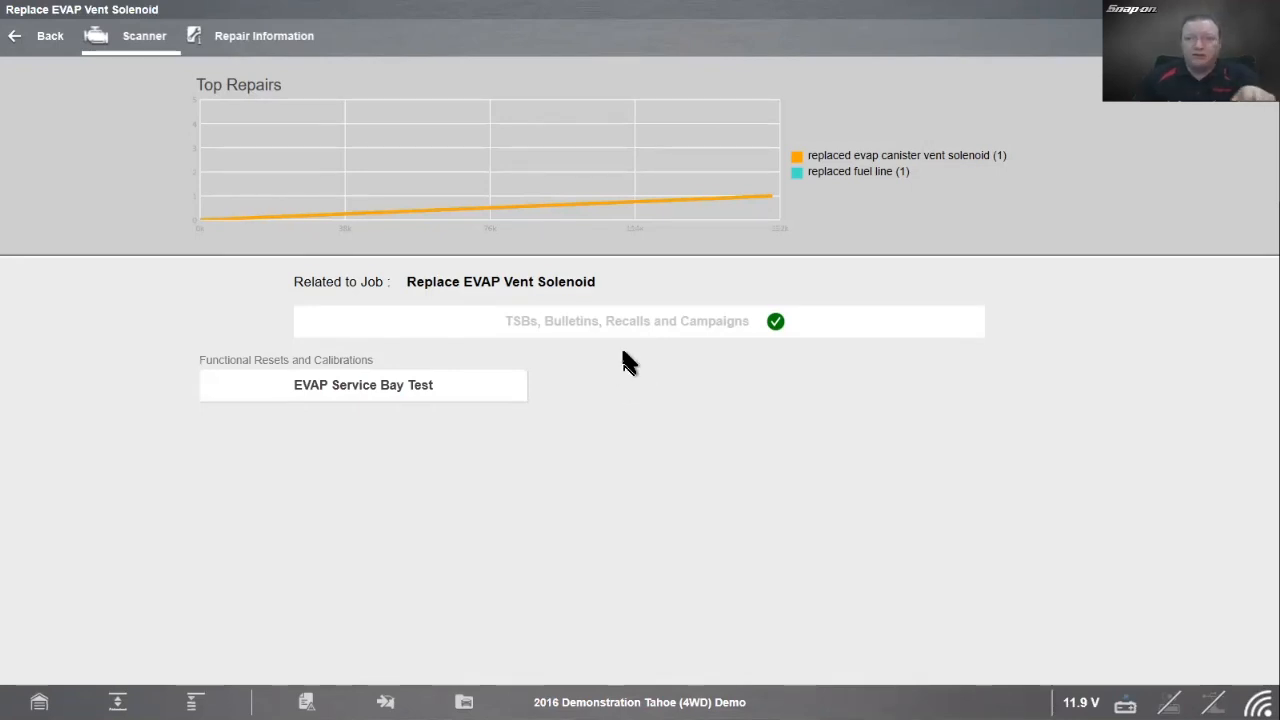
mouse_move(616, 400)
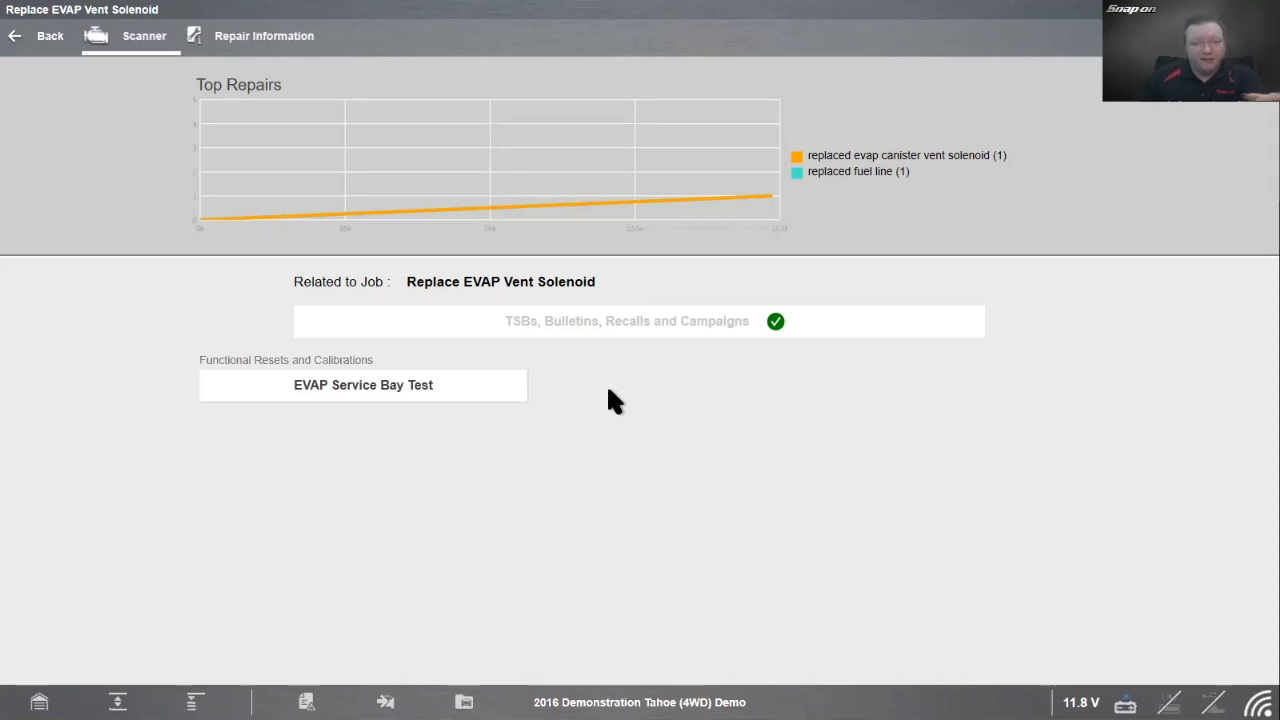
mouse_move(618, 404)
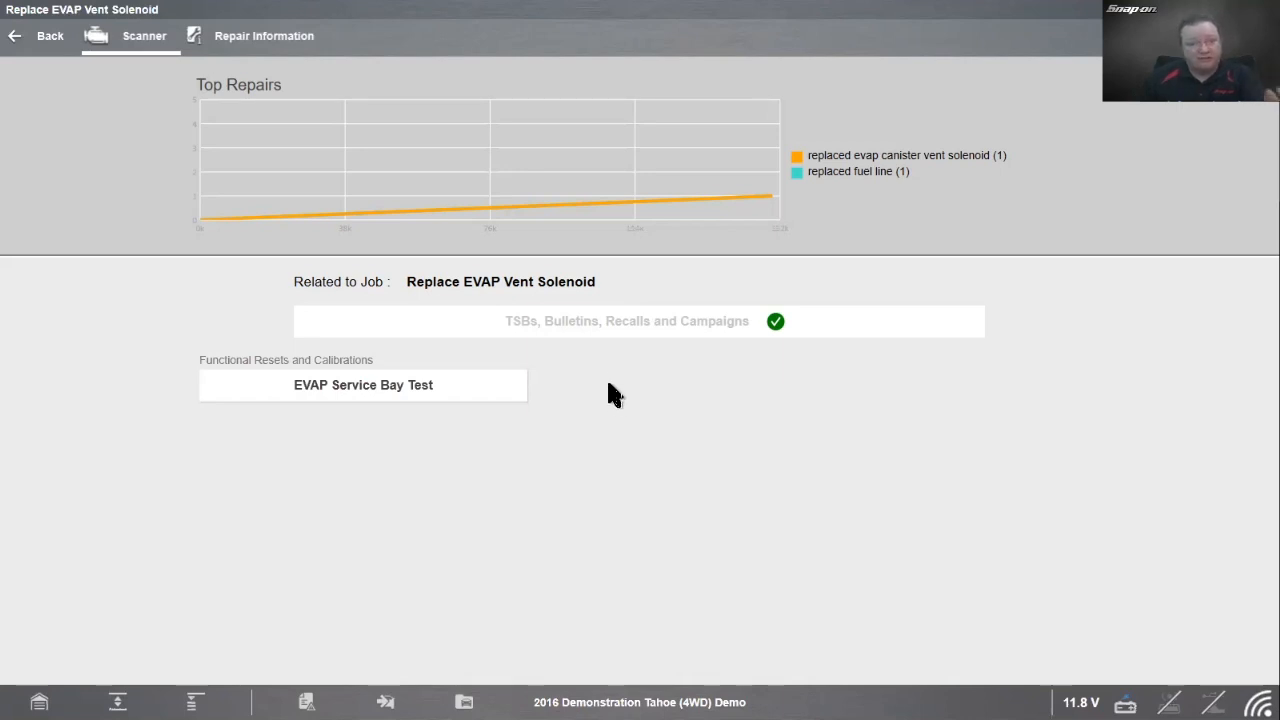
mouse_move(672, 486)
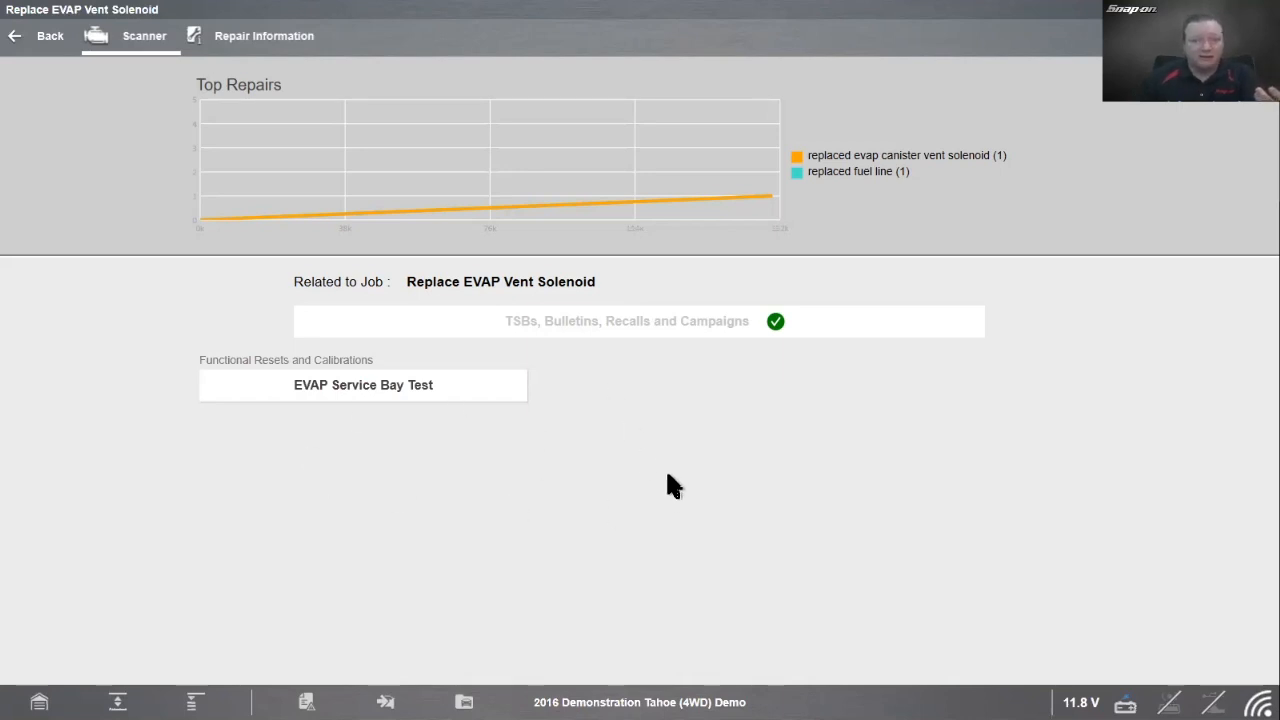
mouse_move(658, 488)
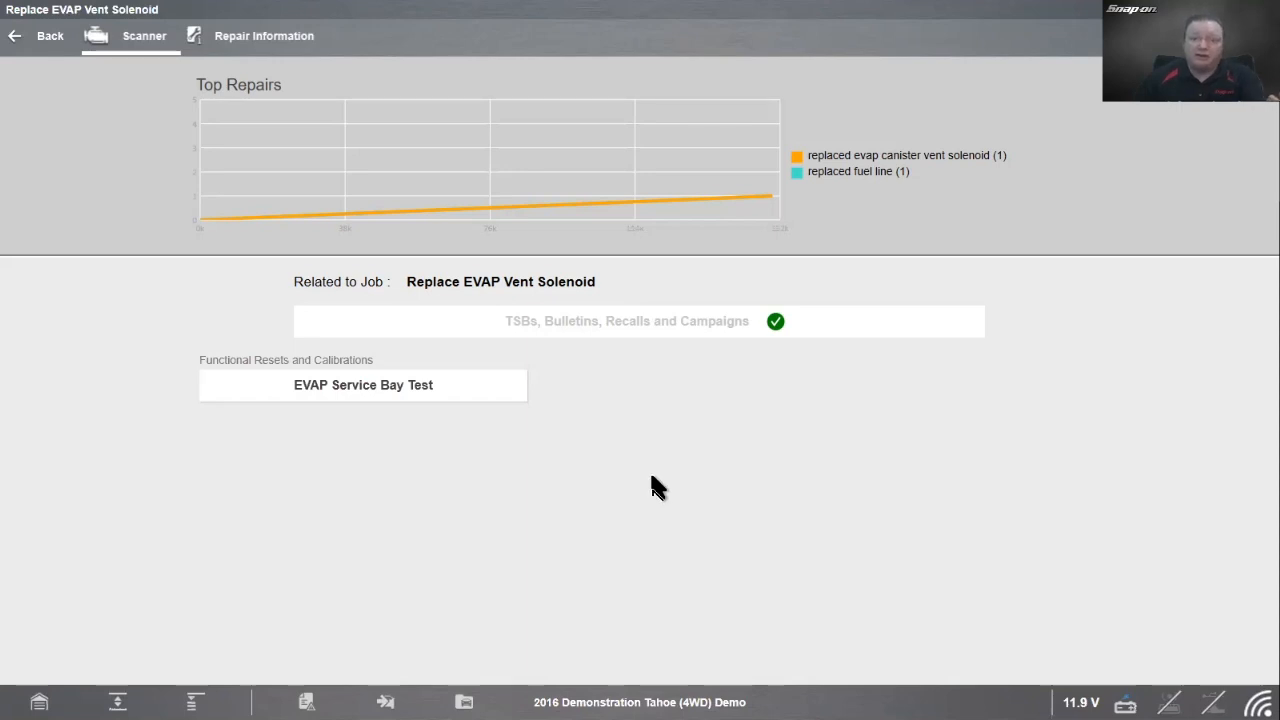
mouse_move(416, 384)
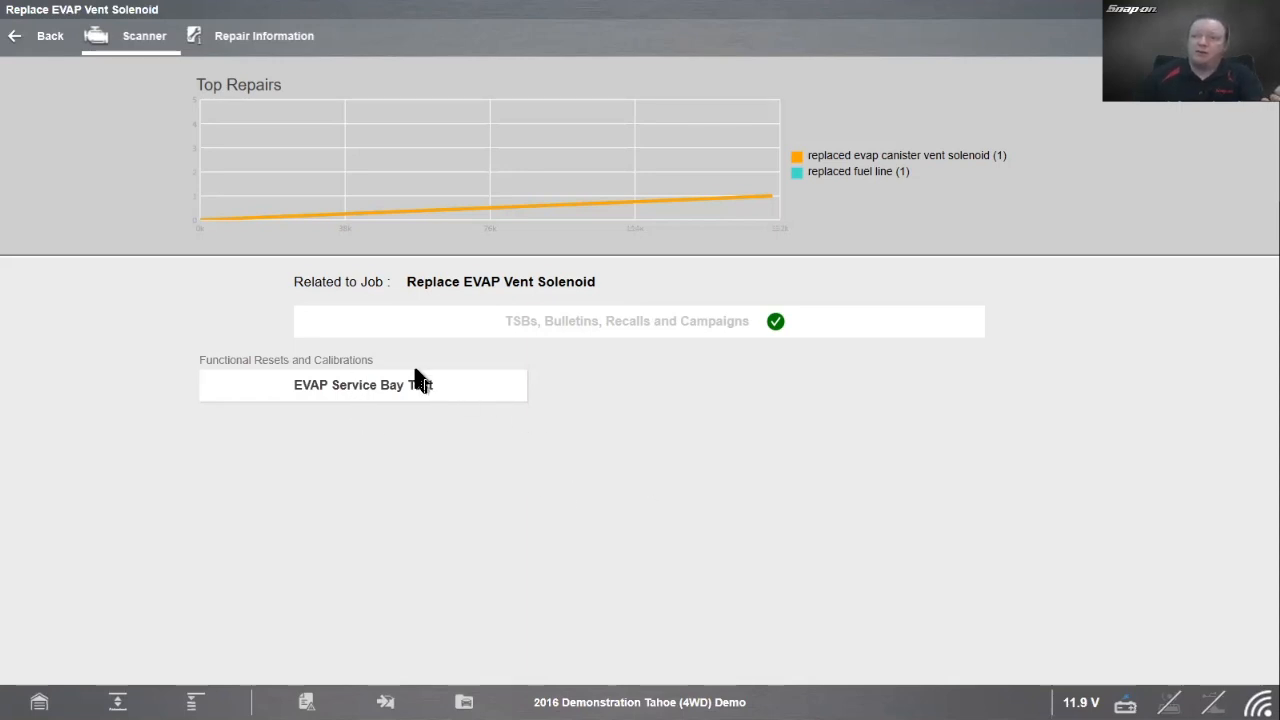
left_click(362, 384)
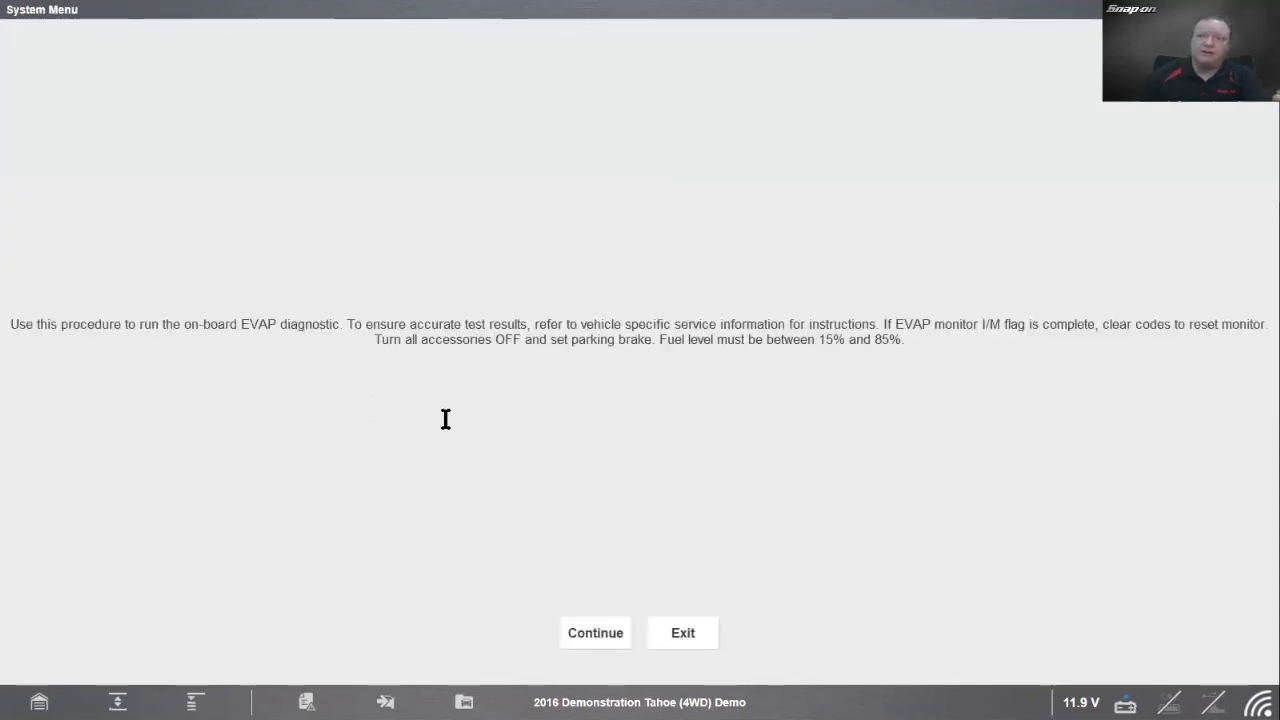
mouse_move(304, 352)
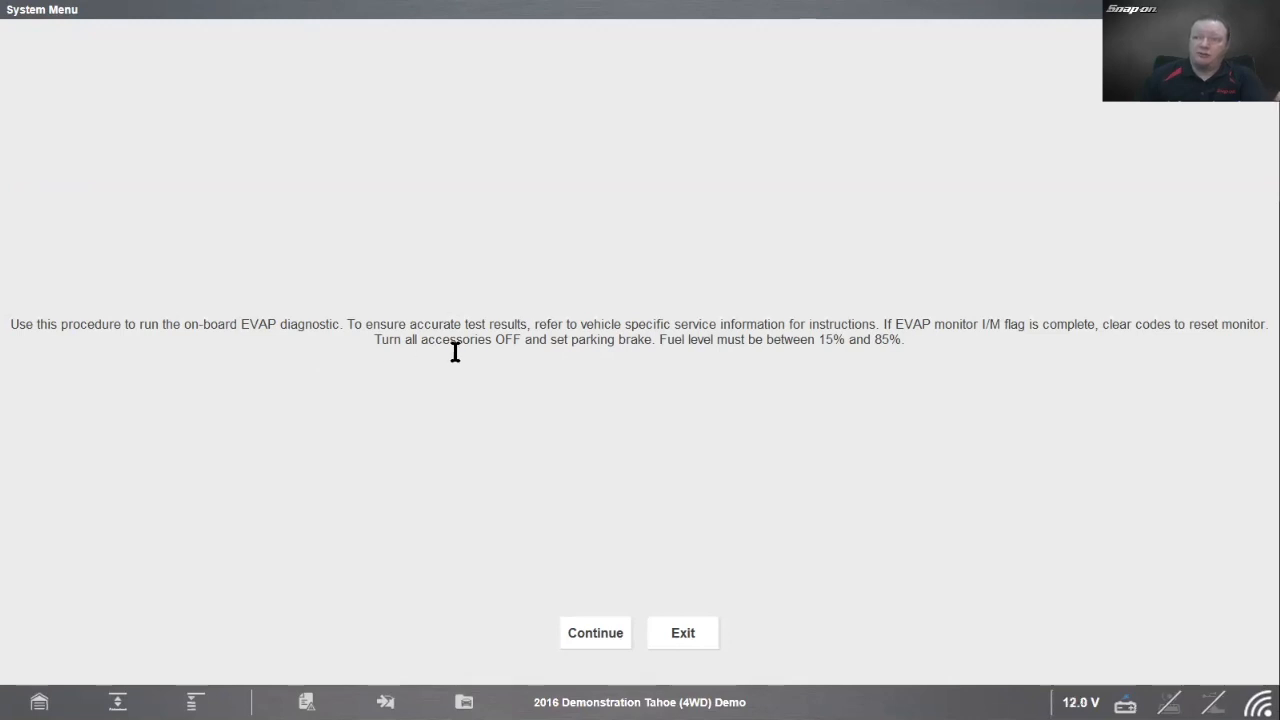
mouse_move(668, 340)
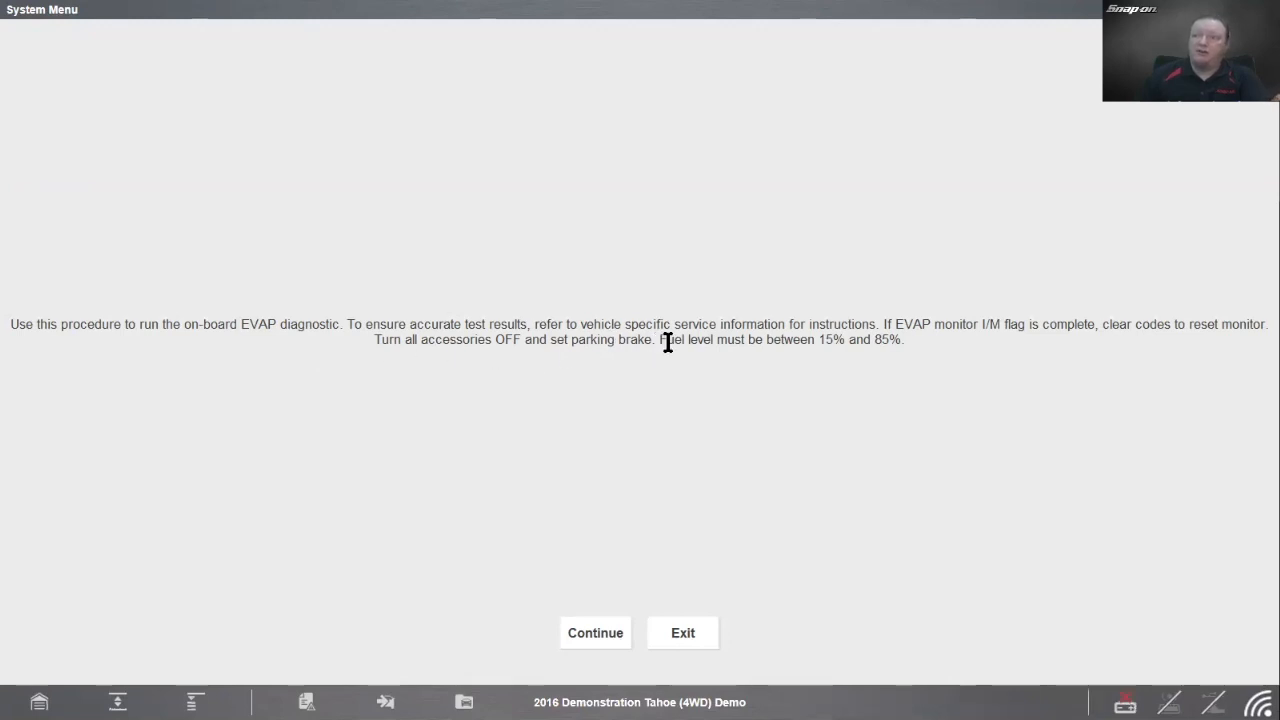
mouse_move(866, 348)
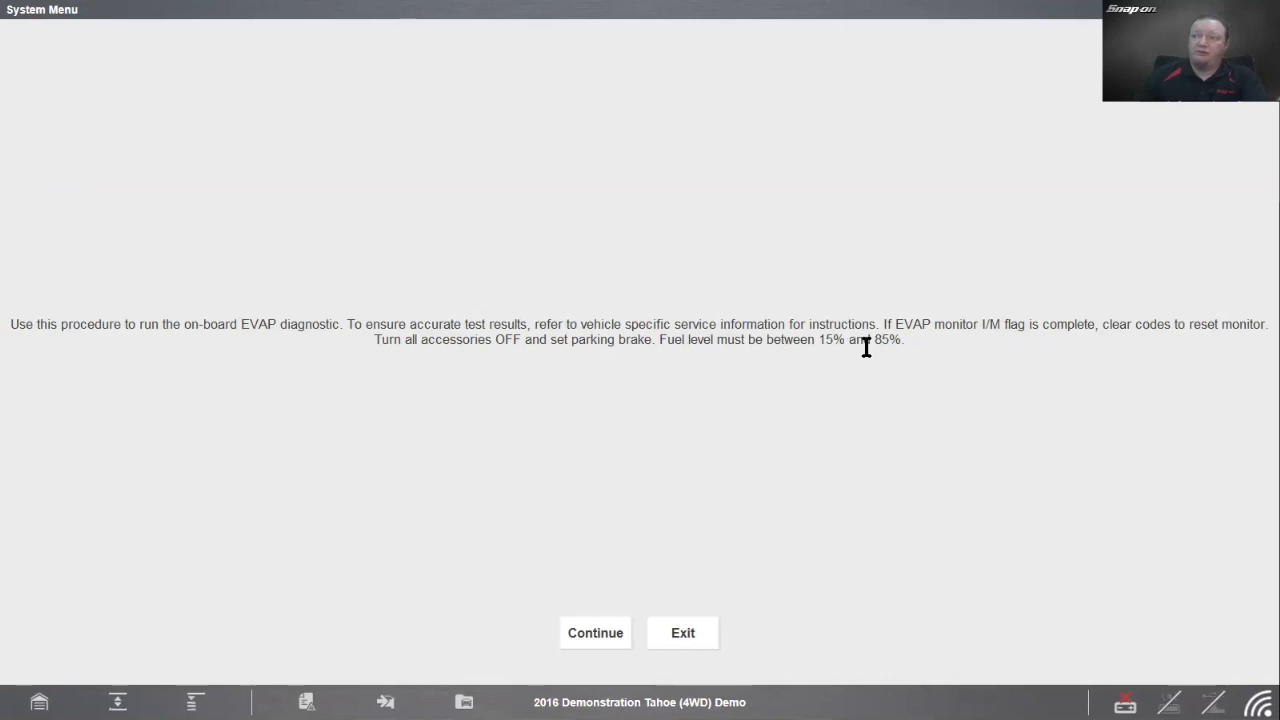
mouse_move(1174, 368)
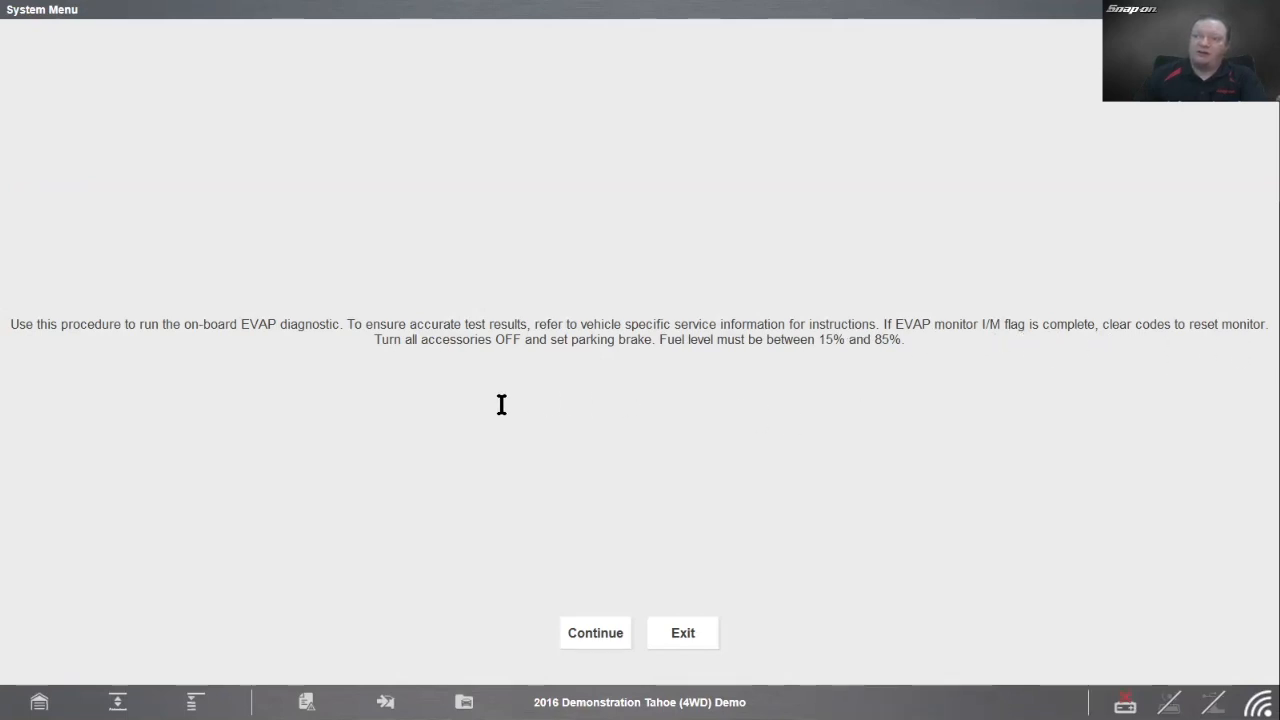
mouse_move(664, 370)
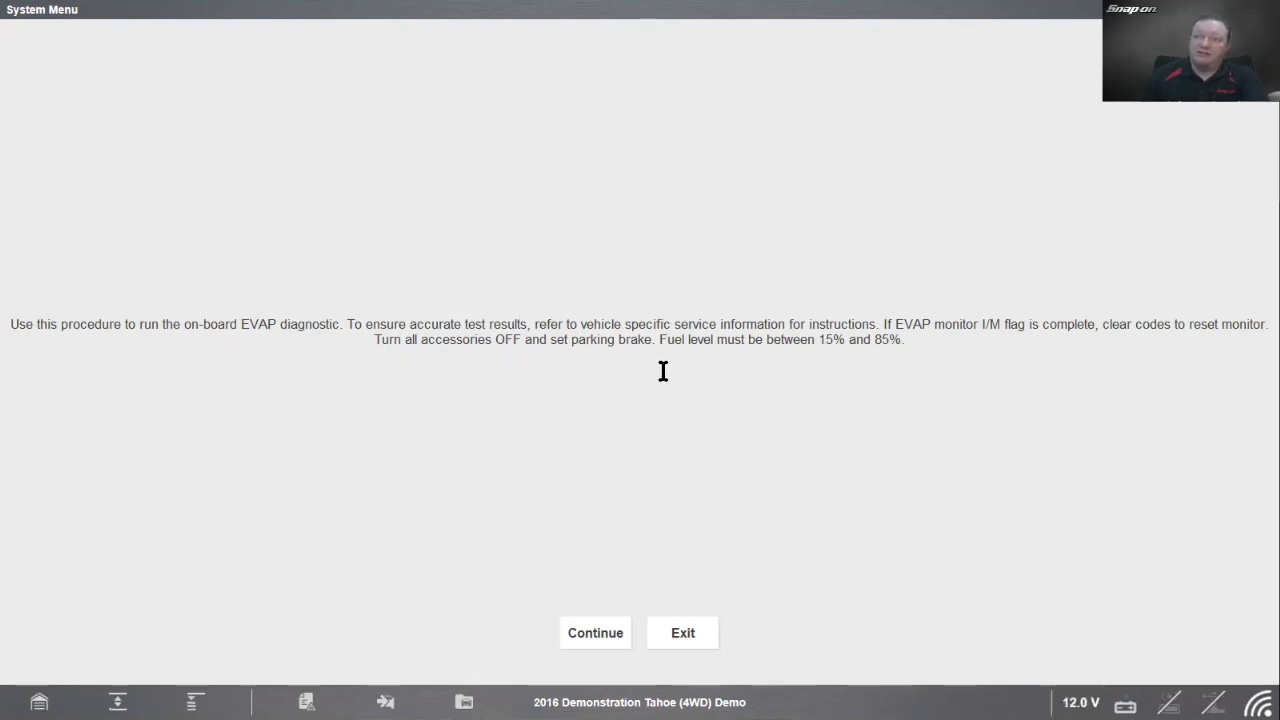
mouse_move(830, 358)
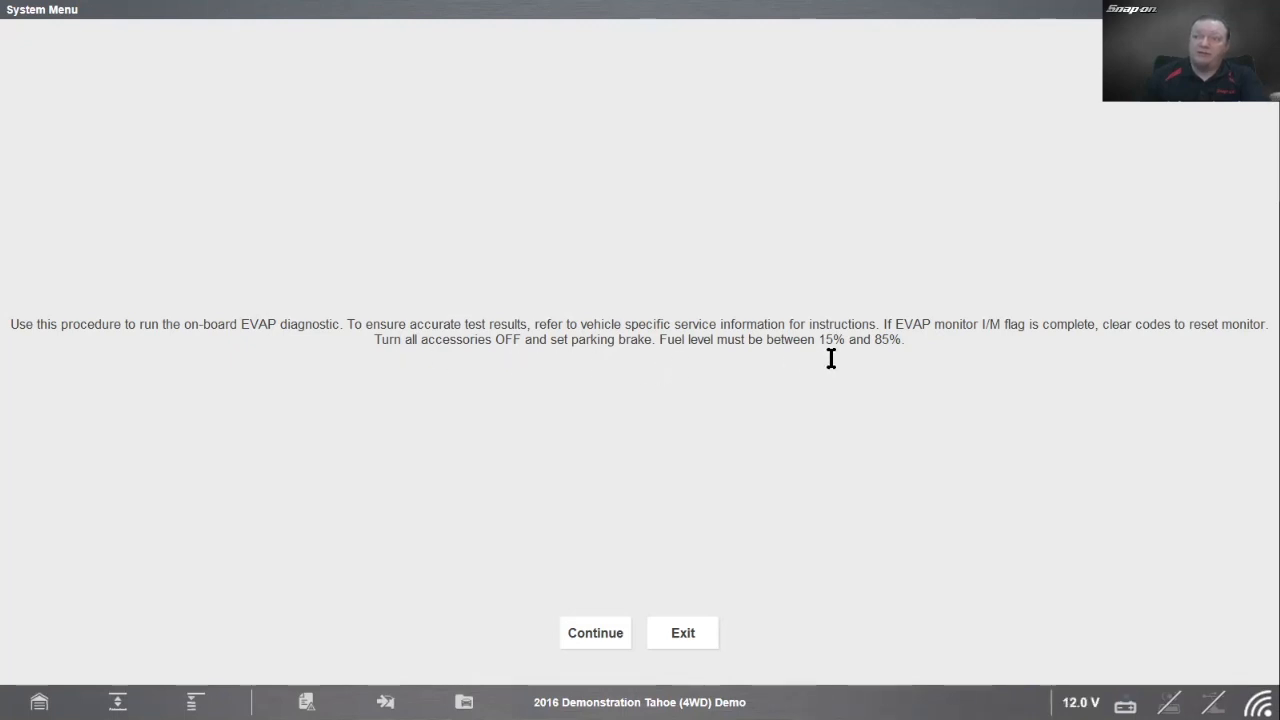
mouse_move(874, 354)
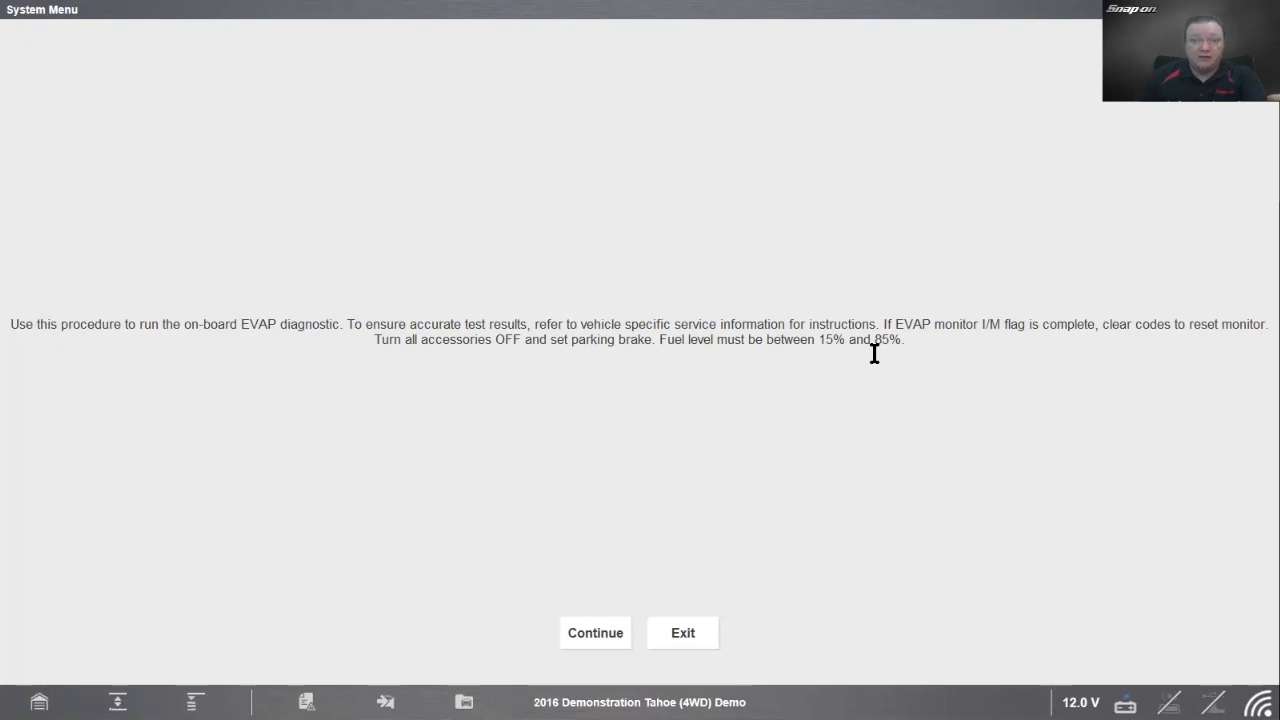
mouse_move(744, 360)
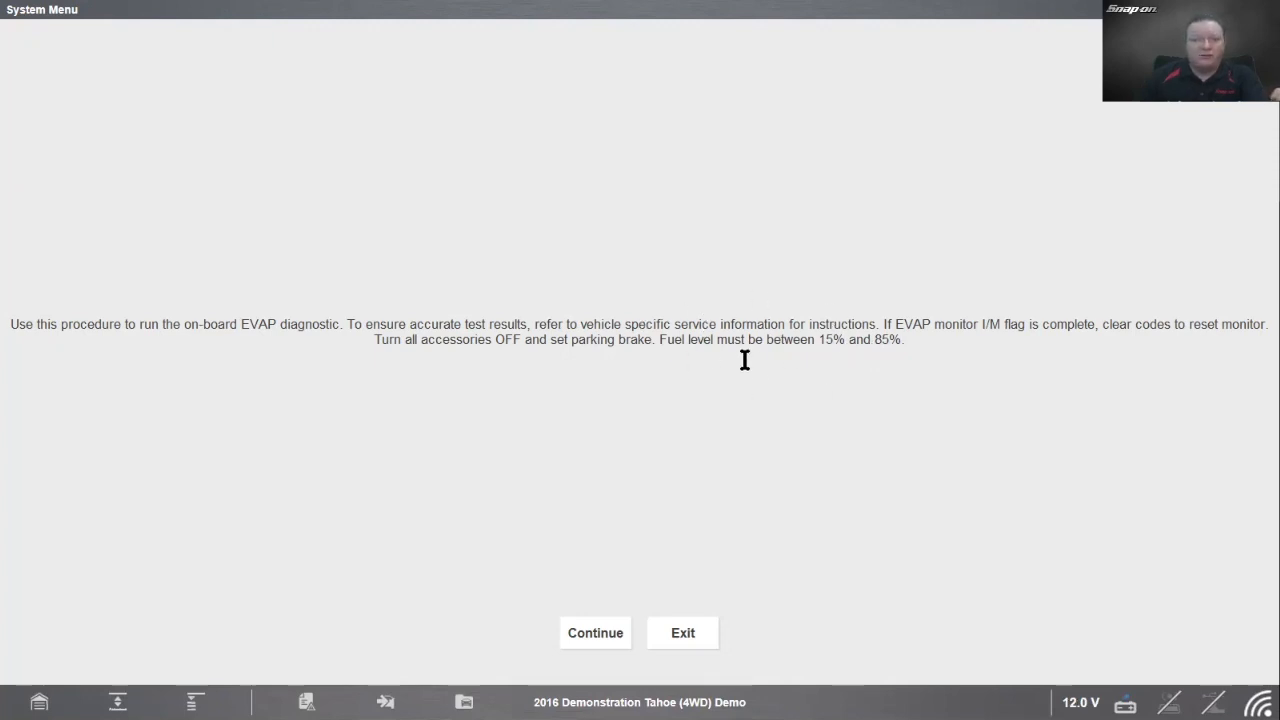
left_click(682, 632)
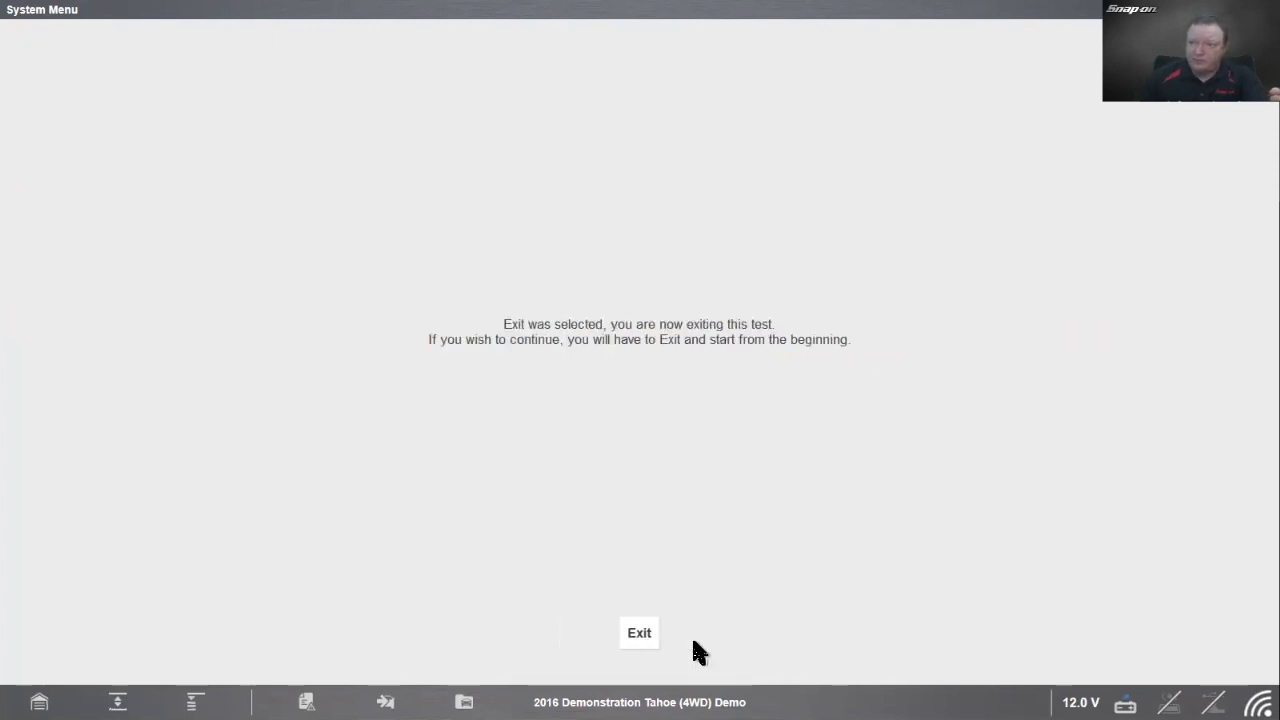
left_click(640, 632)
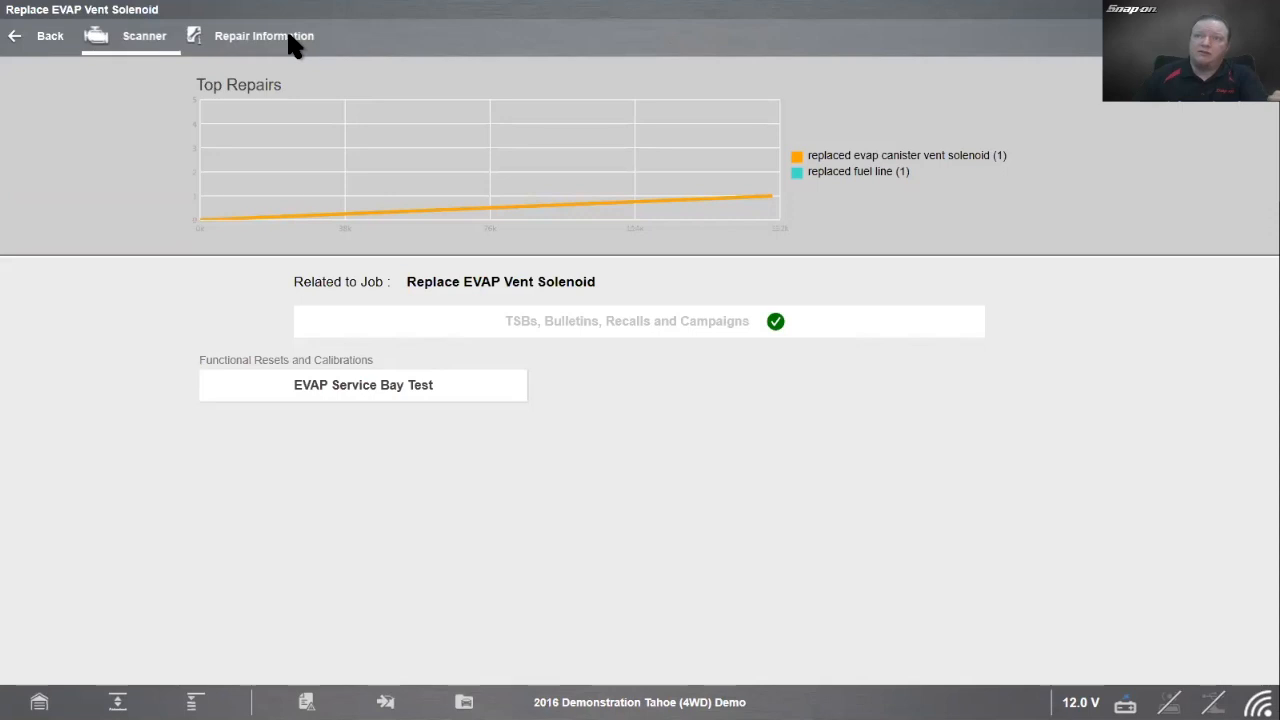
Step: Open Repair Information and confirm the 2016 Chevrolet Tahoe as the vehicle
left_click(264, 36)
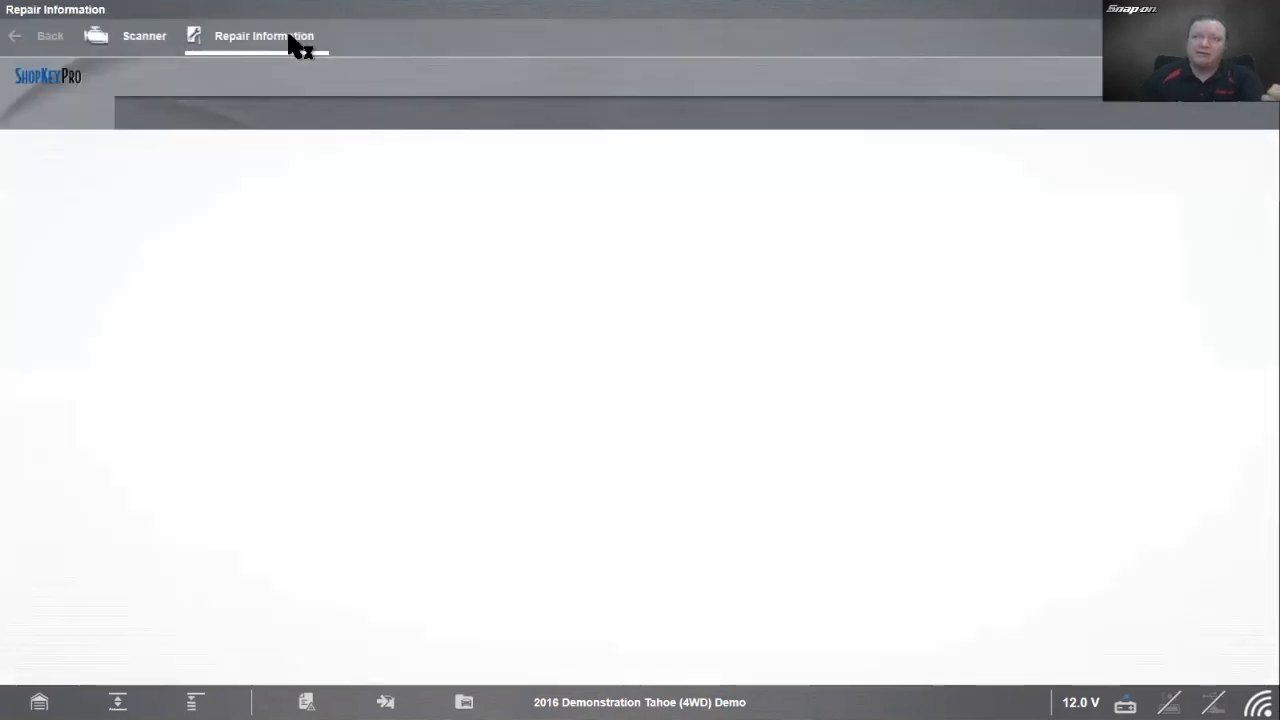
left_click(264, 36)
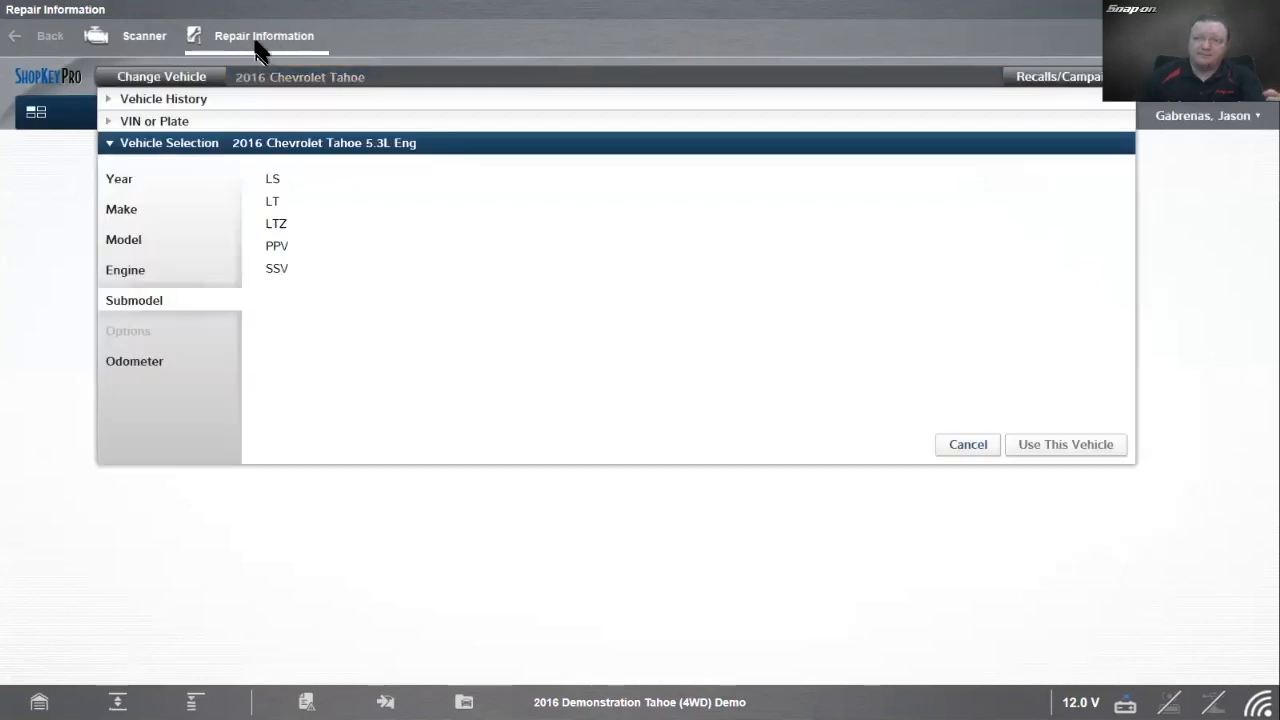
left_click(276, 224)
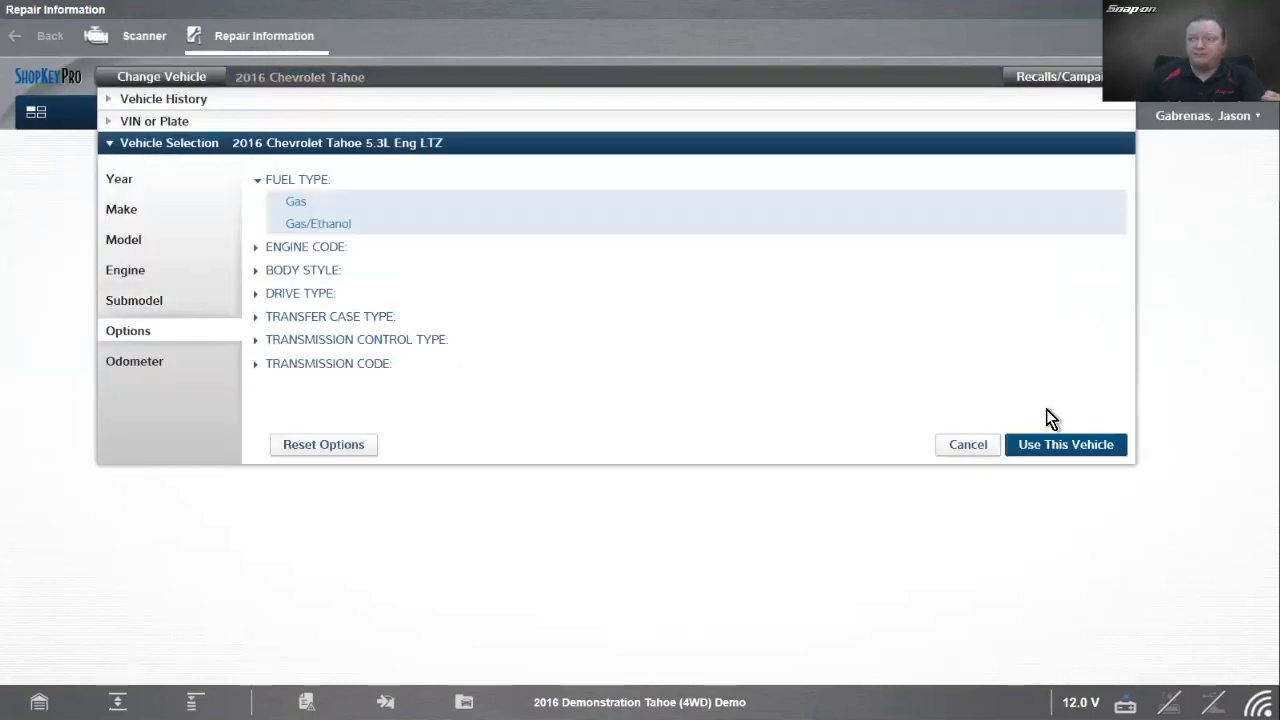
left_click(1064, 444)
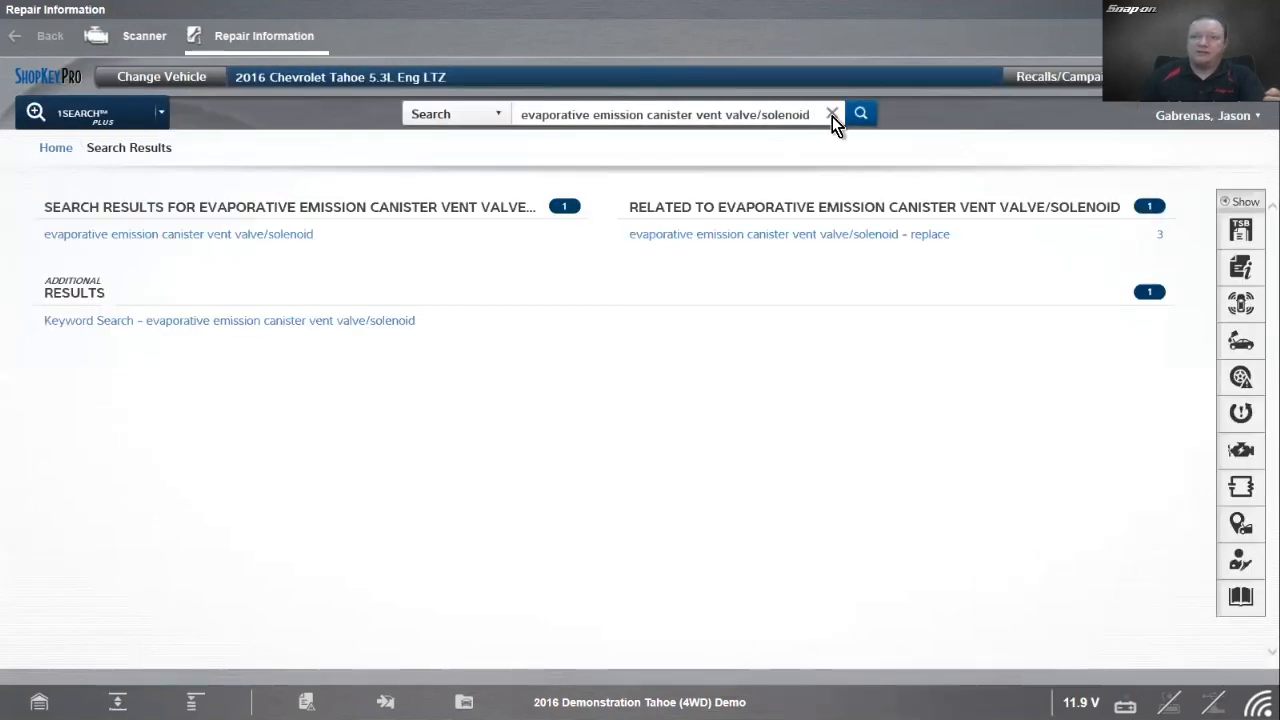
Step: Search 1SEARCH for 'service bay test' and open the keyword search results
left_click(832, 112)
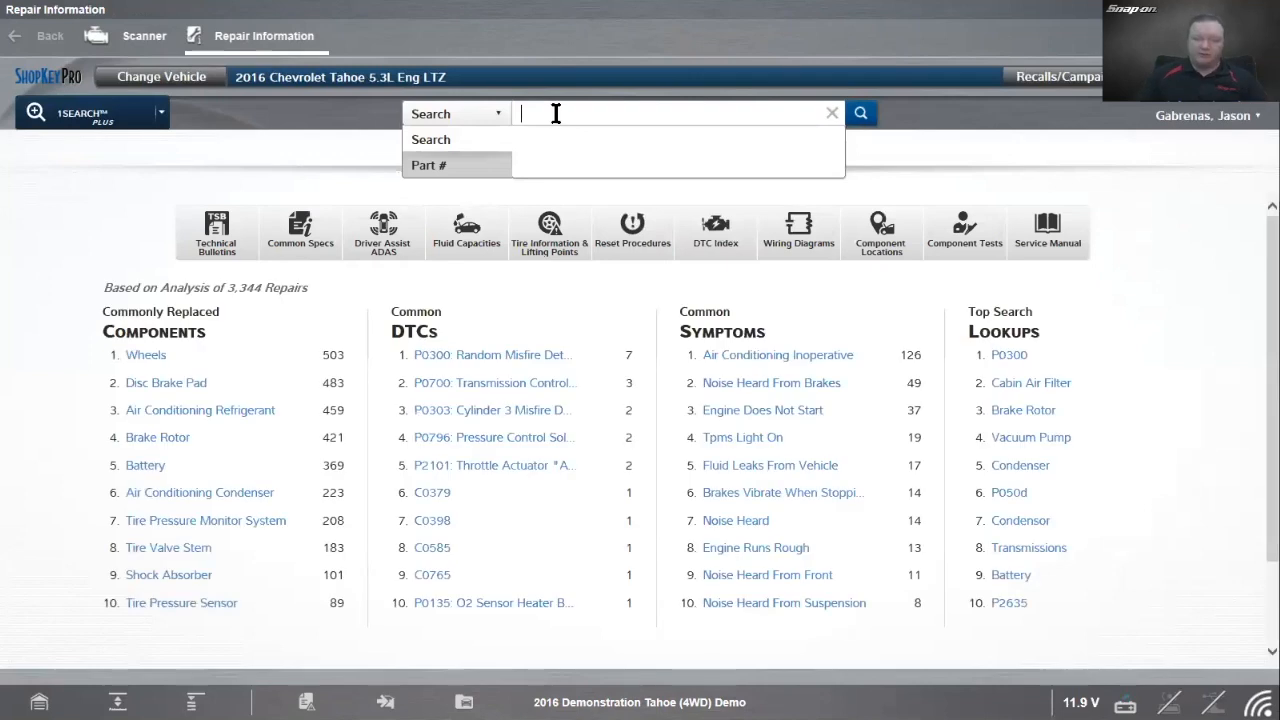
type("service bay test")
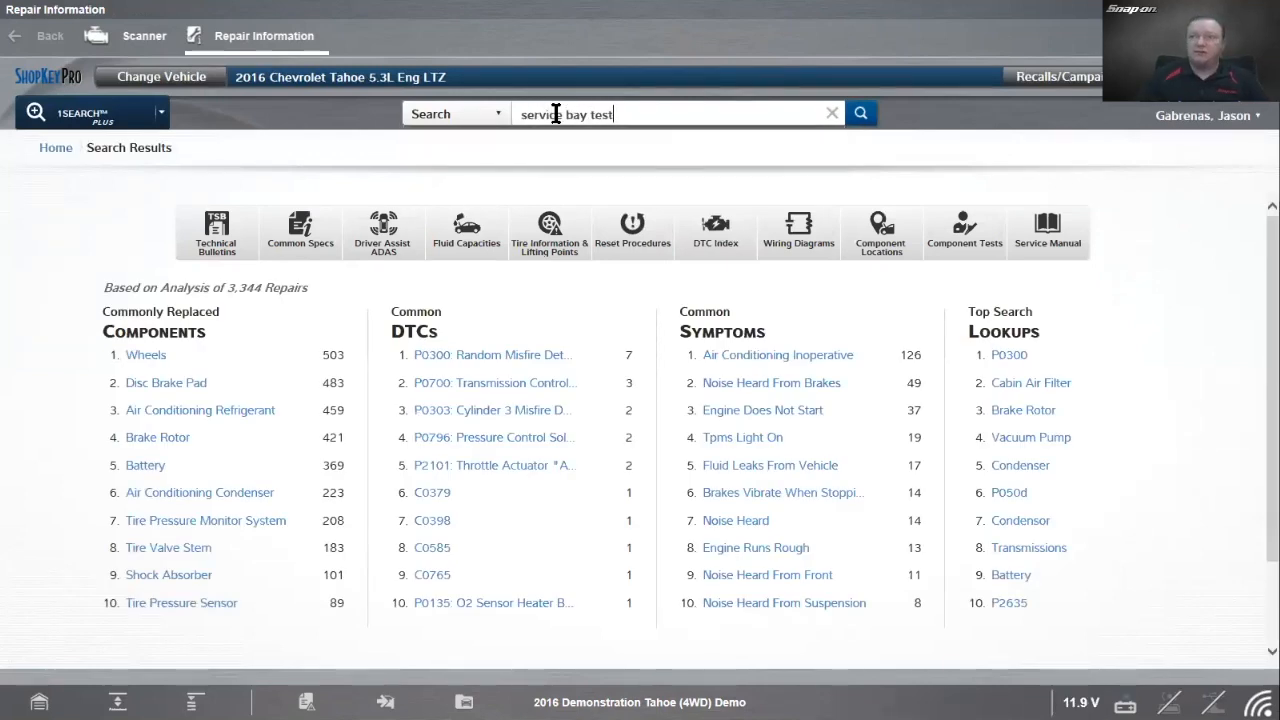
left_click(860, 112)
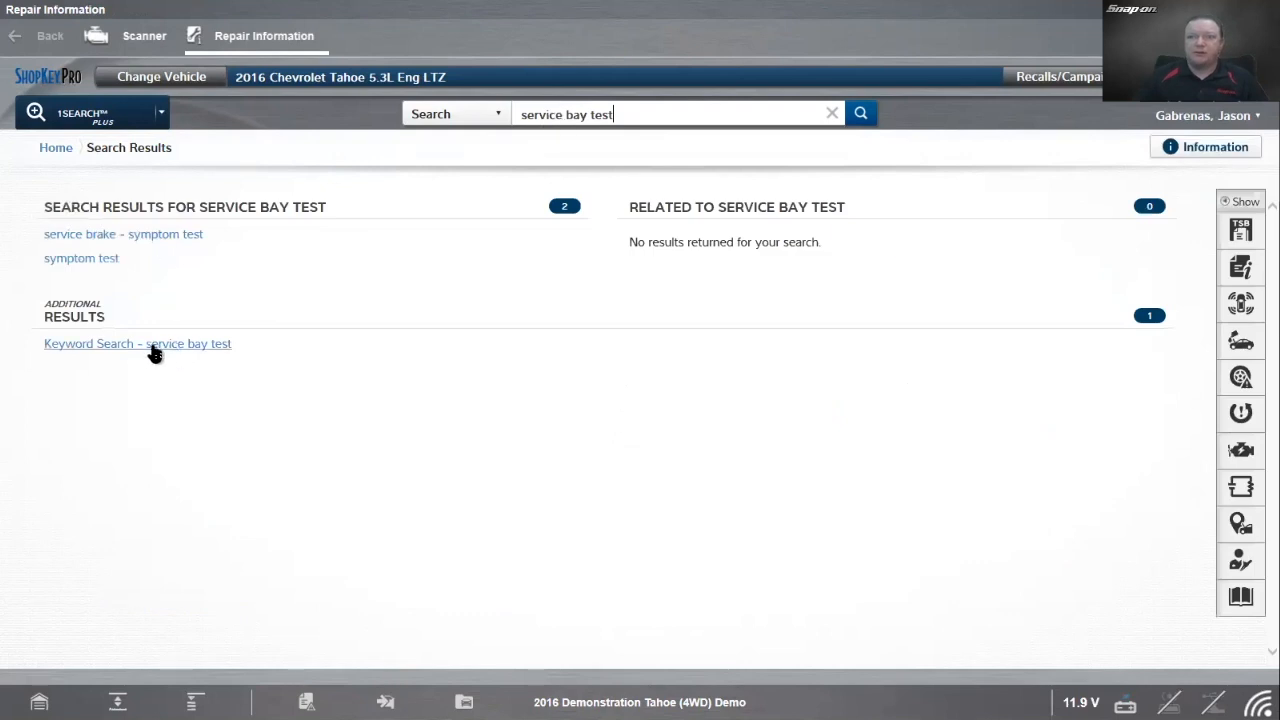
left_click(136, 344)
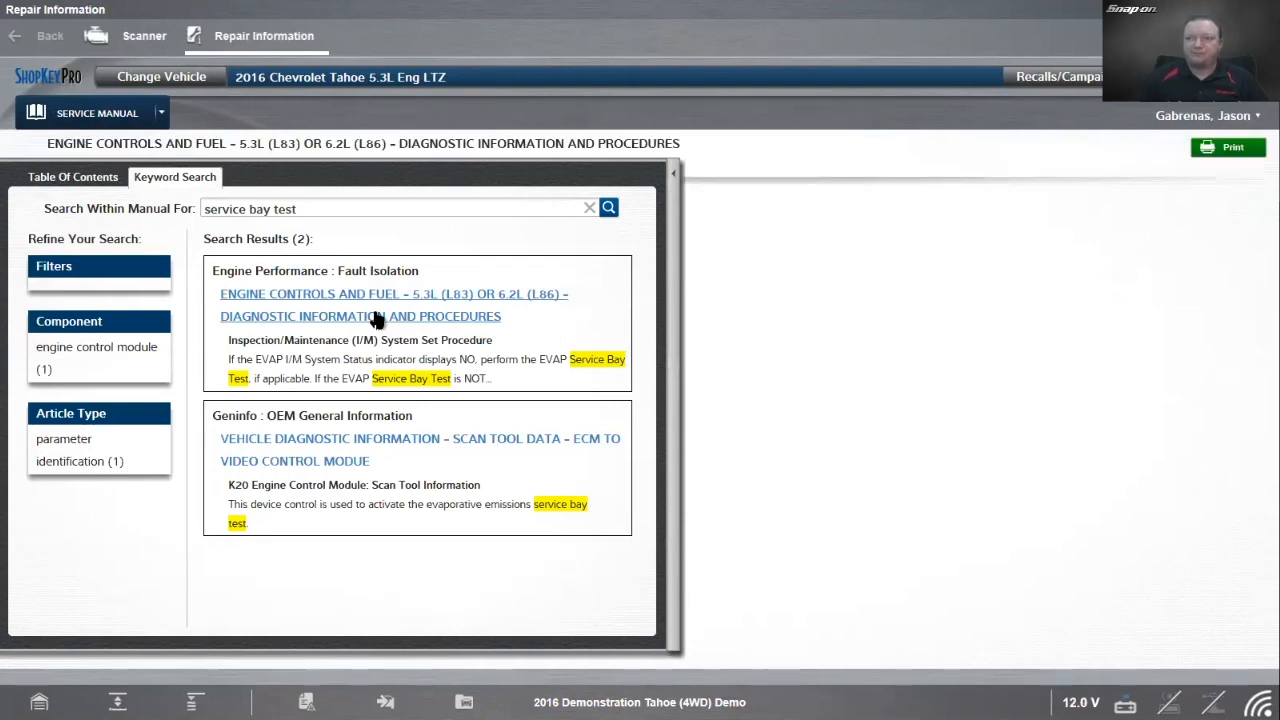
Step: Open the Engine Controls diagnostic procedures article and expand Conditions for Meeting a Cold Start
left_click(392, 292)
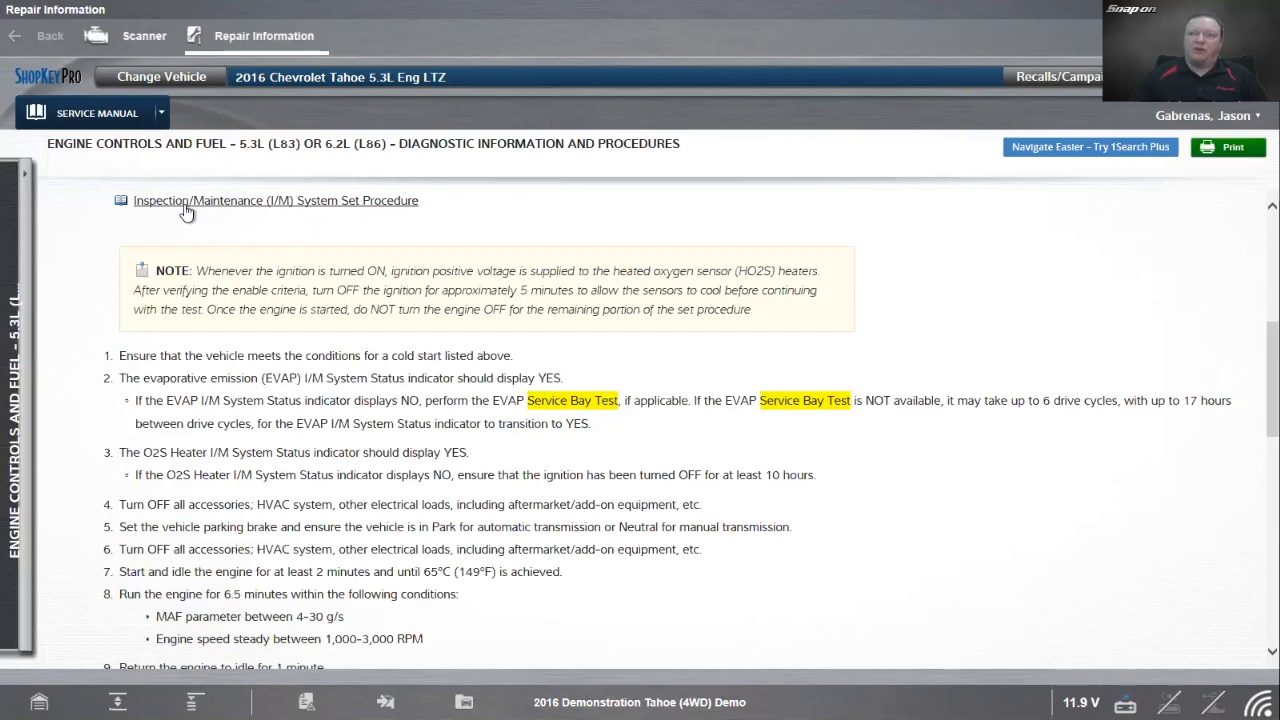
mouse_move(312, 206)
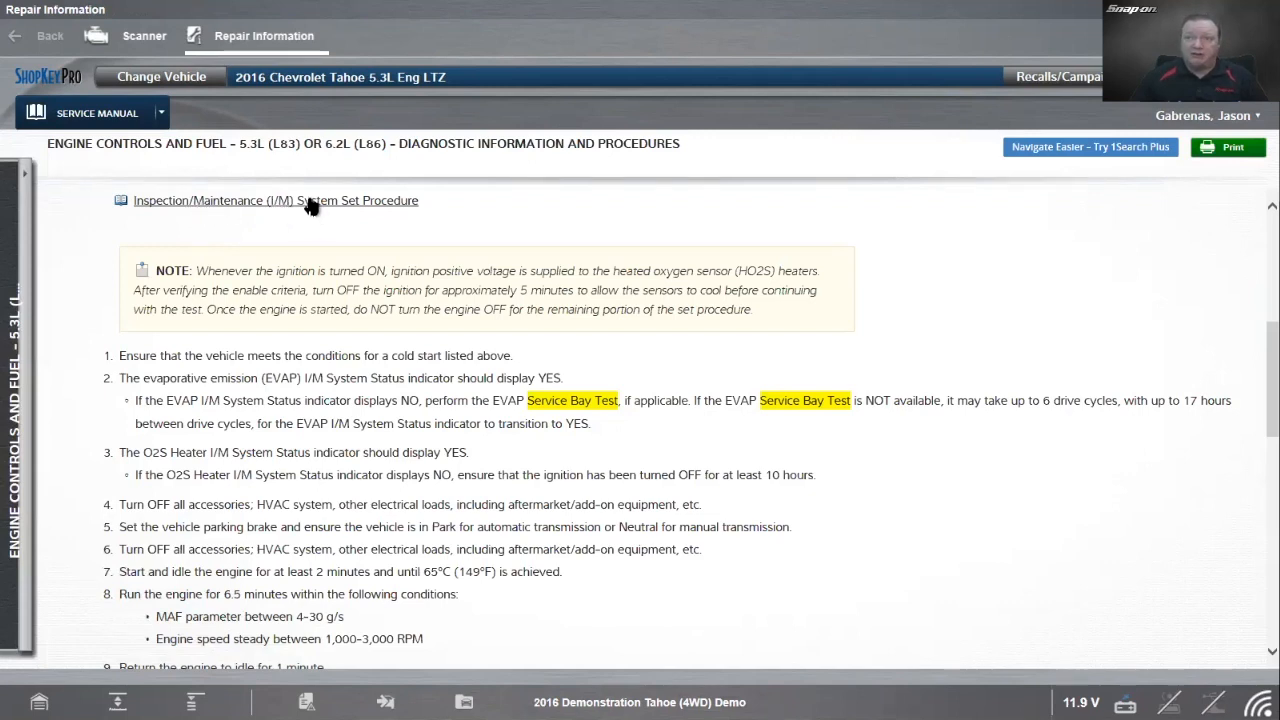
mouse_move(312, 370)
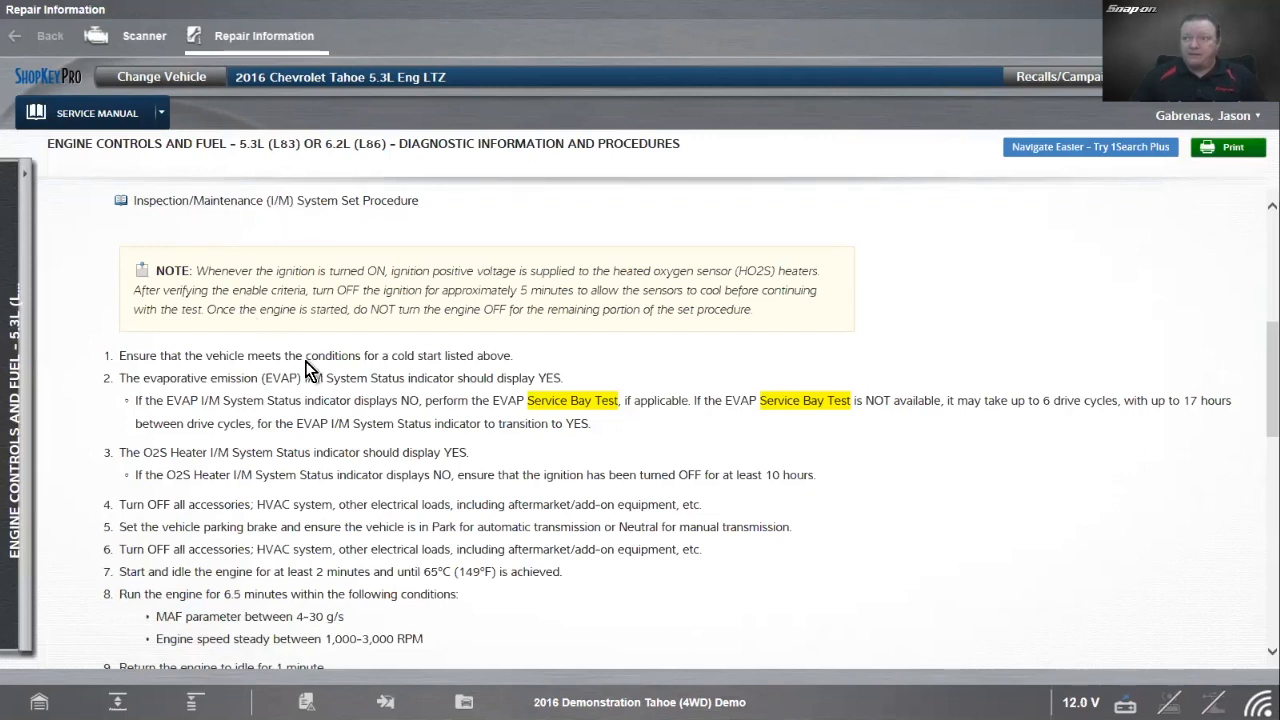
mouse_move(388, 368)
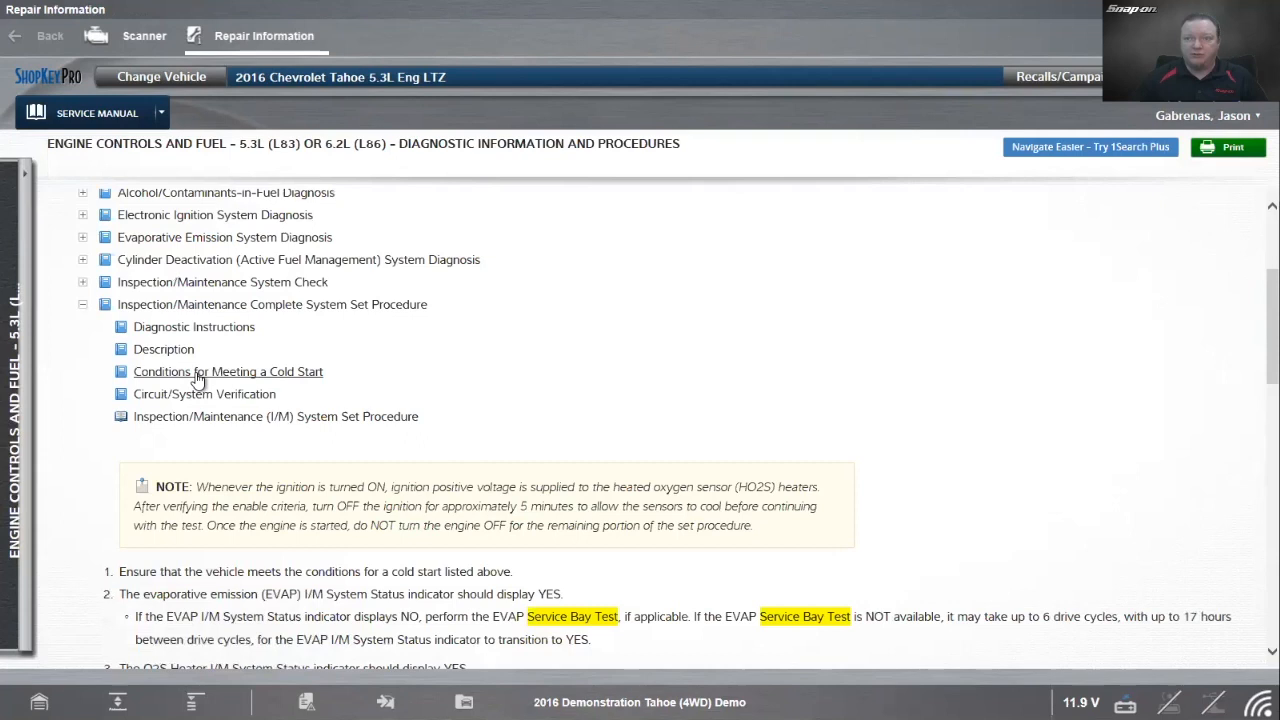
left_click(228, 370)
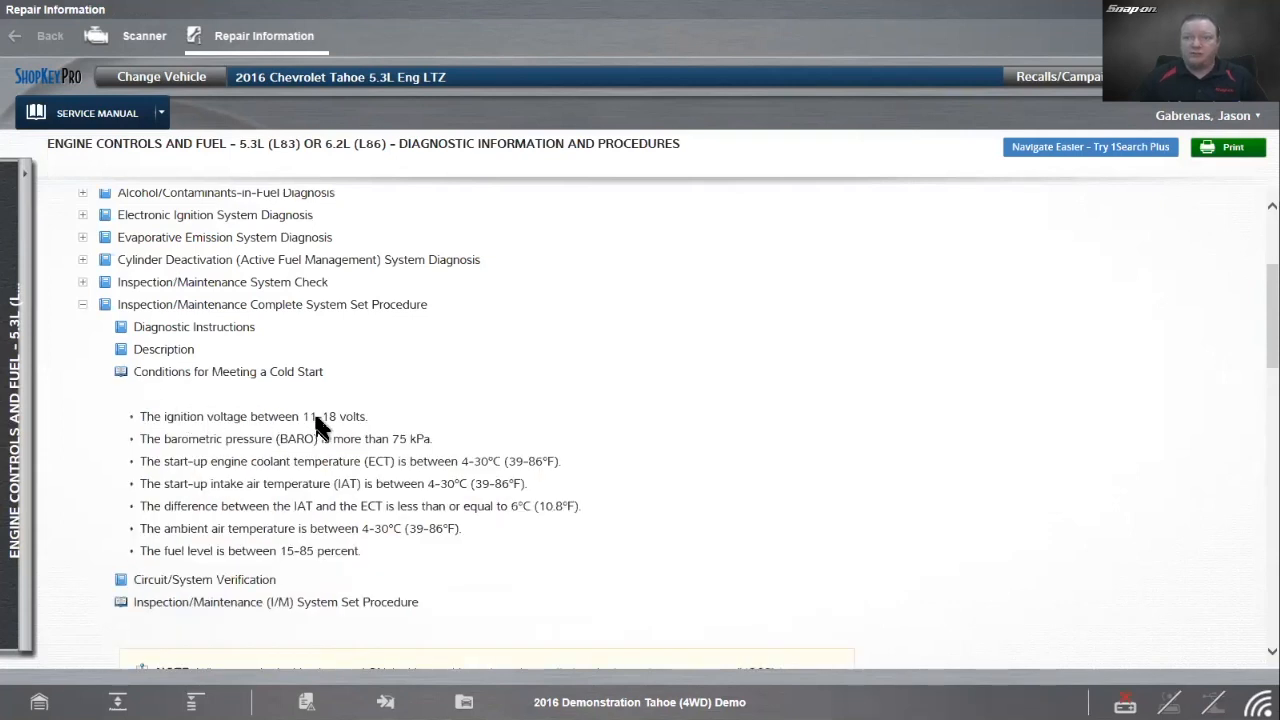
scroll("down", 3)
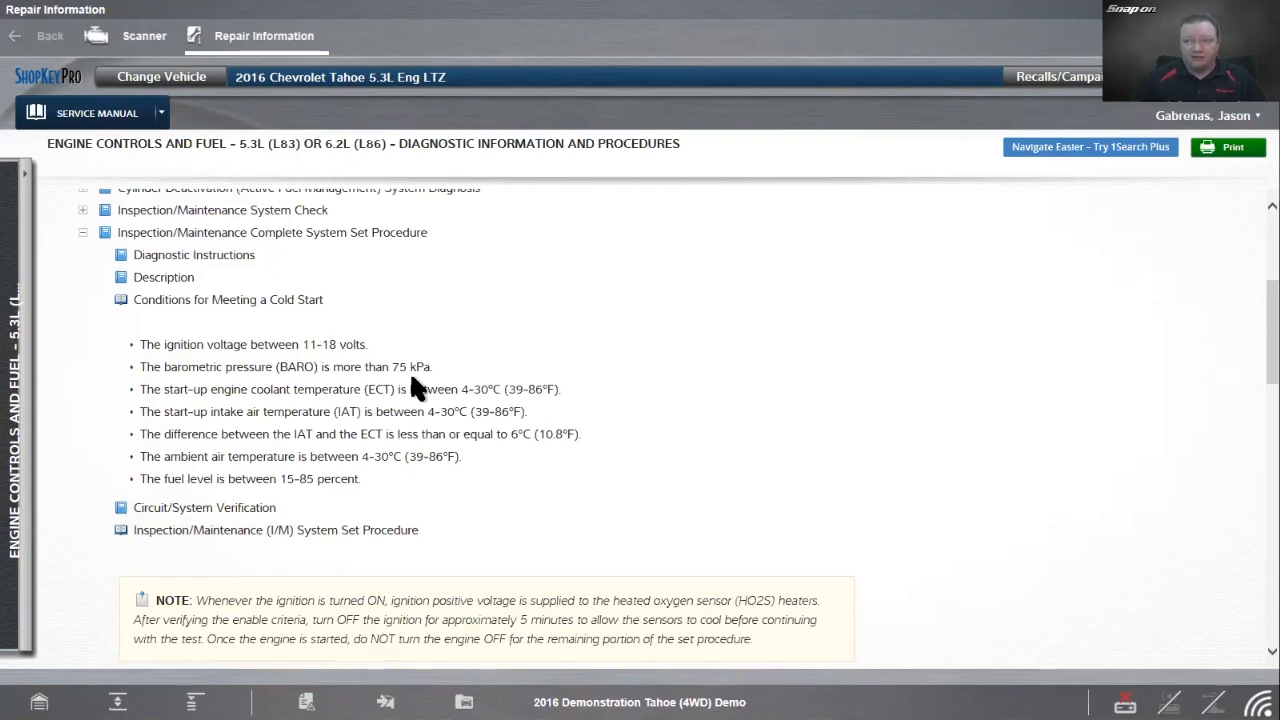
mouse_move(276, 418)
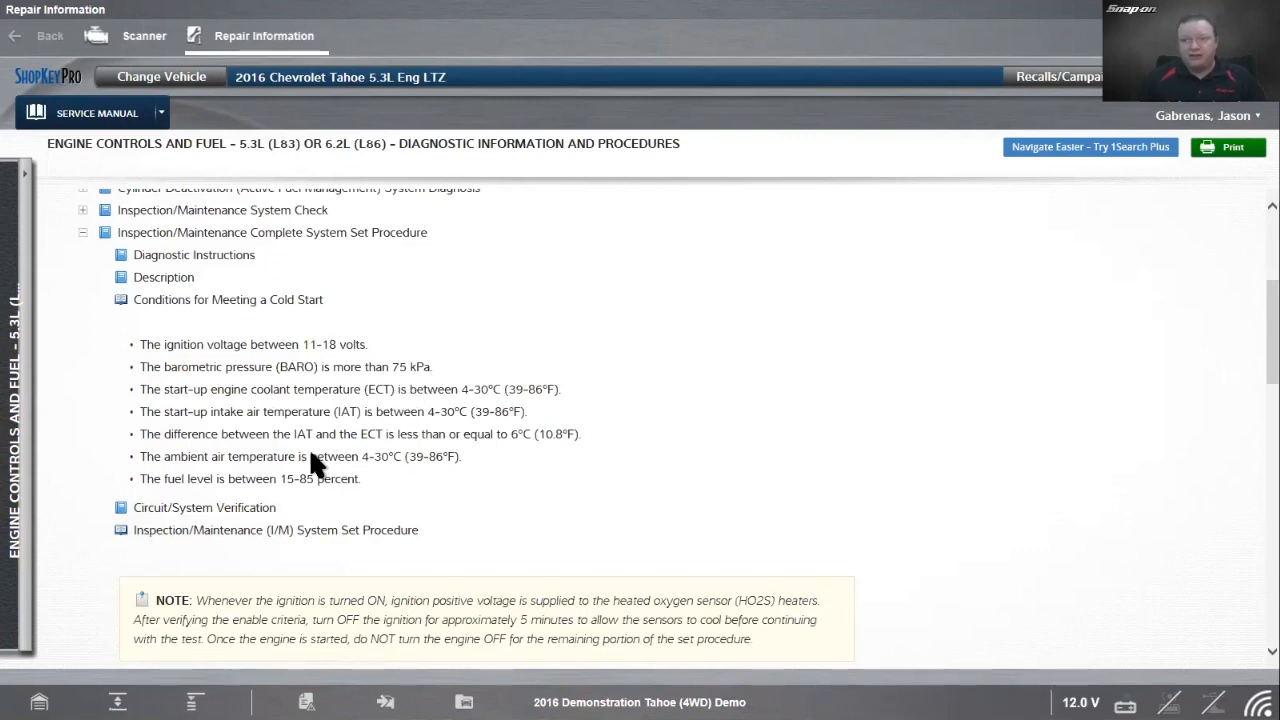
mouse_move(450, 472)
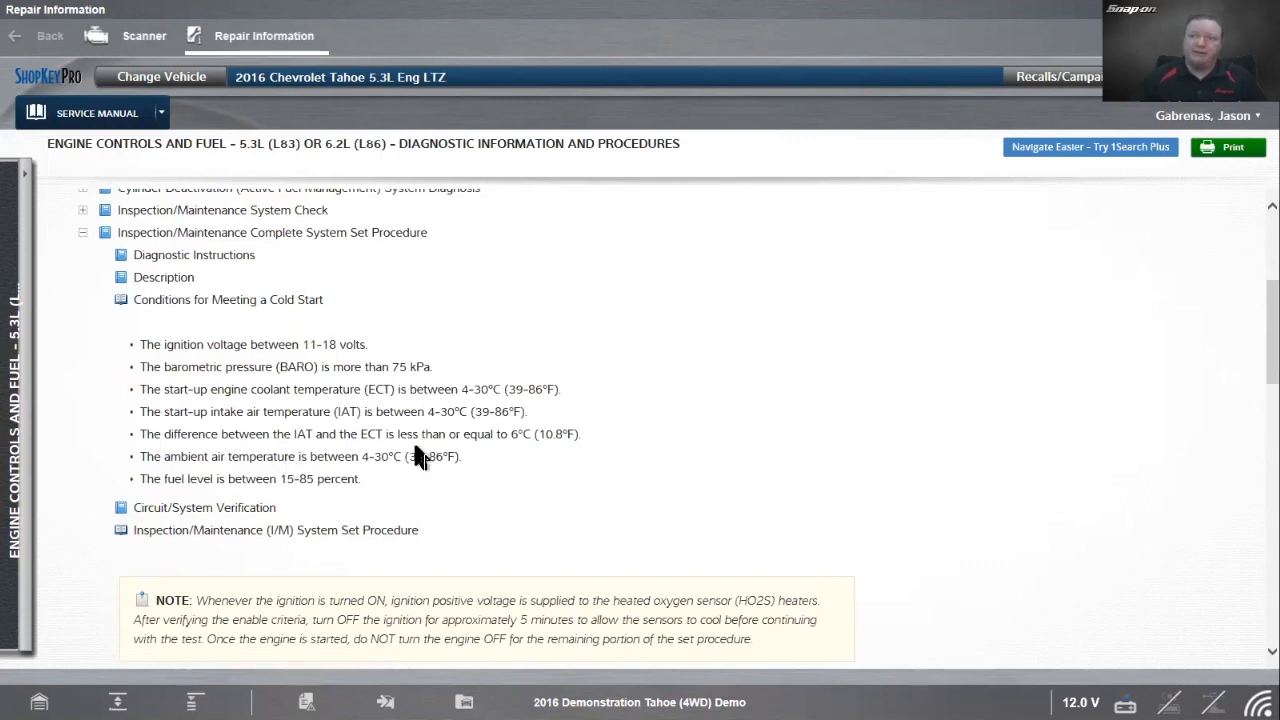
mouse_move(402, 444)
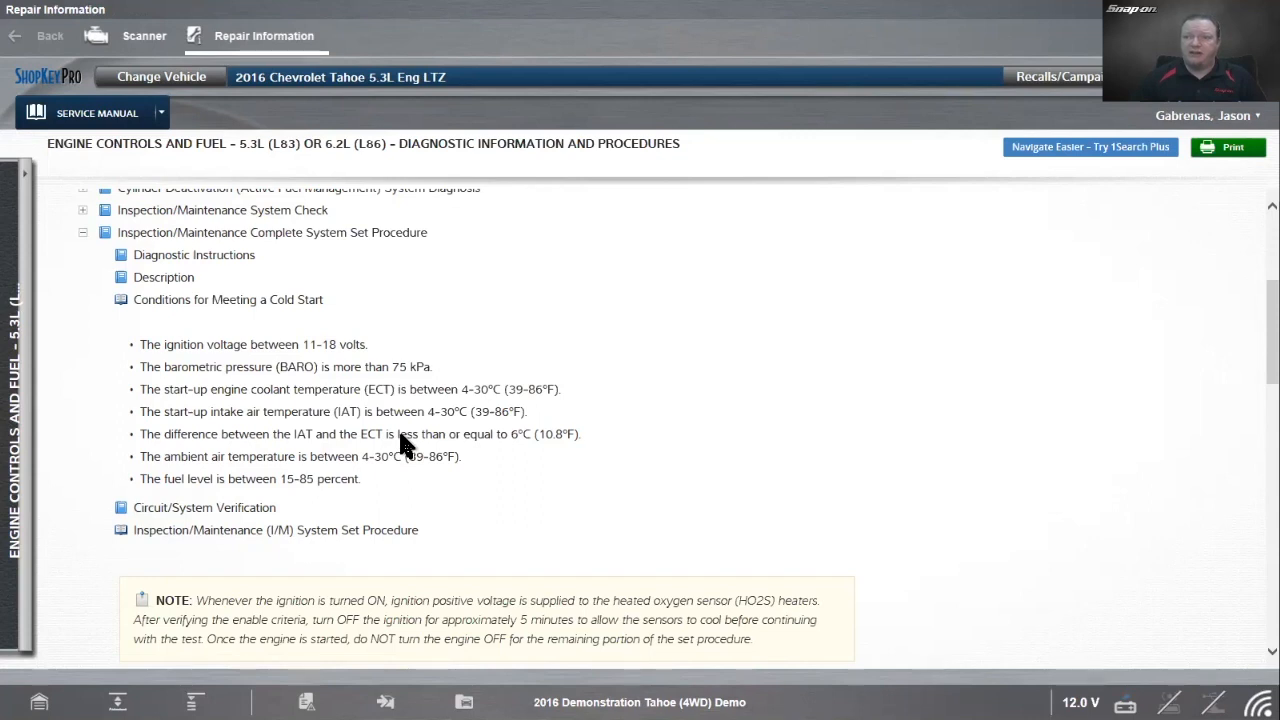
mouse_move(556, 448)
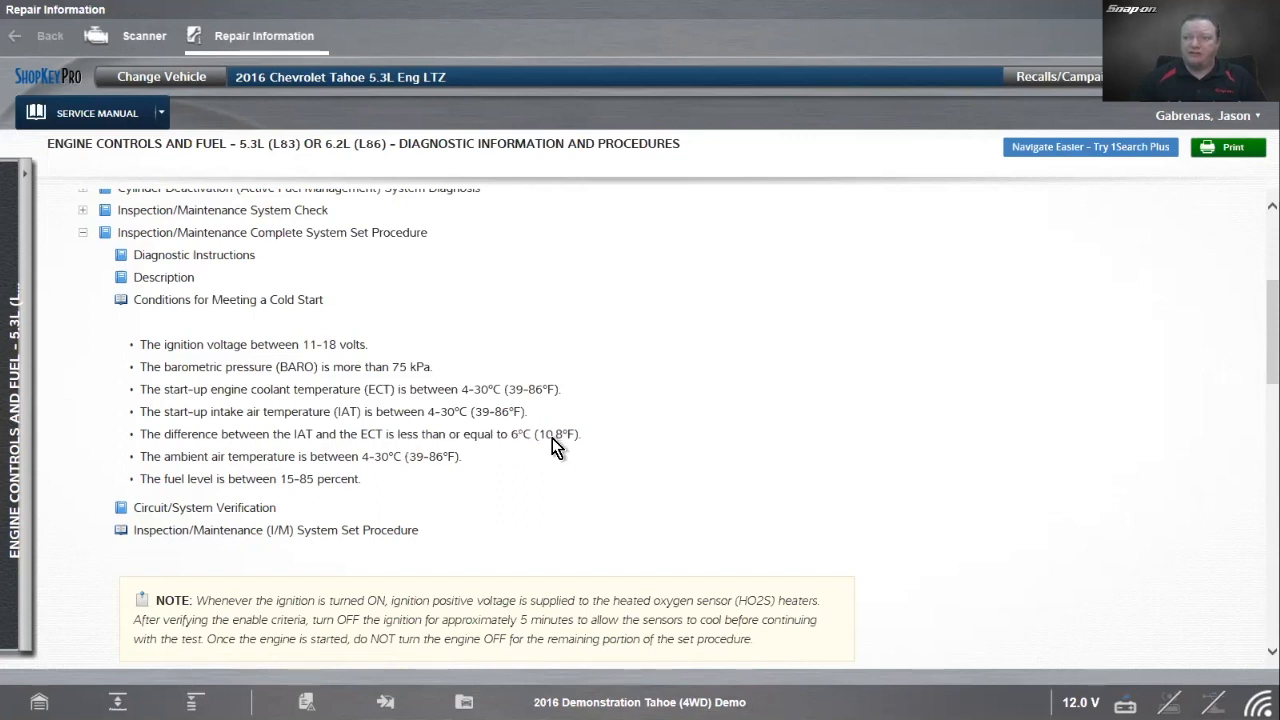
mouse_move(336, 496)
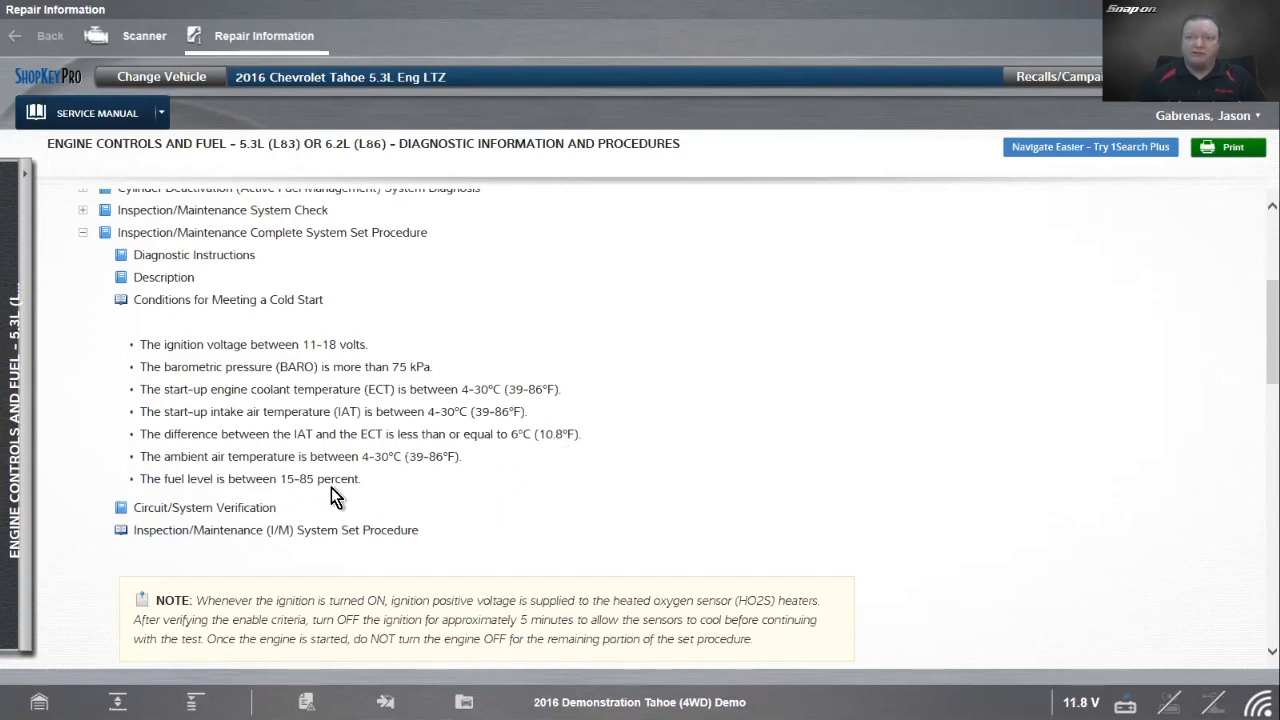
scroll("down", 3)
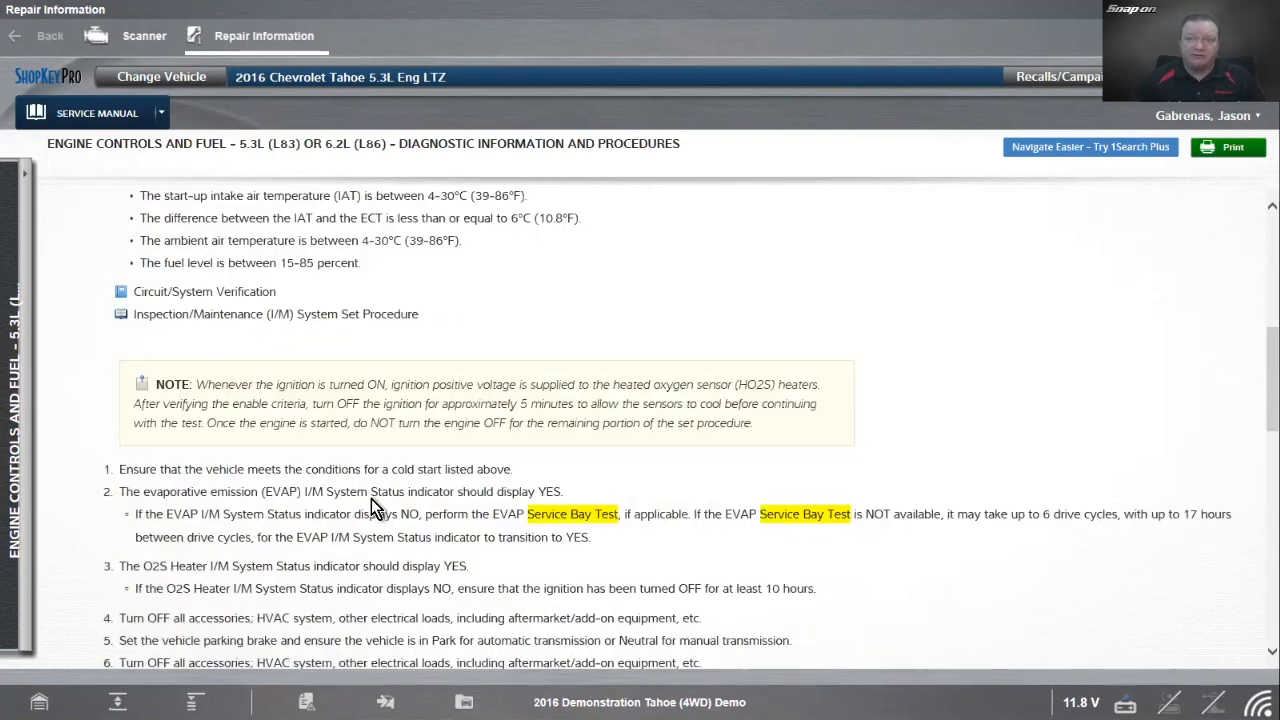
scroll("down", 3)
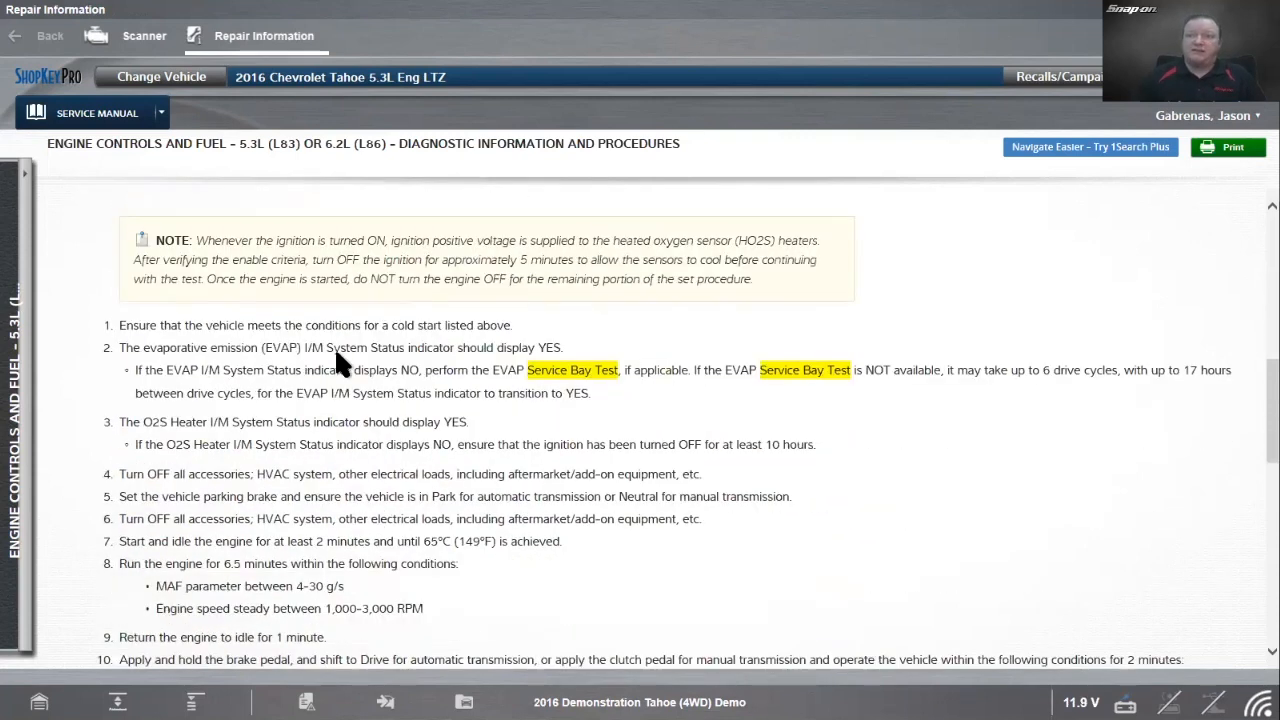
mouse_move(550, 360)
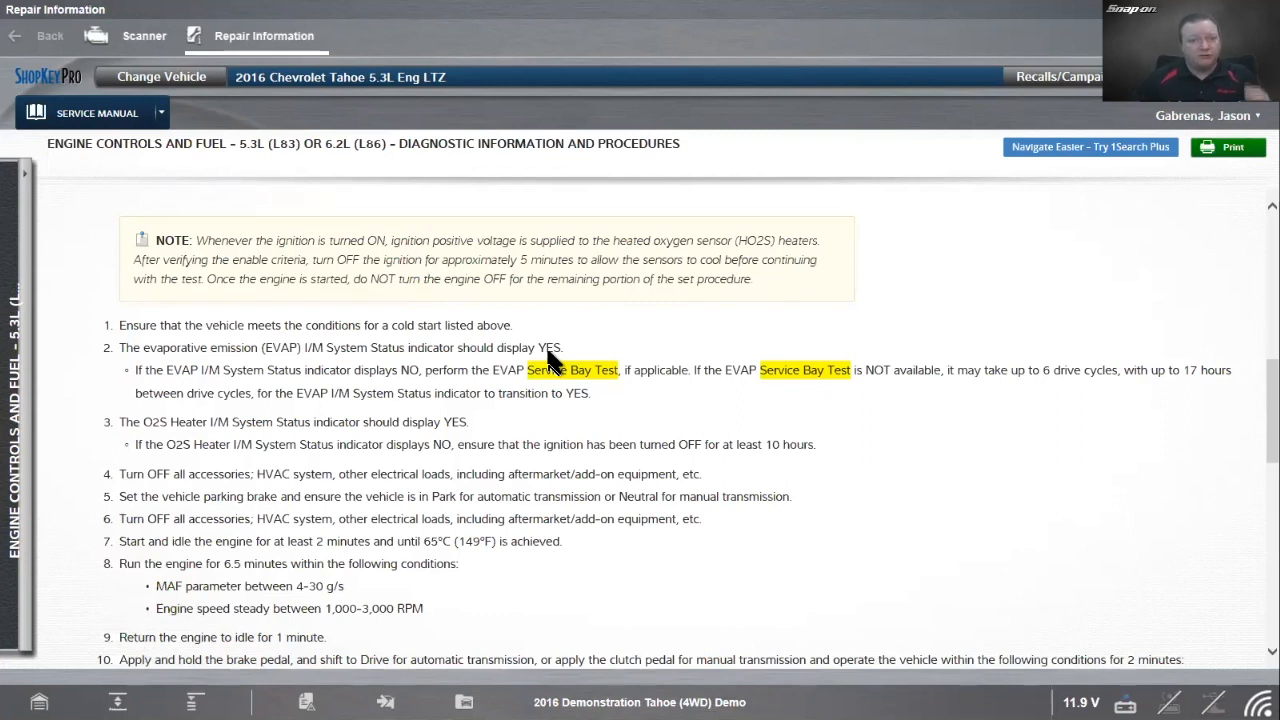
mouse_move(336, 390)
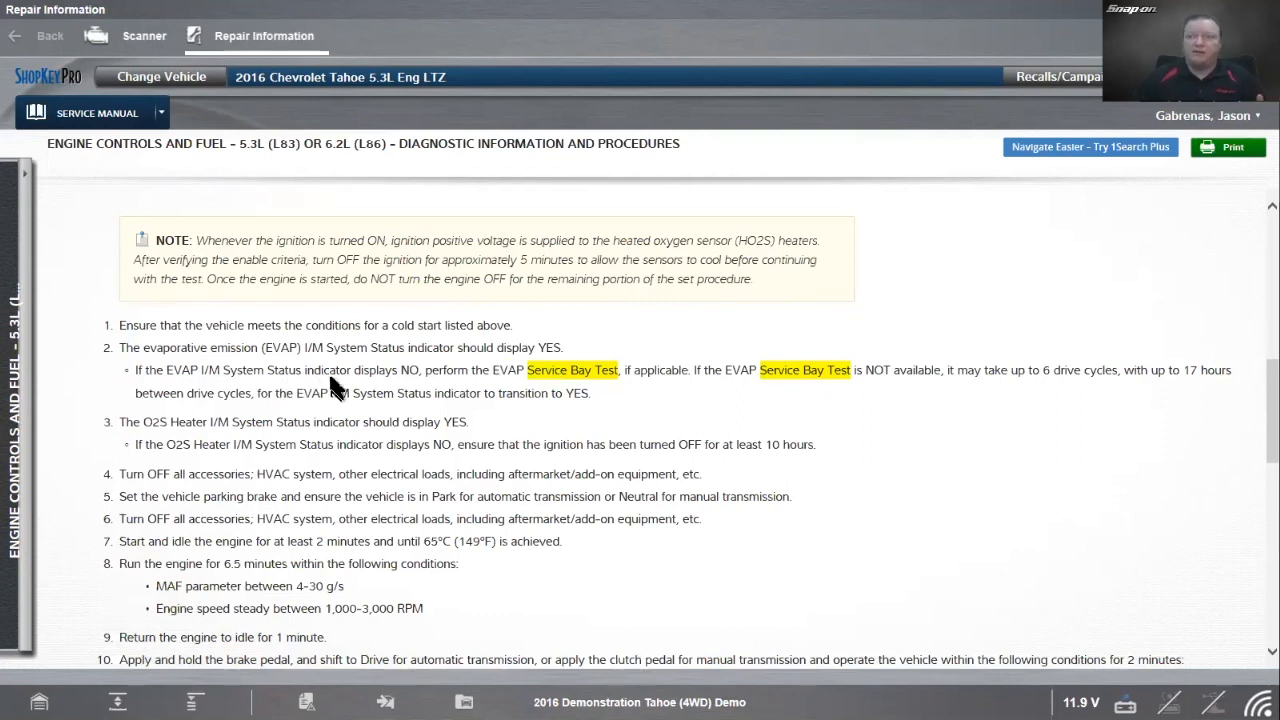
mouse_move(616, 398)
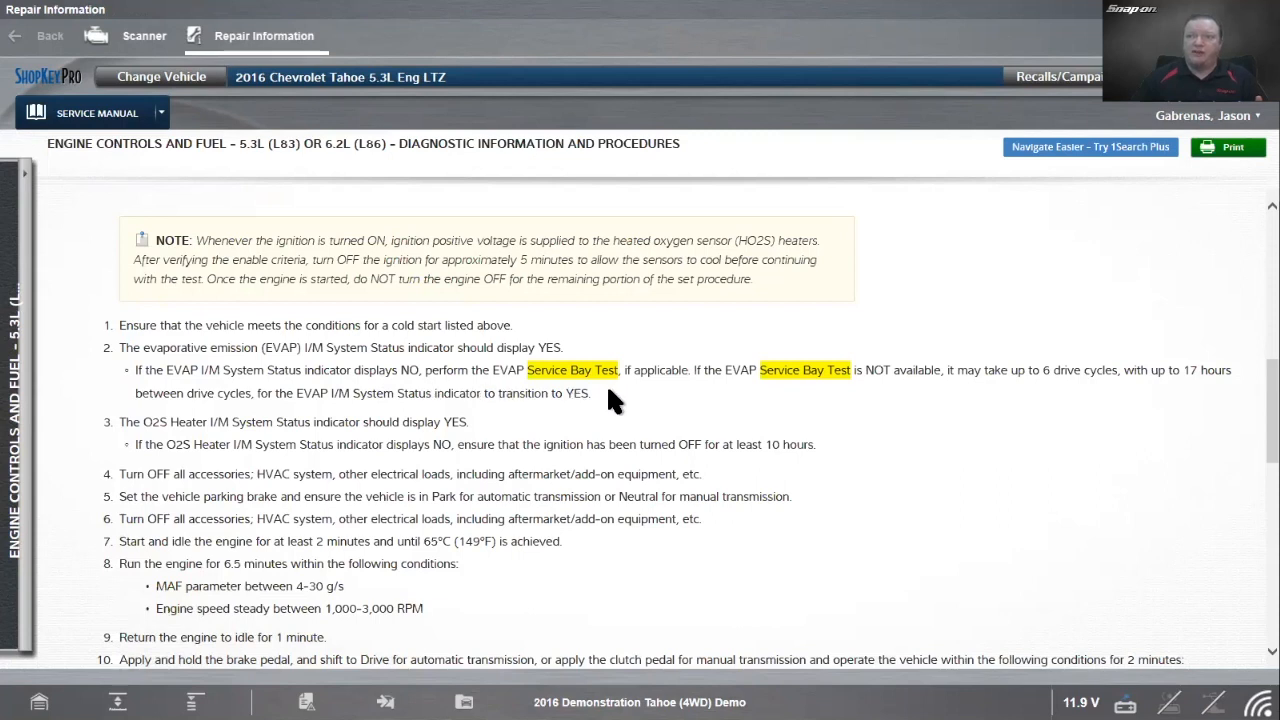
mouse_move(690, 398)
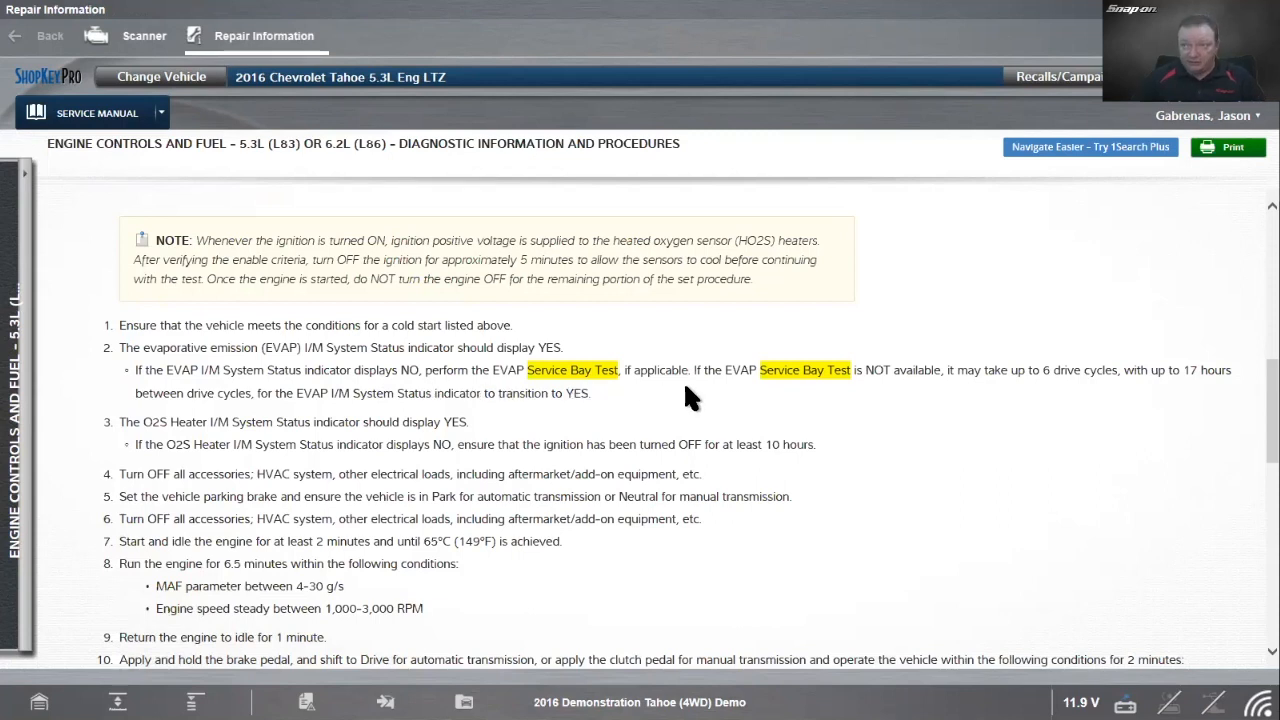
mouse_move(922, 392)
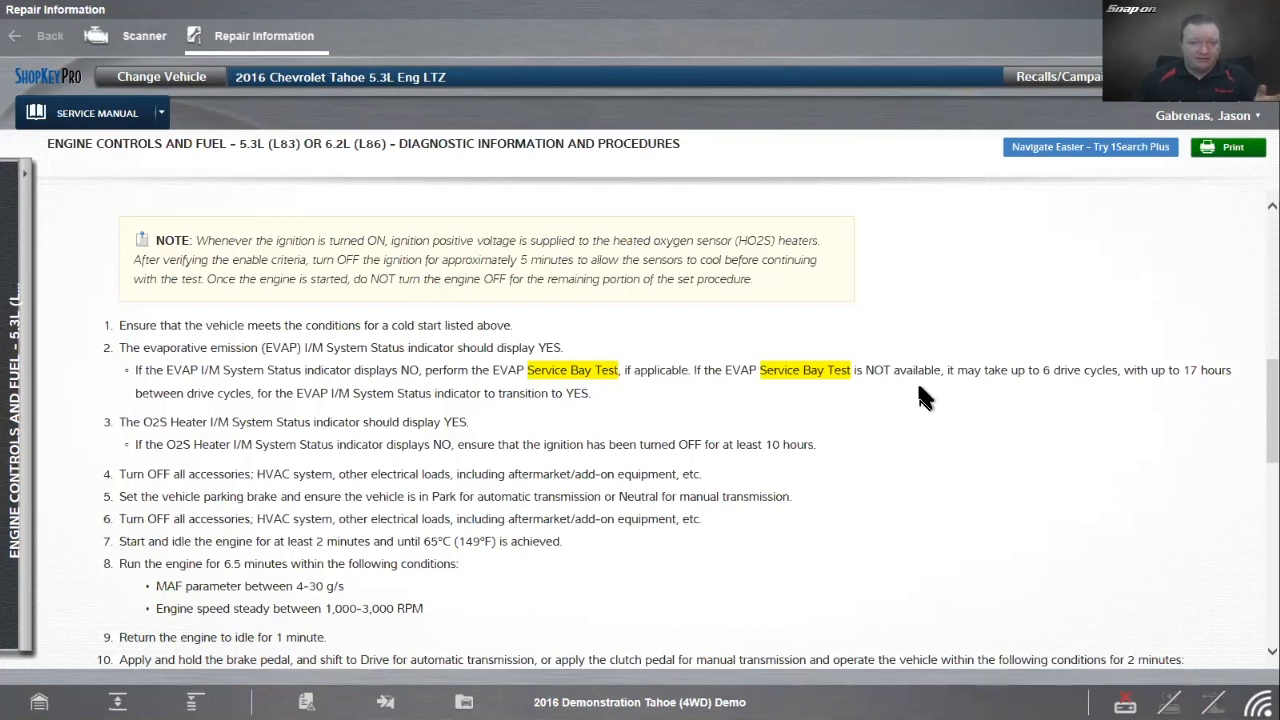
mouse_move(980, 412)
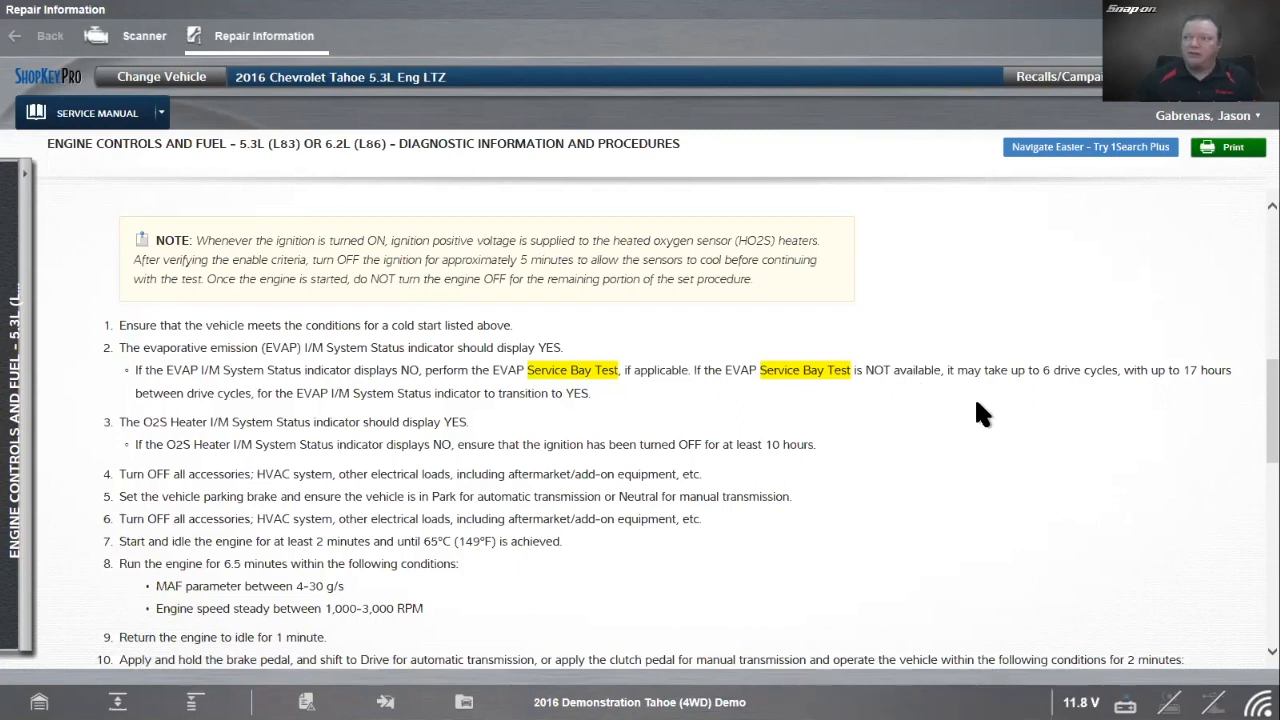
mouse_move(1098, 388)
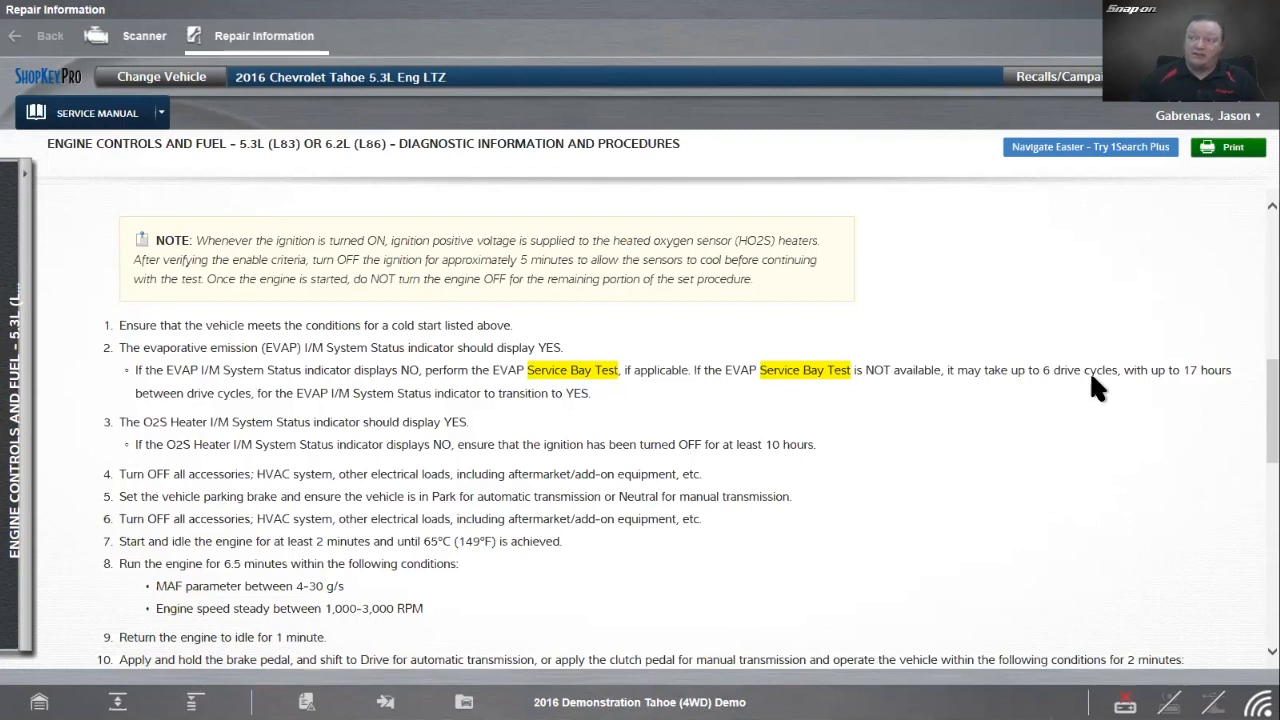
mouse_move(218, 414)
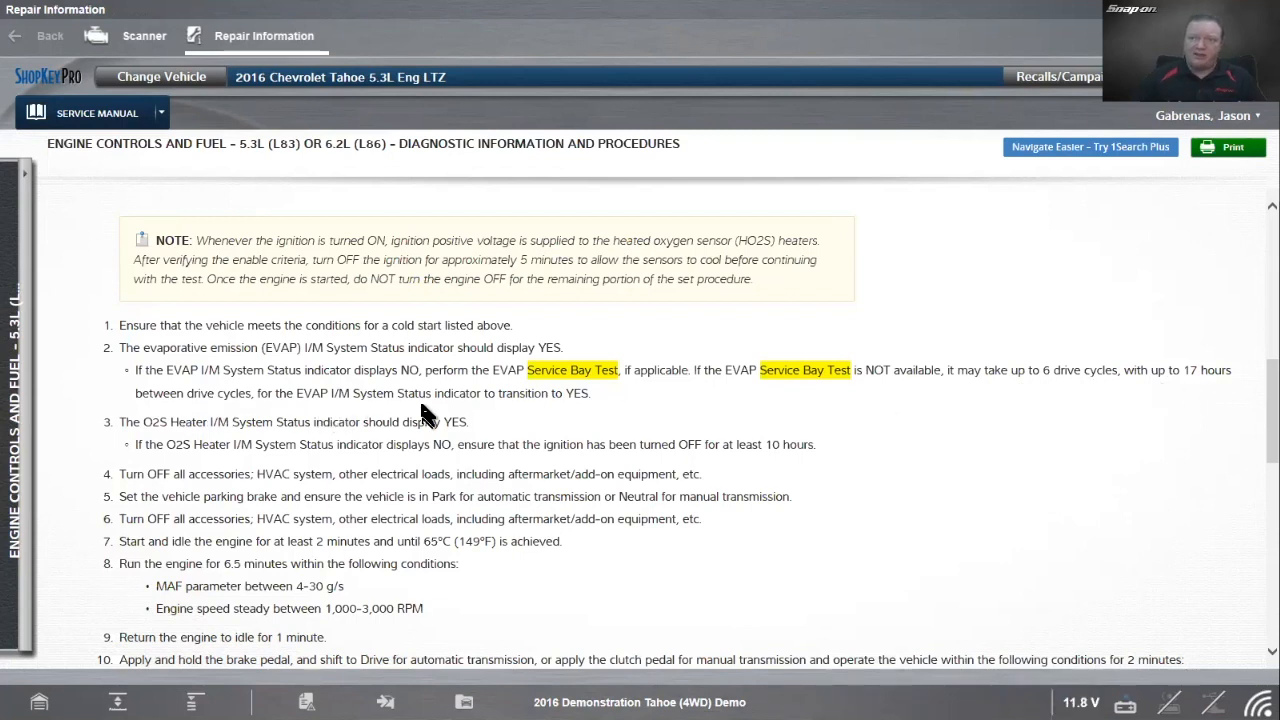
mouse_move(558, 418)
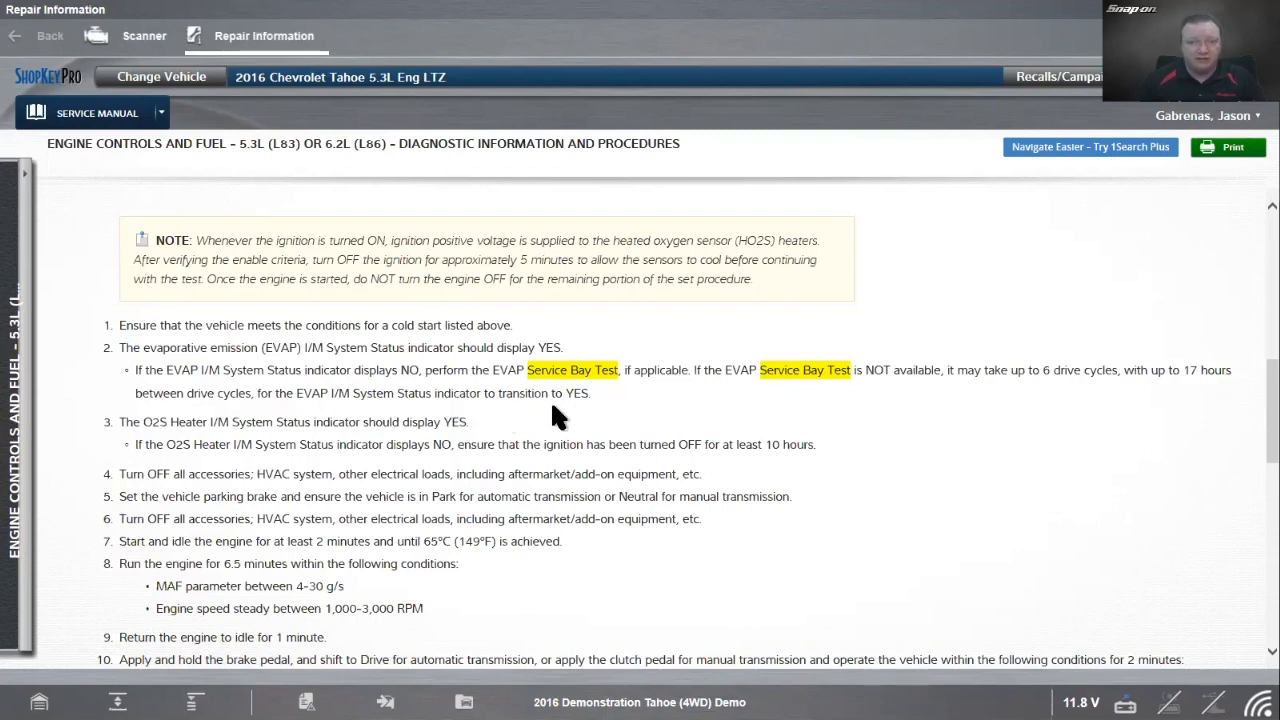
mouse_move(564, 418)
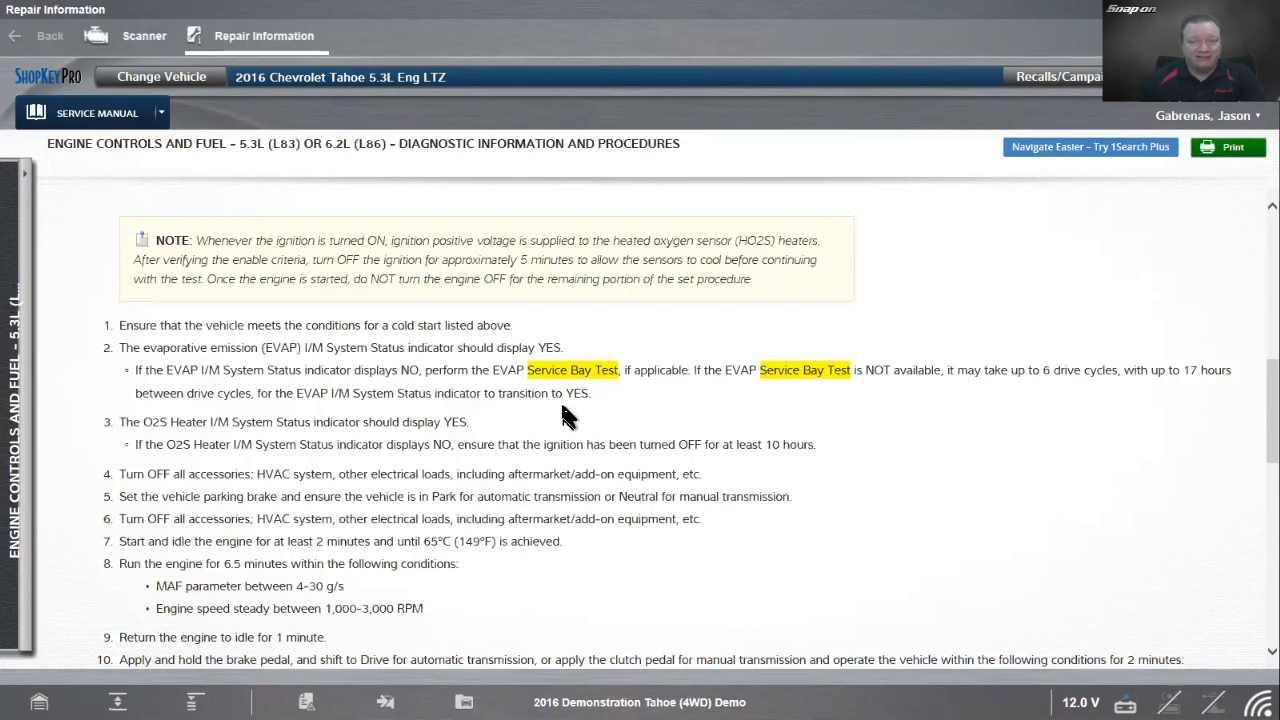
mouse_move(620, 450)
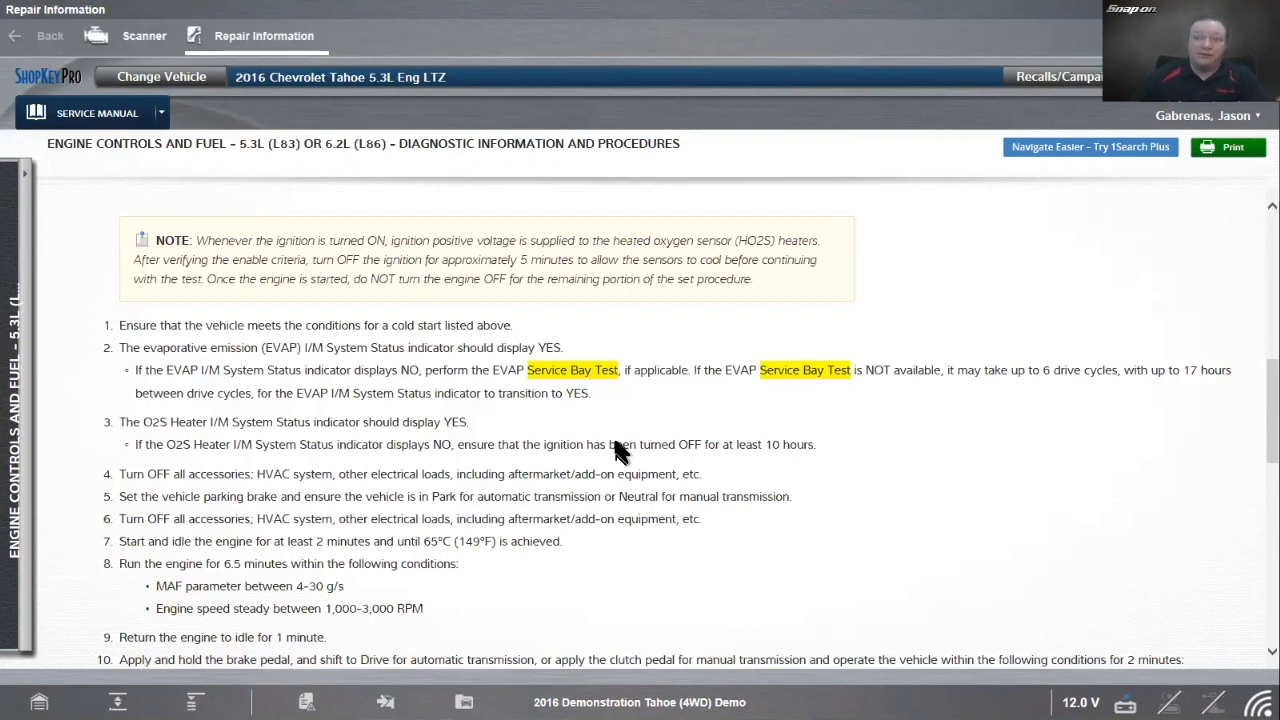
mouse_move(630, 448)
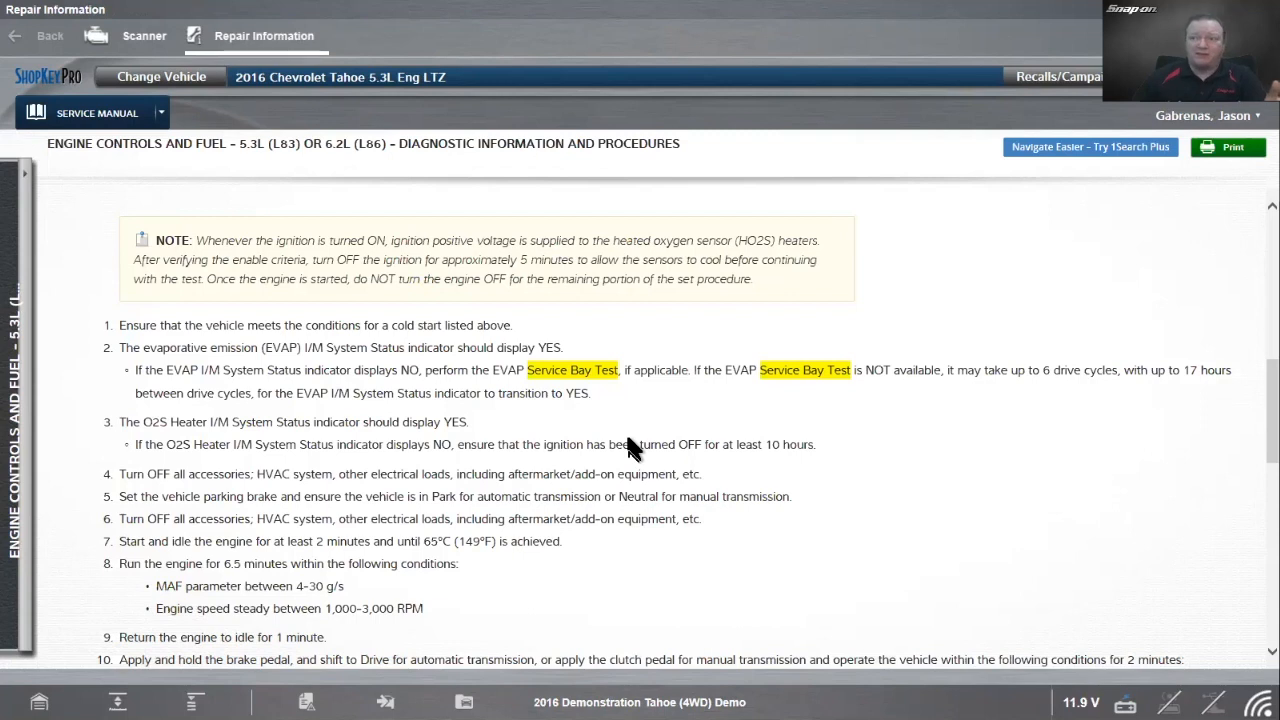
mouse_move(544, 410)
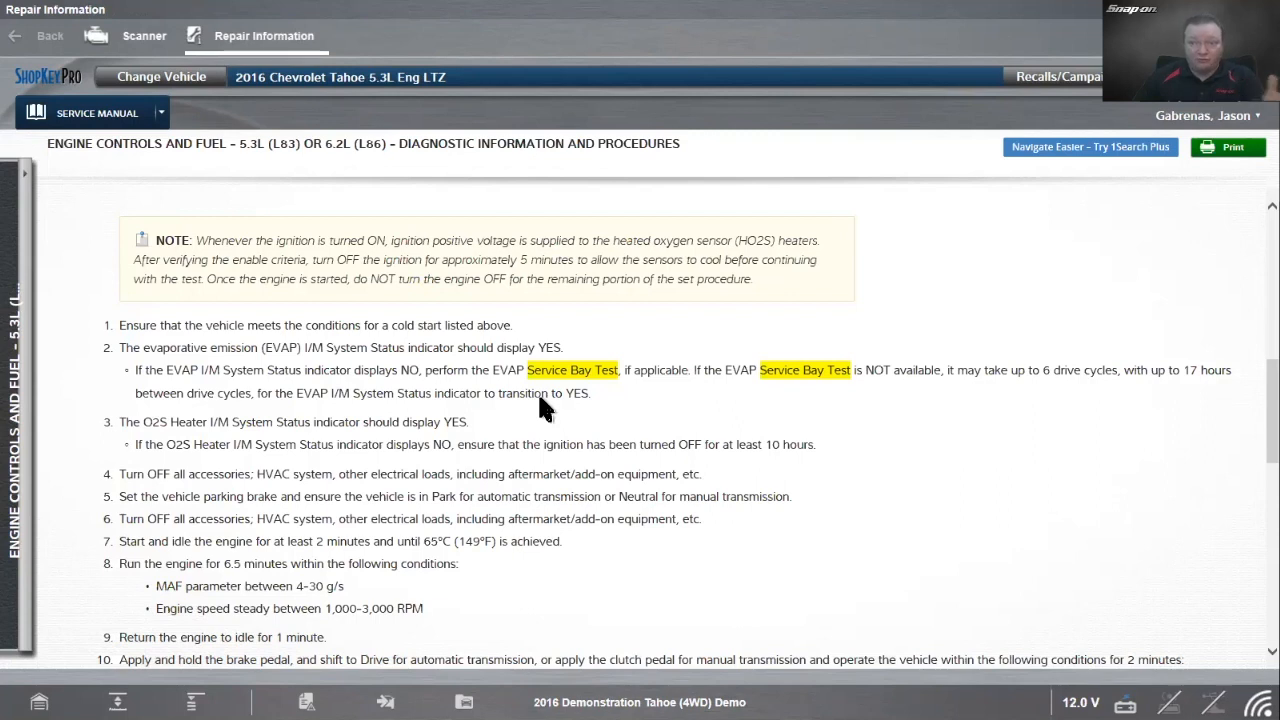
mouse_move(630, 436)
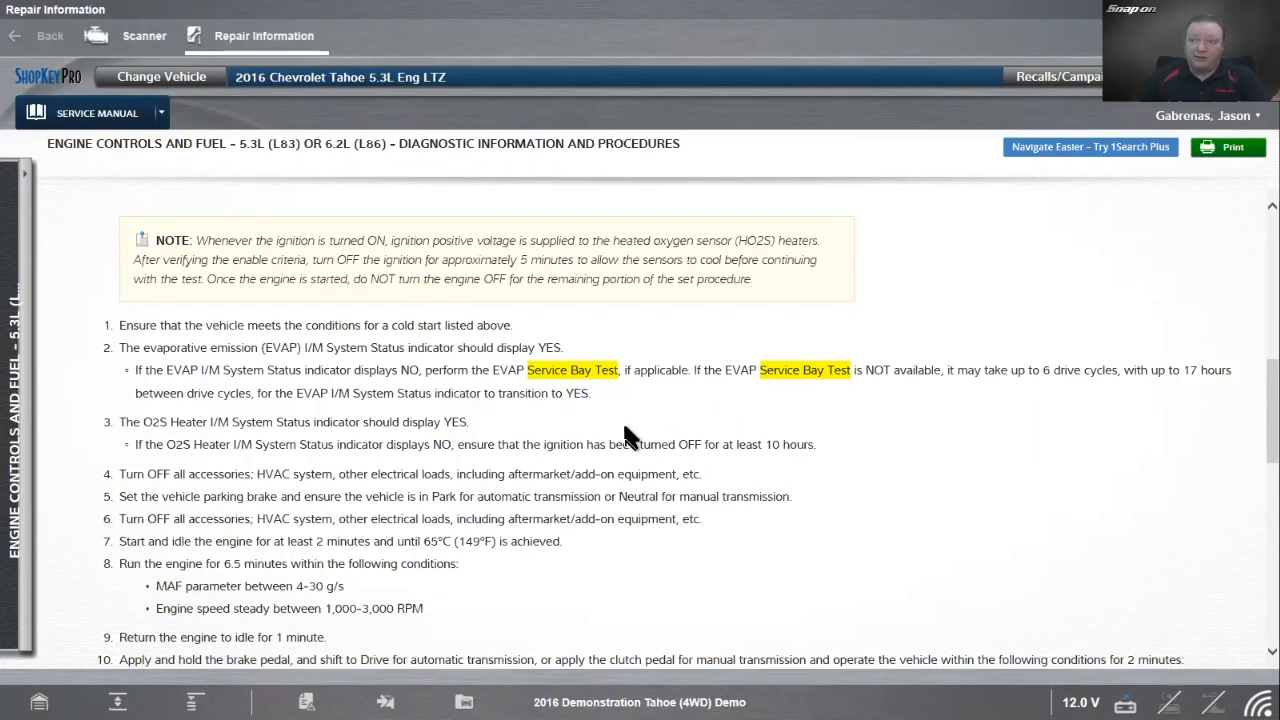
scroll("down", 3)
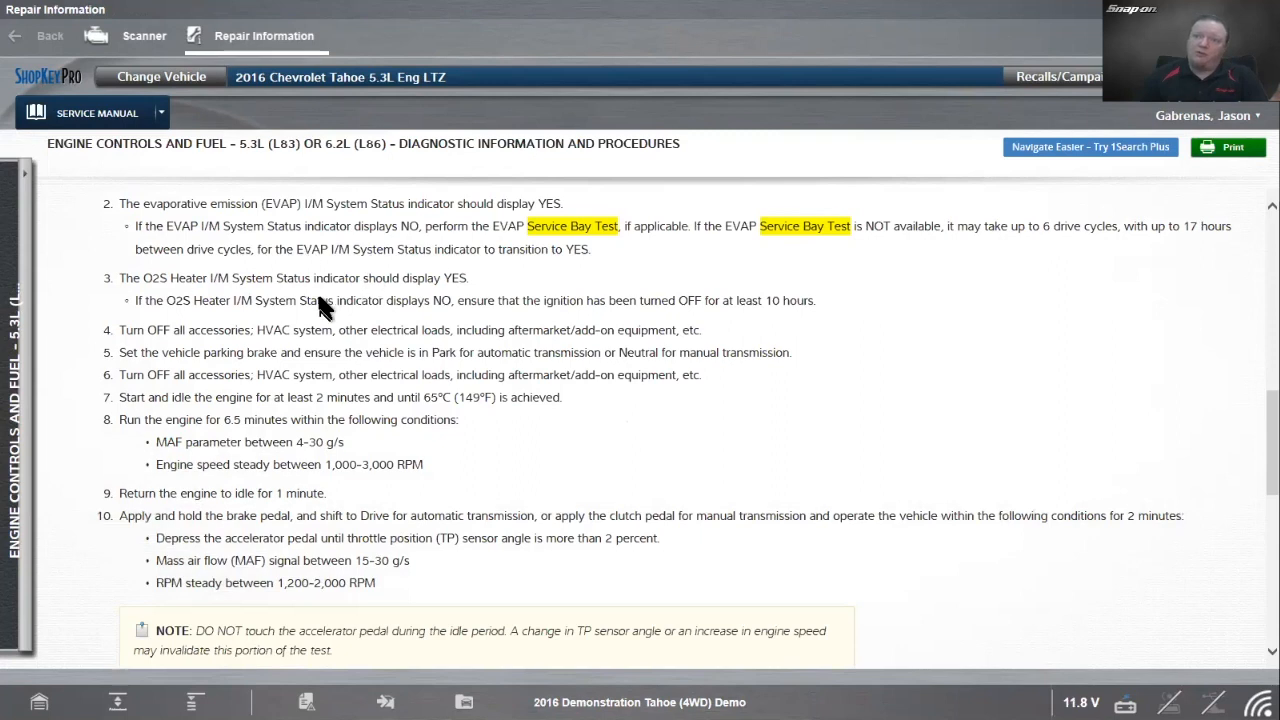
mouse_move(278, 348)
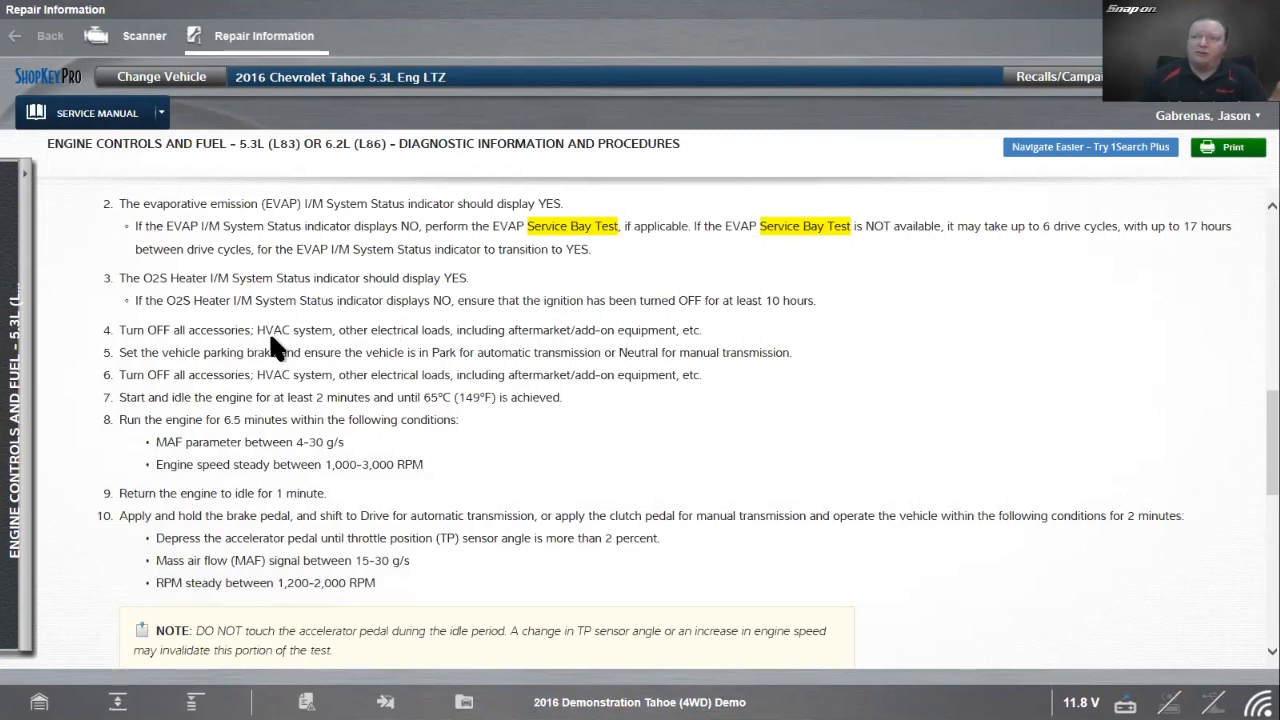
mouse_move(510, 340)
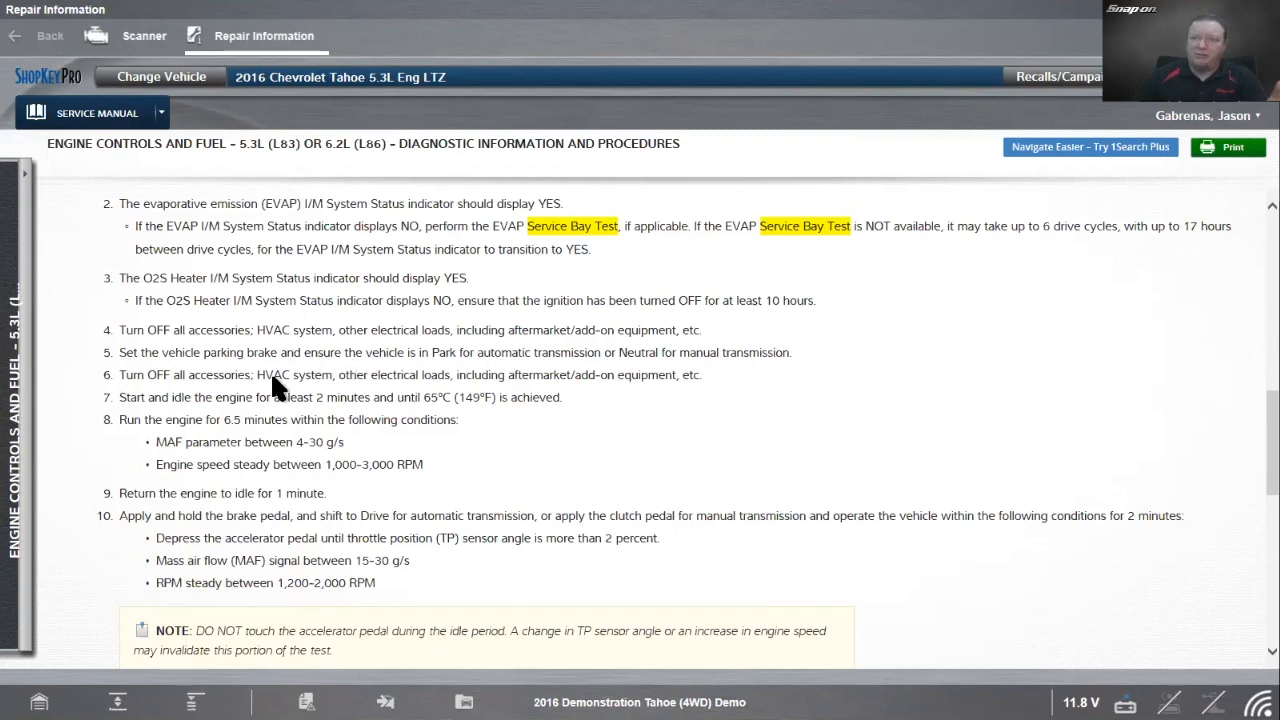
mouse_move(418, 418)
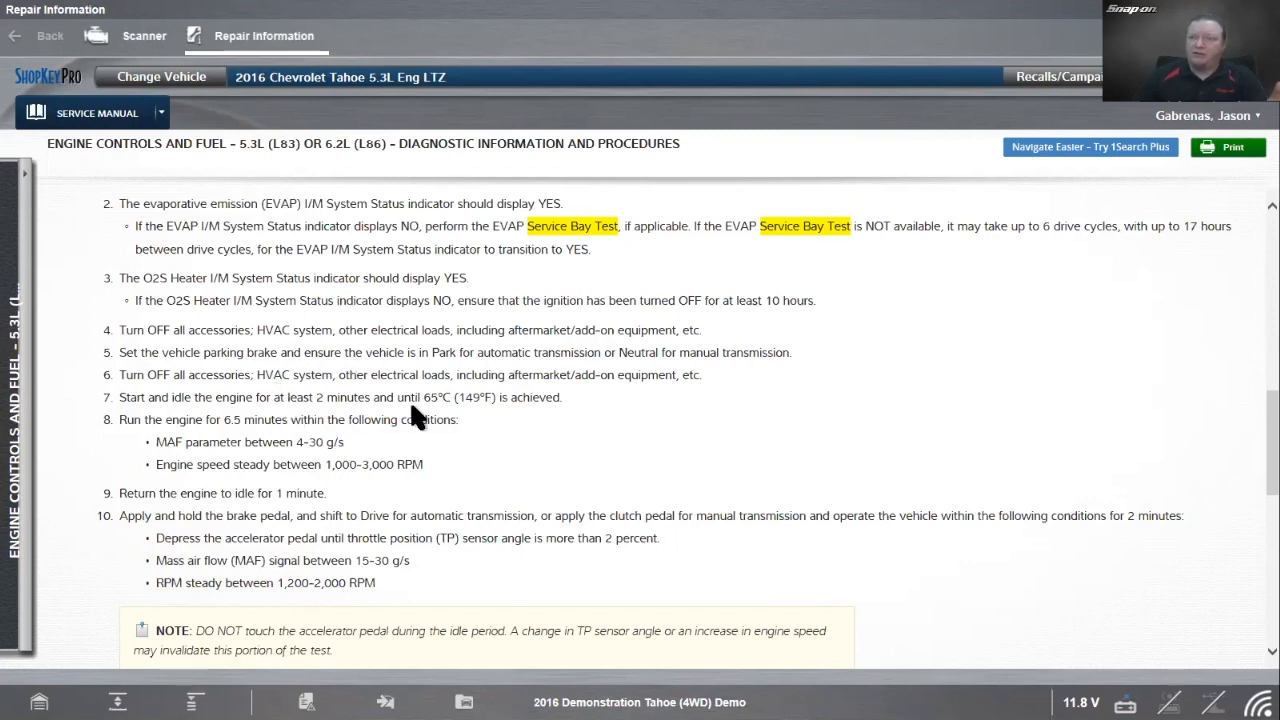
mouse_move(336, 440)
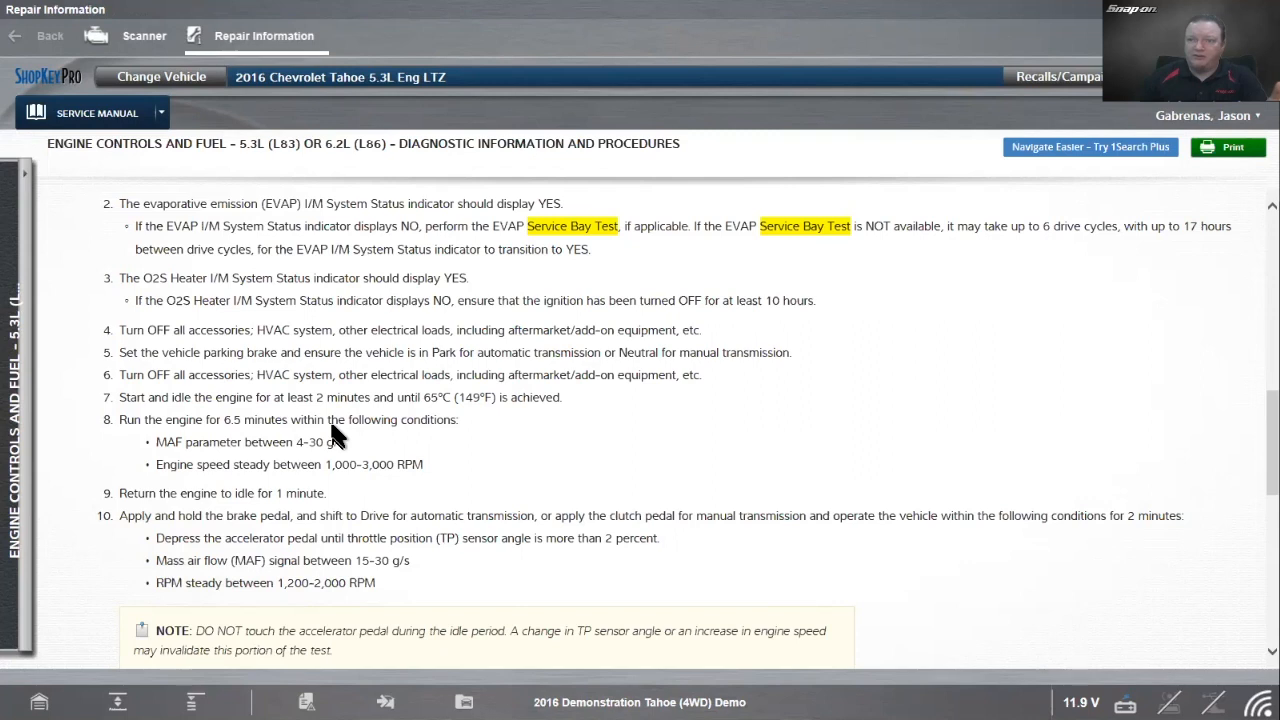
mouse_move(380, 492)
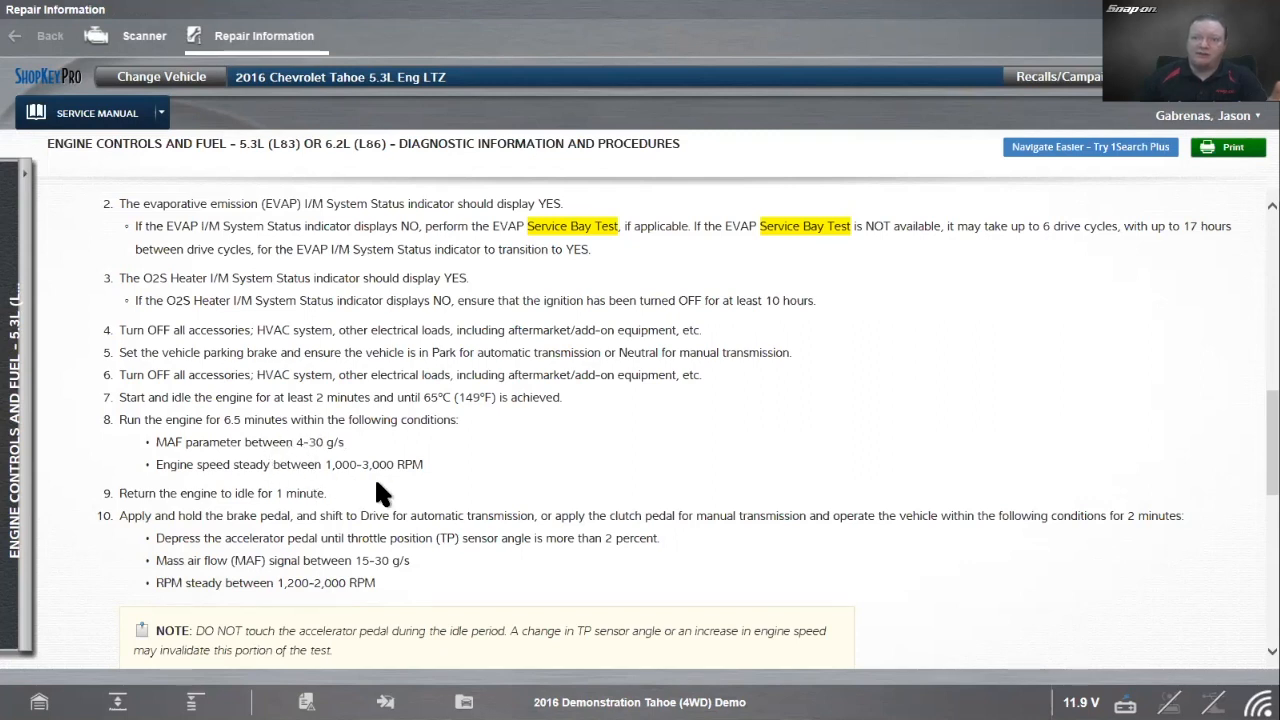
scroll("down", 3)
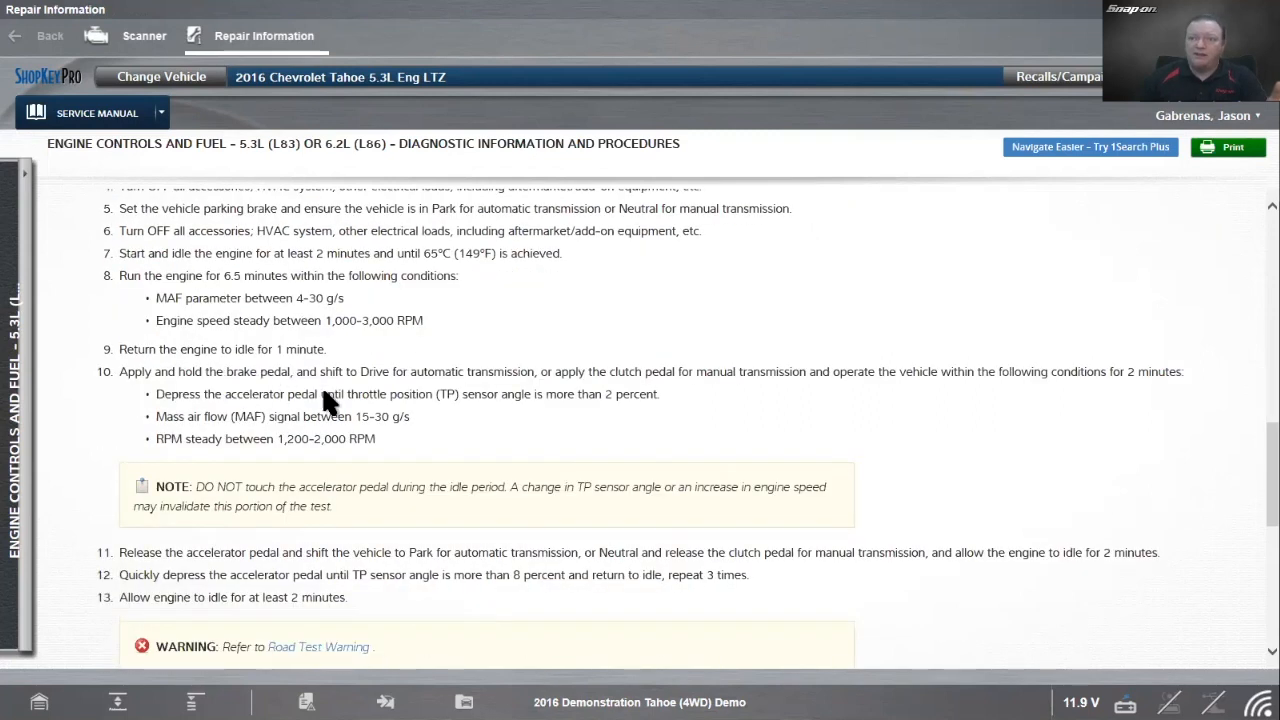
scroll("down", 3)
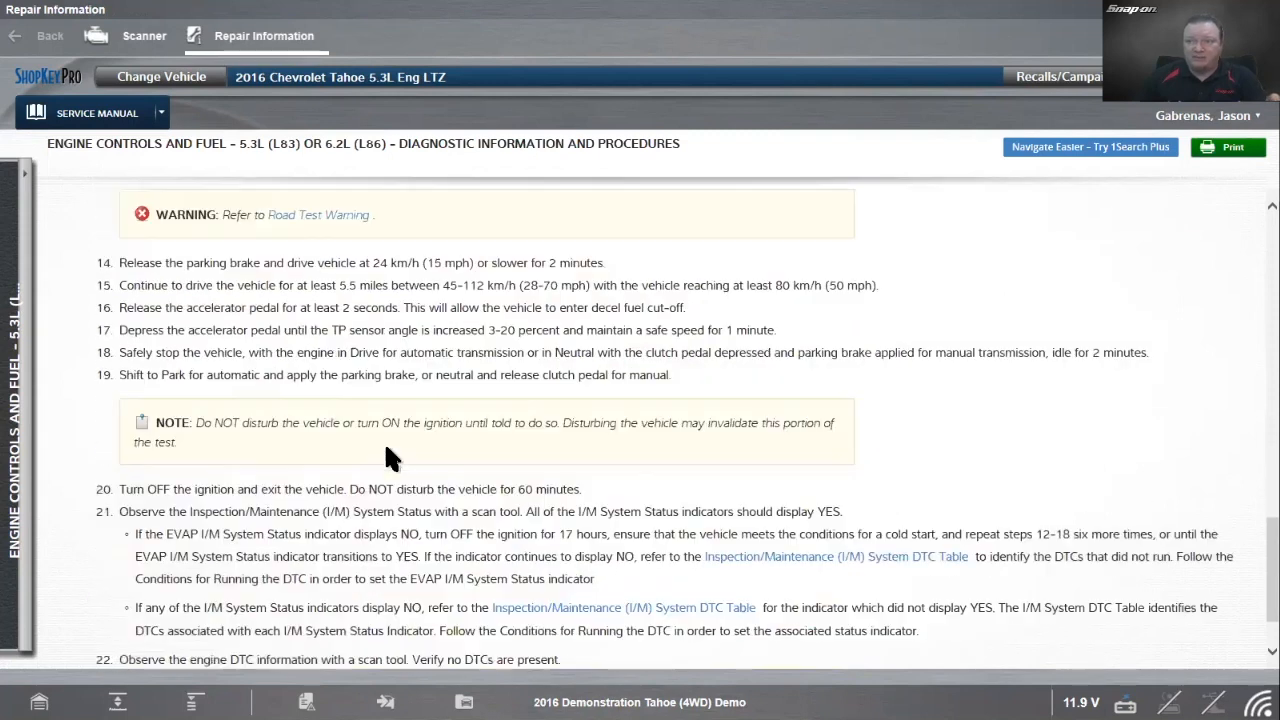
scroll("down", 3)
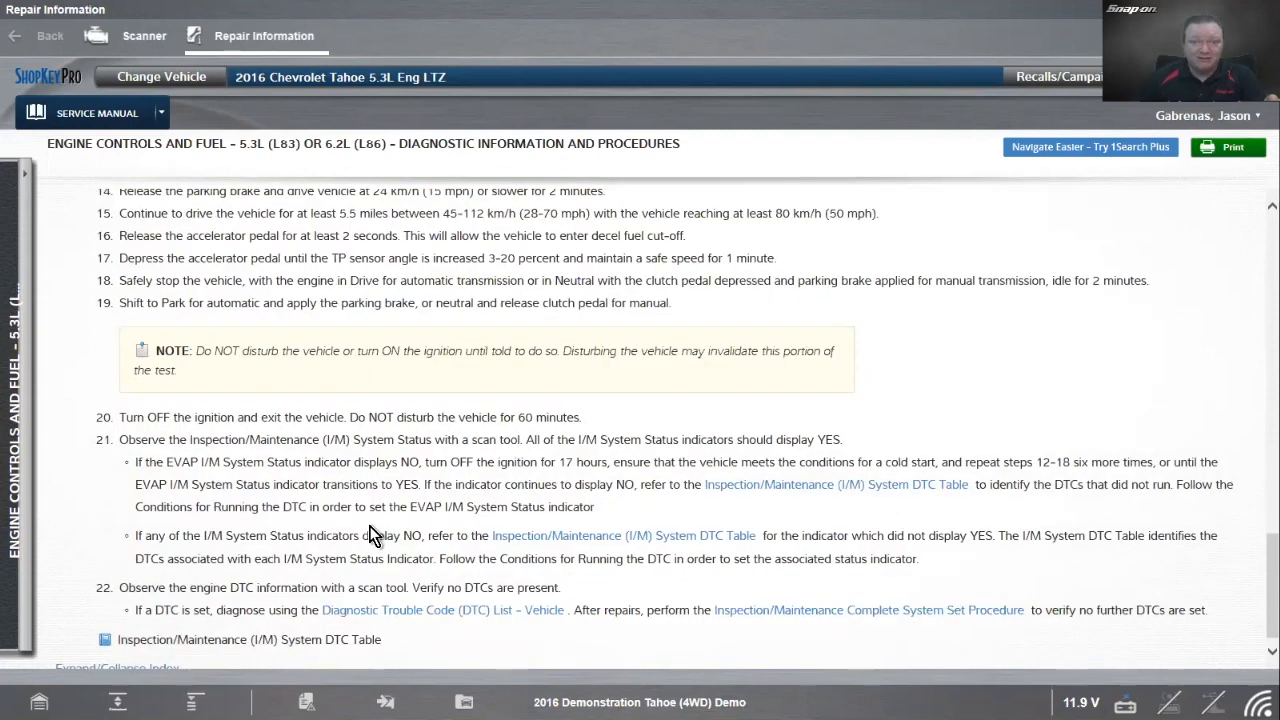
mouse_move(418, 496)
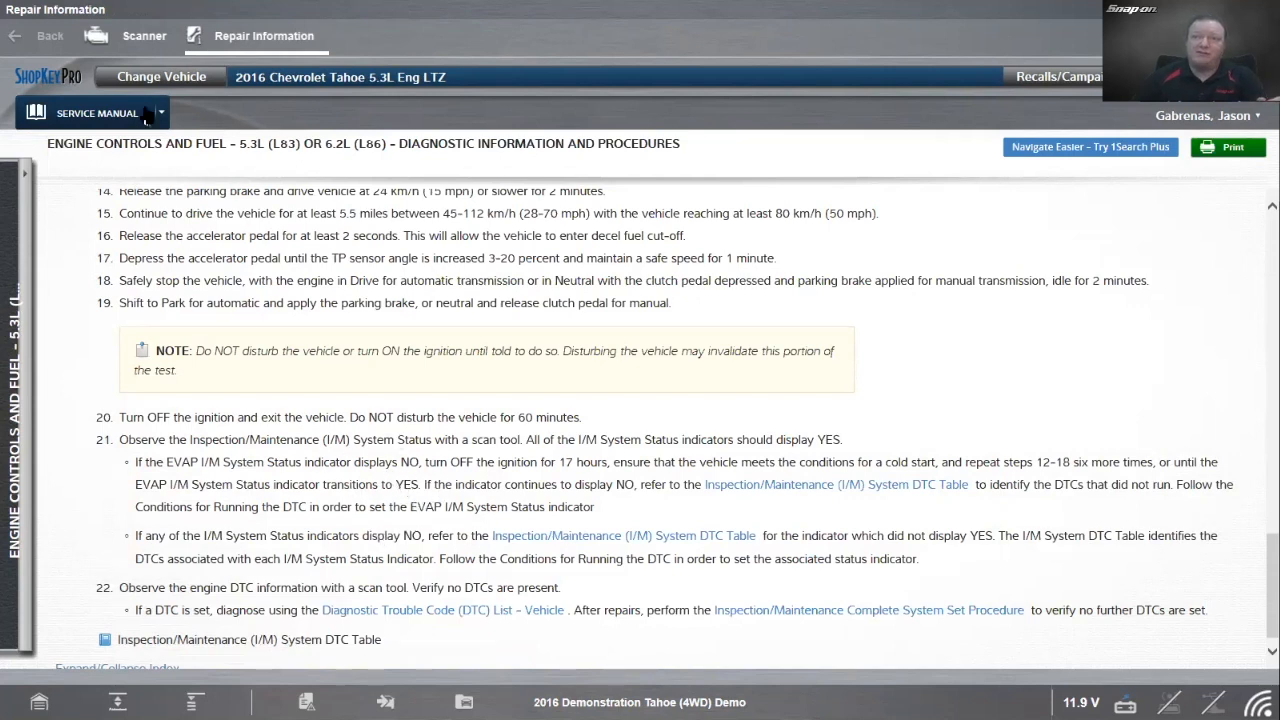
Step: Start the EVAP Service Bay Test on the scanner and continue past the ignition-cycle step
left_click(144, 36)
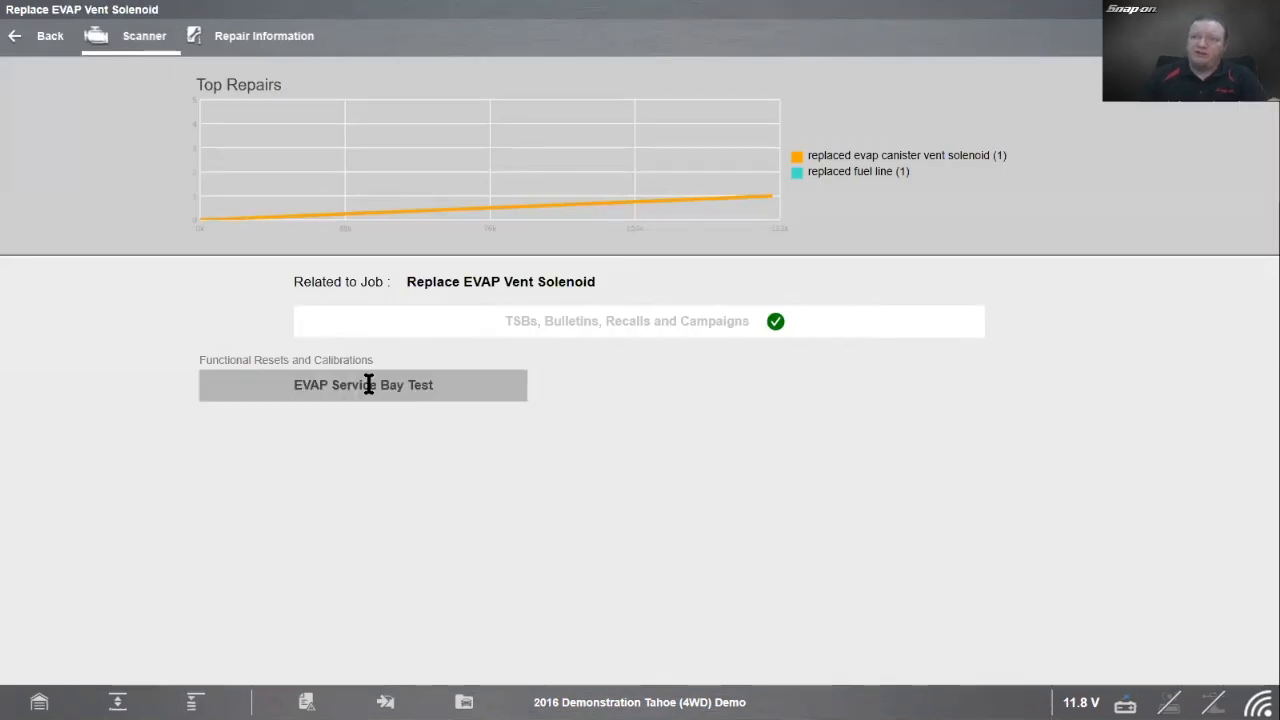
left_click(362, 384)
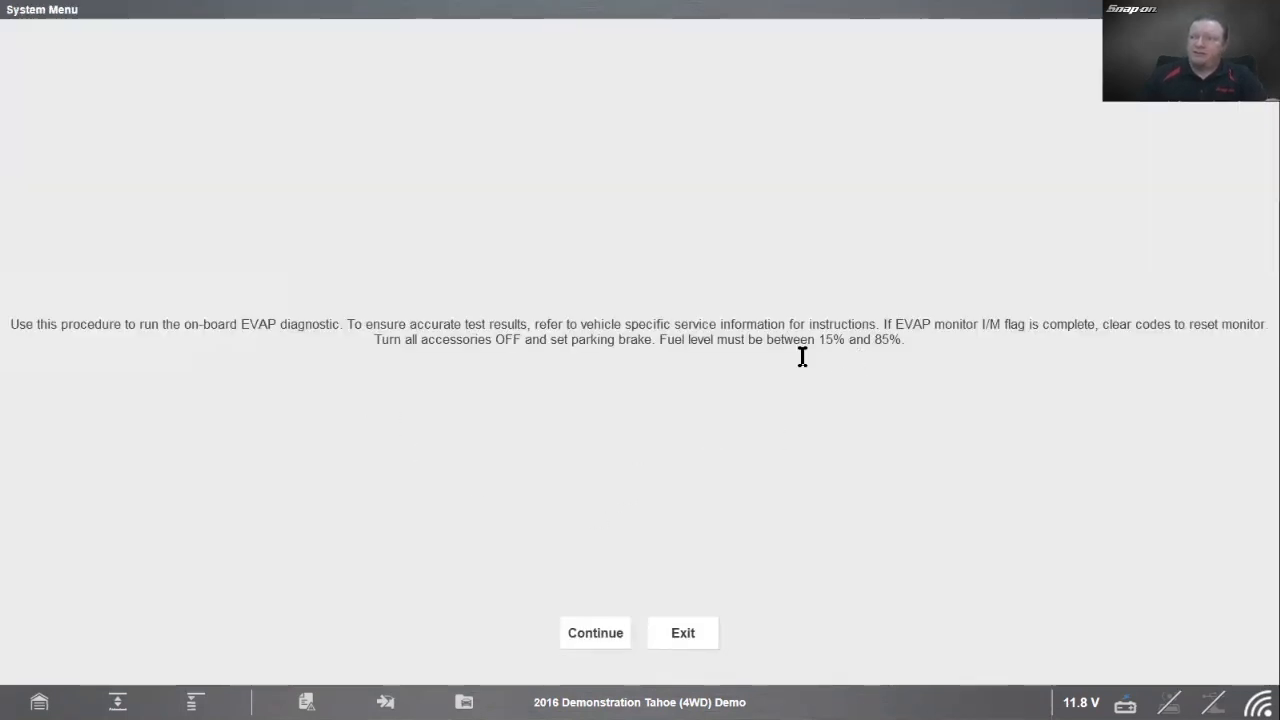
left_click(596, 632)
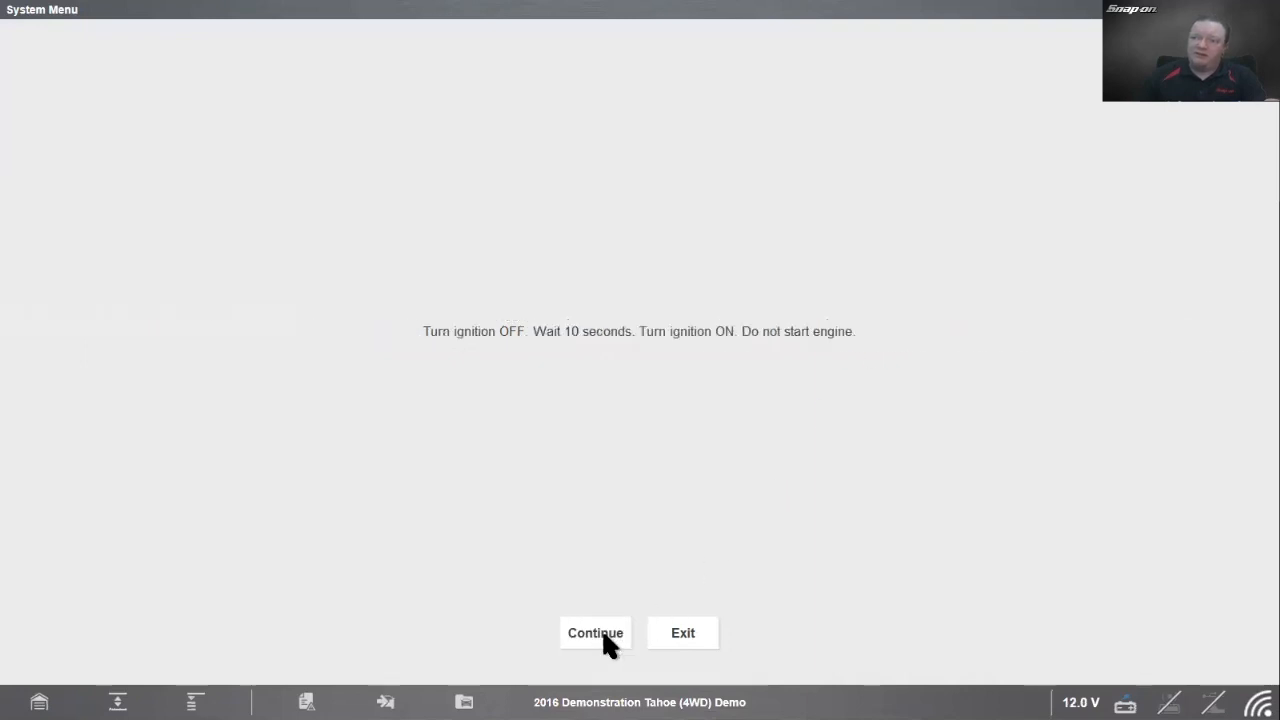
mouse_move(540, 358)
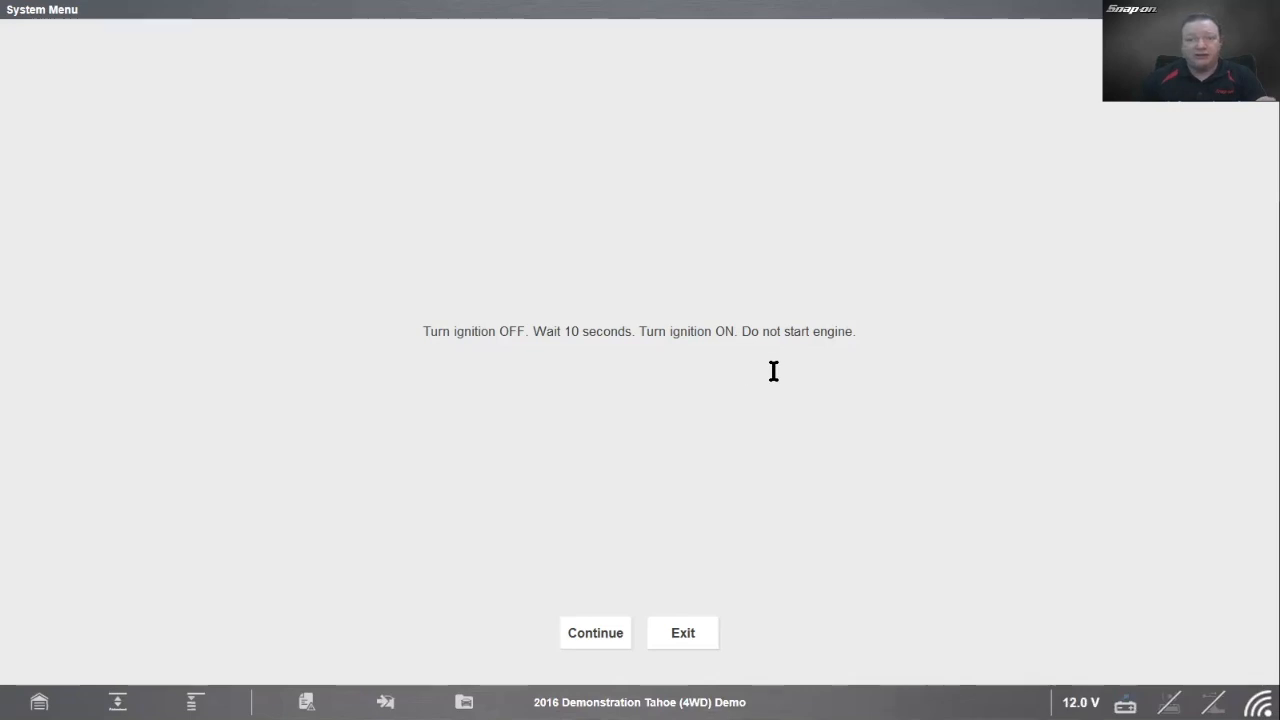
mouse_move(724, 388)
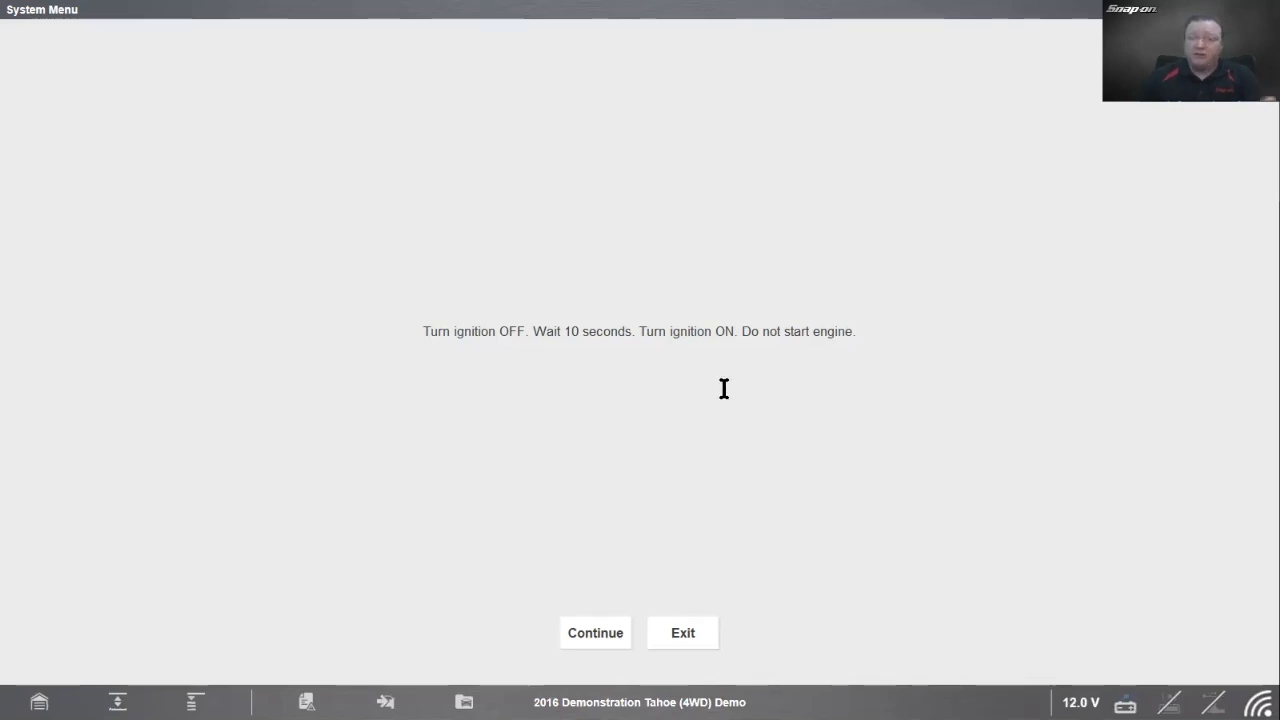
mouse_move(598, 406)
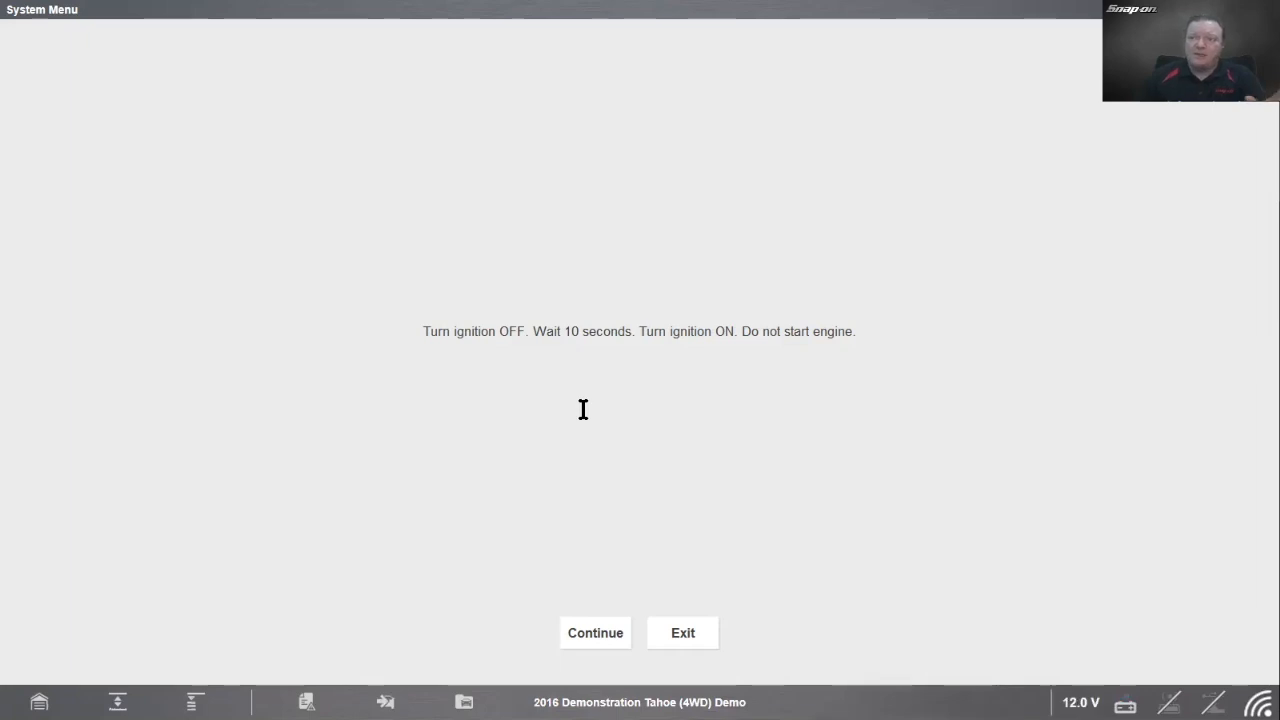
mouse_move(720, 366)
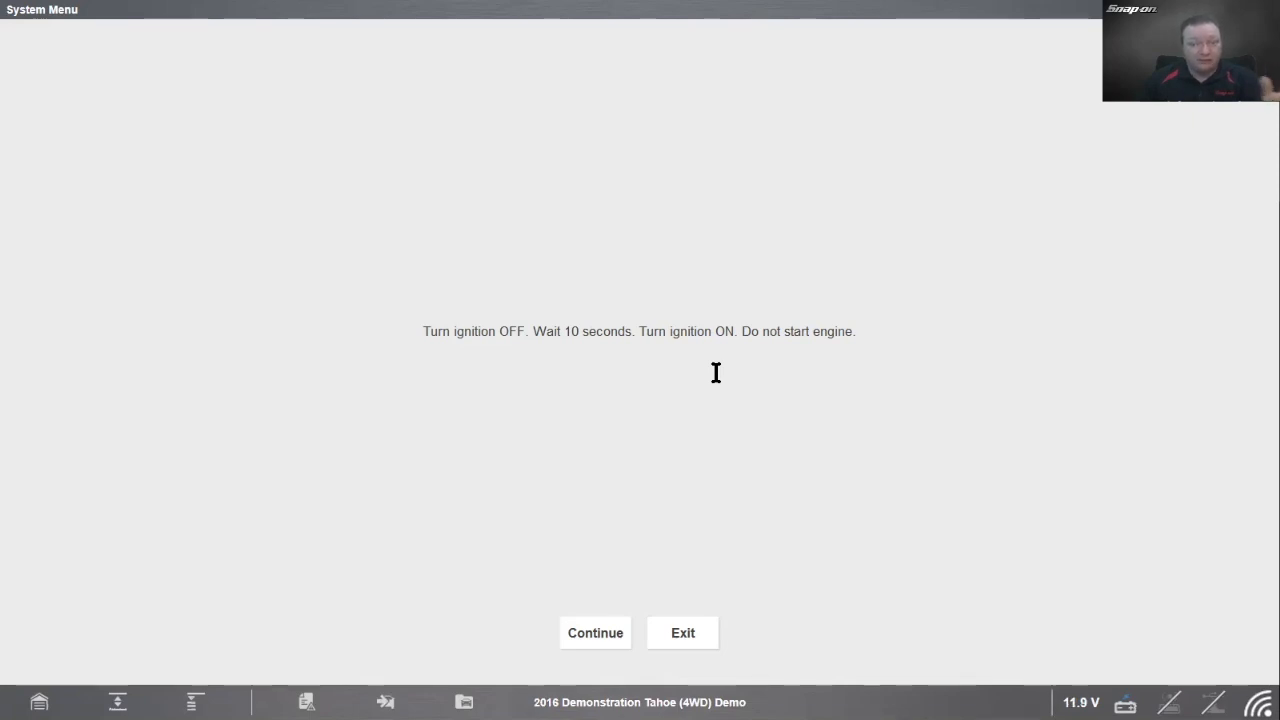
mouse_move(500, 366)
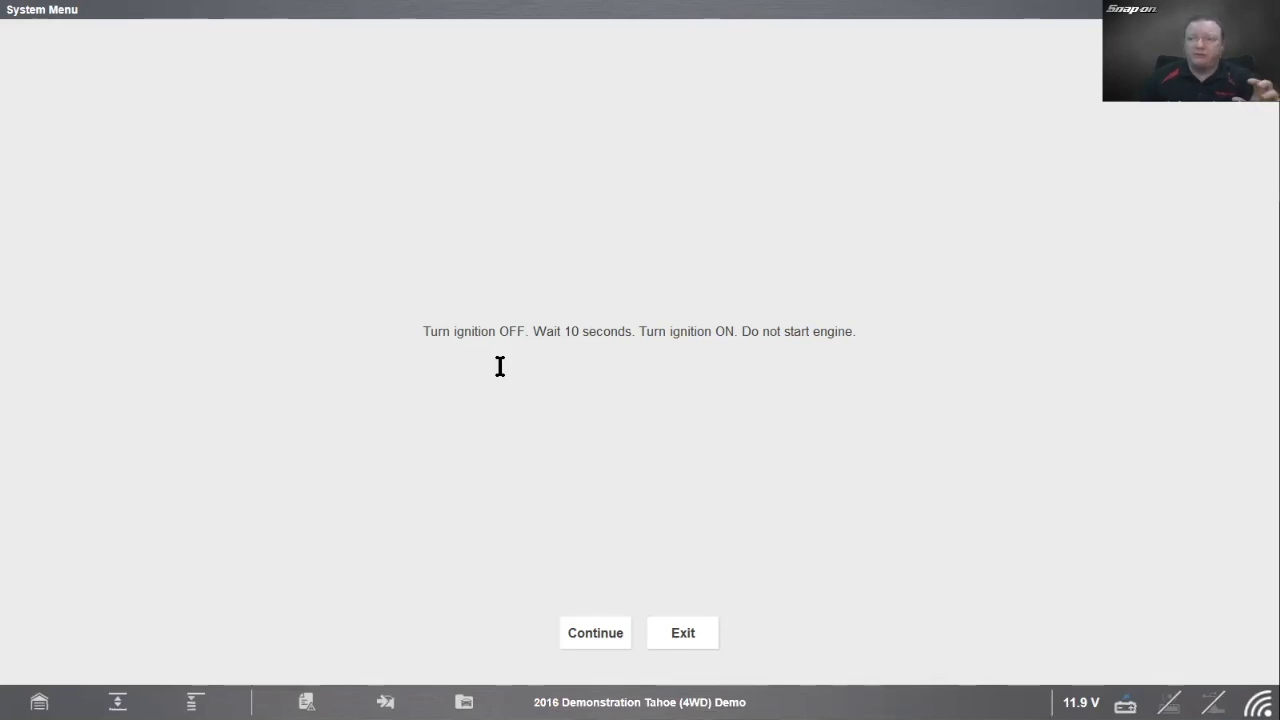
mouse_move(564, 372)
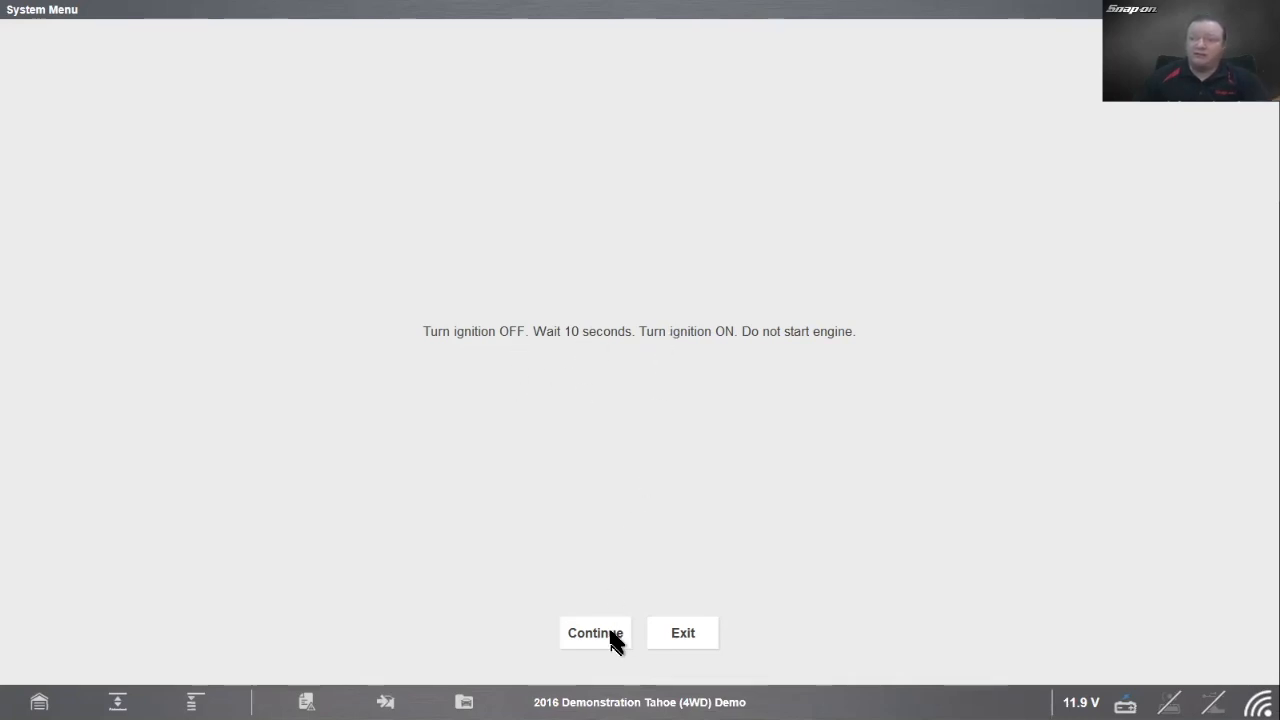
left_click(596, 632)
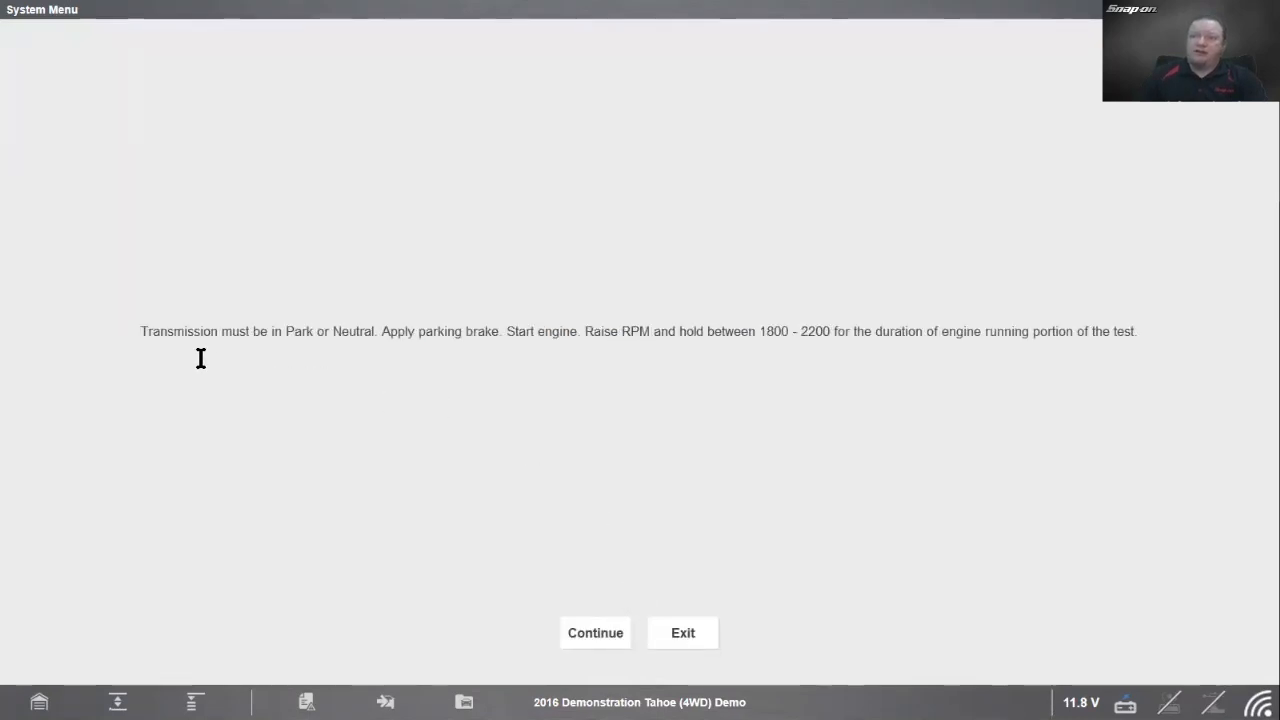
mouse_move(464, 360)
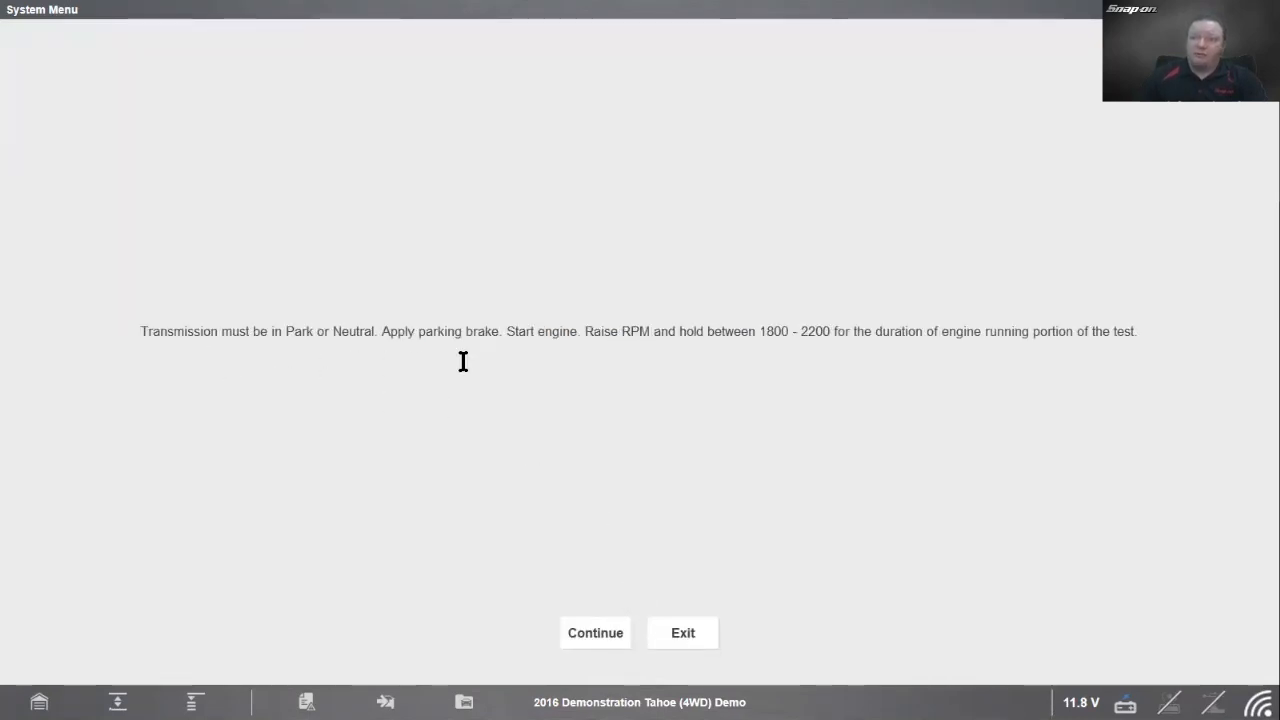
mouse_move(544, 360)
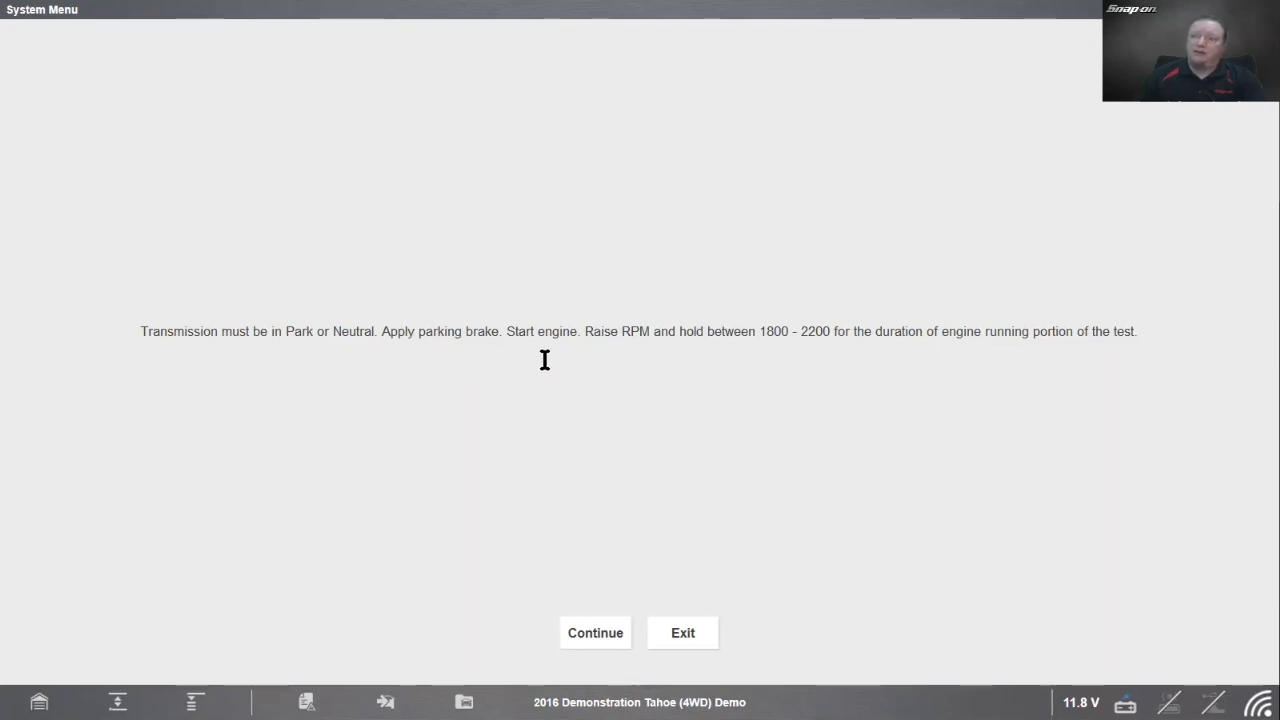
mouse_move(776, 358)
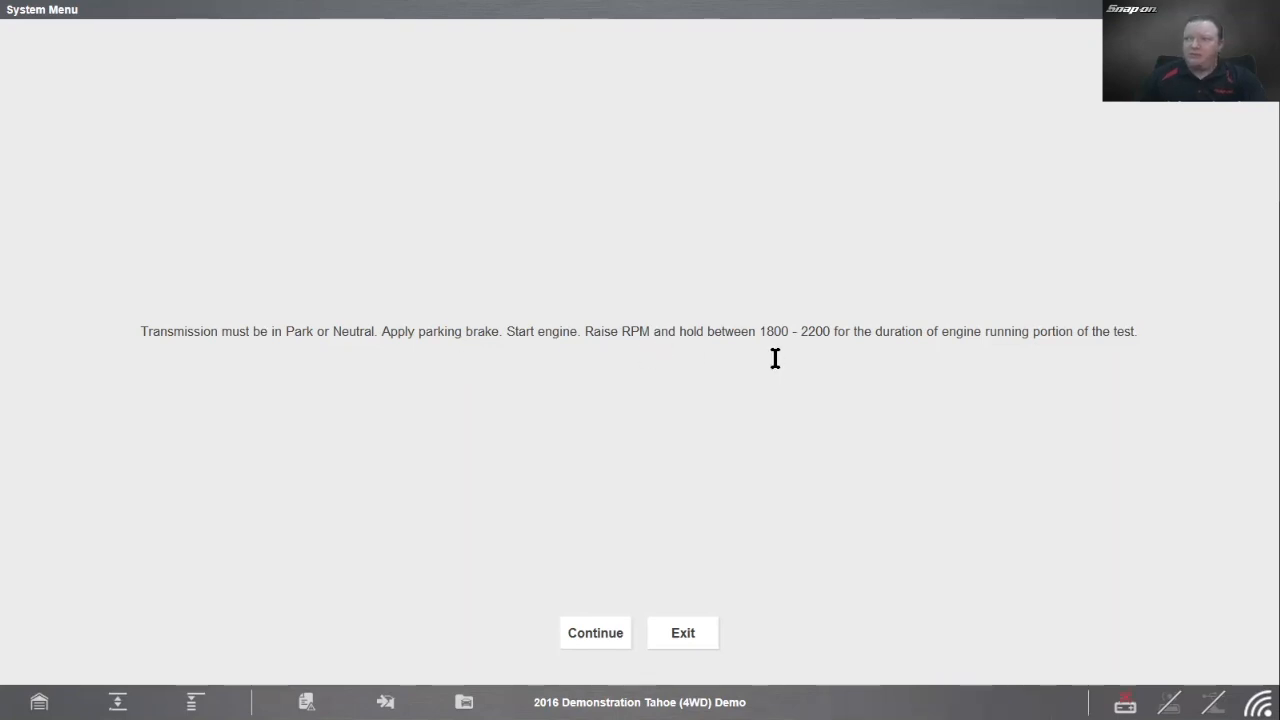
mouse_move(1008, 356)
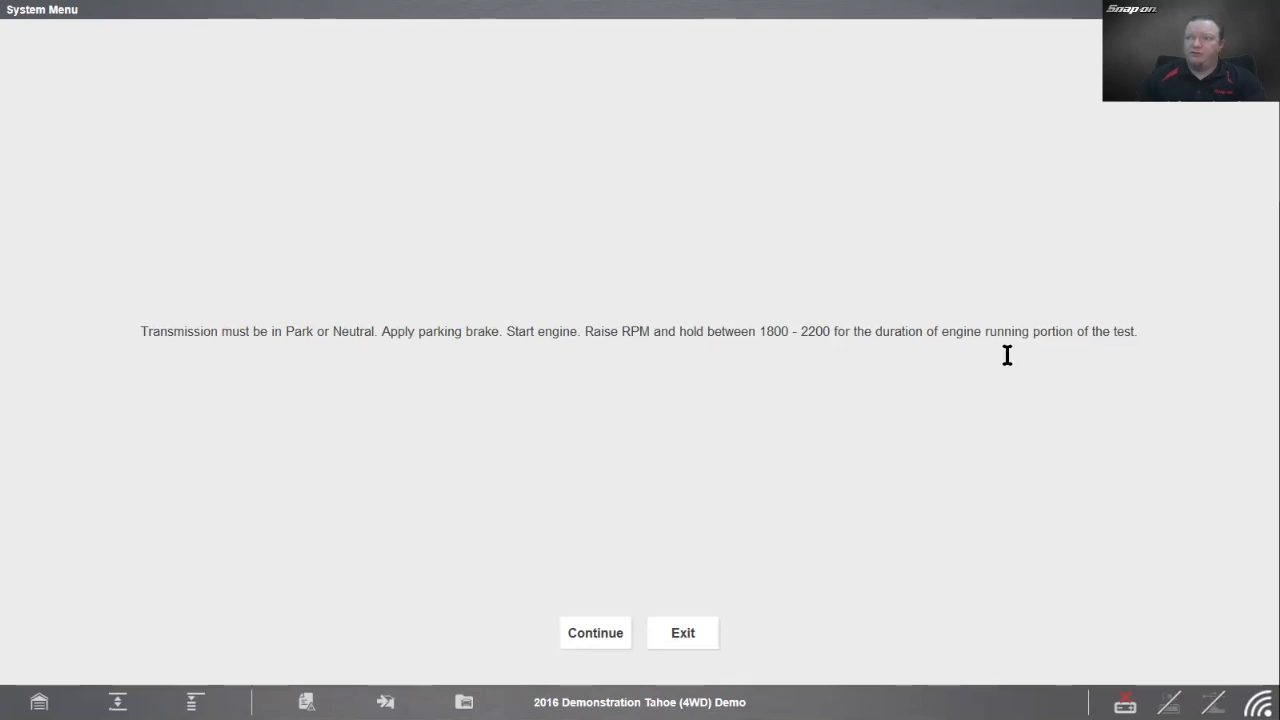
mouse_move(588, 512)
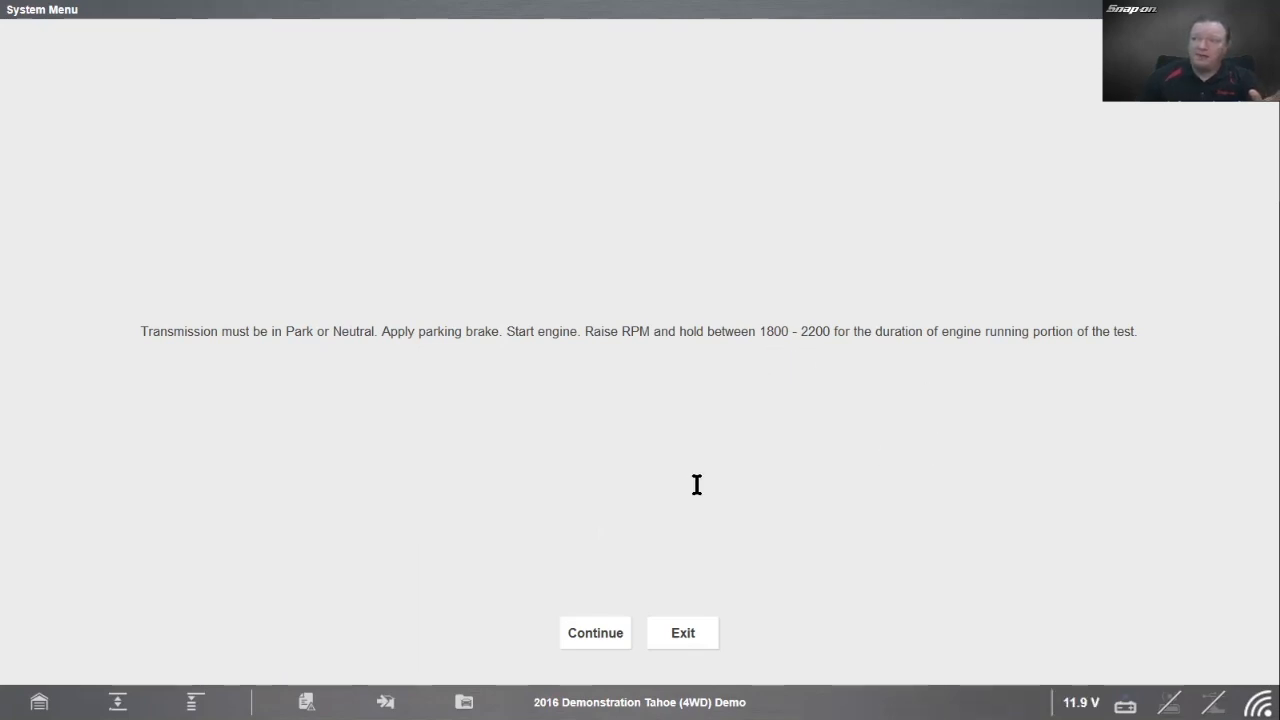
Step: Confirm the engine is running so the test waits for purge enable
left_click(596, 632)
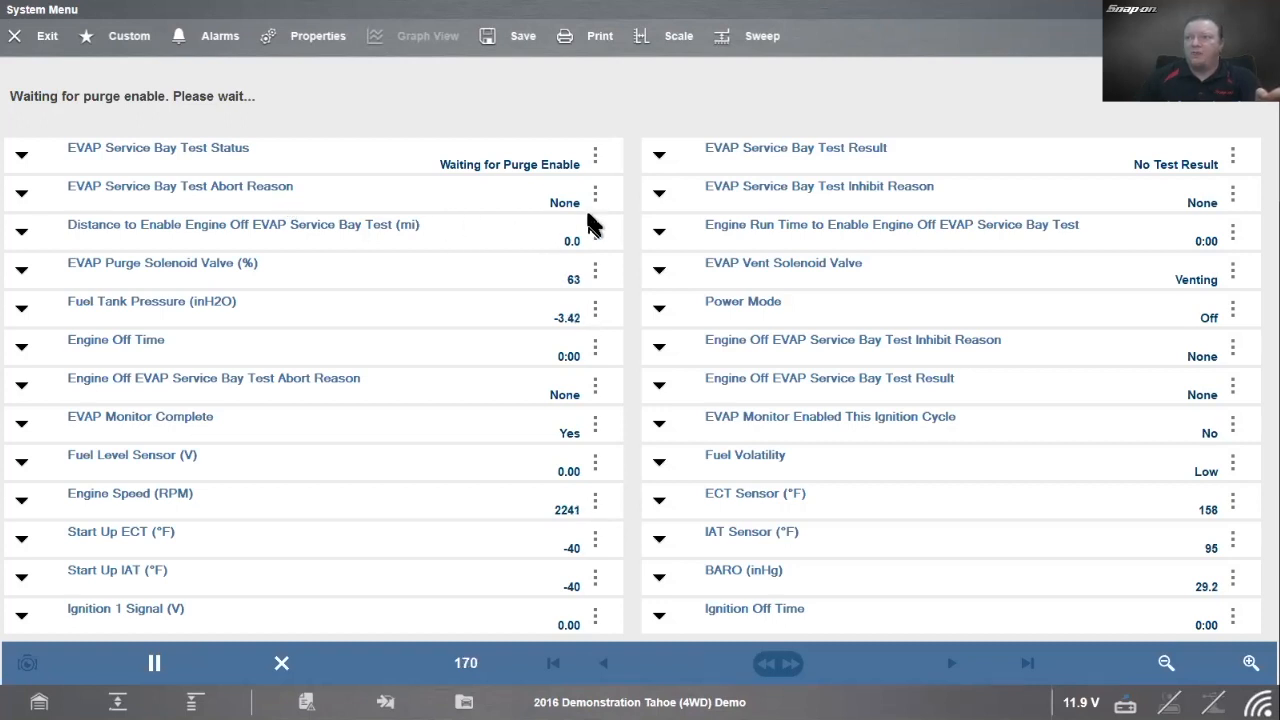
mouse_move(836, 180)
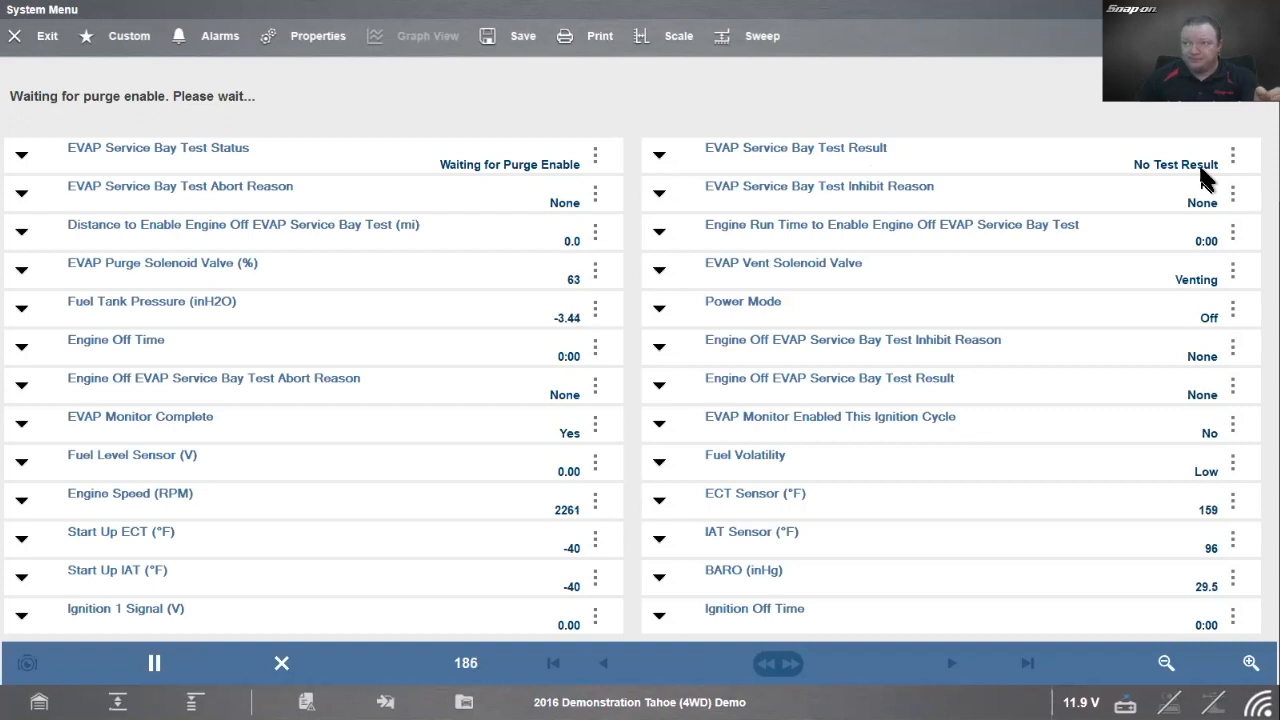
mouse_move(920, 210)
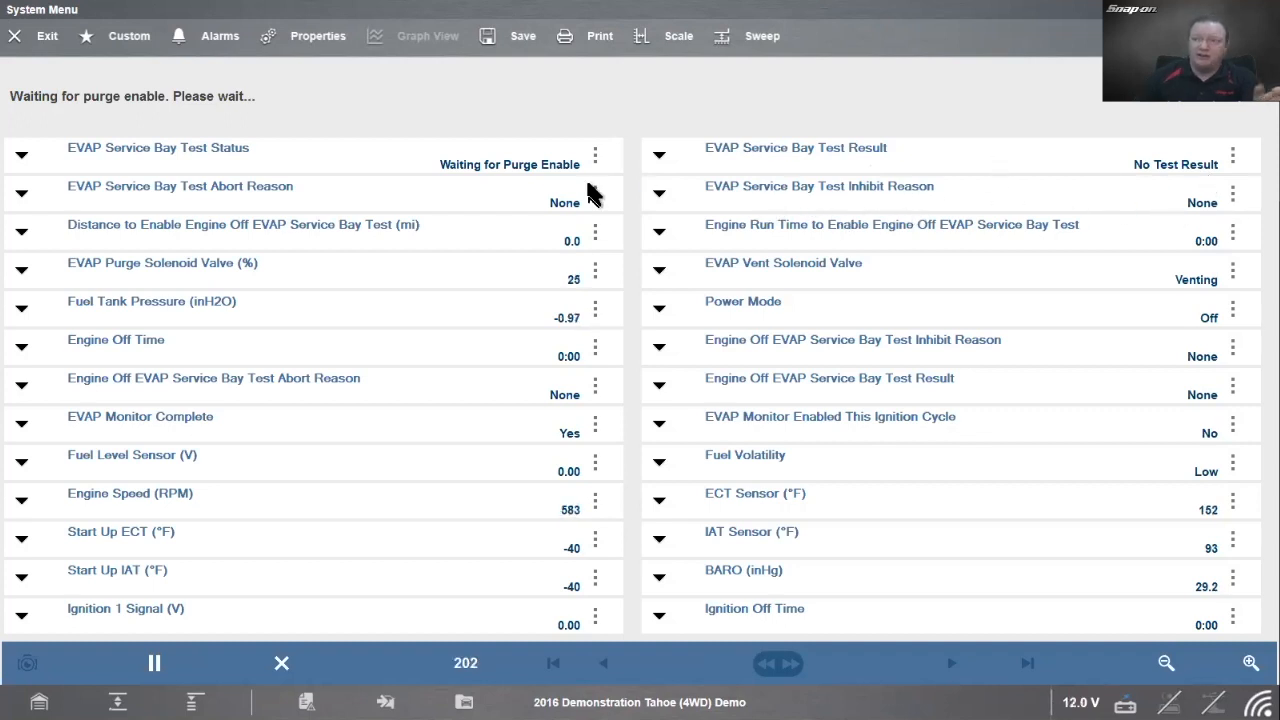
mouse_move(416, 340)
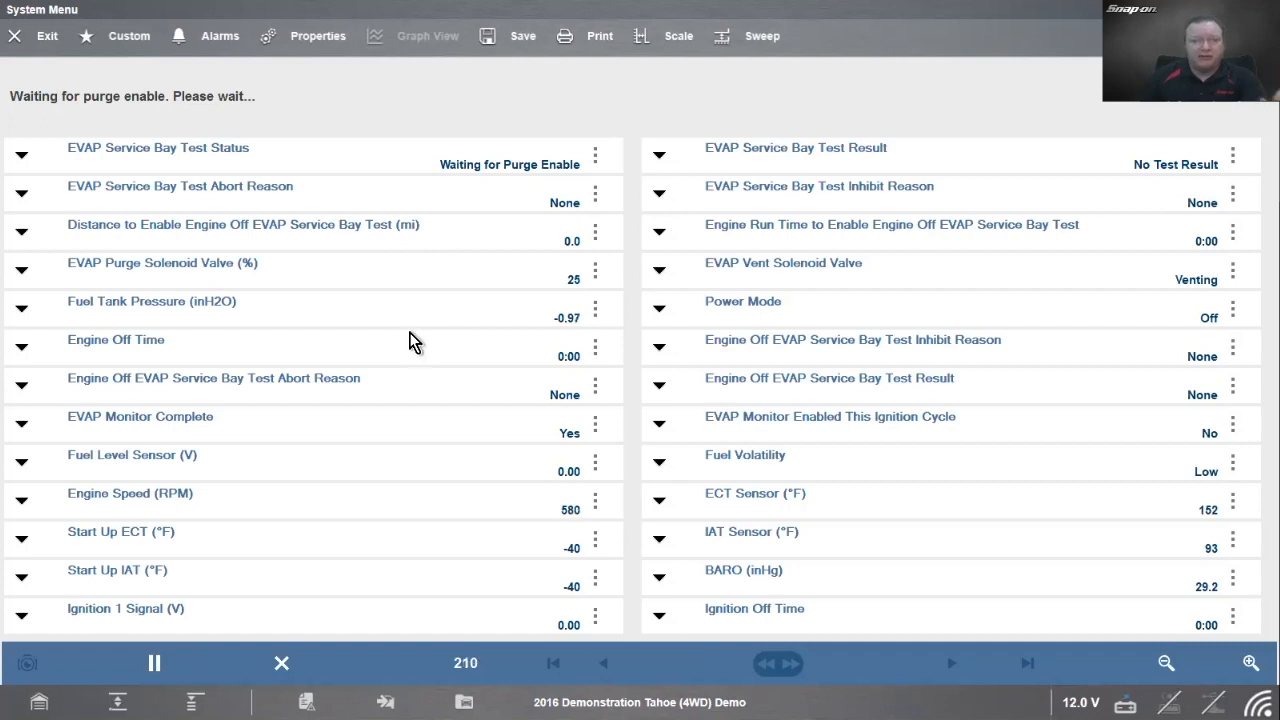
mouse_move(504, 170)
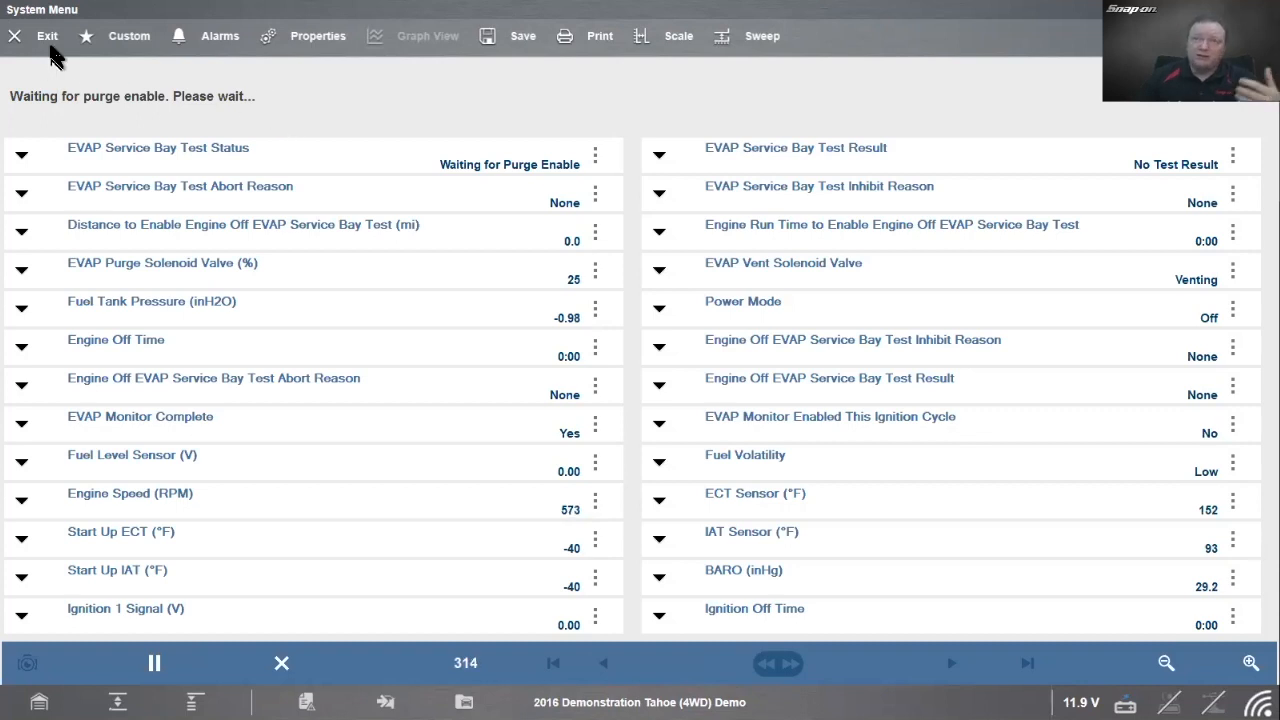
Step: Exit the EVAP Service Bay Test and back out to the vehicle's System Menu
left_click(48, 36)
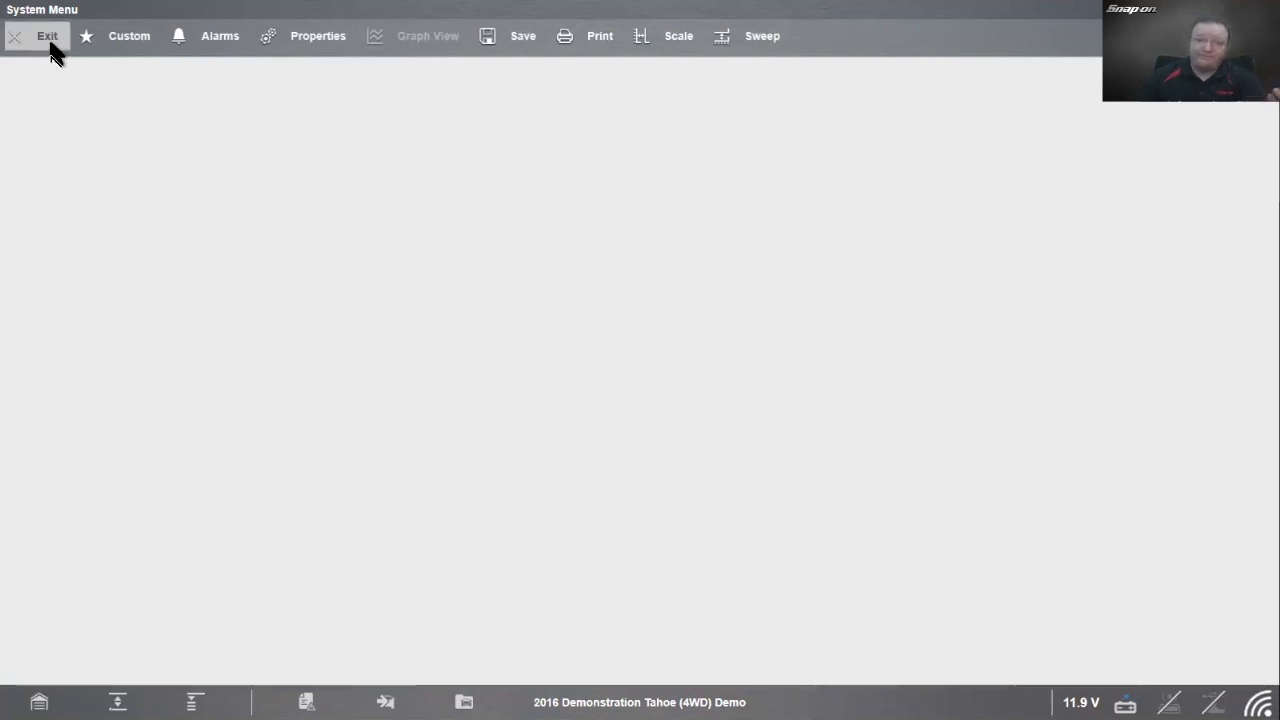
left_click(48, 36)
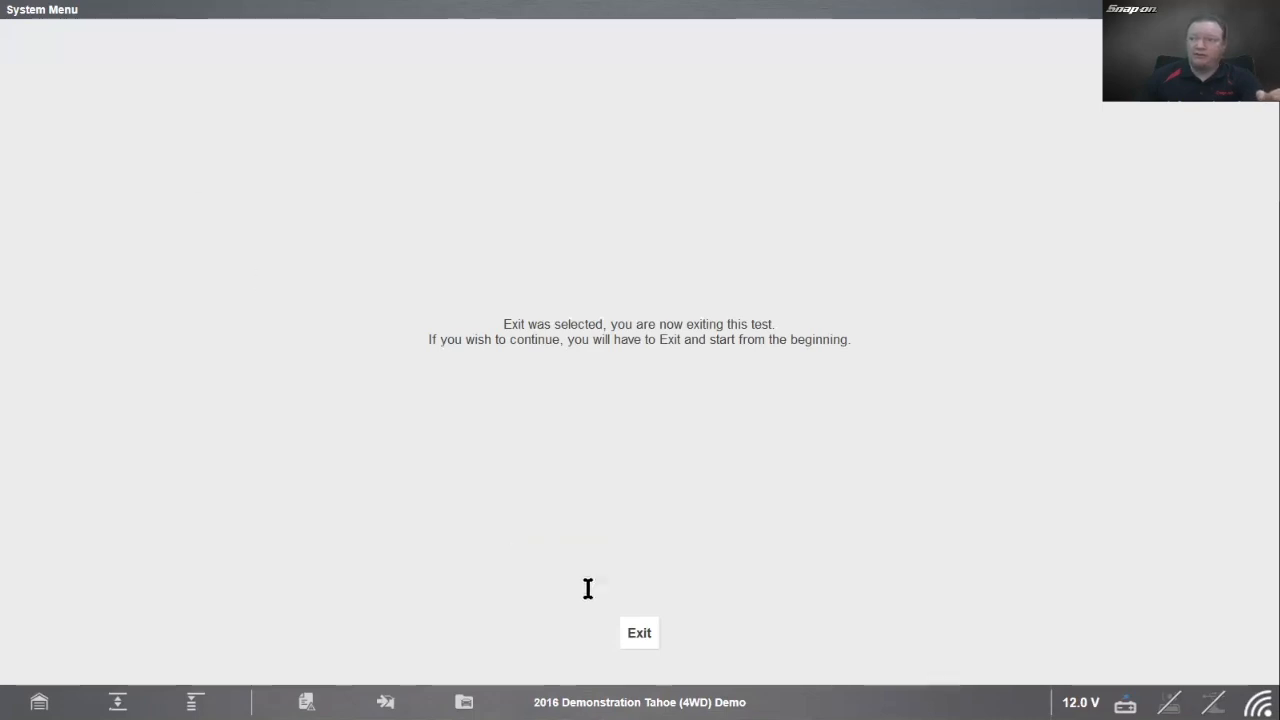
left_click(640, 632)
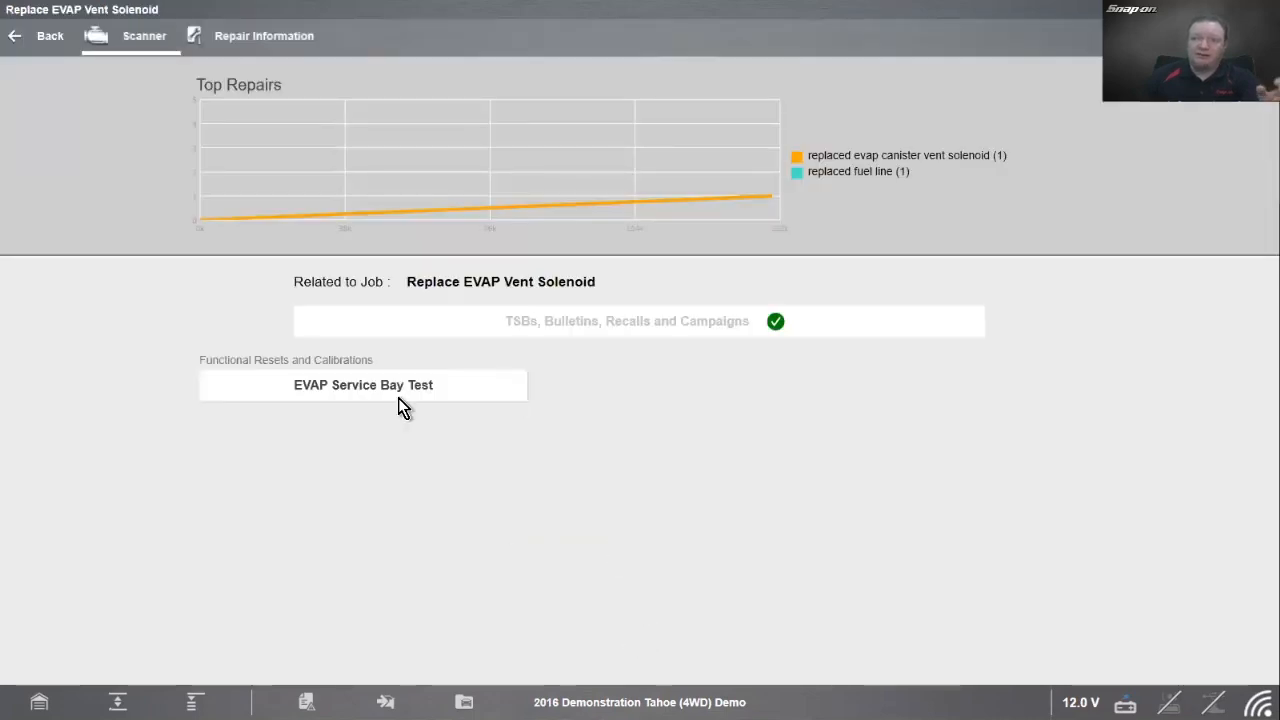
mouse_move(262, 432)
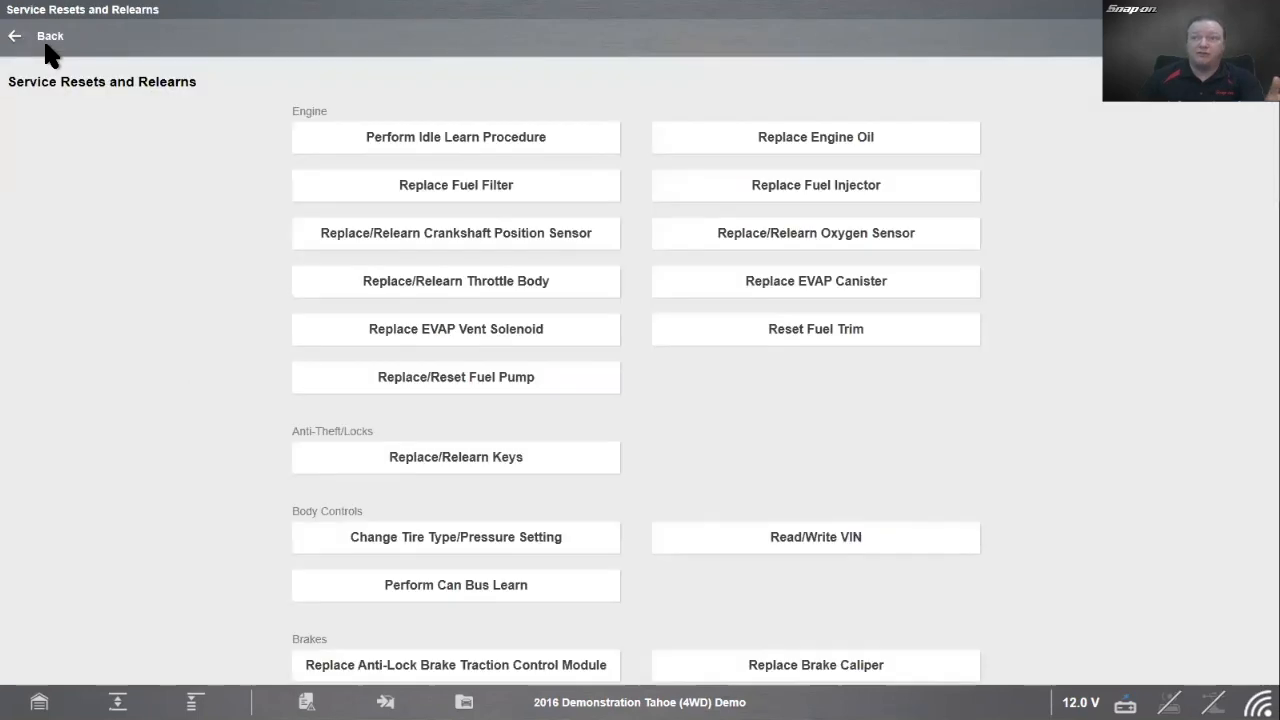
mouse_move(204, 324)
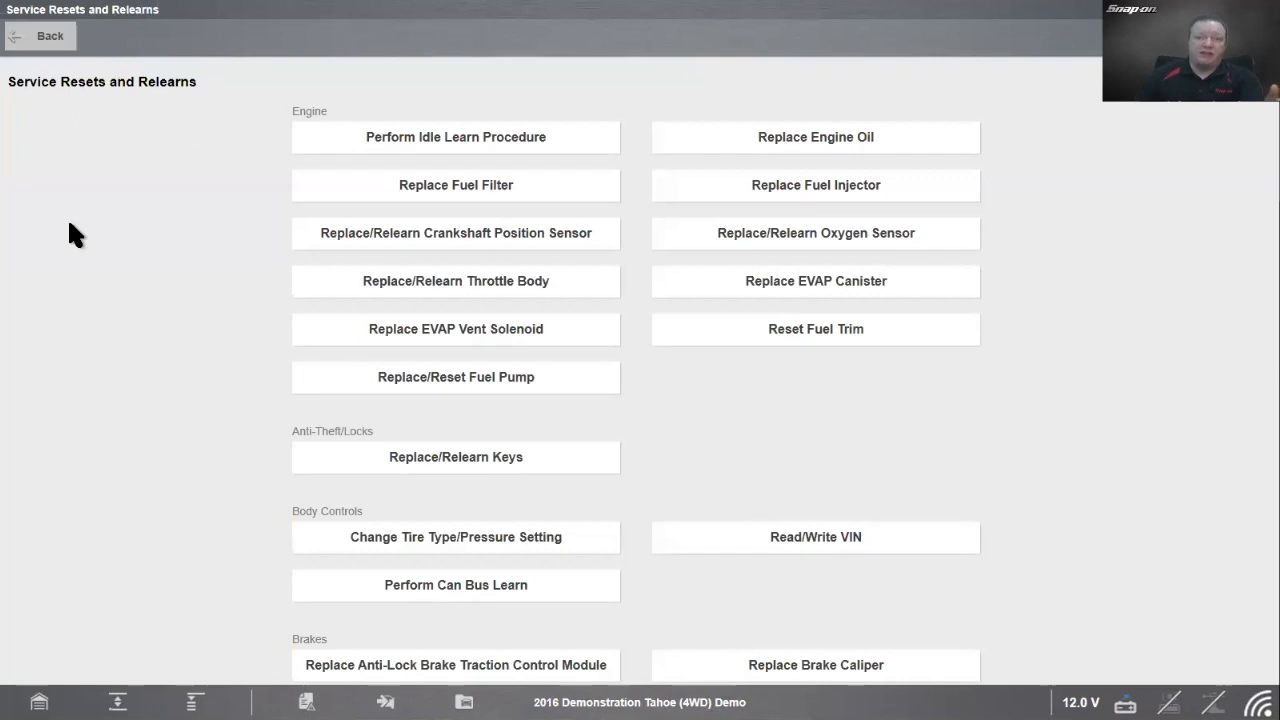
left_click(40, 36)
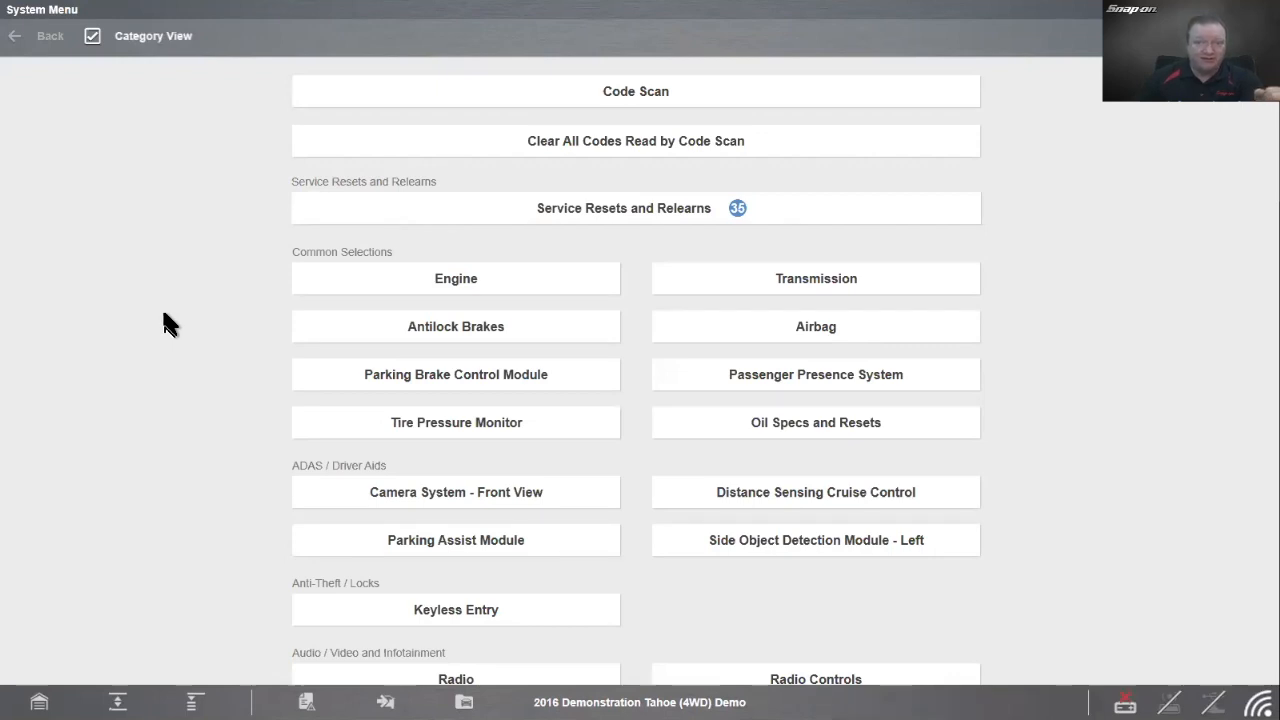
mouse_move(176, 318)
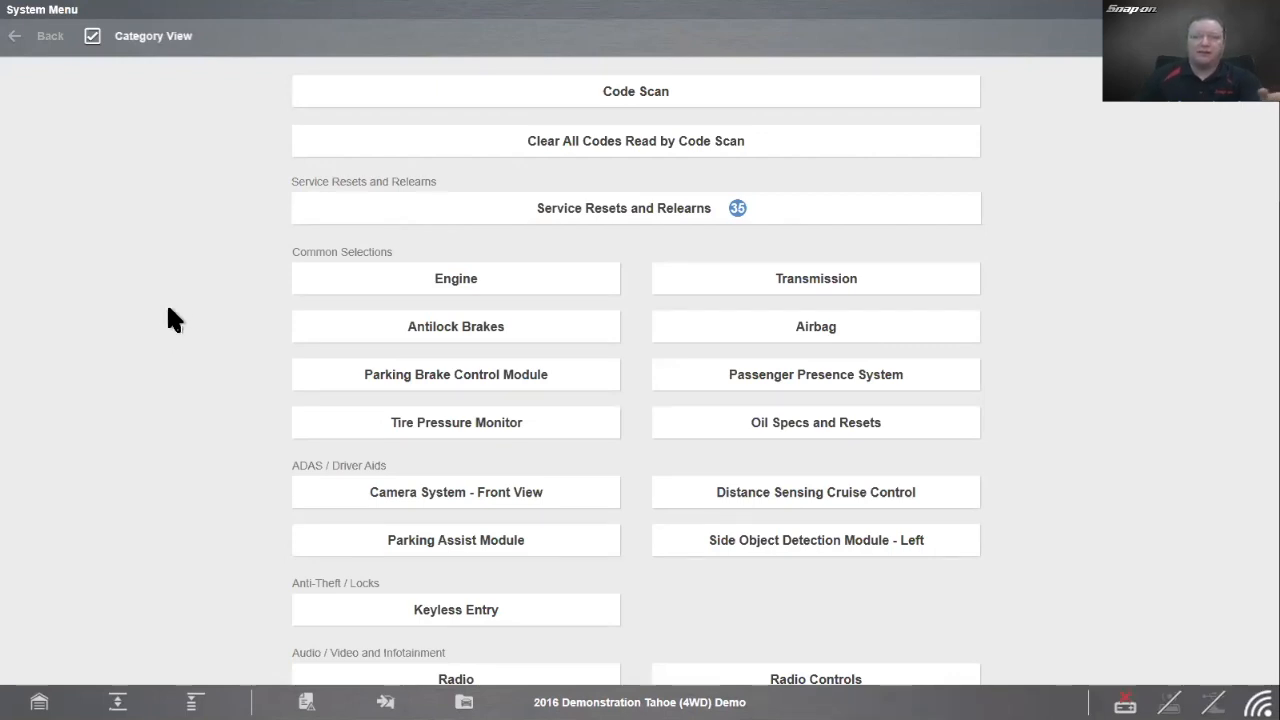
mouse_move(218, 318)
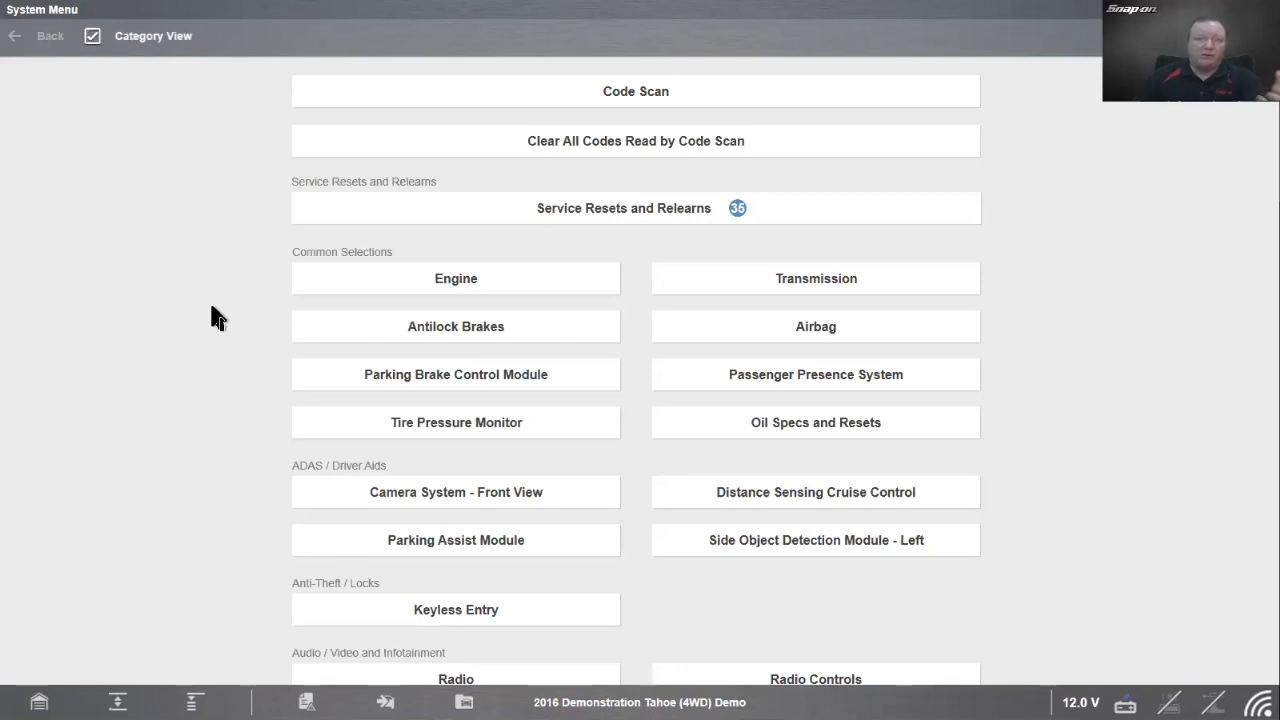
mouse_move(260, 204)
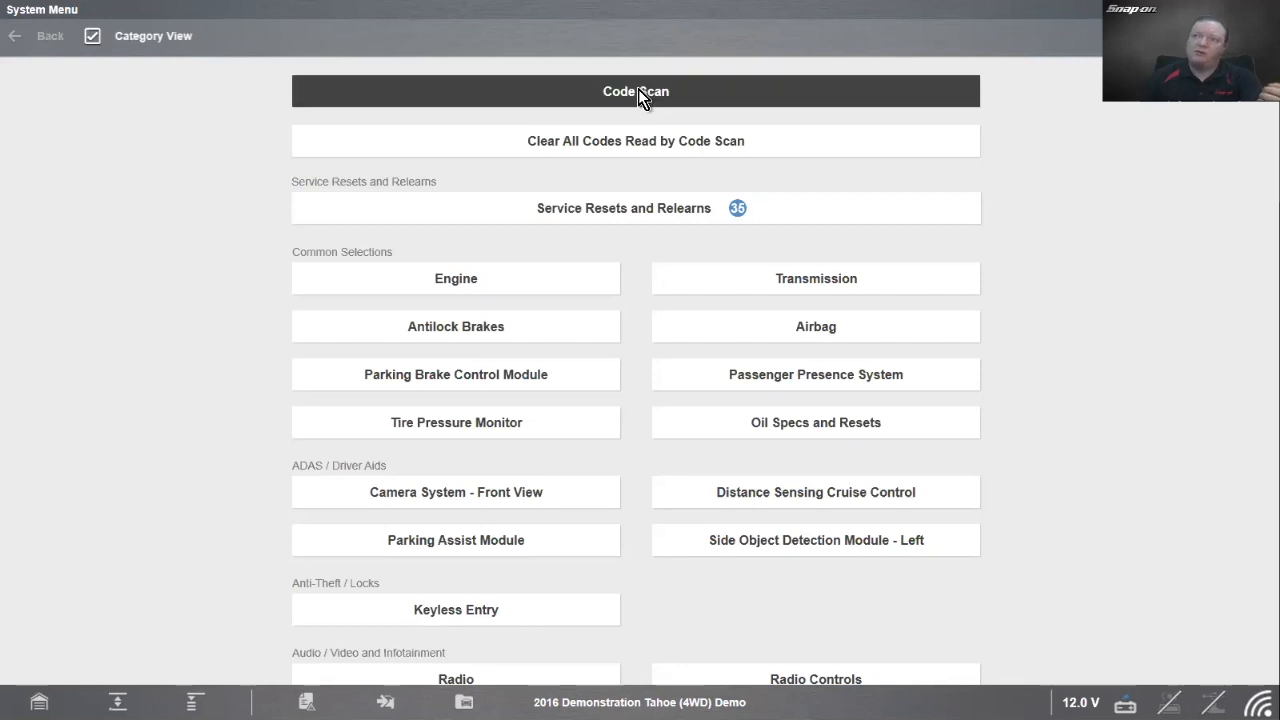
Step: Run a Post Scan showing 33 systems with zero codes and review the Readiness Monitors
left_click(636, 92)
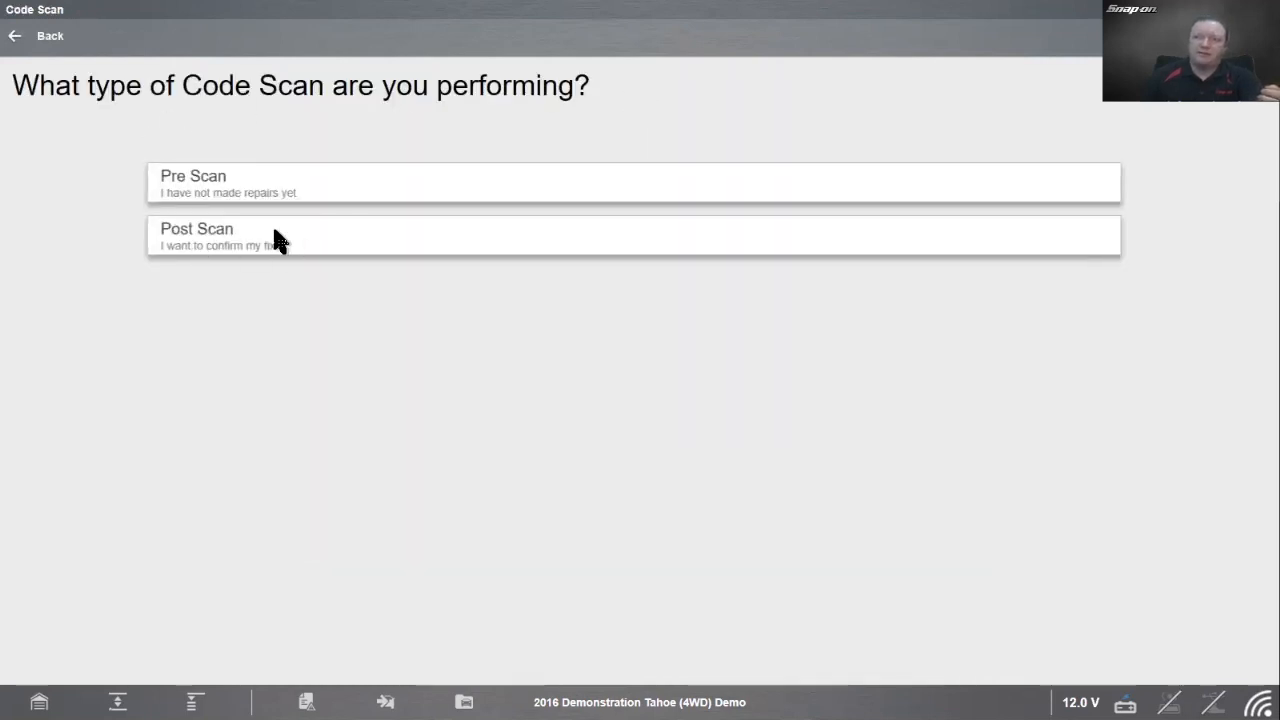
mouse_move(316, 248)
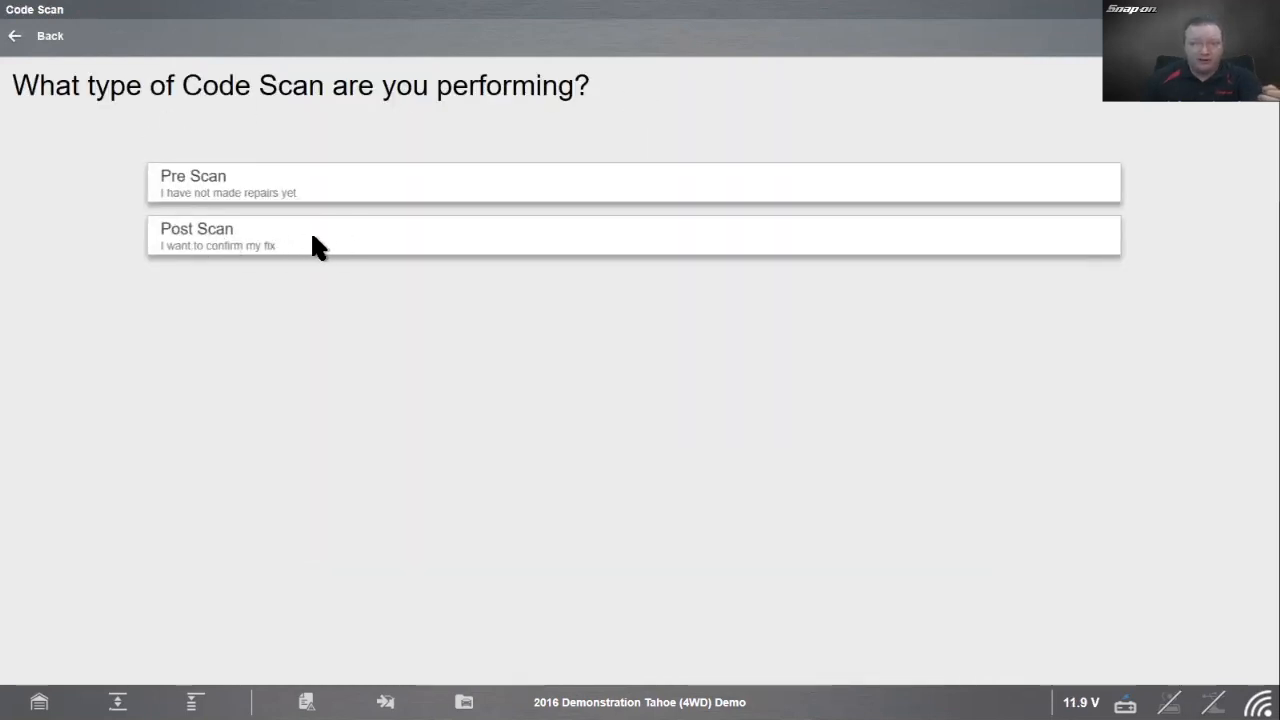
left_click(632, 236)
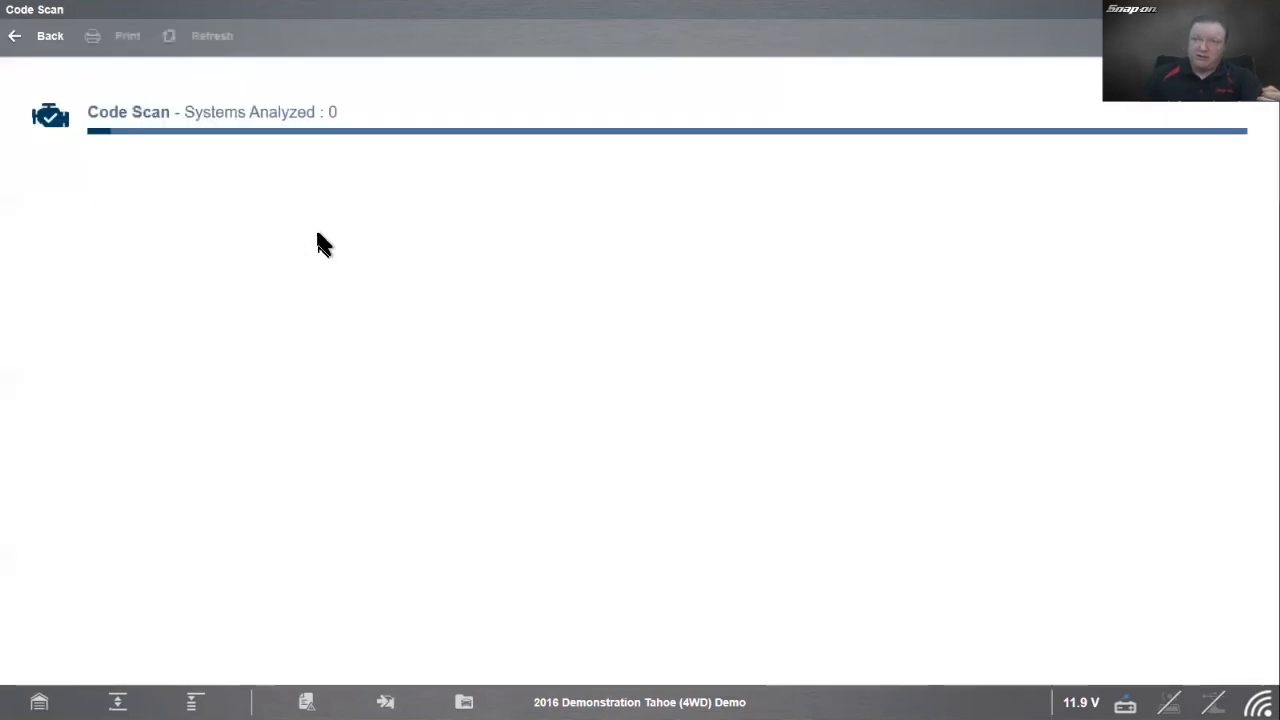
mouse_move(364, 270)
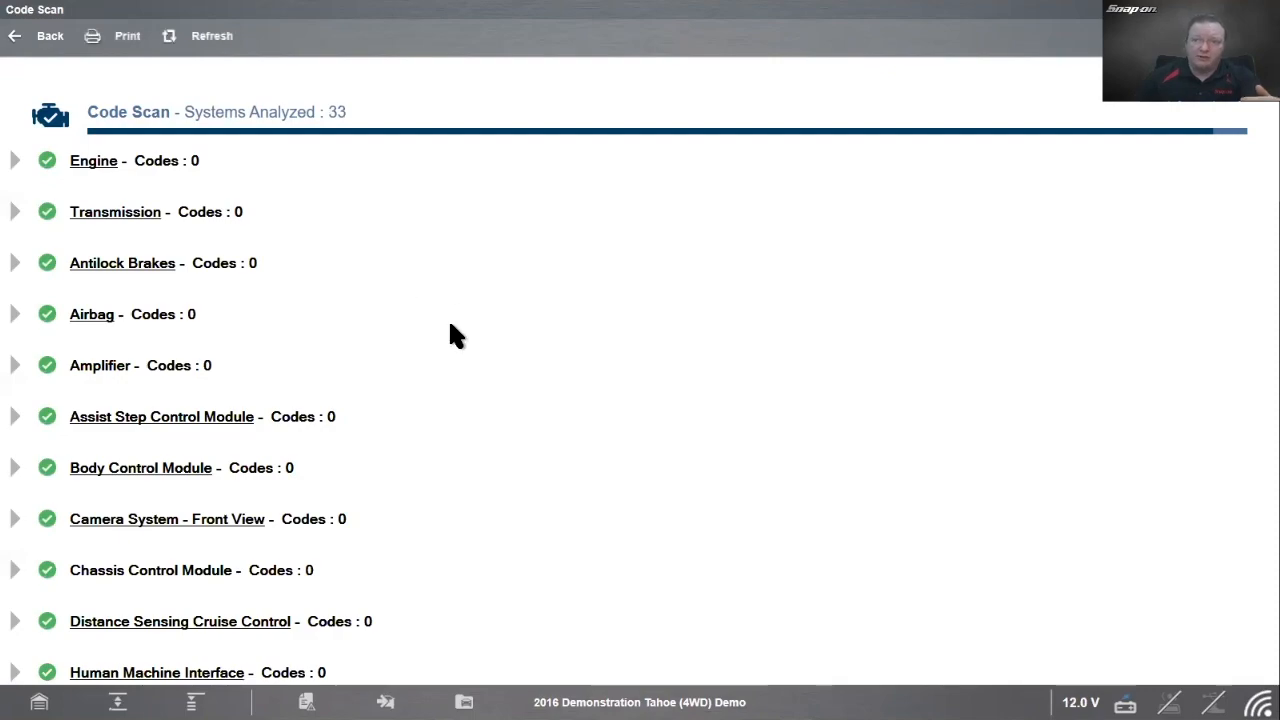
mouse_move(420, 222)
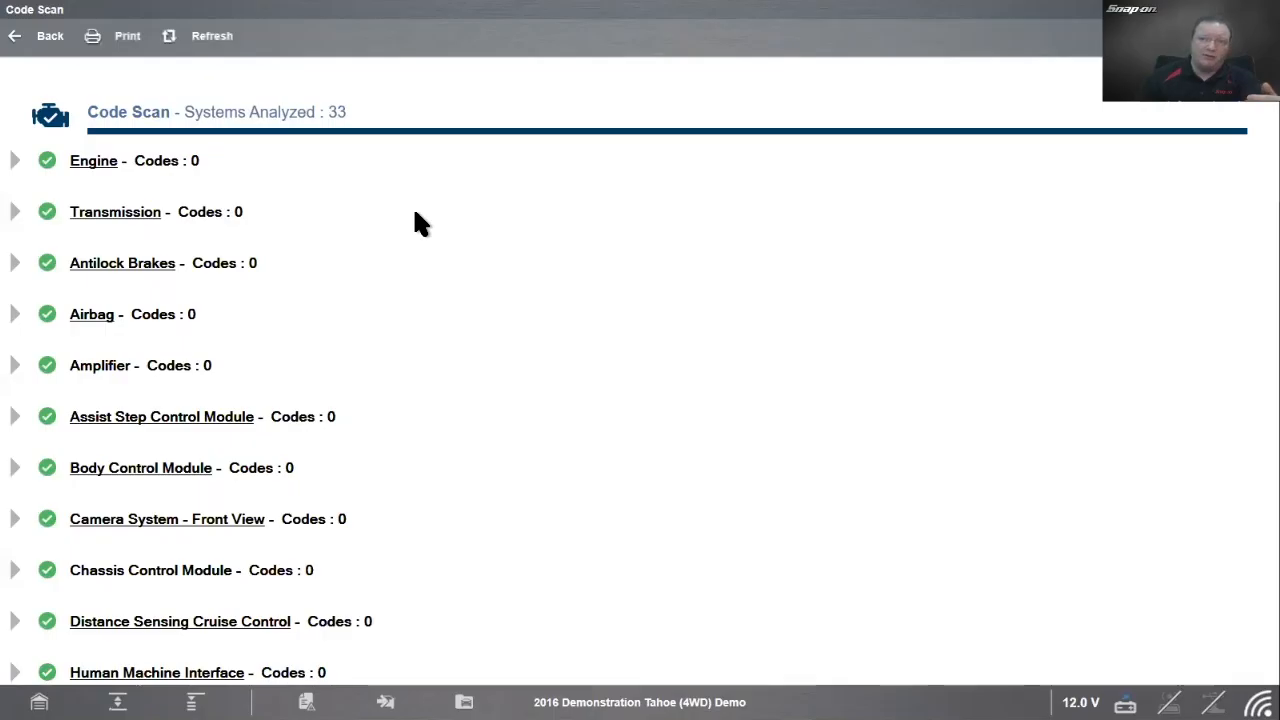
mouse_move(618, 448)
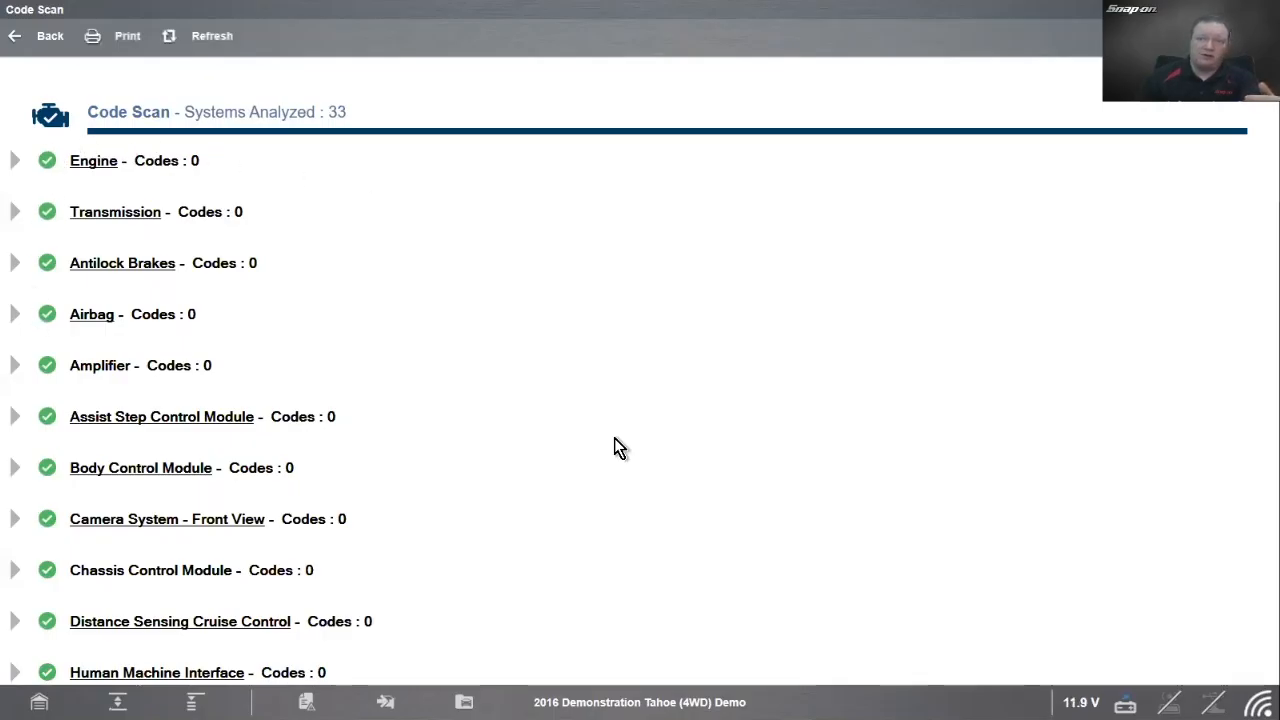
scroll("down", 3)
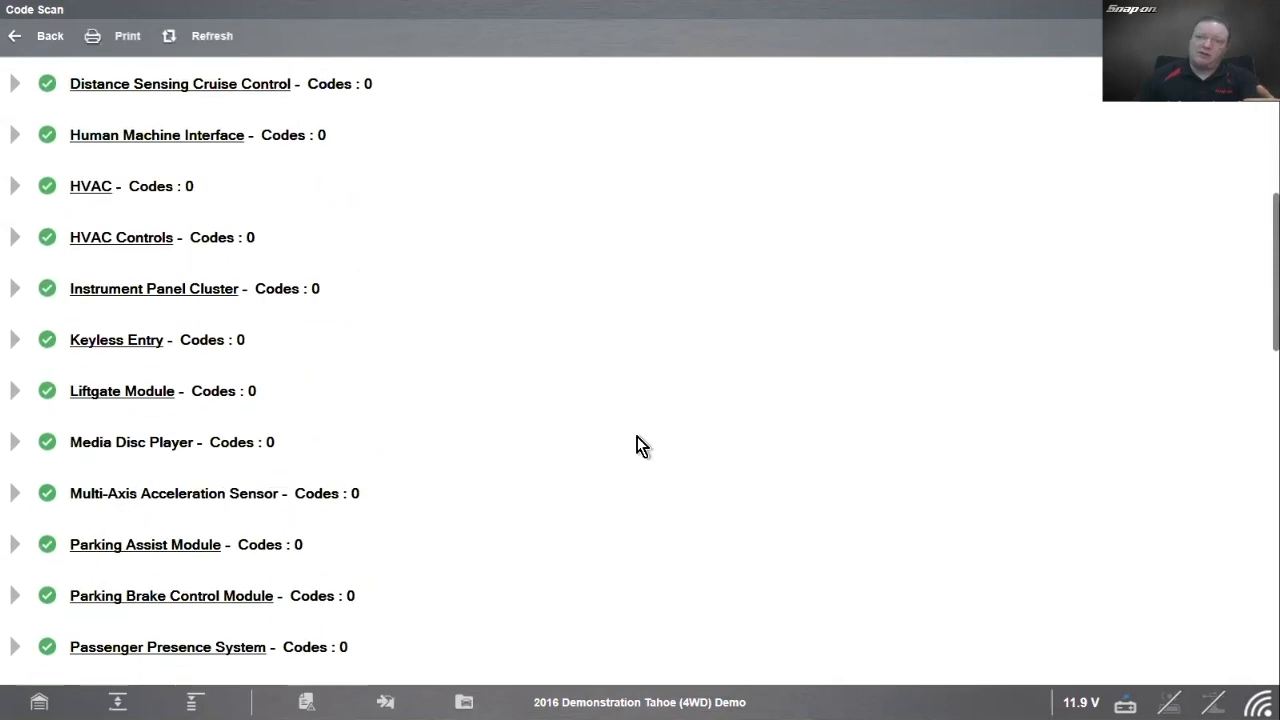
scroll("down", 3)
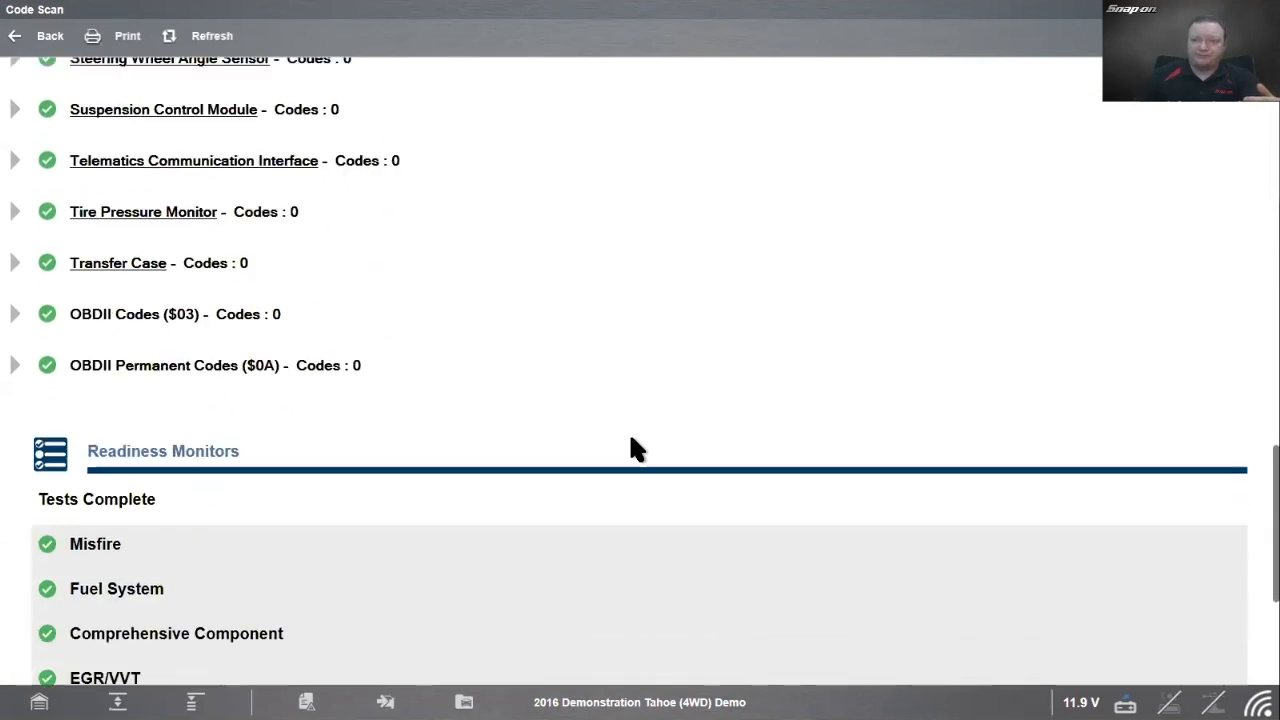
scroll("down", 3)
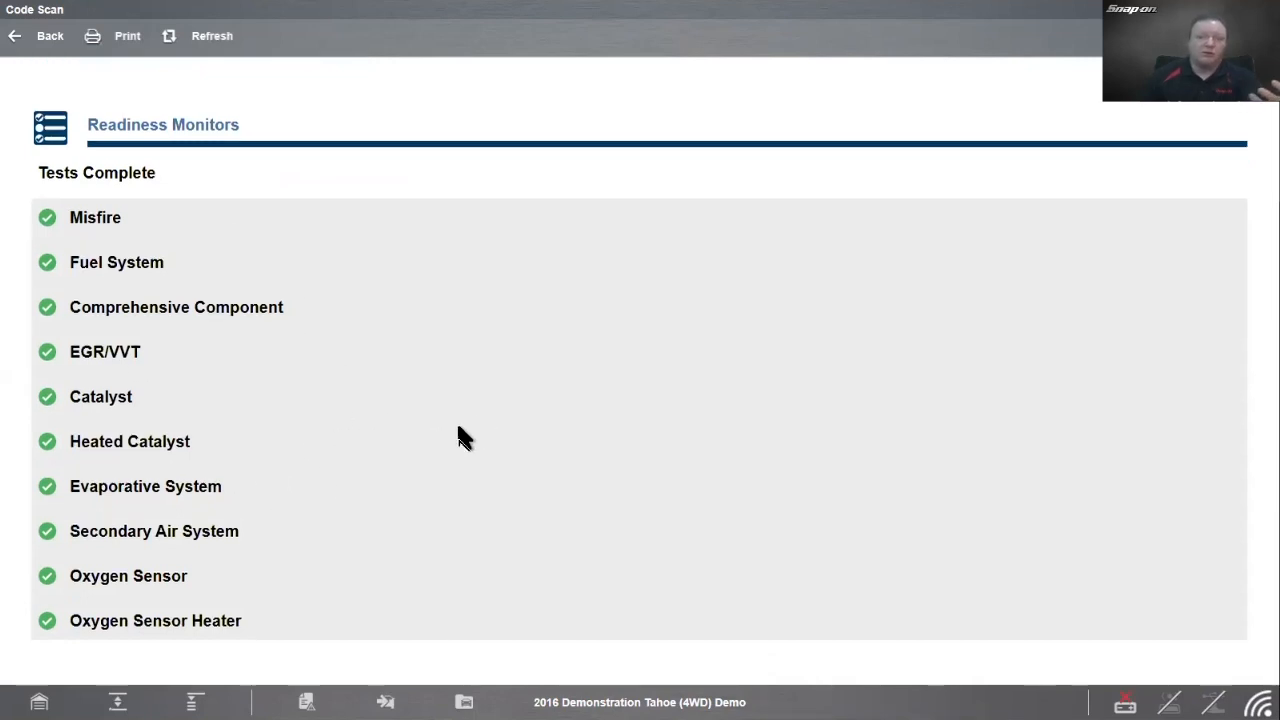
mouse_move(528, 500)
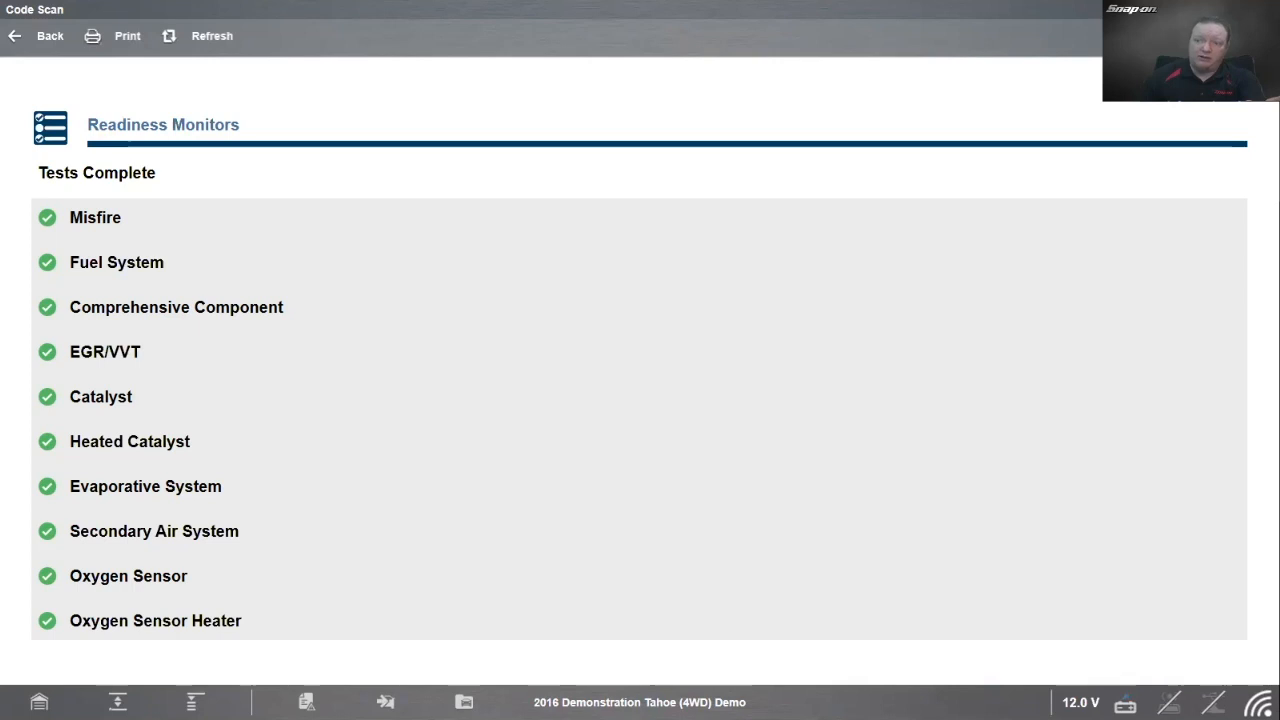
Step: Return to the 2016 Tahoe vehicle record listing its scan entries and attached reports
left_click(14, 36)
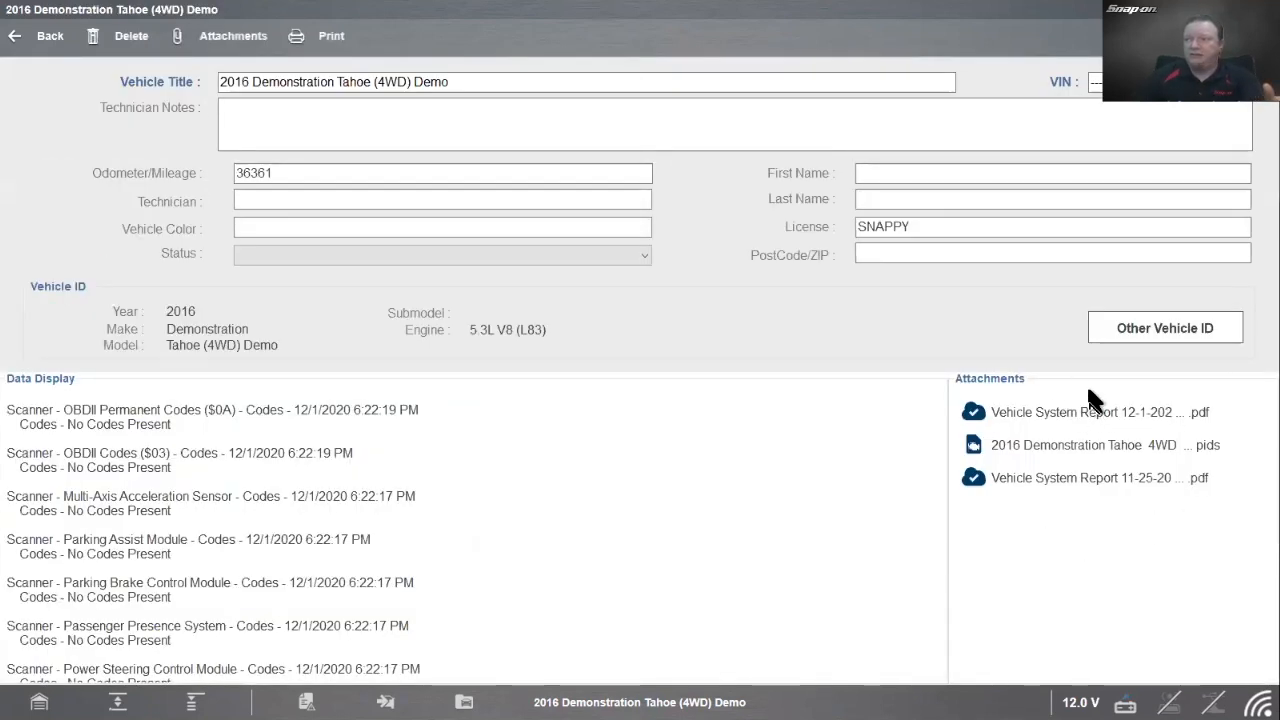
mouse_move(1070, 418)
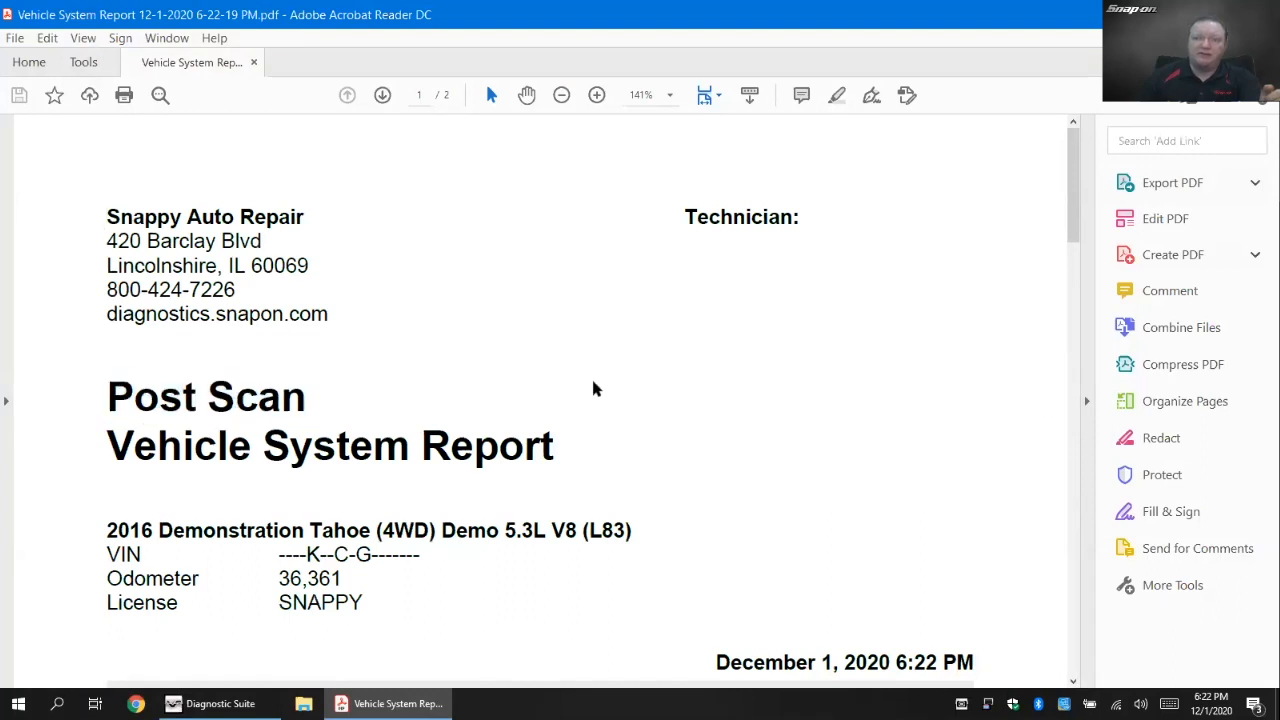
Step: Scroll through the Post Scan report showing 33 systems analyzed without codes
scroll("down", 3)
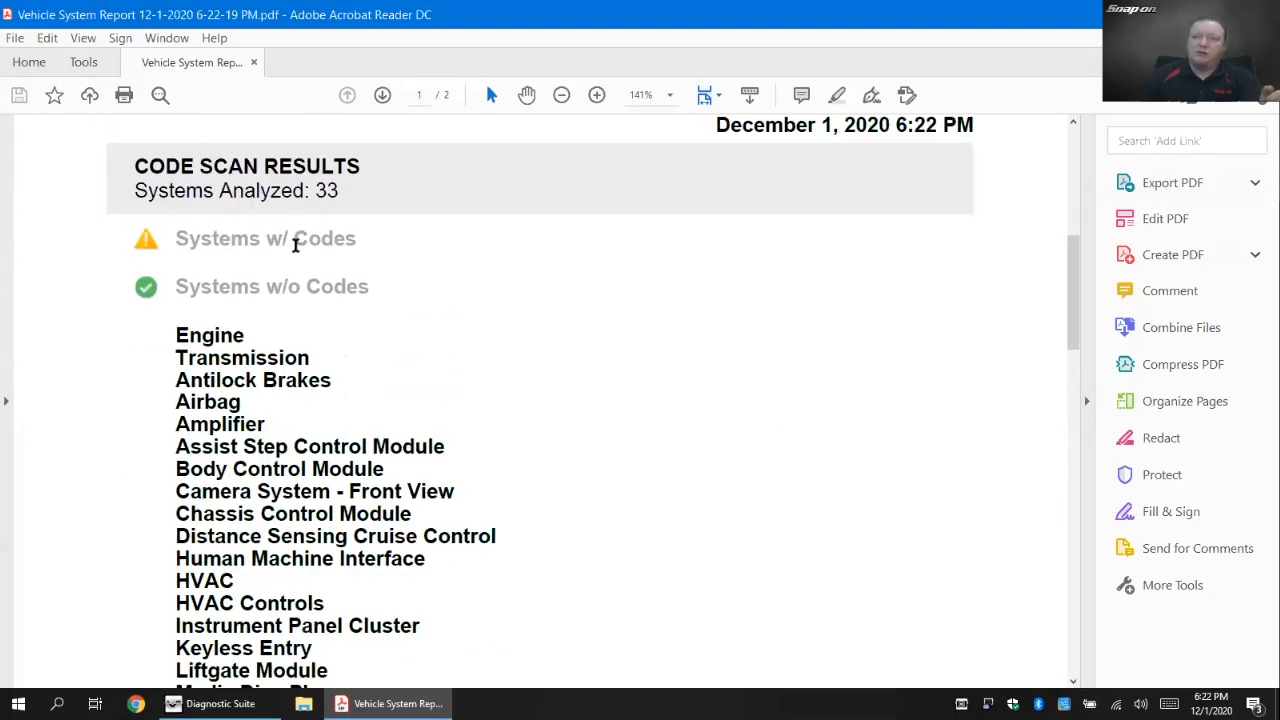
scroll("down", 3)
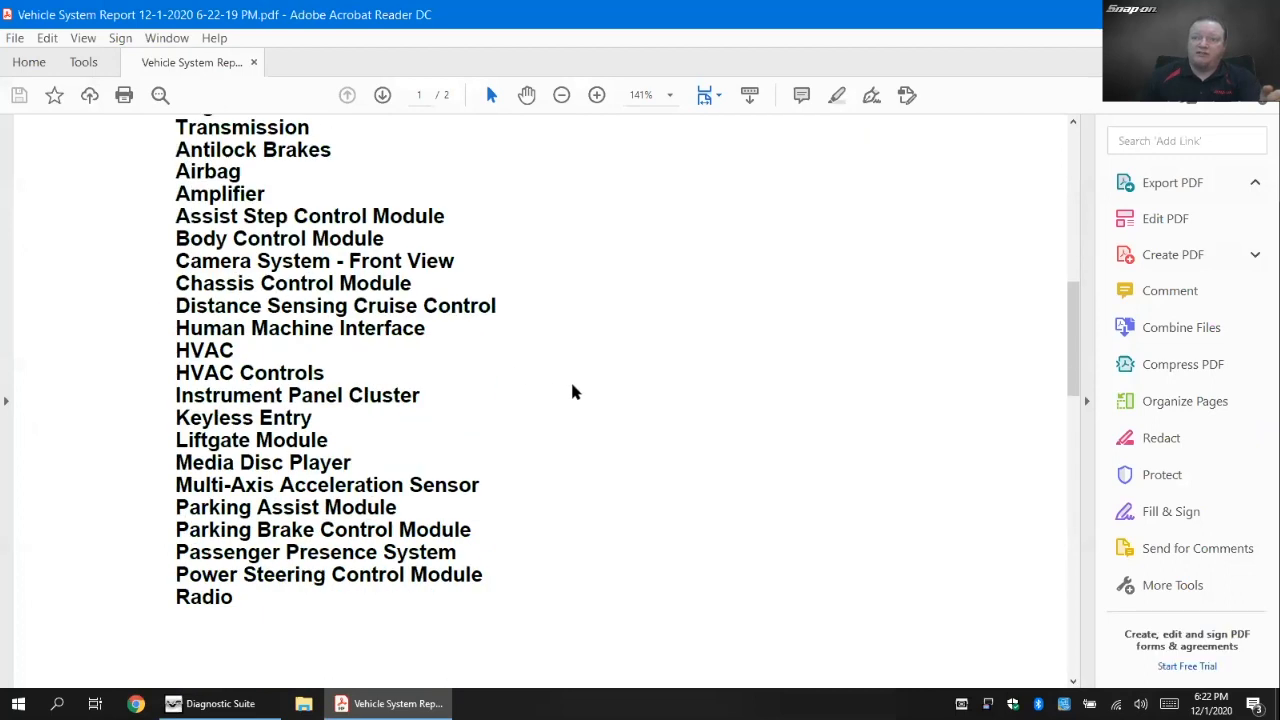
scroll("up", 3)
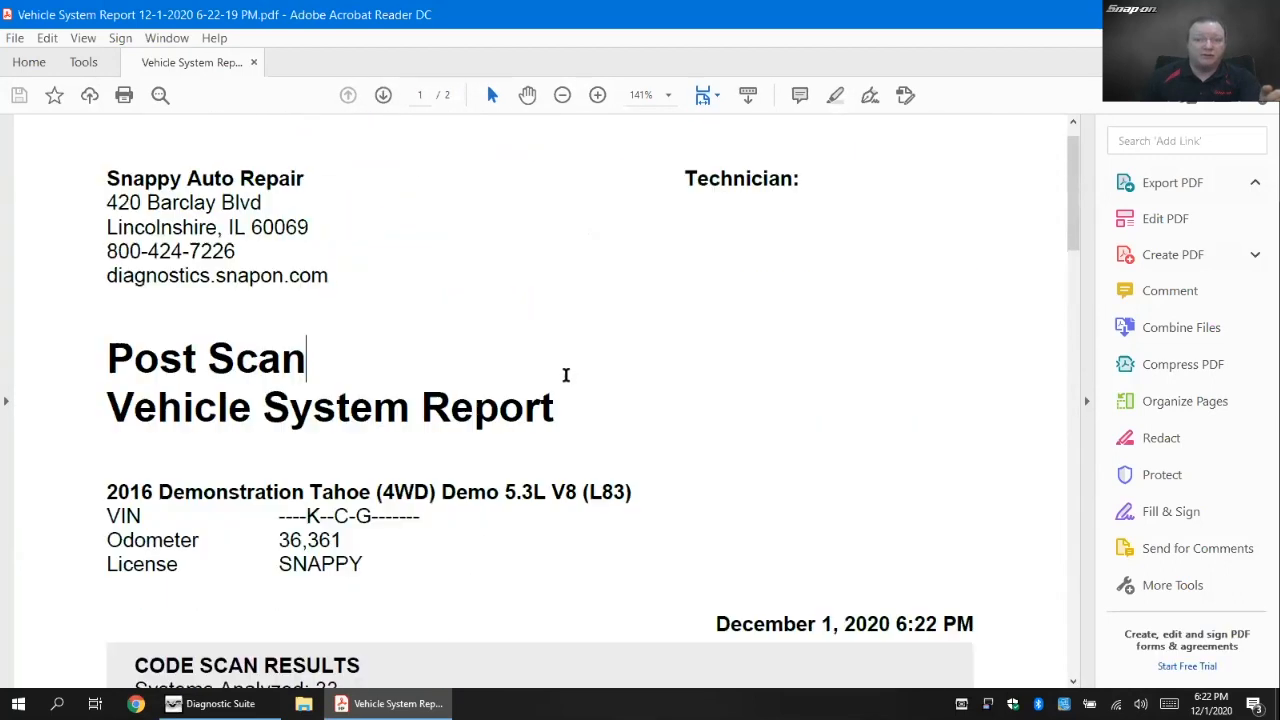
scroll("down", 3)
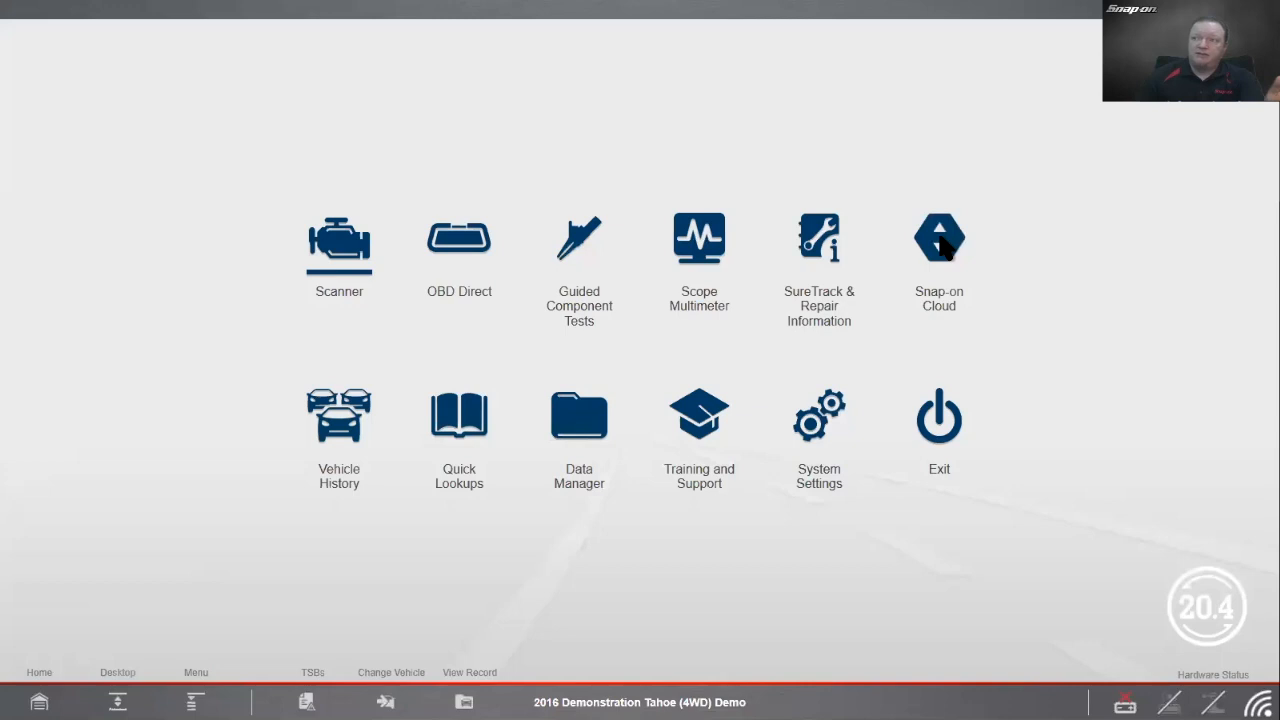
Step: Sign in to Snap-on Cloud as user 'tech' to reach the My Files report list
left_click(938, 236)
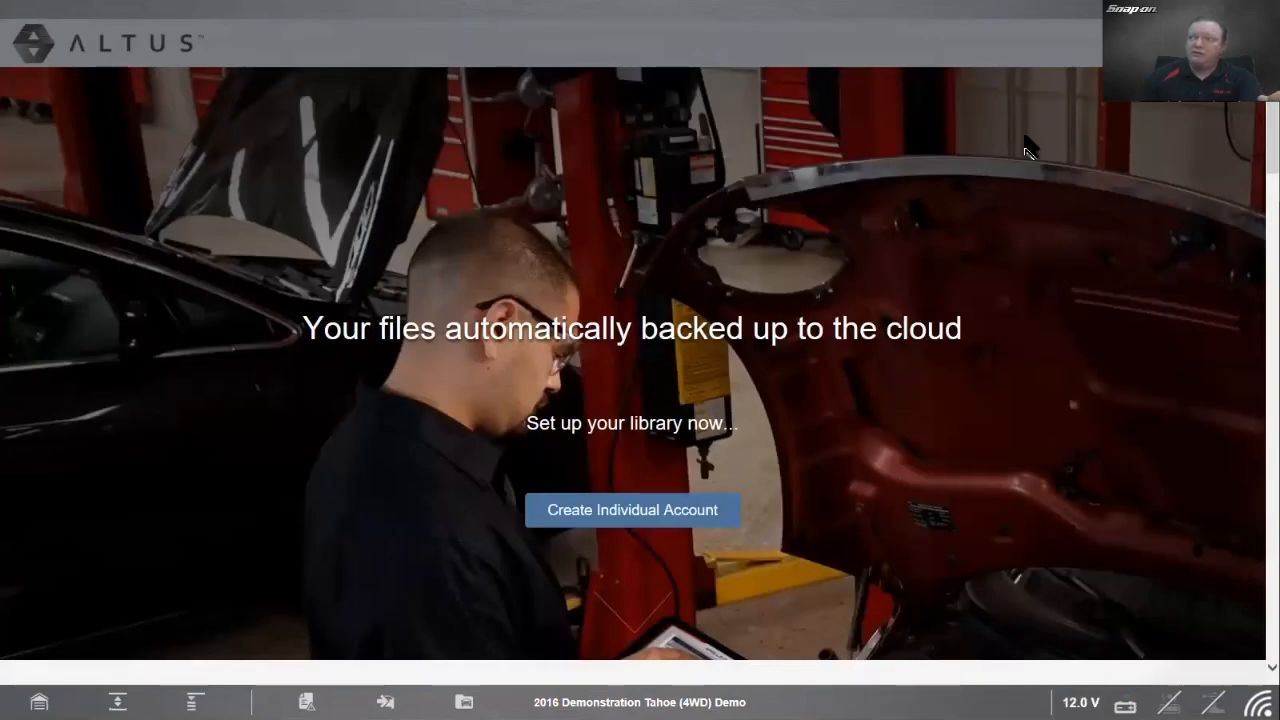
left_click(632, 510)
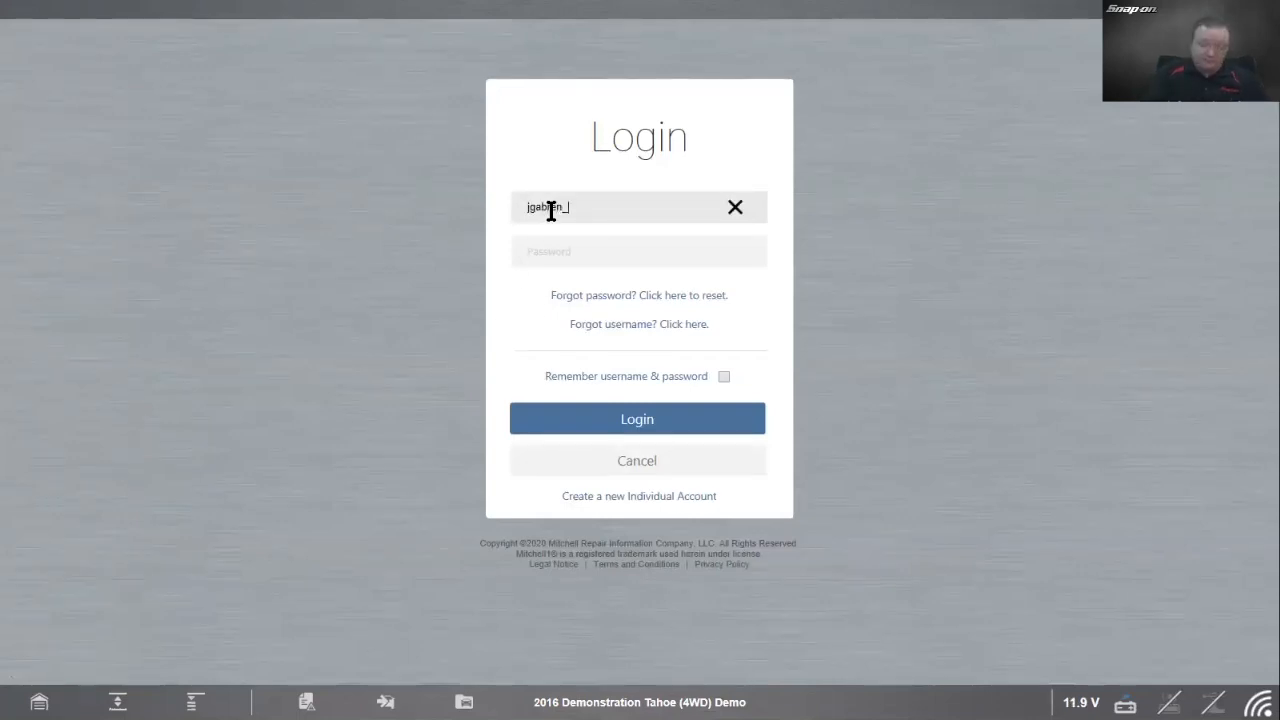
type("tech")
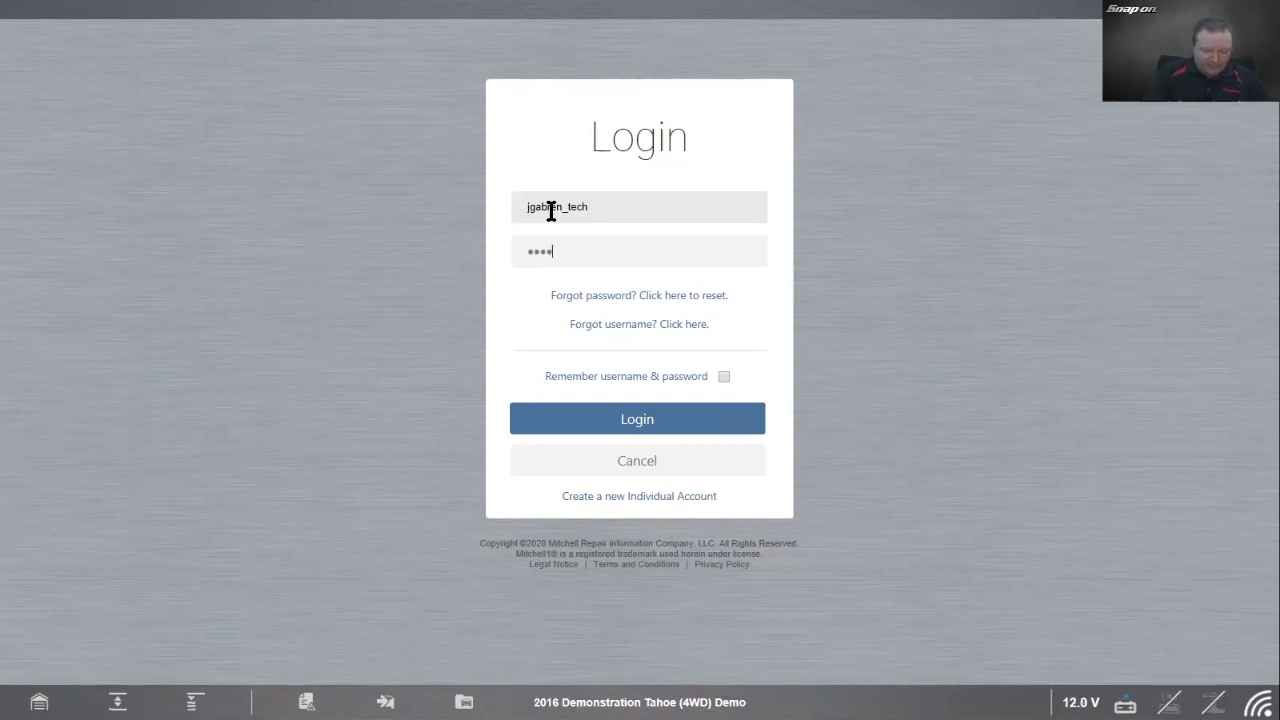
type("••••")
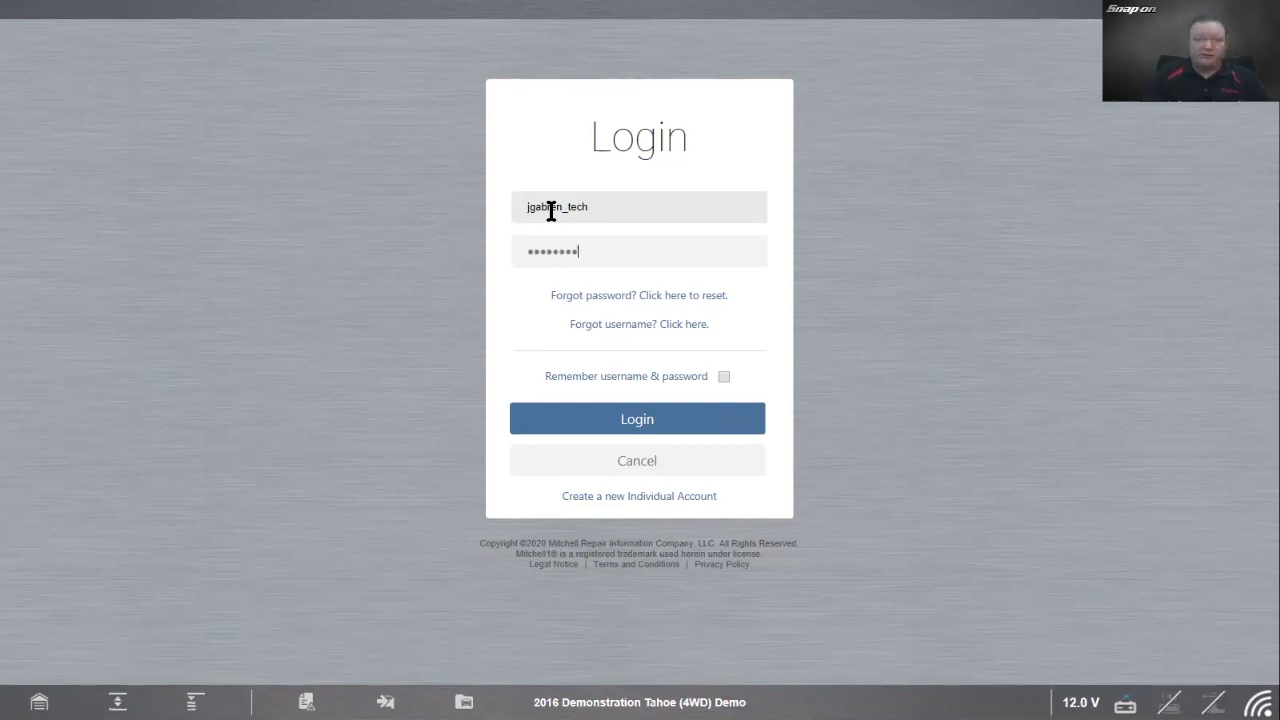
left_click(636, 418)
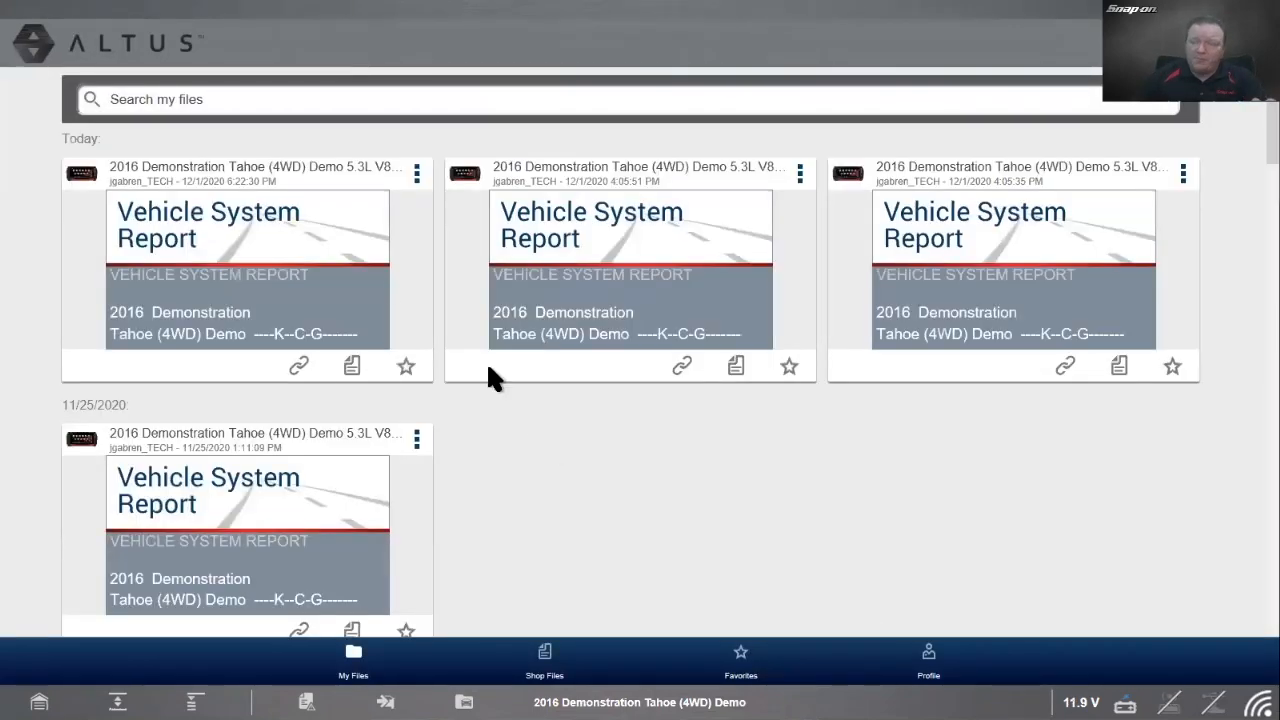
mouse_move(220, 236)
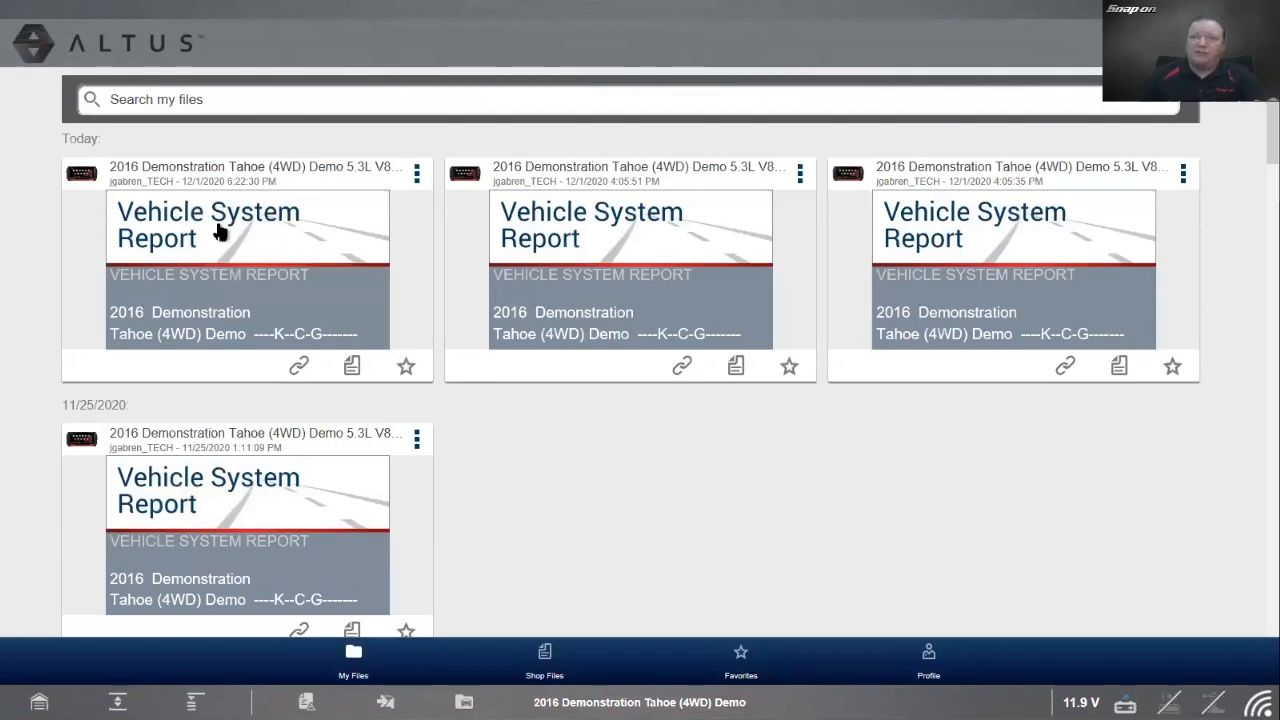
mouse_move(258, 270)
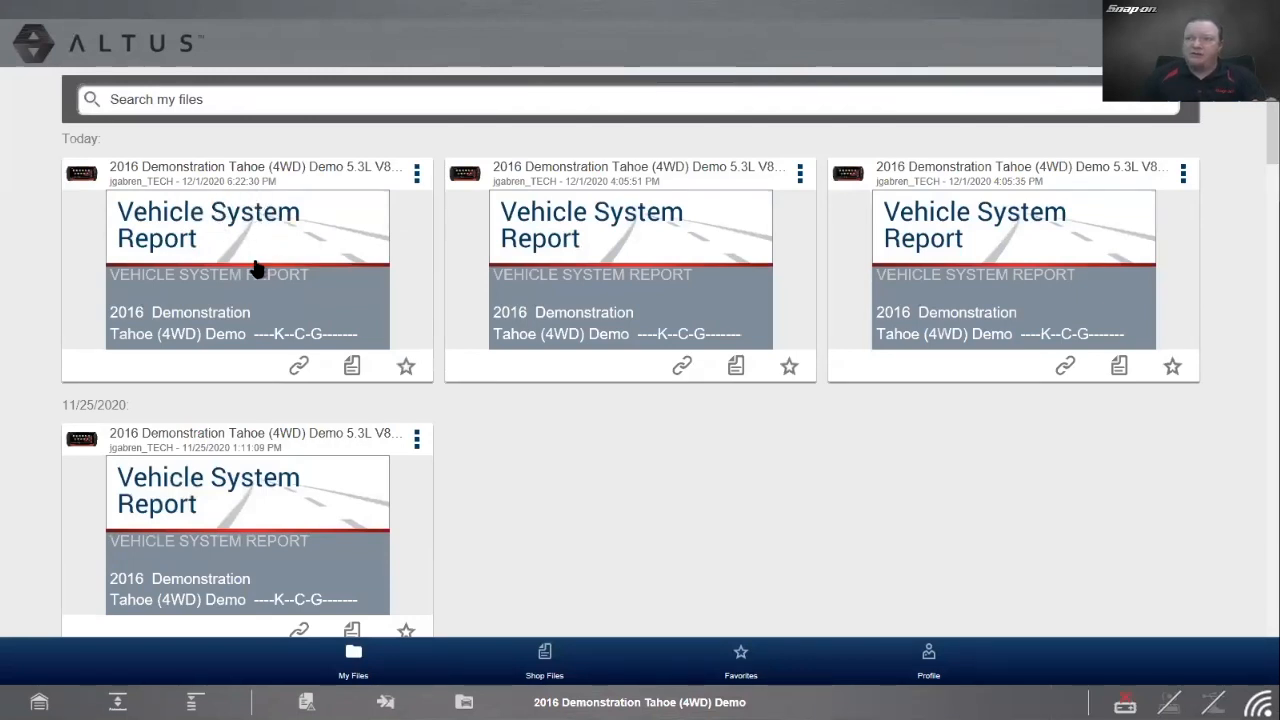
Step: View the newest Post Scan report's details and its PDF expanded in the browser
left_click(248, 270)
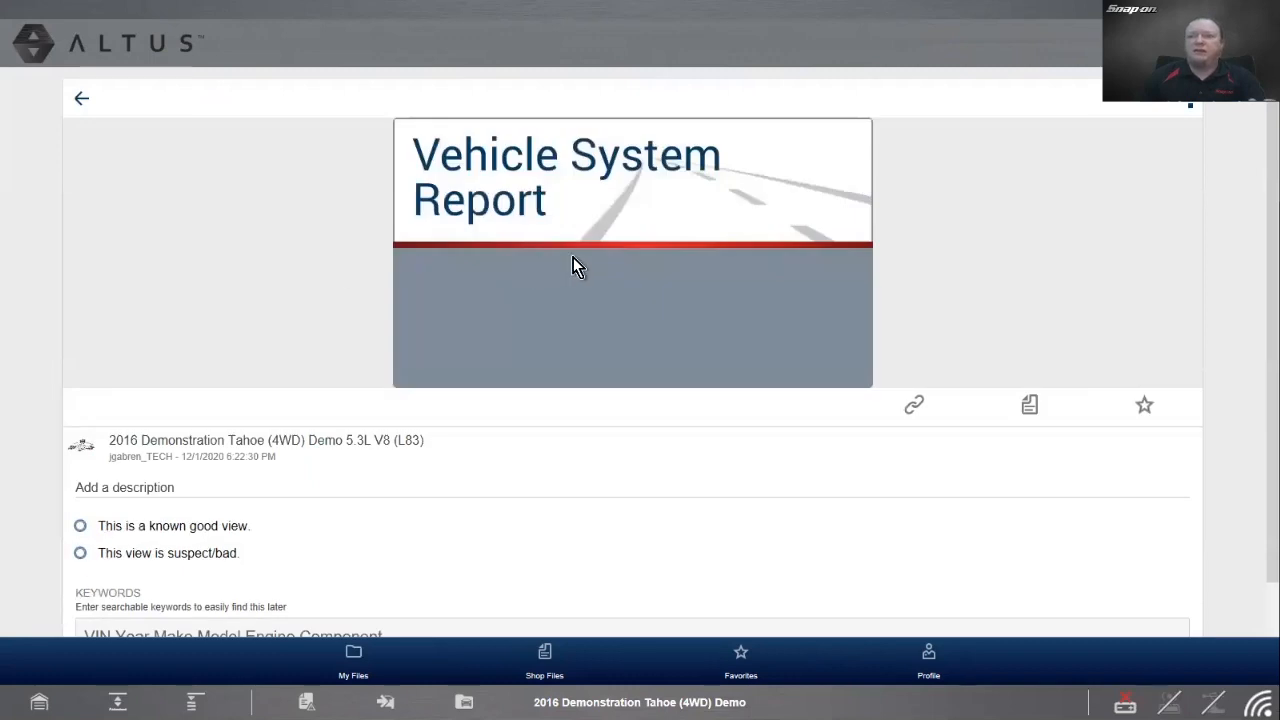
scroll("down", 3)
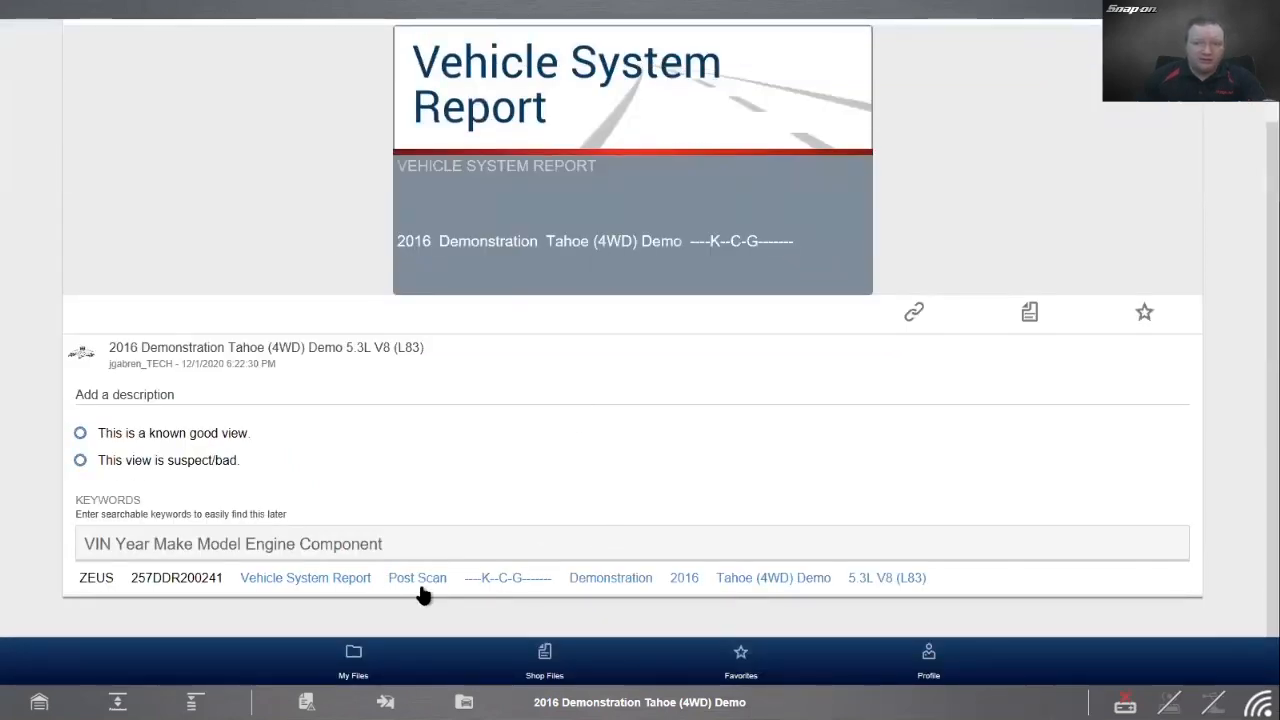
mouse_move(618, 192)
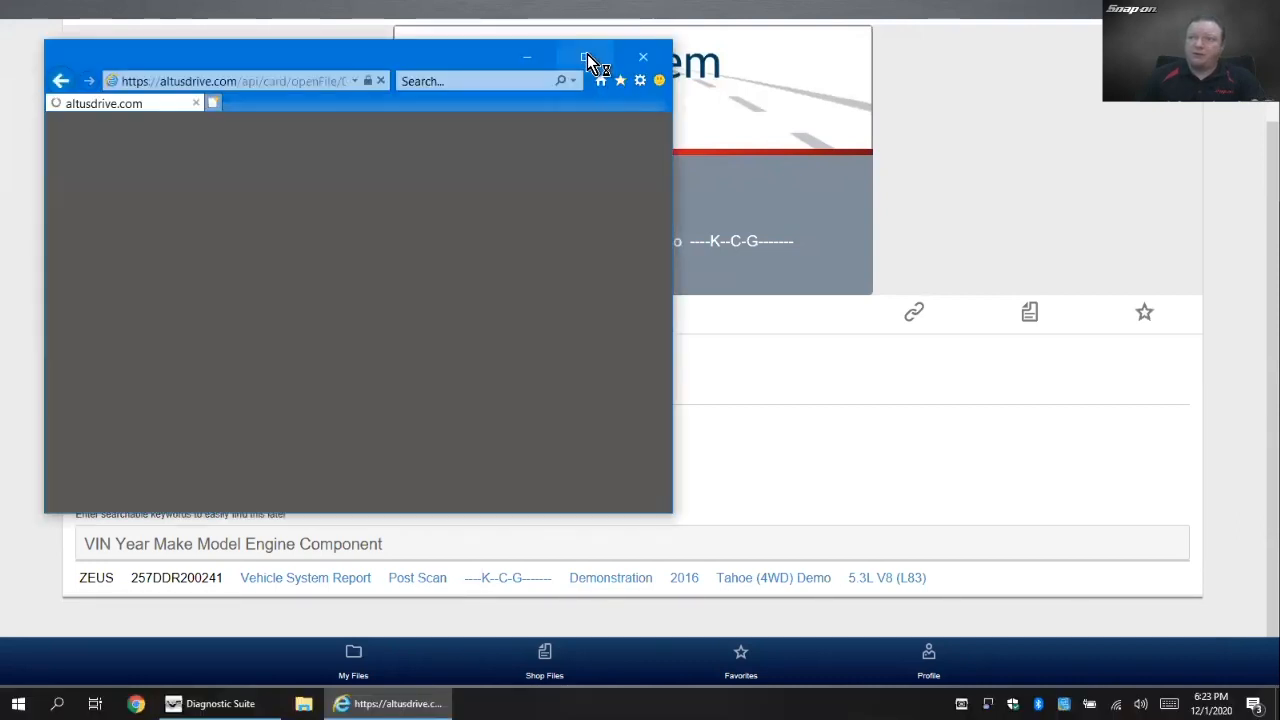
left_click(584, 56)
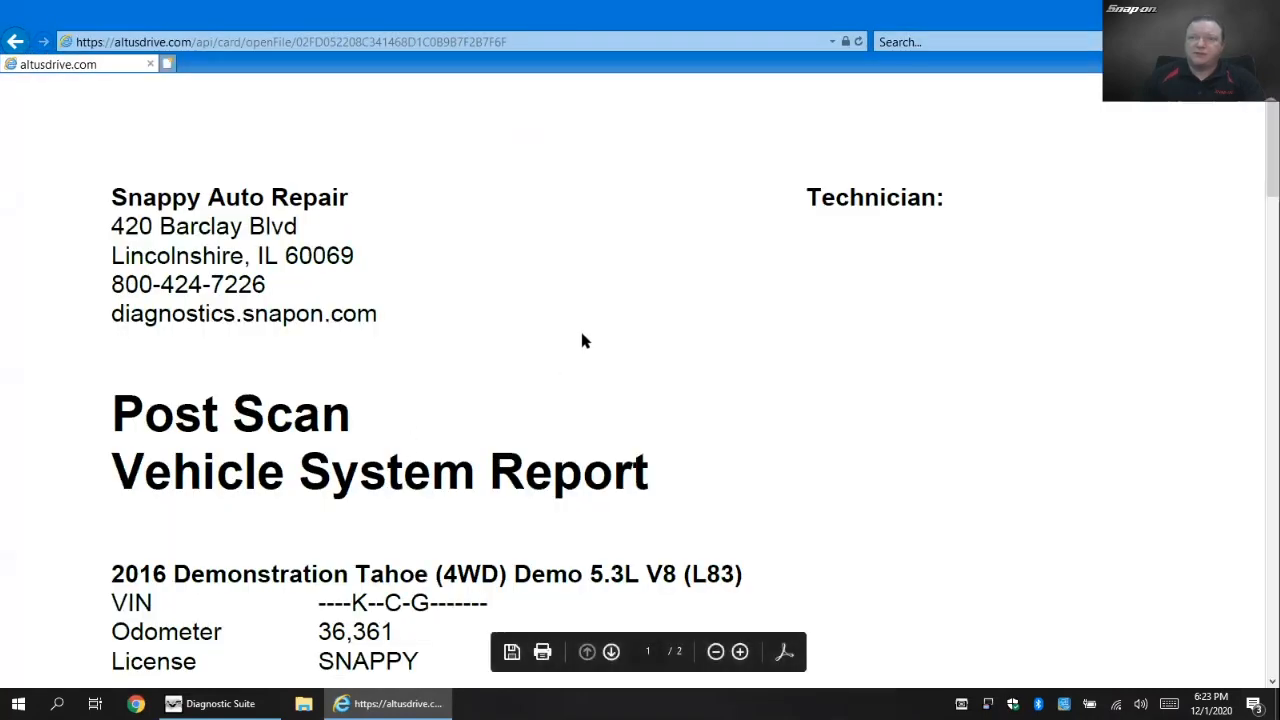
scroll("down", 3)
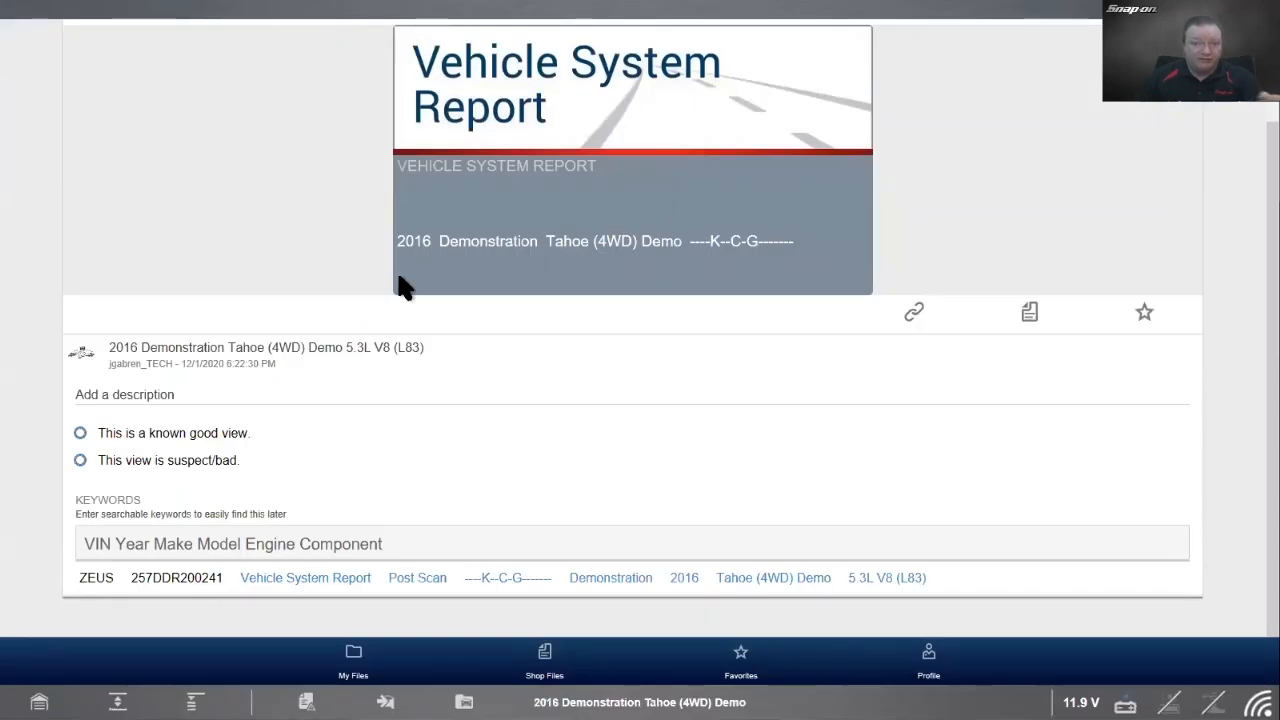
mouse_move(1024, 270)
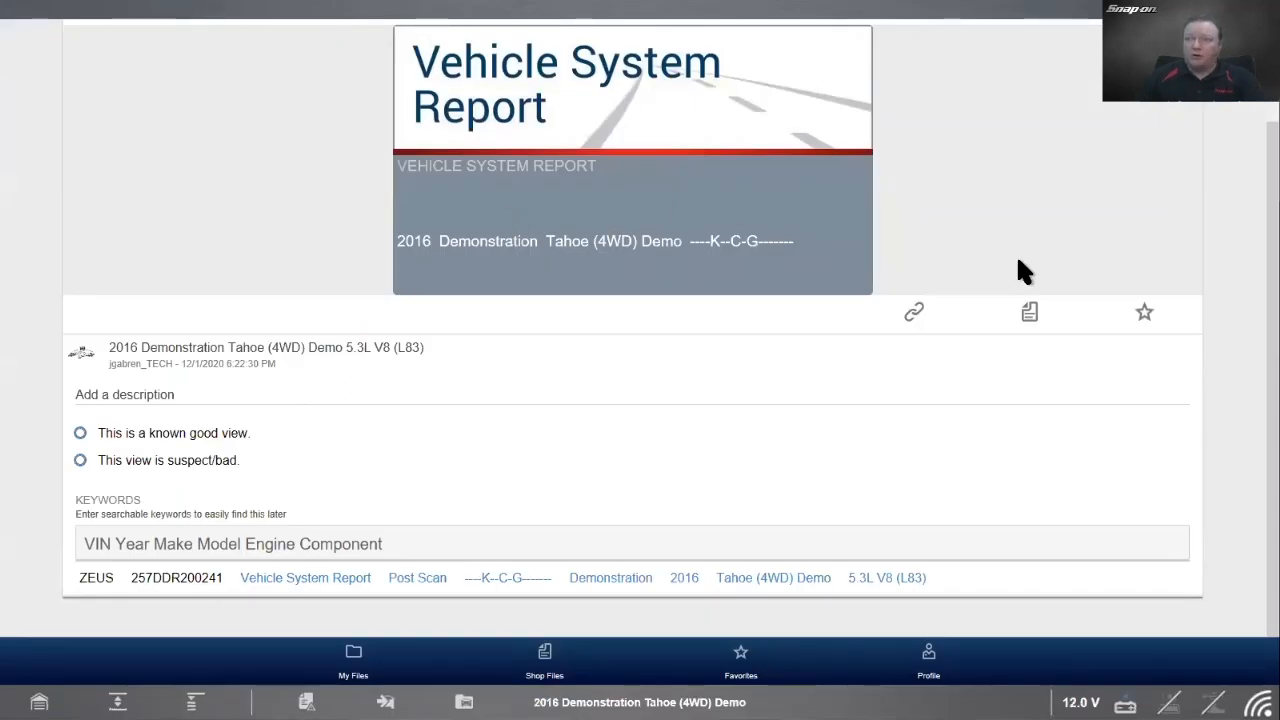
Step: Fetch a share link for the Post Scan report and copy it to the clipboard
left_click(912, 312)
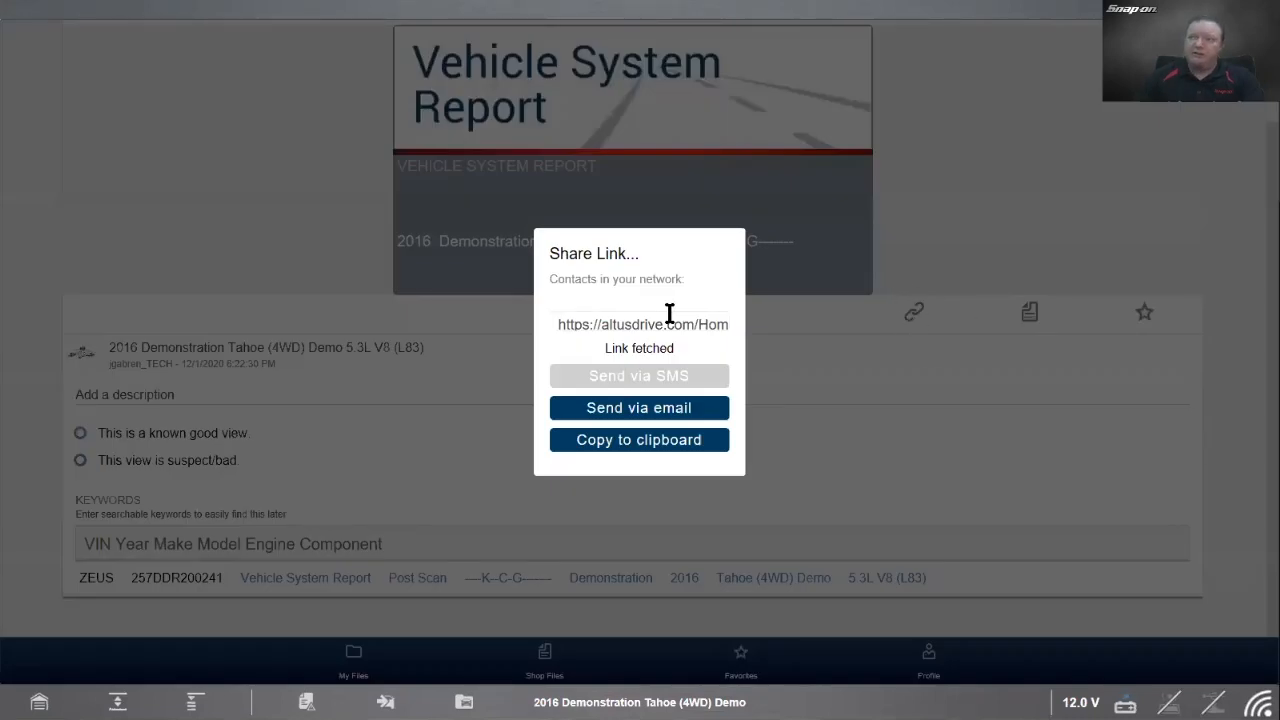
mouse_move(710, 384)
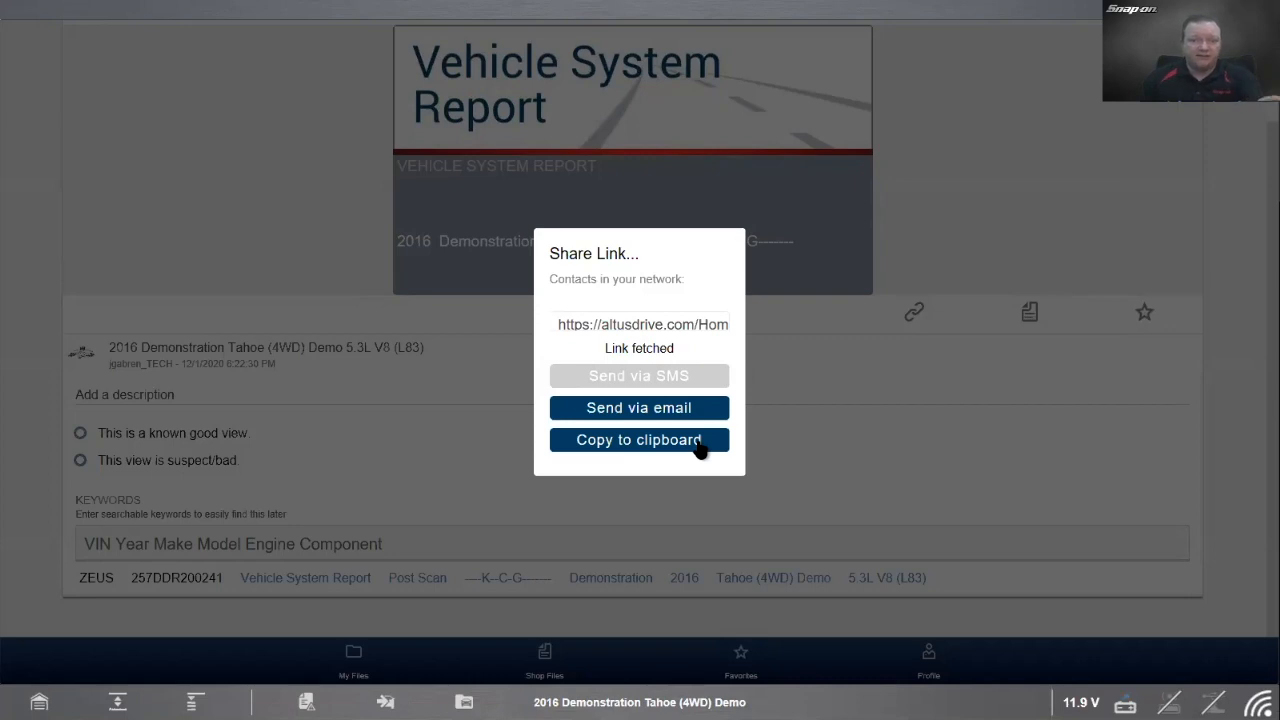
left_click(640, 440)
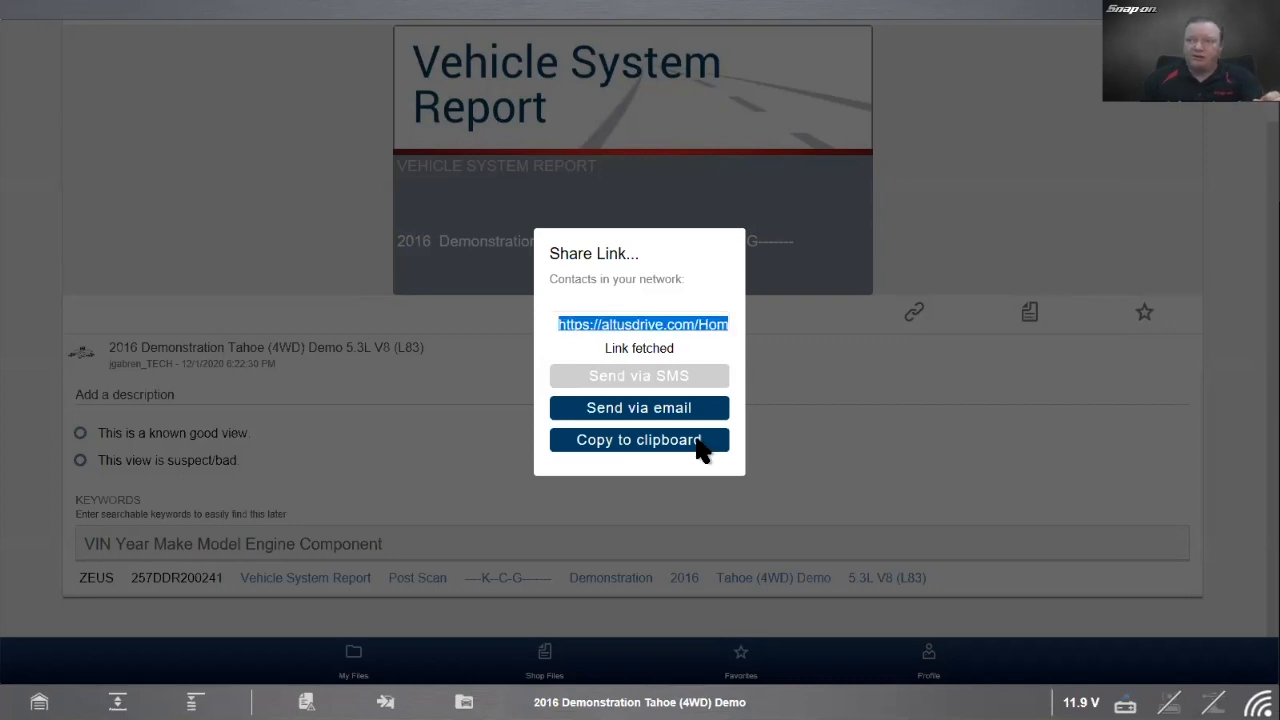
left_click(638, 440)
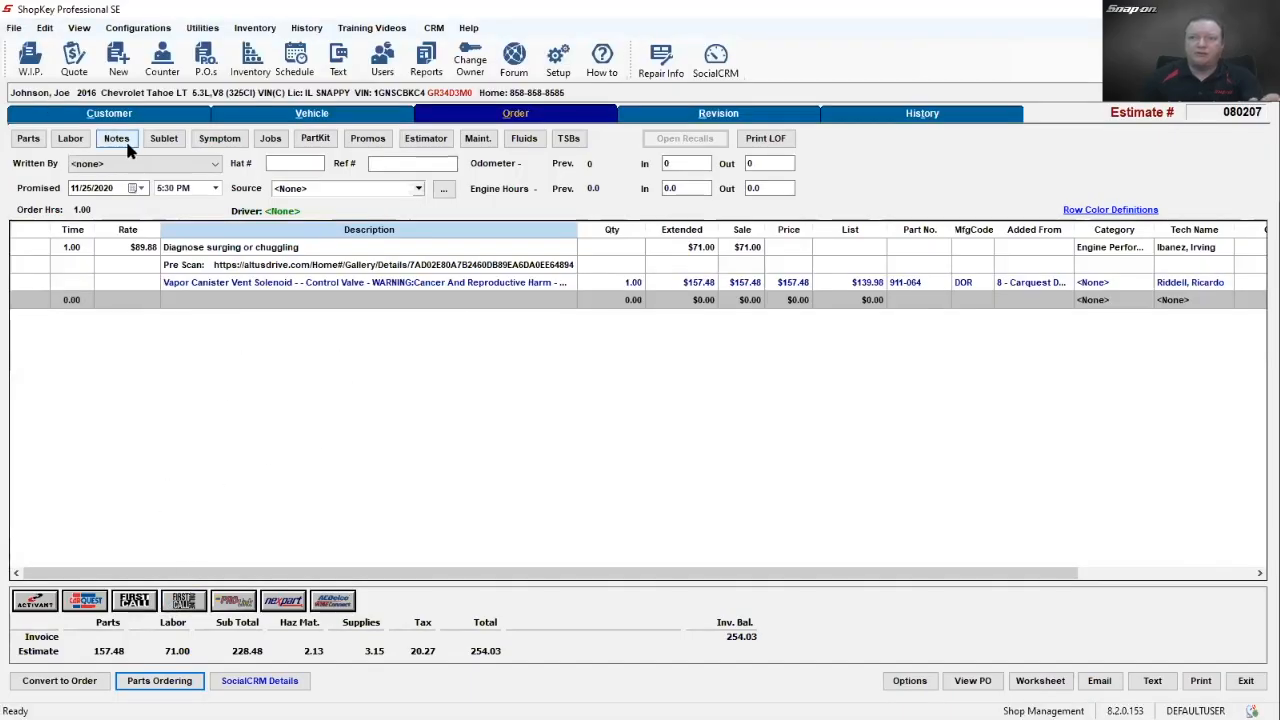
Step: Add a 'Post' note with the altusdrive.com report link to the repair order
left_click(116, 138)
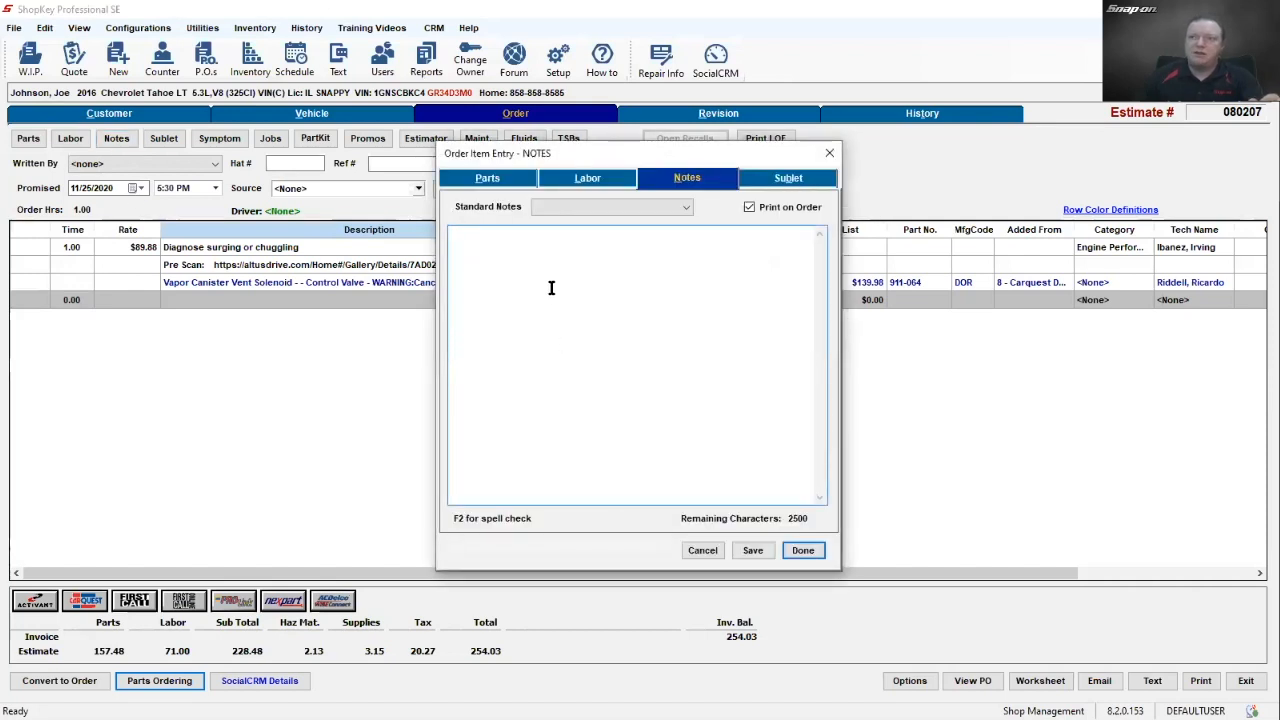
type("Post Scan:")
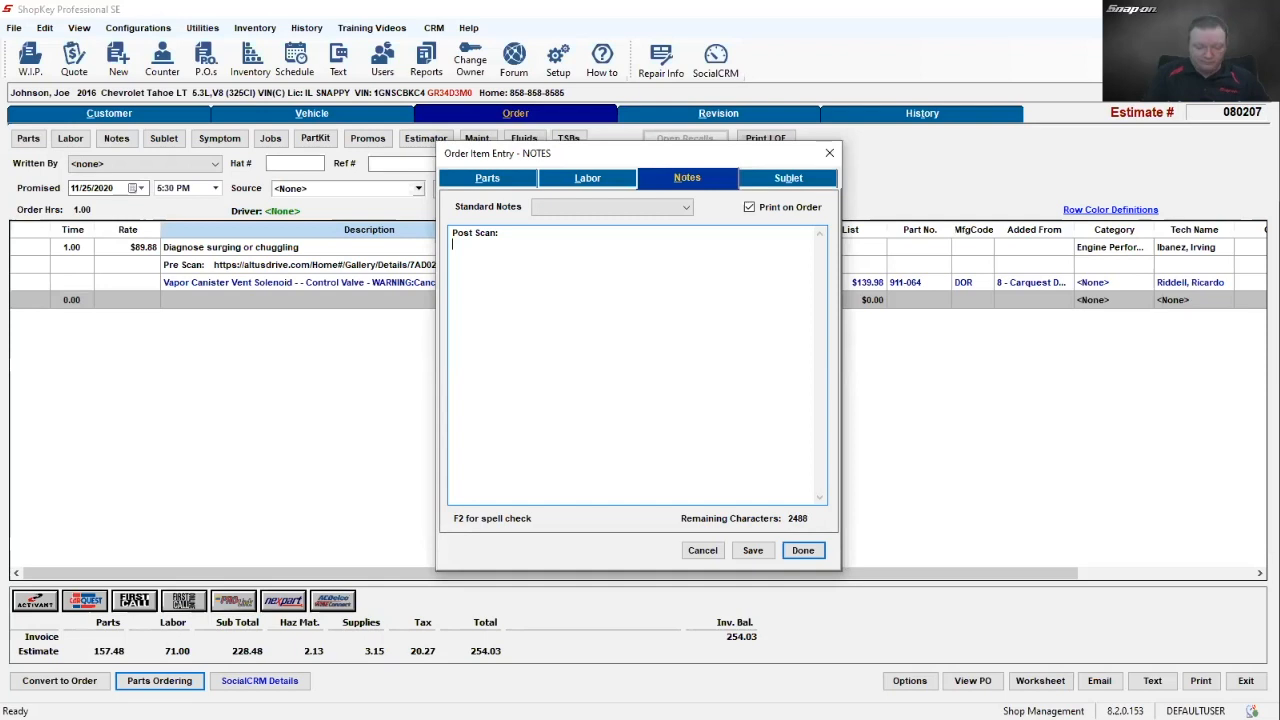
type("https://altusdrive.com/Home#/Gallery/Details/02FD052208C341468D1C0B9B7F2B7F6F")
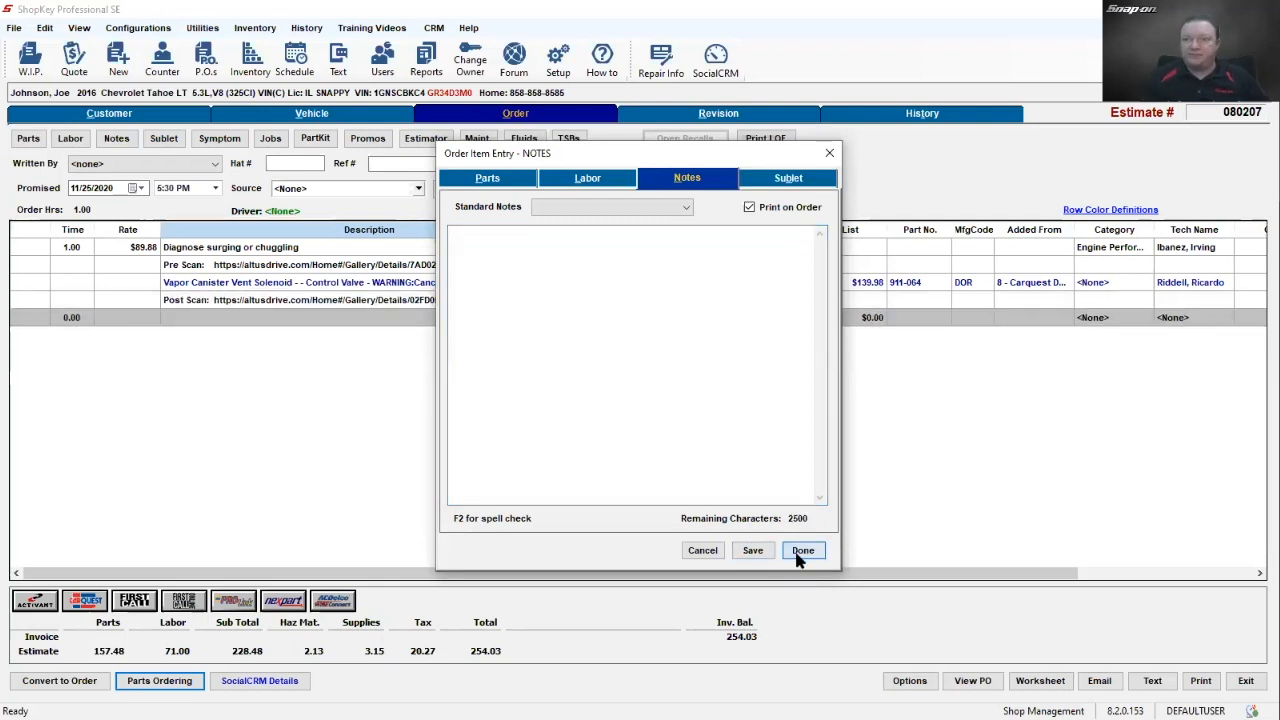
left_click(804, 550)
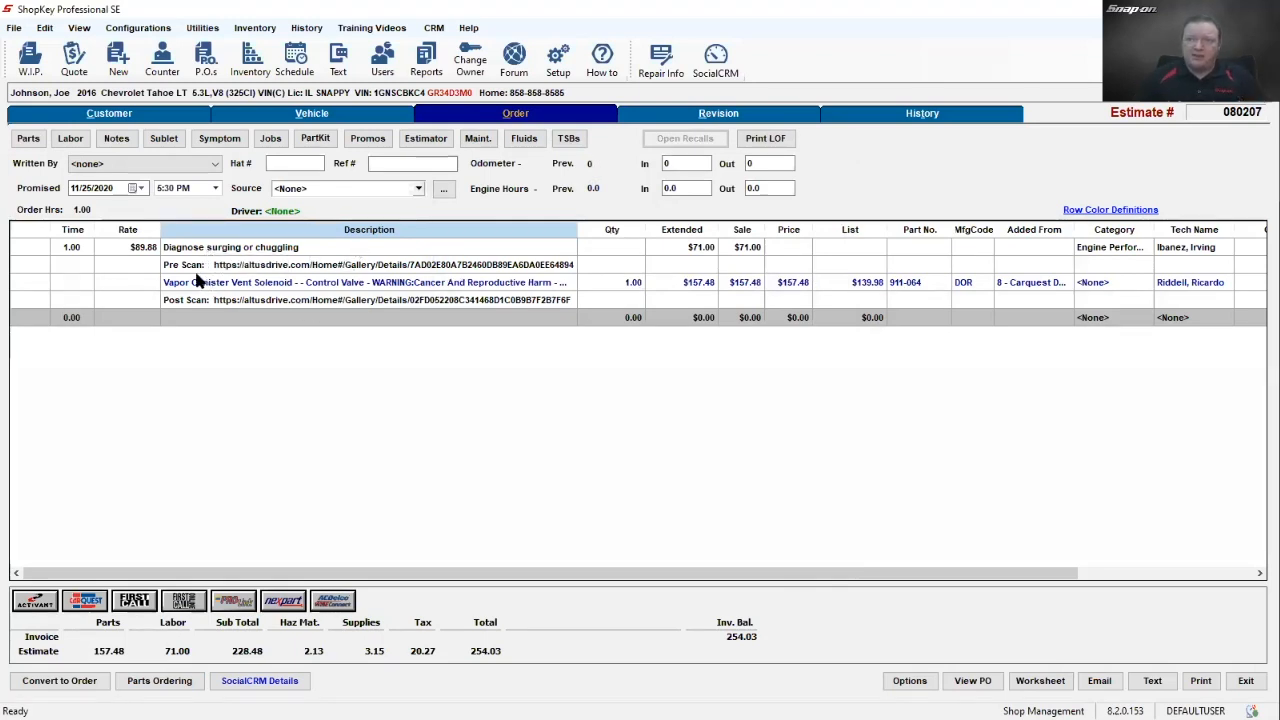
mouse_move(256, 300)
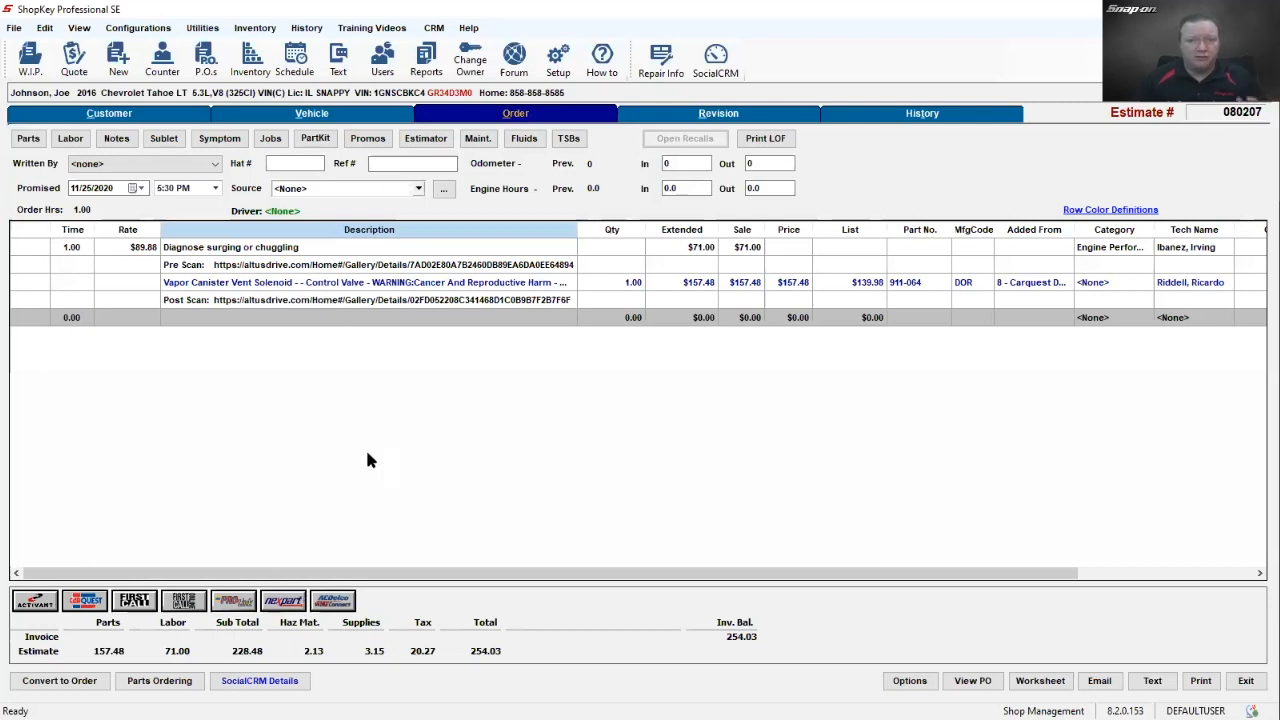
mouse_move(448, 460)
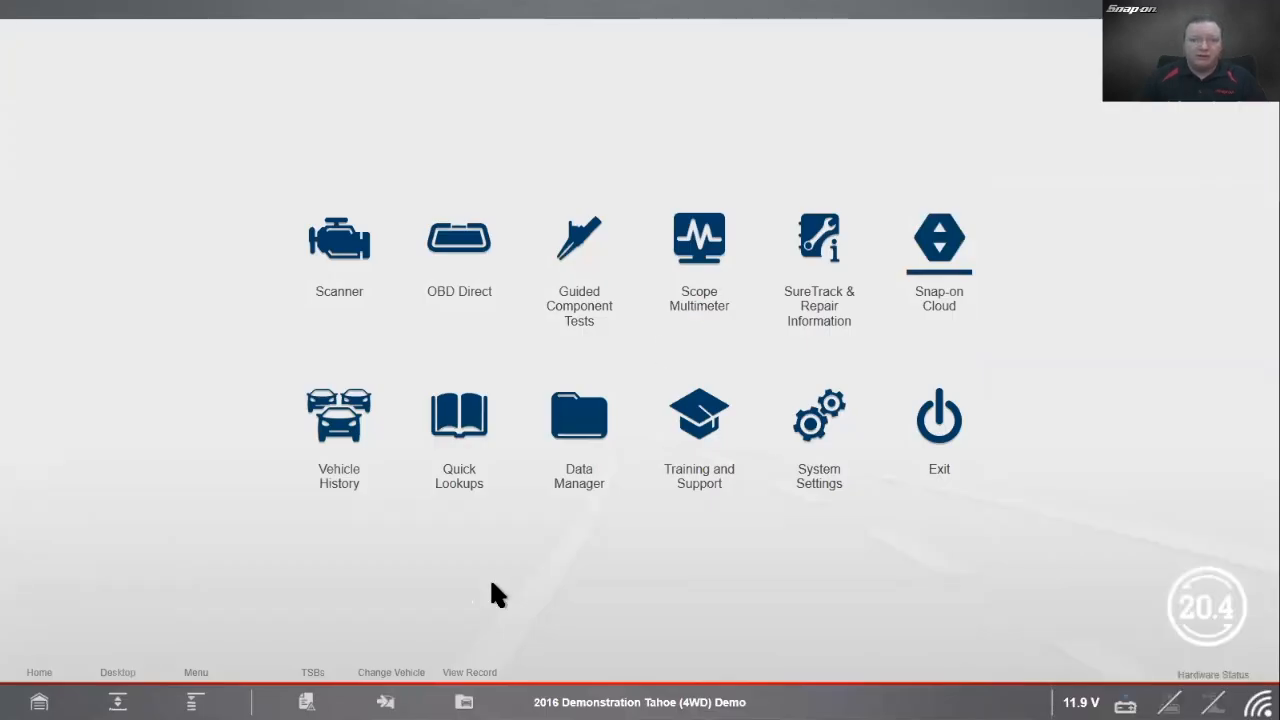
mouse_move(470, 604)
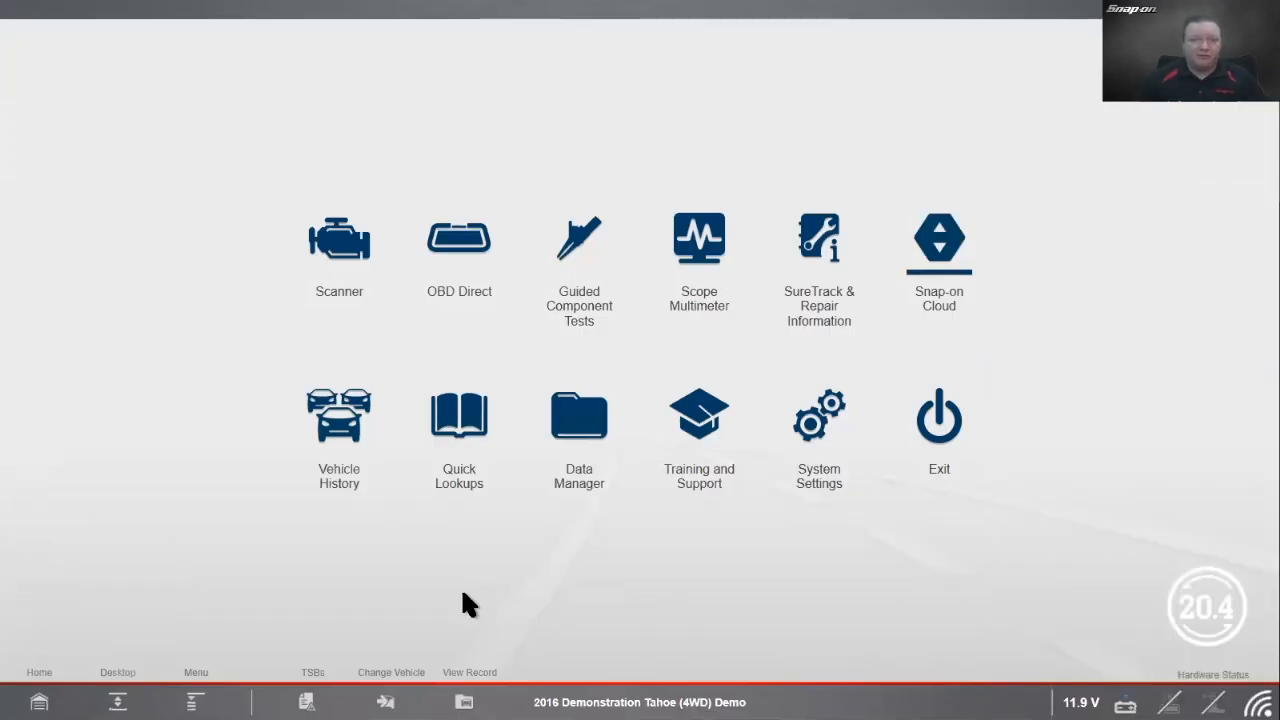
mouse_move(438, 644)
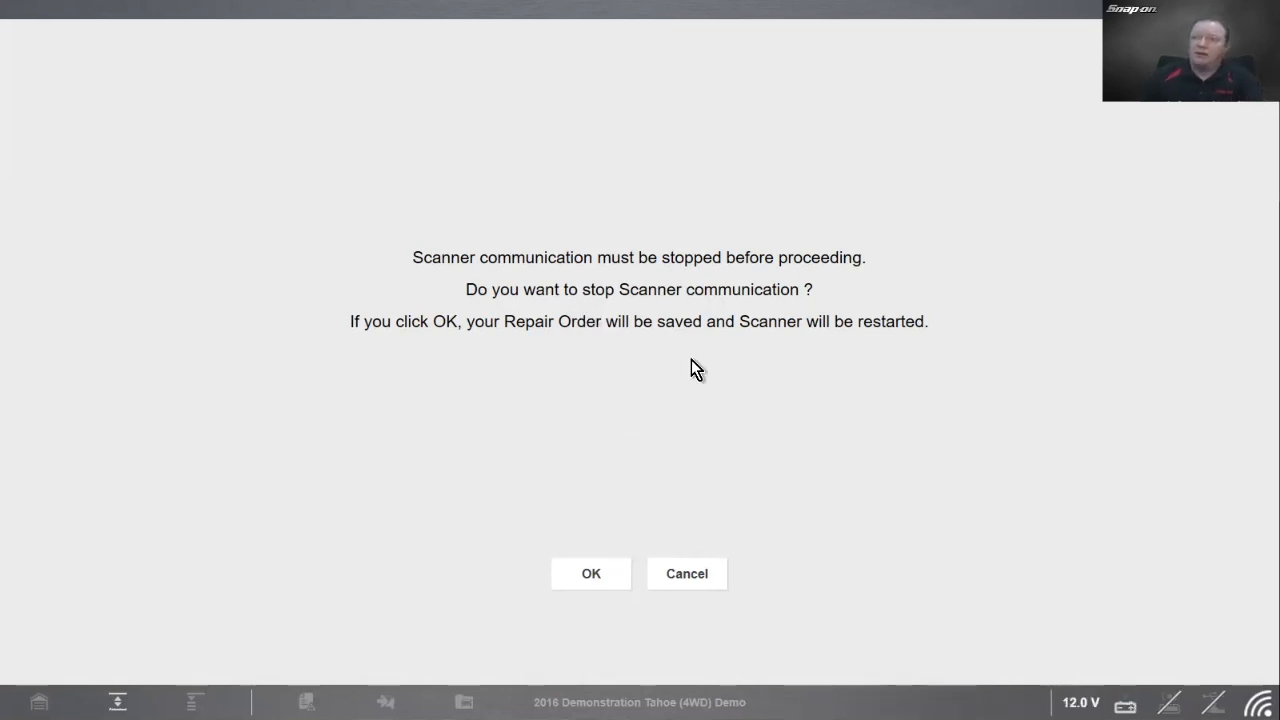
Step: Confirm stopping scanner communication so no vehicle remains active
left_click(590, 572)
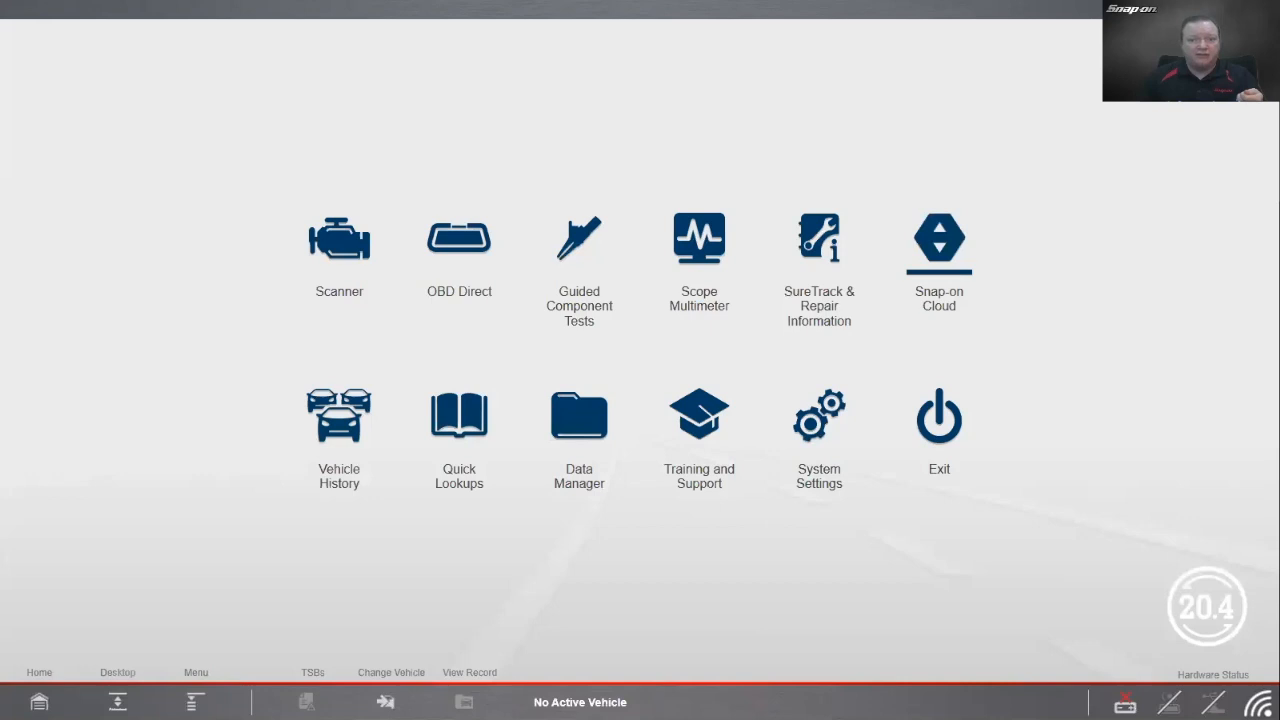
mouse_move(698, 584)
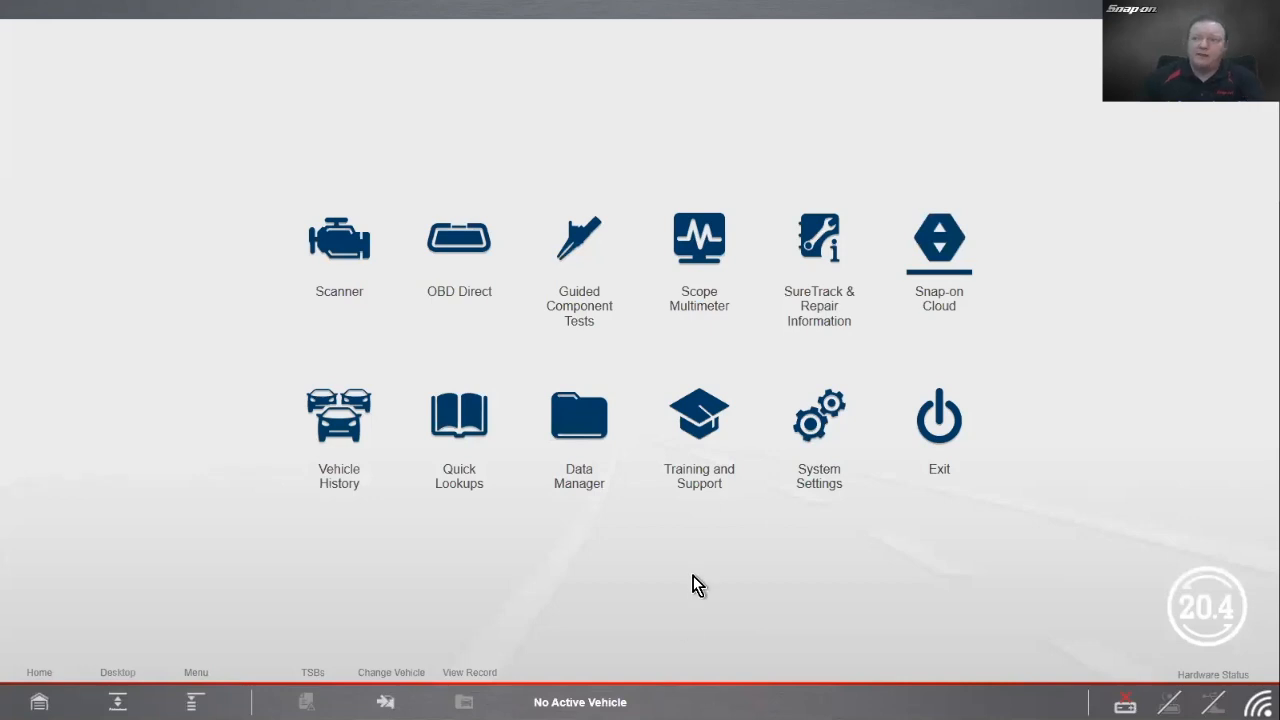